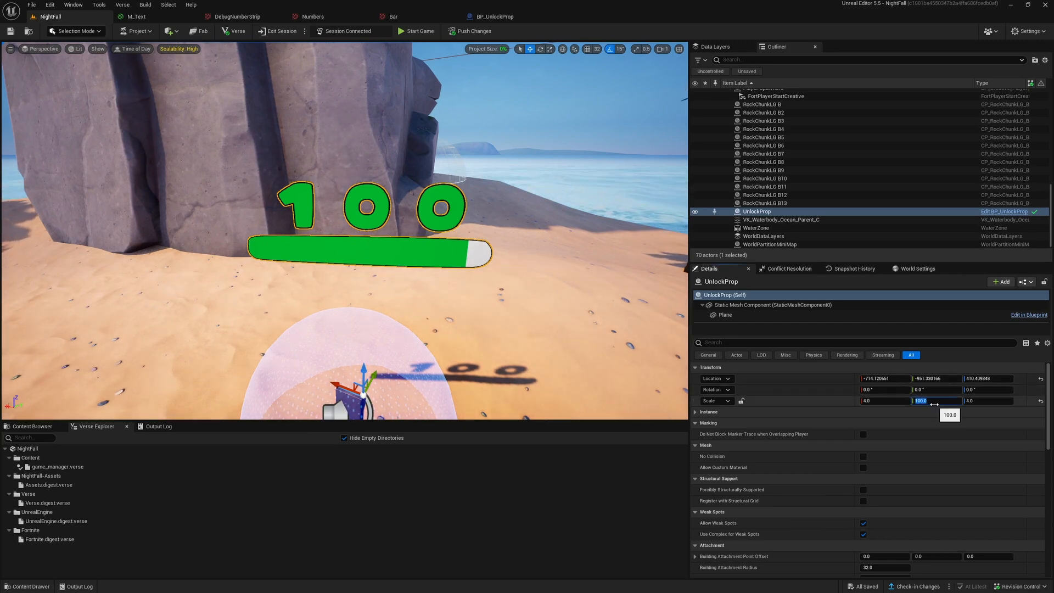
Set UnlockProp's Scale Y to 13, then 567, and watch the prop's digits and bar update
{"action": "type", "text": "13"}
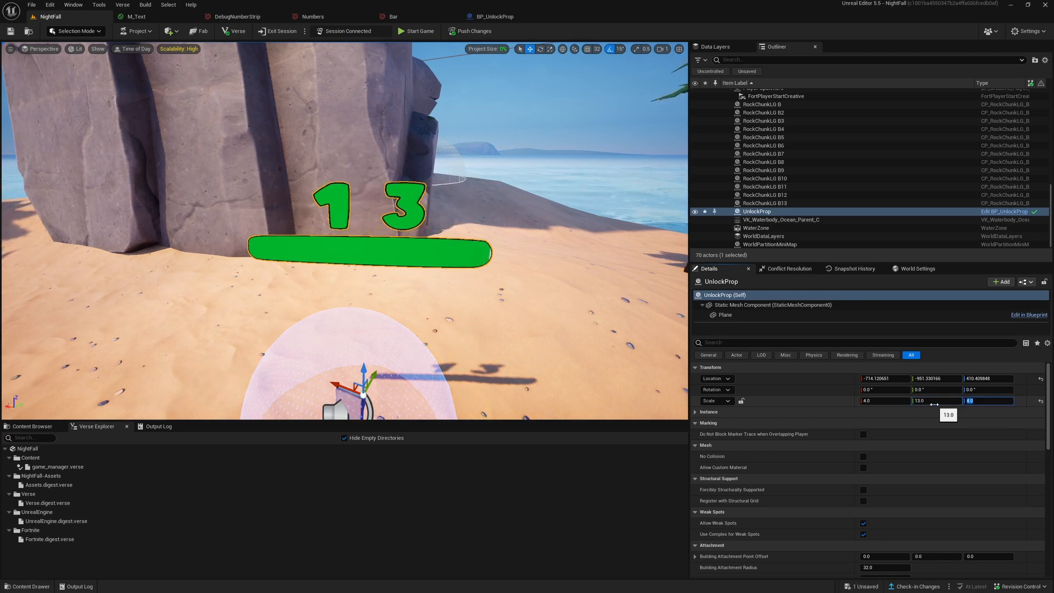
{"action": "type", "text": "567.0"}
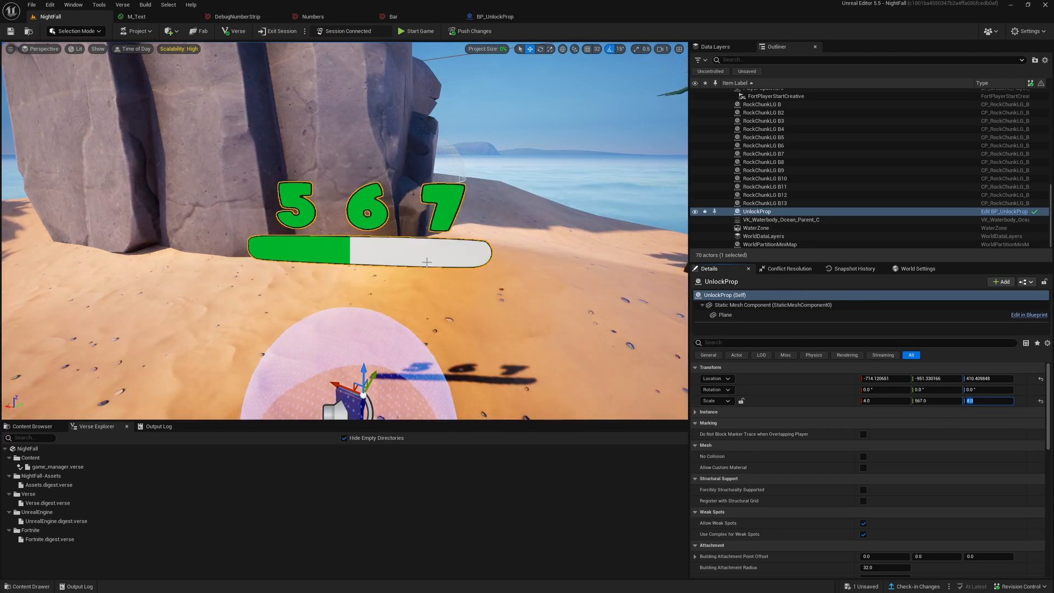
{"action": "left_click", "coordinate": [136, 16]}
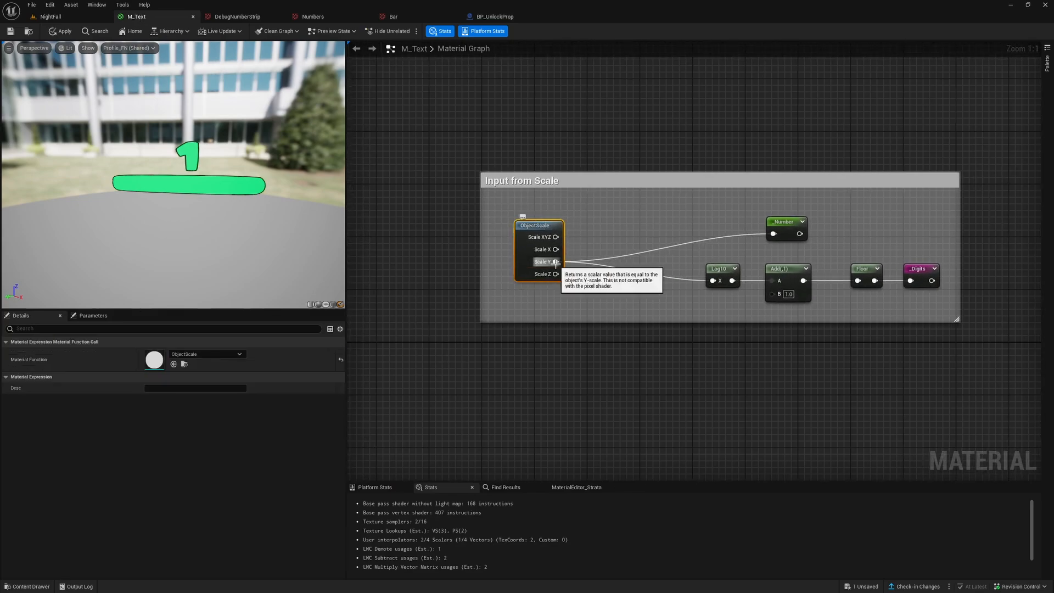
Scroll the M_Text graph, inspect the Numbers digit-strip texture, then return to M_Text
{"action": "scroll", "scroll_direction": "down", "scroll_amount": 3}
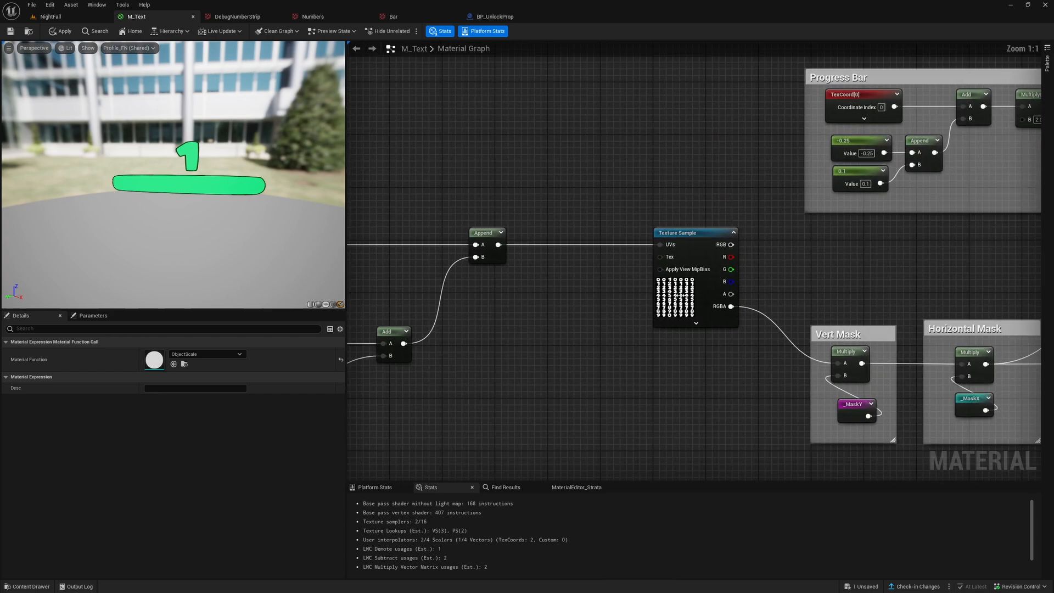
{"action": "left_click", "coordinate": [312, 16]}
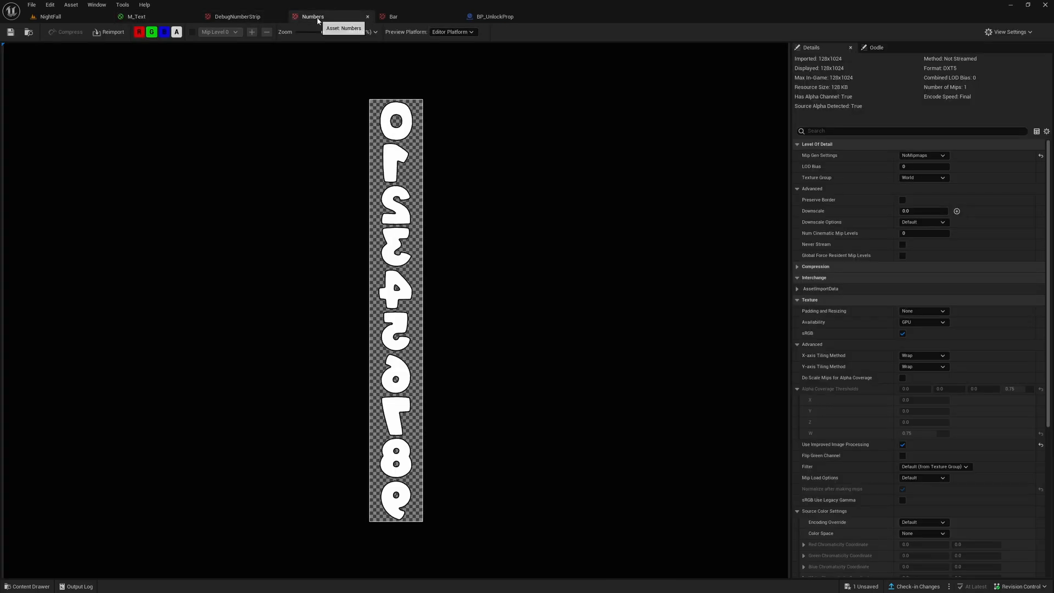
{"action": "mouse_move", "coordinate": [395, 240]}
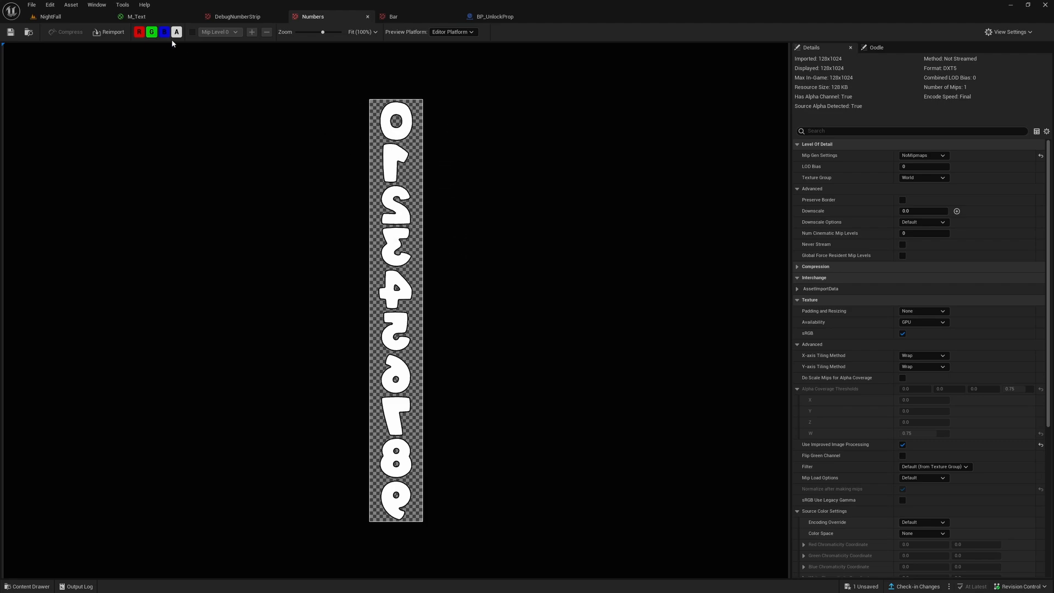
{"action": "left_click", "coordinate": [134, 16]}
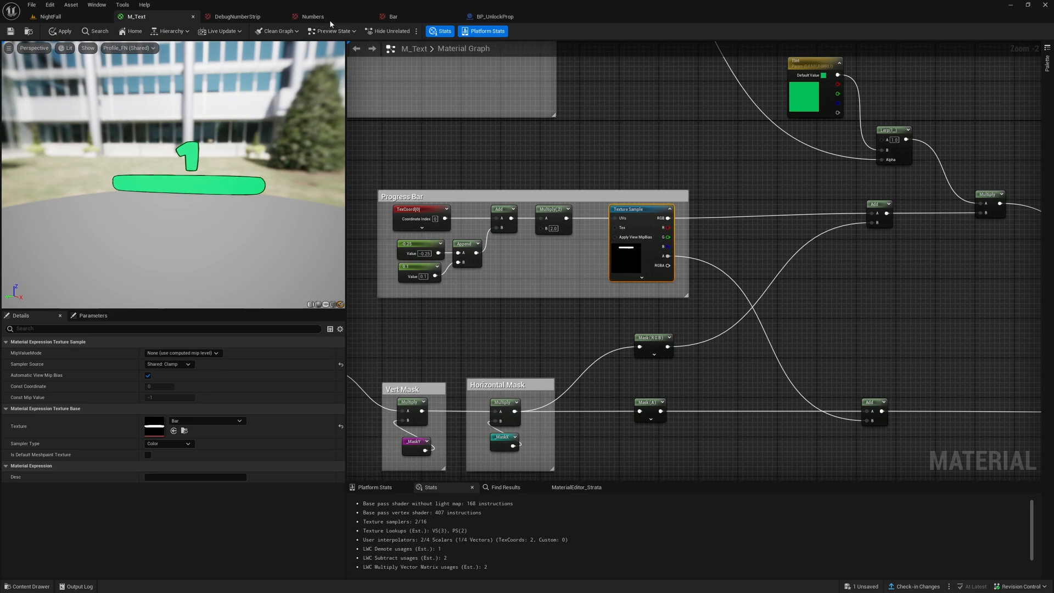
Inspect the Bar texture, then scroll the M_Text graph down to its math section
{"action": "left_click", "coordinate": [392, 16]}
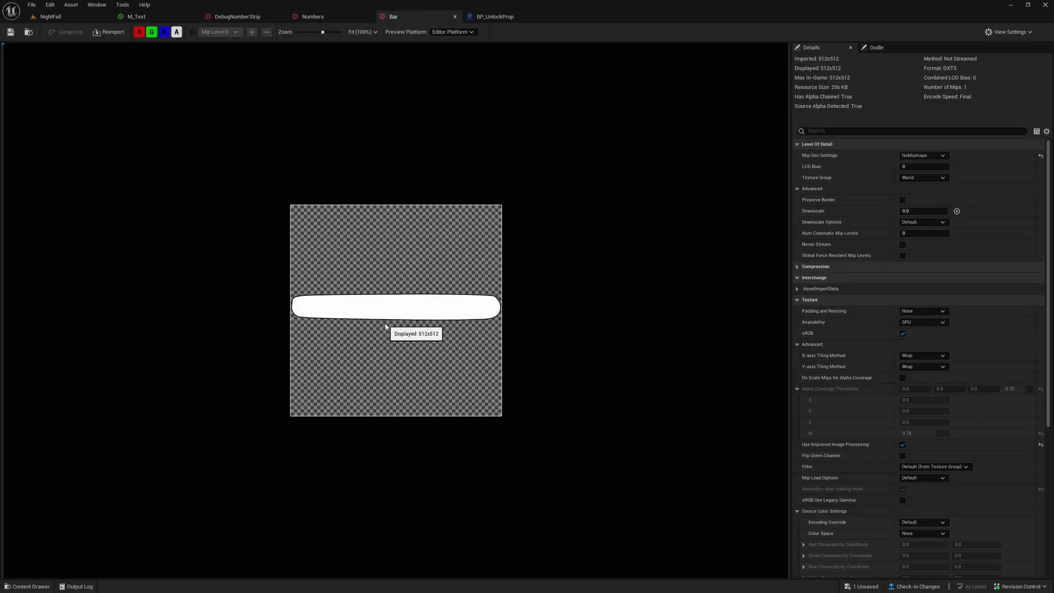
{"action": "left_click", "coordinate": [136, 16]}
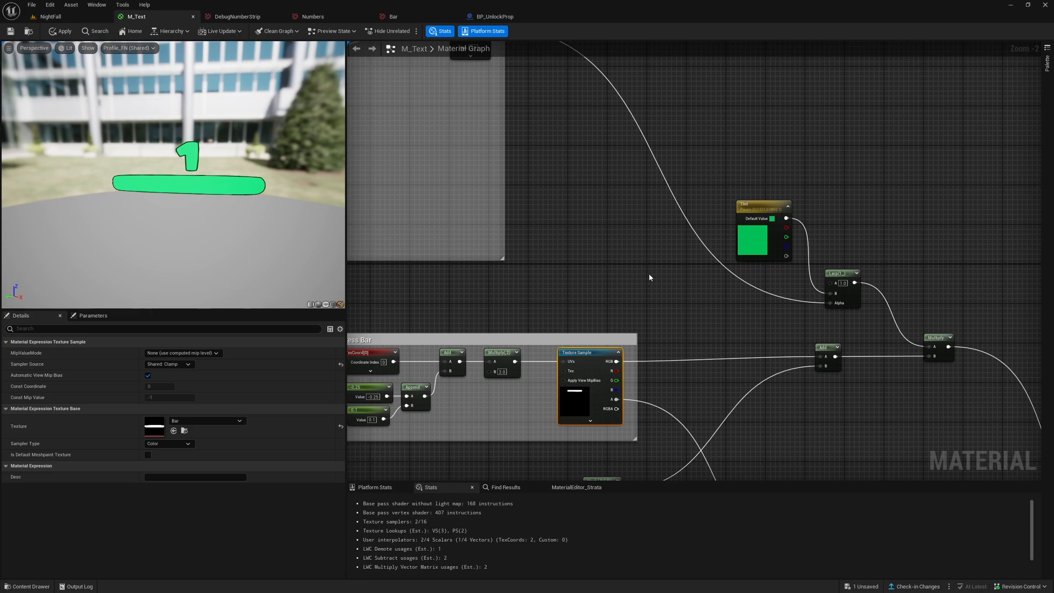
{"action": "scroll", "scroll_direction": "down", "scroll_amount": 3}
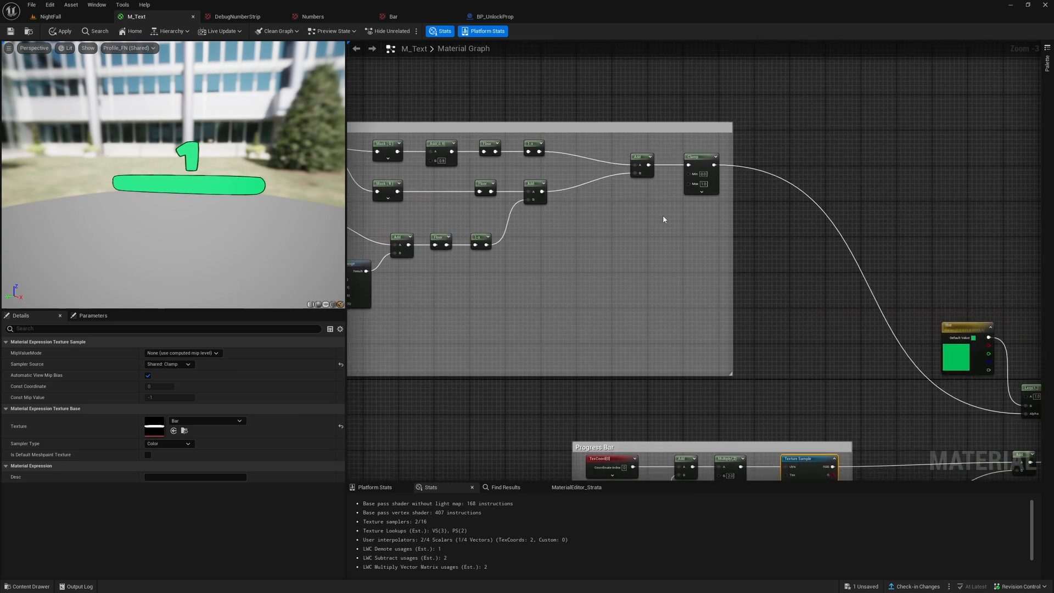
Preview the Clamp node and test the wipe-mask remap with constant values 500 and 300
{"action": "left_click", "coordinate": [701, 156]}
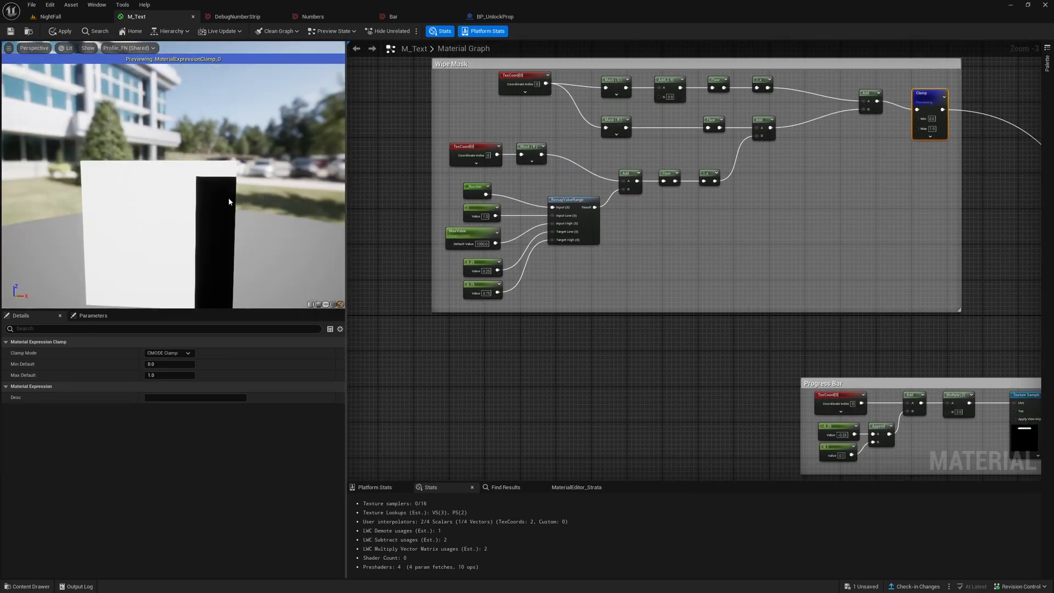
{"action": "mouse_move", "coordinate": [166, 176]}
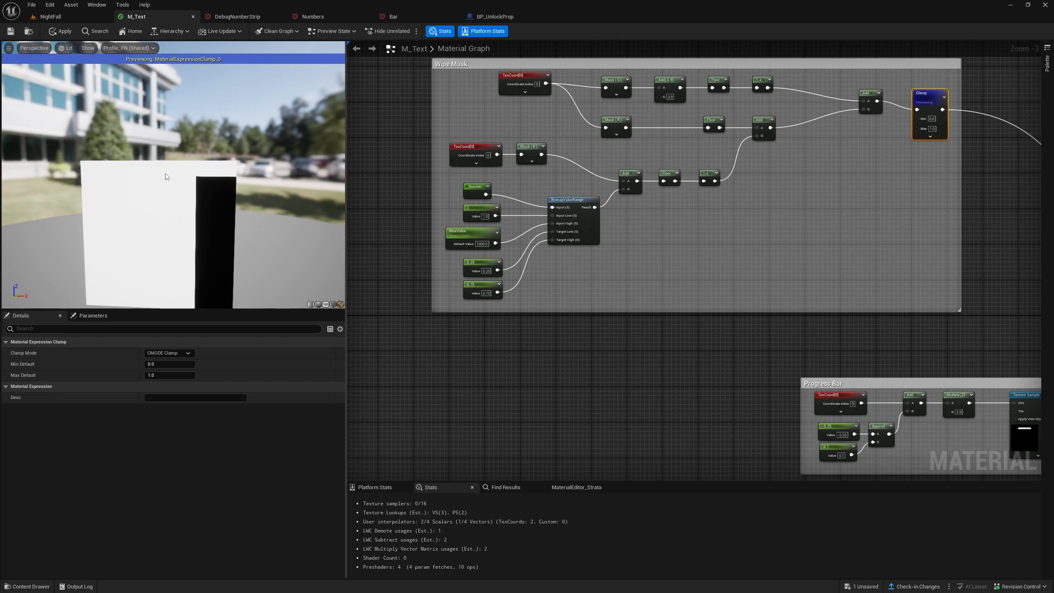
{"action": "mouse_move", "coordinate": [150, 263]}
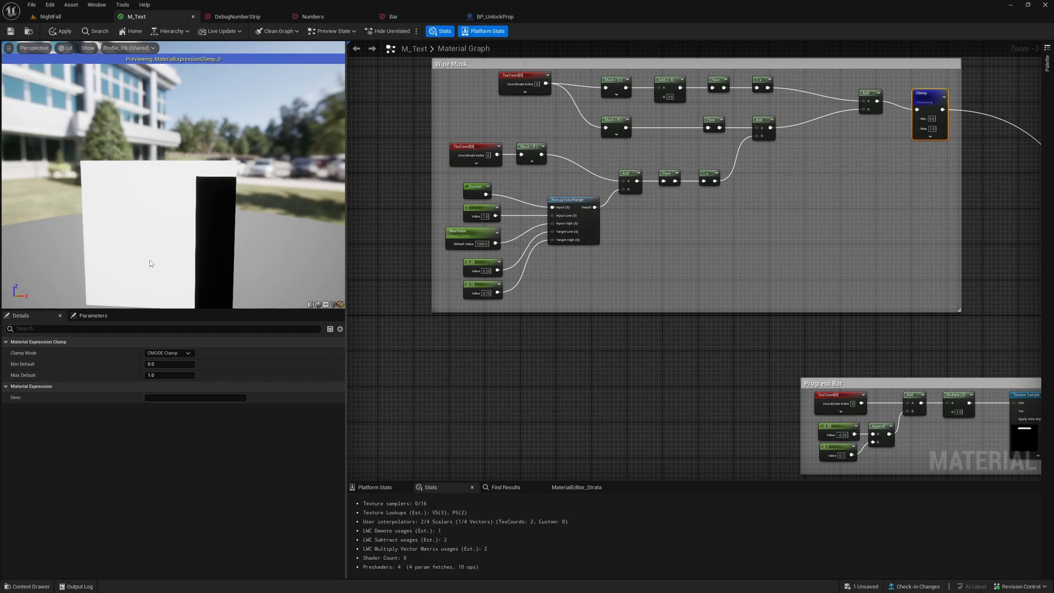
{"action": "scroll", "scroll_direction": "up", "scroll_amount": 3}
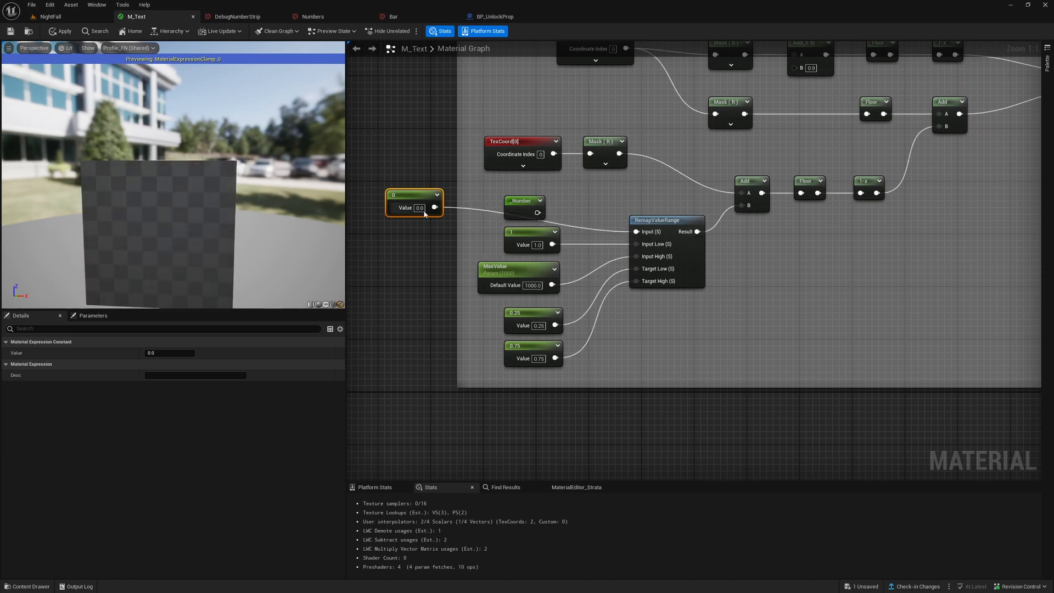
{"action": "left_click", "coordinate": [418, 207]}
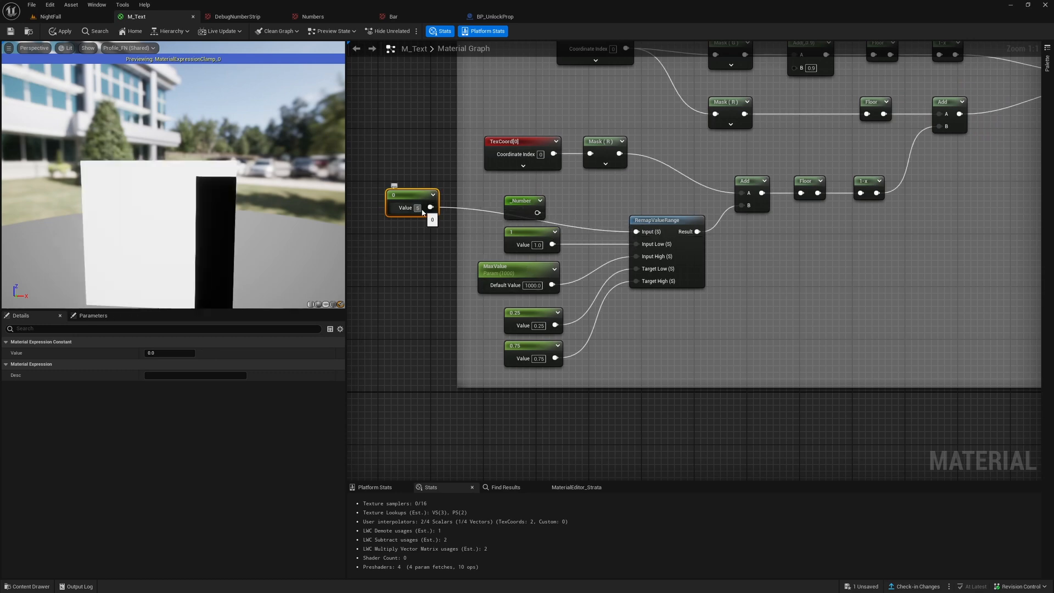
{"action": "type", "text": "500.0"}
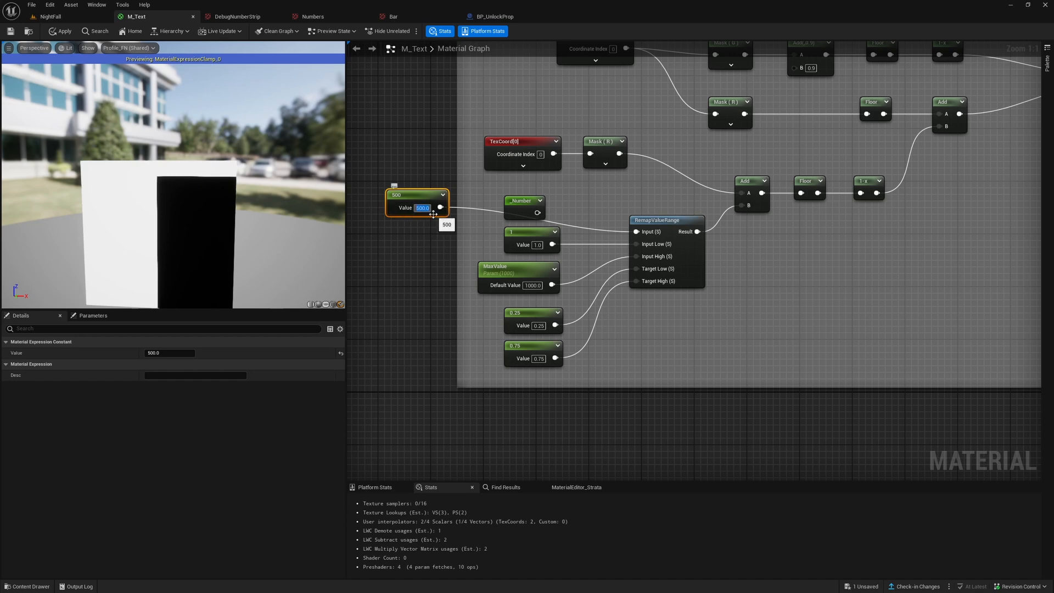
{"action": "type", "text": "300"}
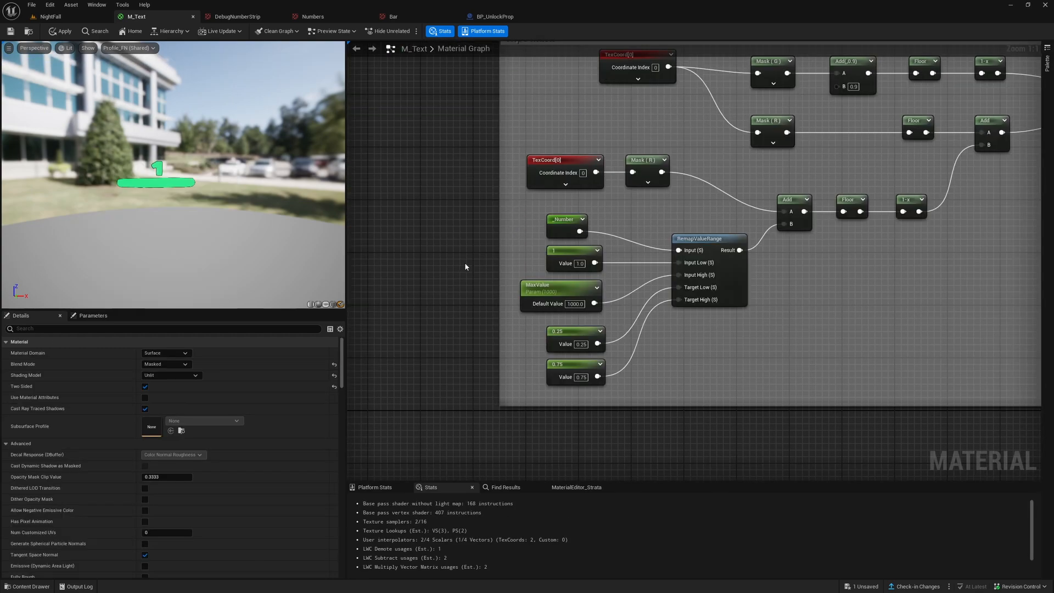
Add a DebugScalarValues node to M_Text by searching 'scala', then scroll to Total Bands
{"action": "scroll", "scroll_direction": "down", "scroll_amount": 3}
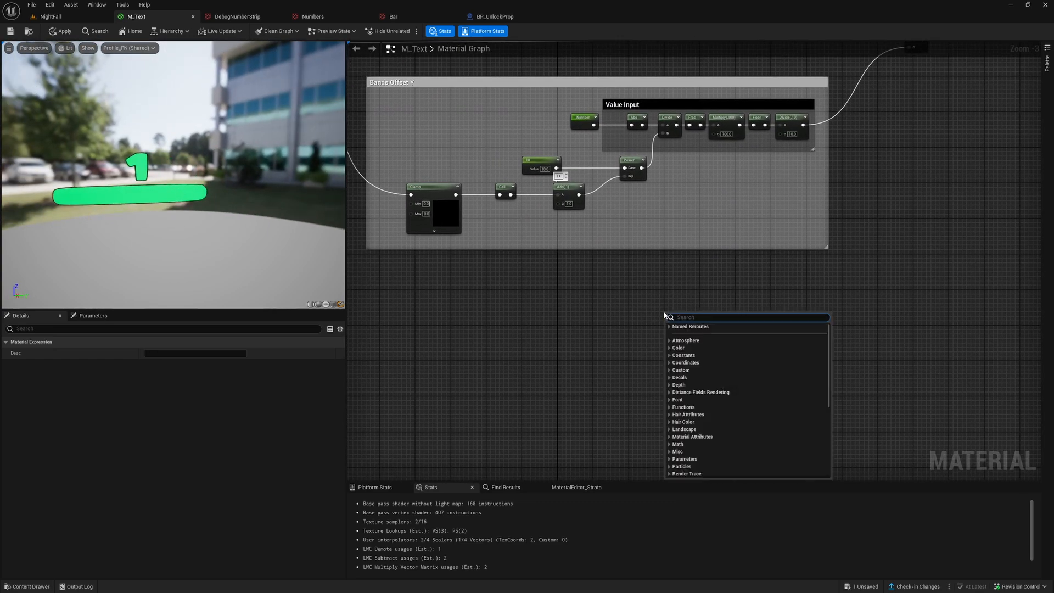
{"action": "type", "text": "scala"}
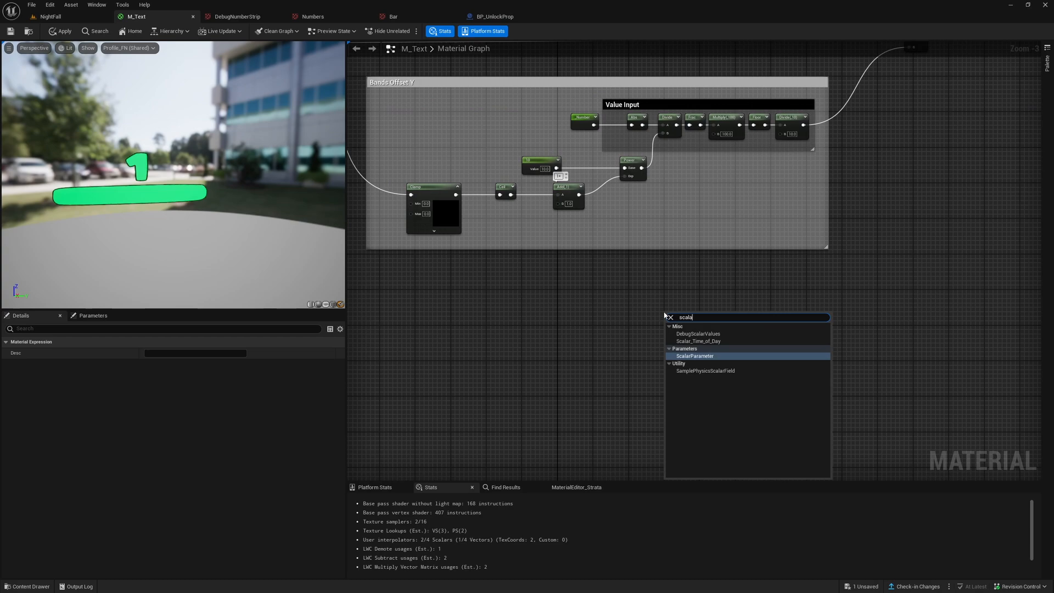
{"action": "left_click", "coordinate": [697, 333]}
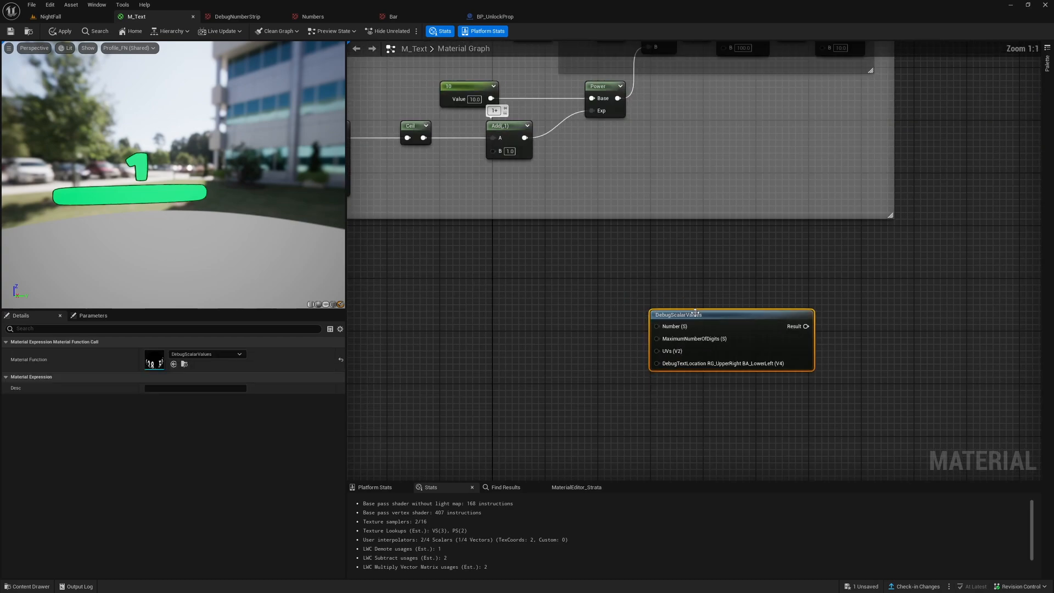
{"action": "mouse_move", "coordinate": [736, 333]}
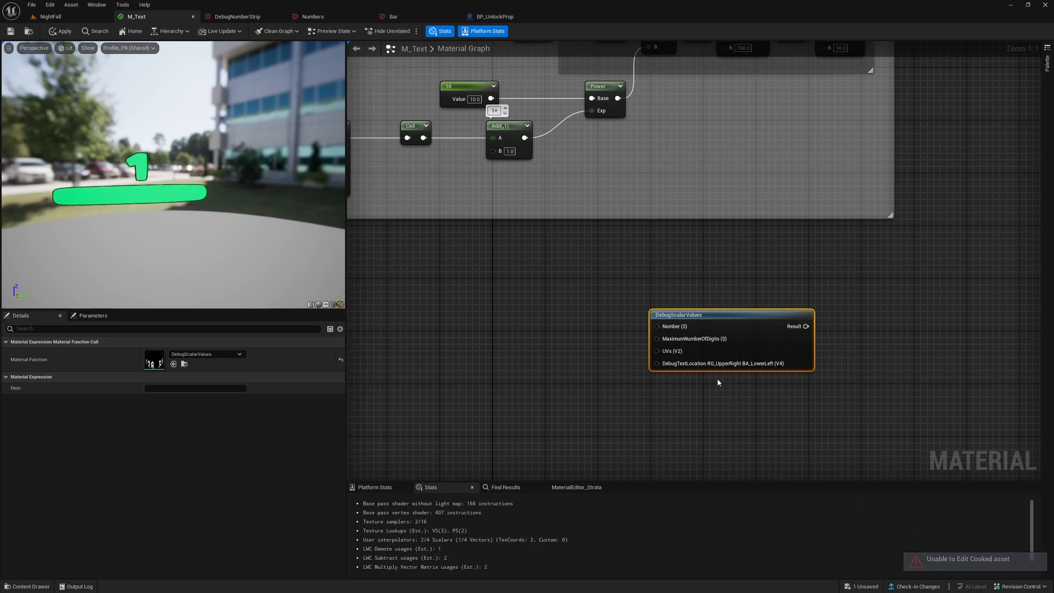
{"action": "mouse_move", "coordinate": [848, 408]}
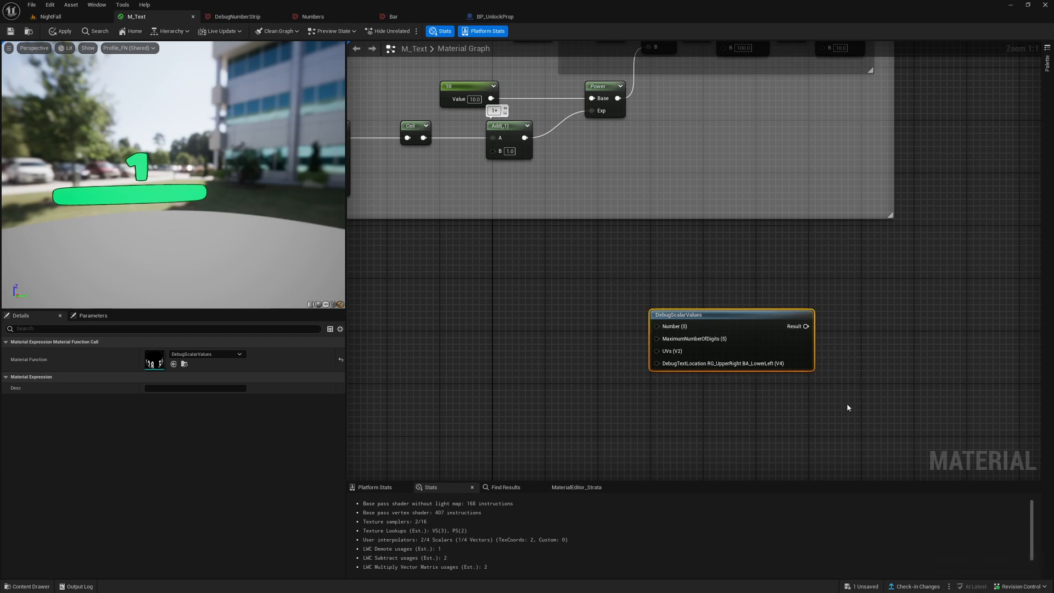
{"action": "mouse_move", "coordinate": [697, 307]}
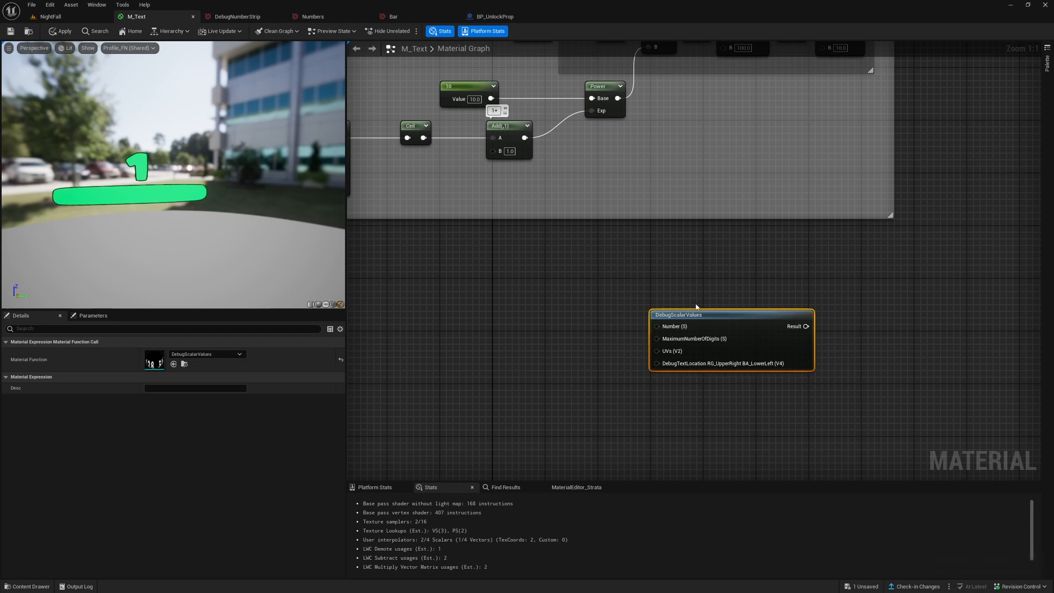
{"action": "scroll", "scroll_direction": "down", "scroll_amount": 3}
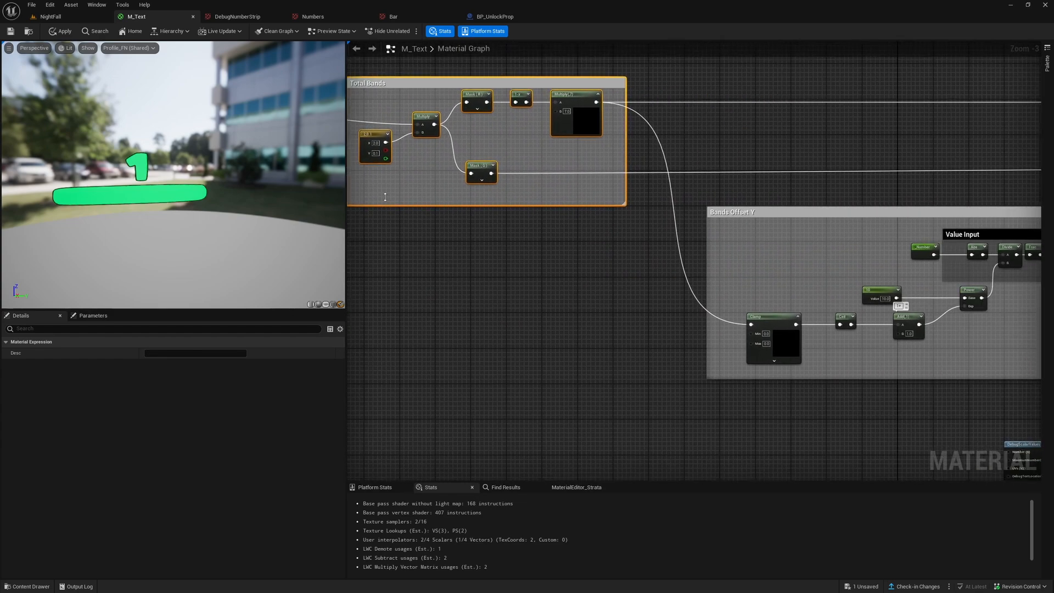
Compare the DebugNumberStrip and Numbers textures against the M_Text material graph
{"action": "left_click", "coordinate": [235, 16]}
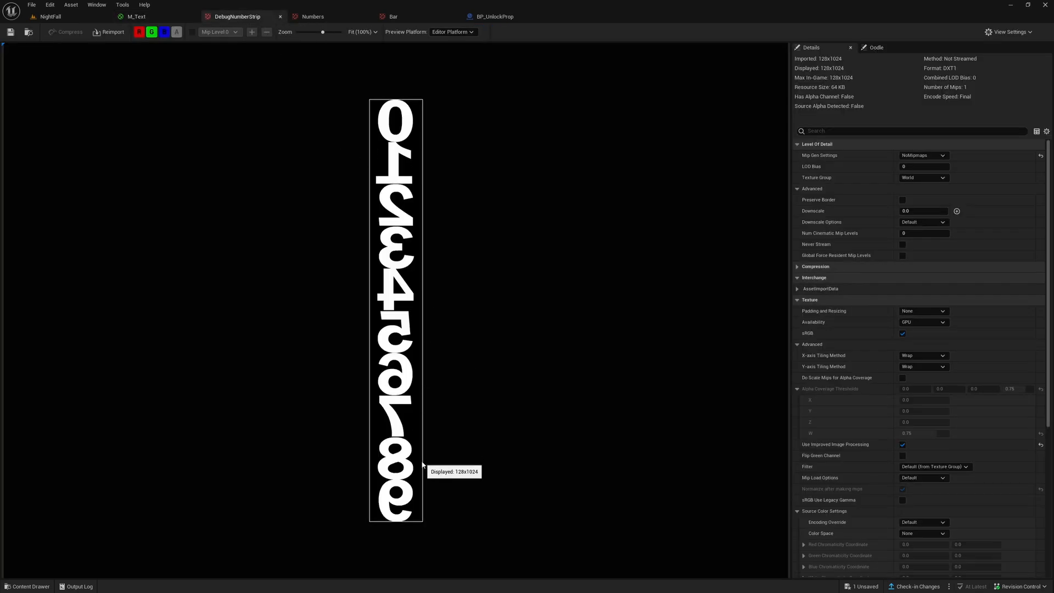
{"action": "left_click", "coordinate": [136, 16]}
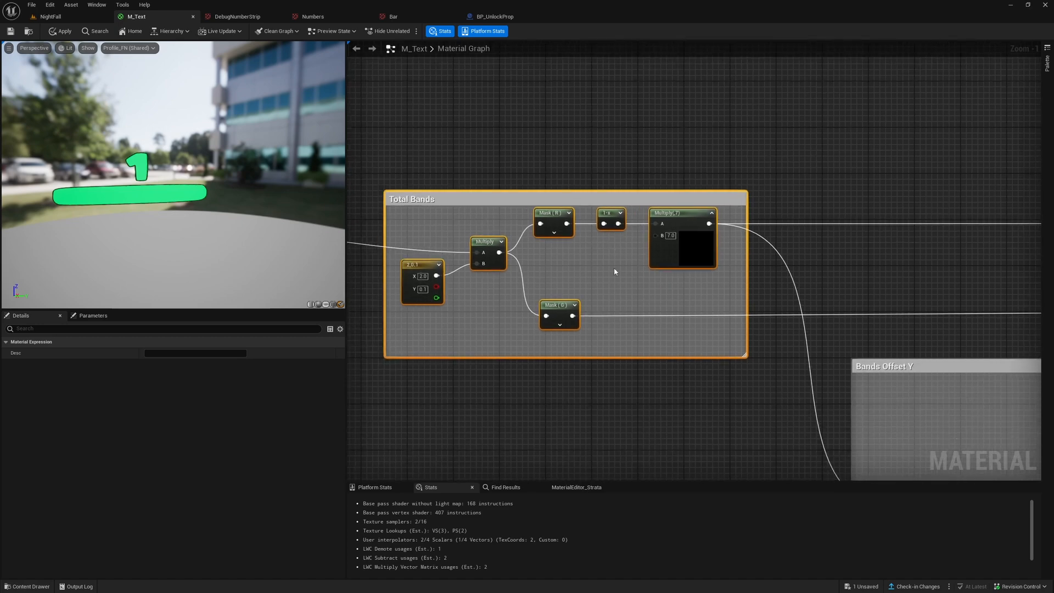
{"action": "left_click", "coordinate": [233, 16]}
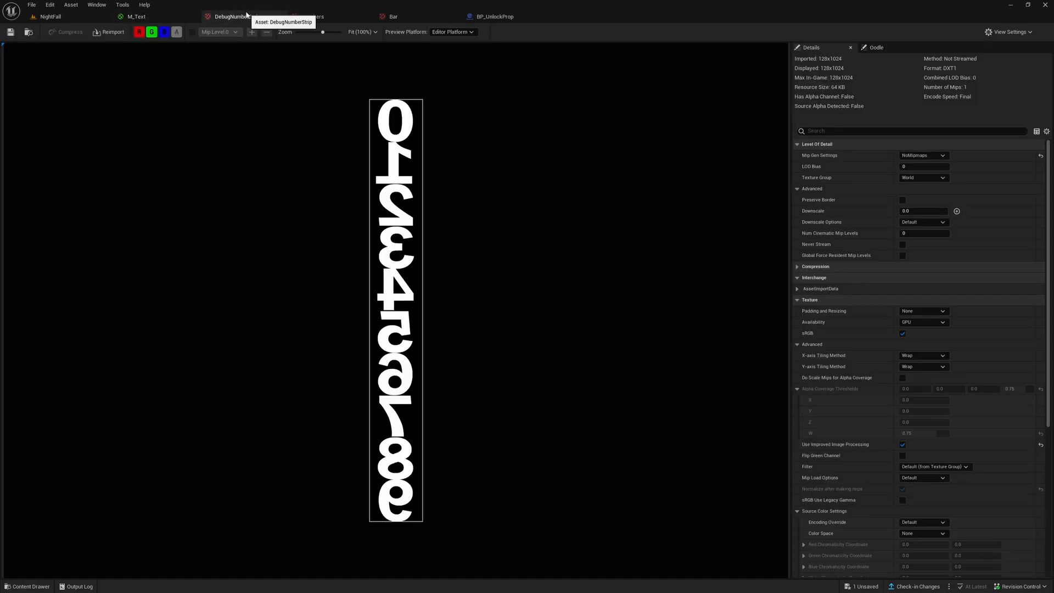
{"action": "left_click", "coordinate": [311, 16]}
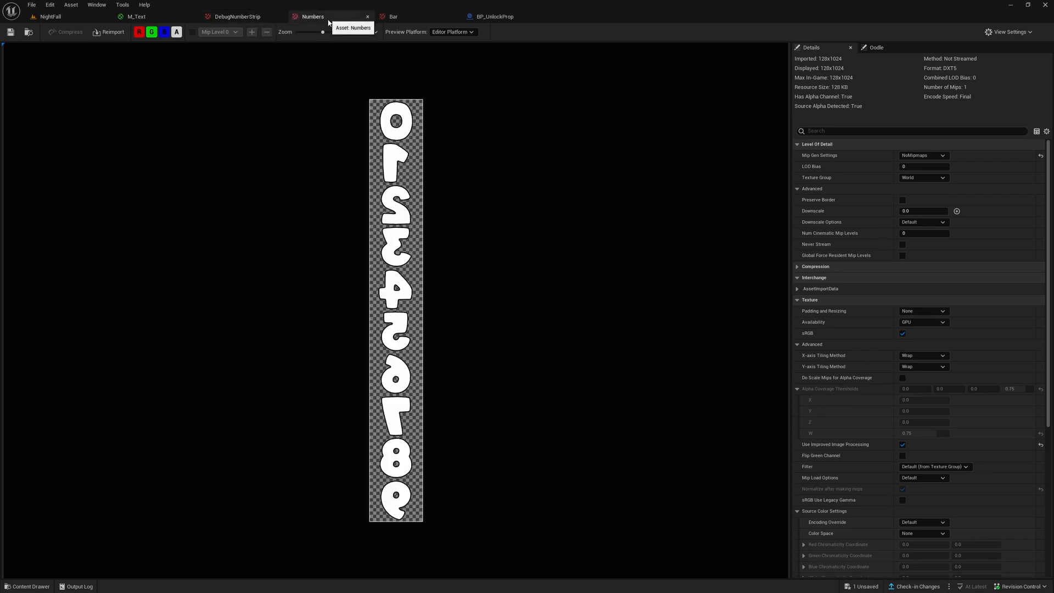
{"action": "mouse_move", "coordinate": [377, 166]}
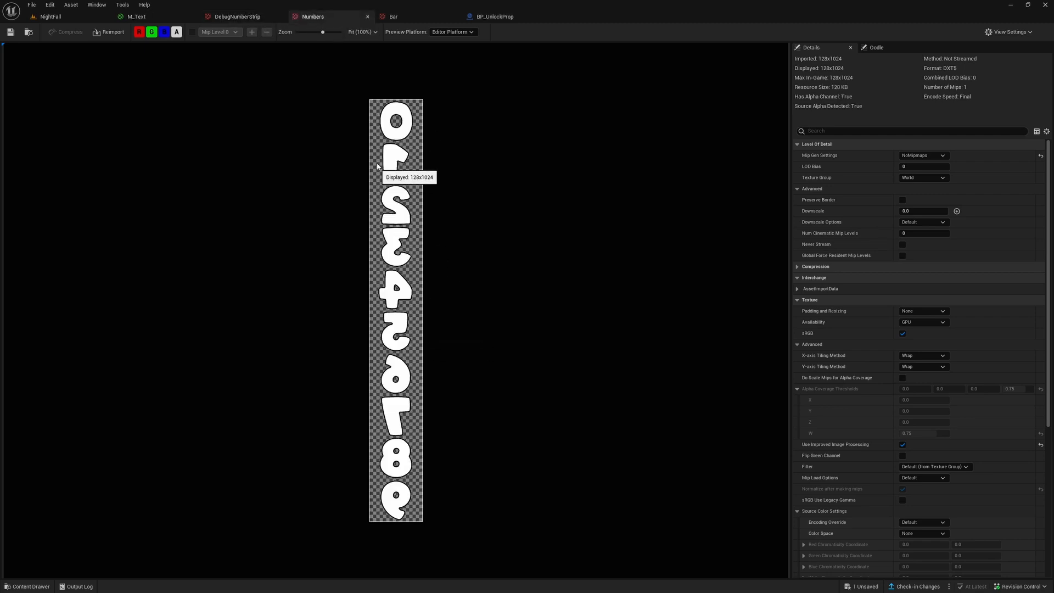
{"action": "mouse_move", "coordinate": [344, 96]}
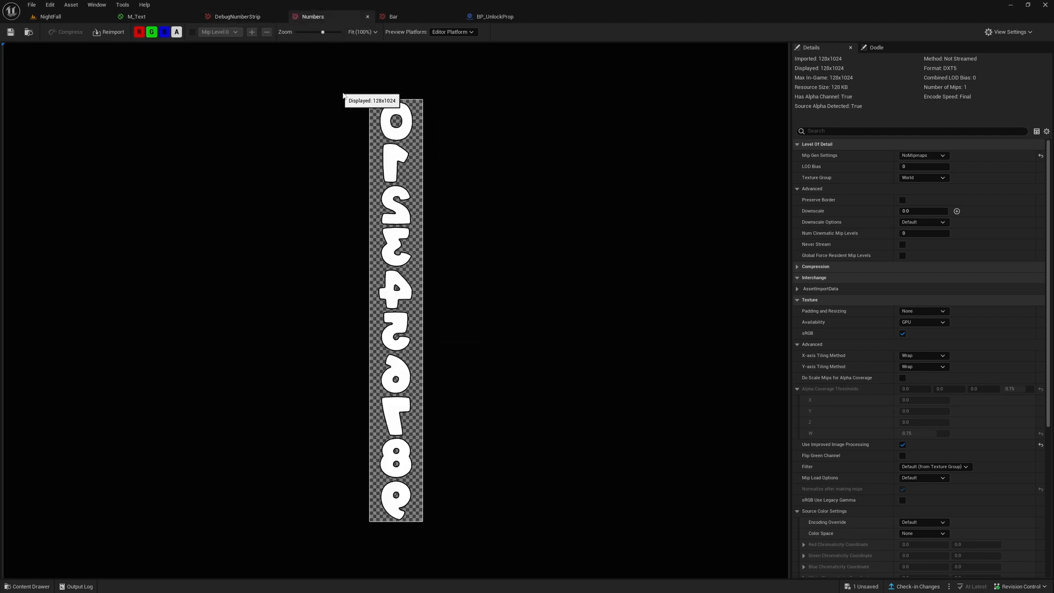
{"action": "mouse_move", "coordinate": [442, 480]}
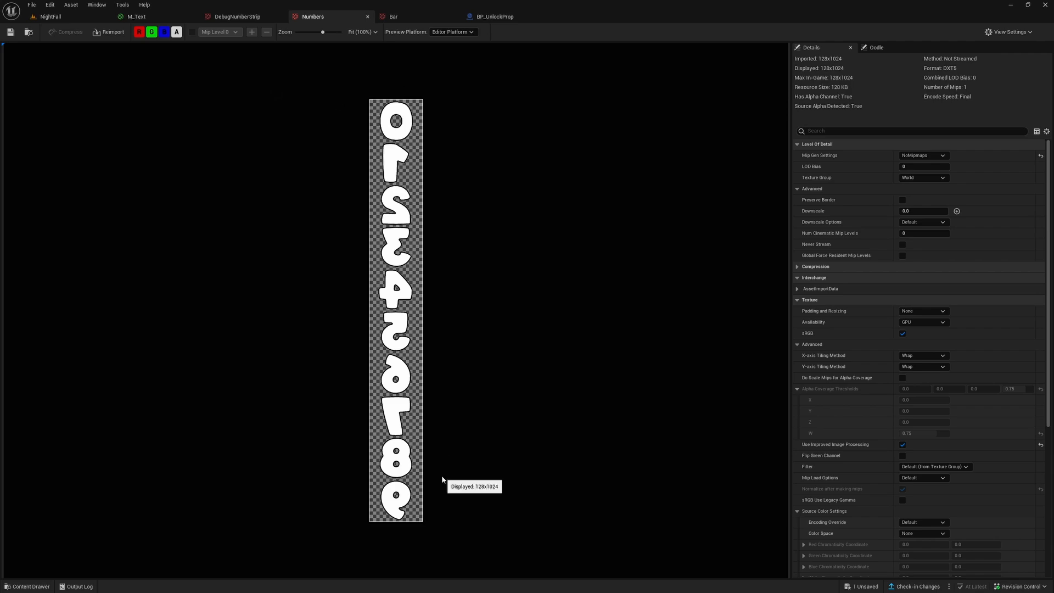
{"action": "key", "text": "alt+tab"}
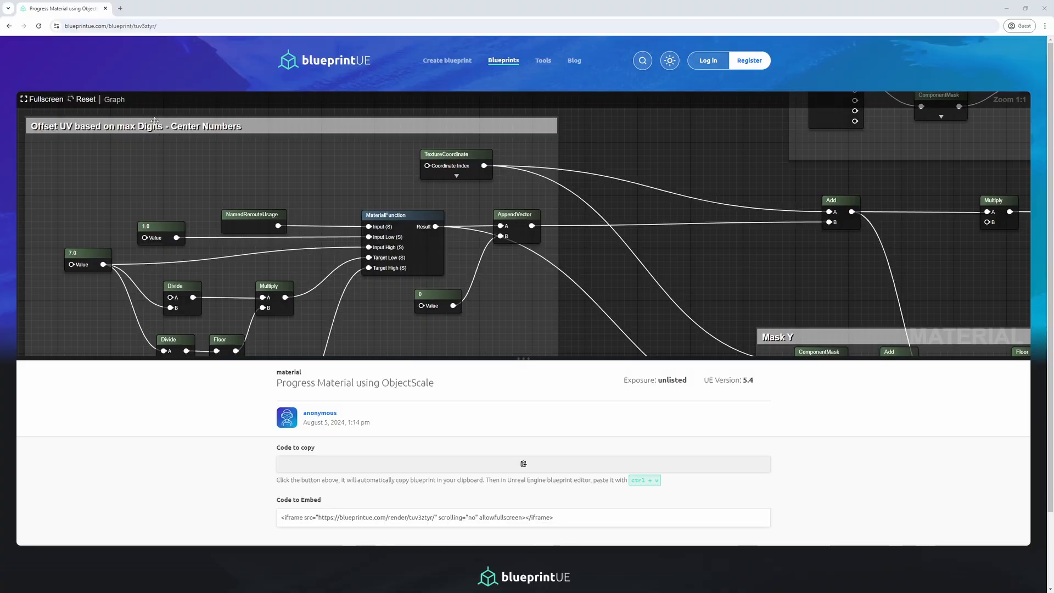
{"action": "mouse_move", "coordinate": [352, 210]}
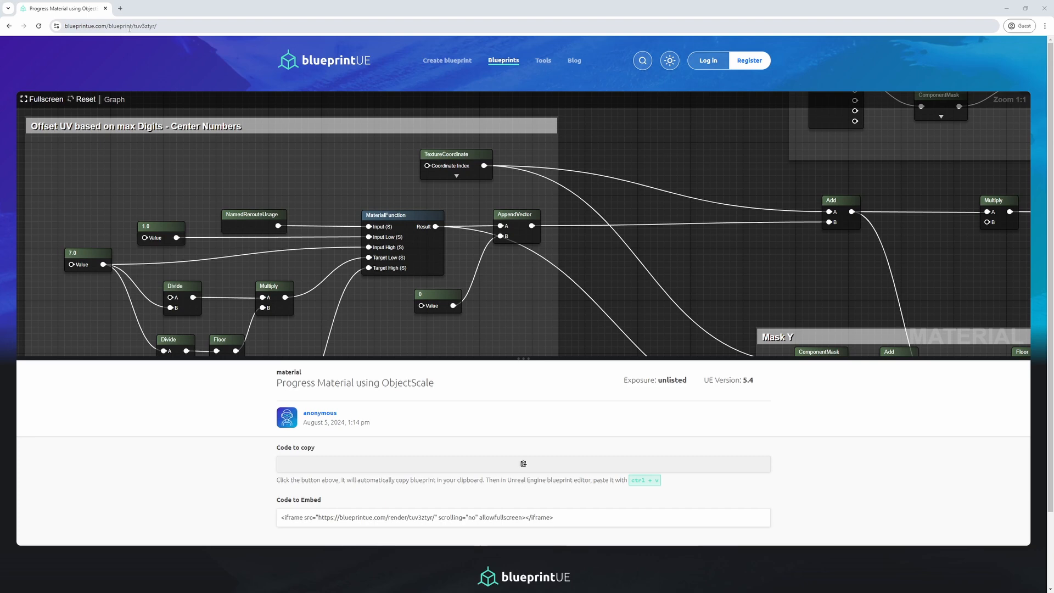
Open blueprintUE's 'Progress Material using ObjectScale' page and copy its node code
{"action": "left_click", "coordinate": [135, 26]}
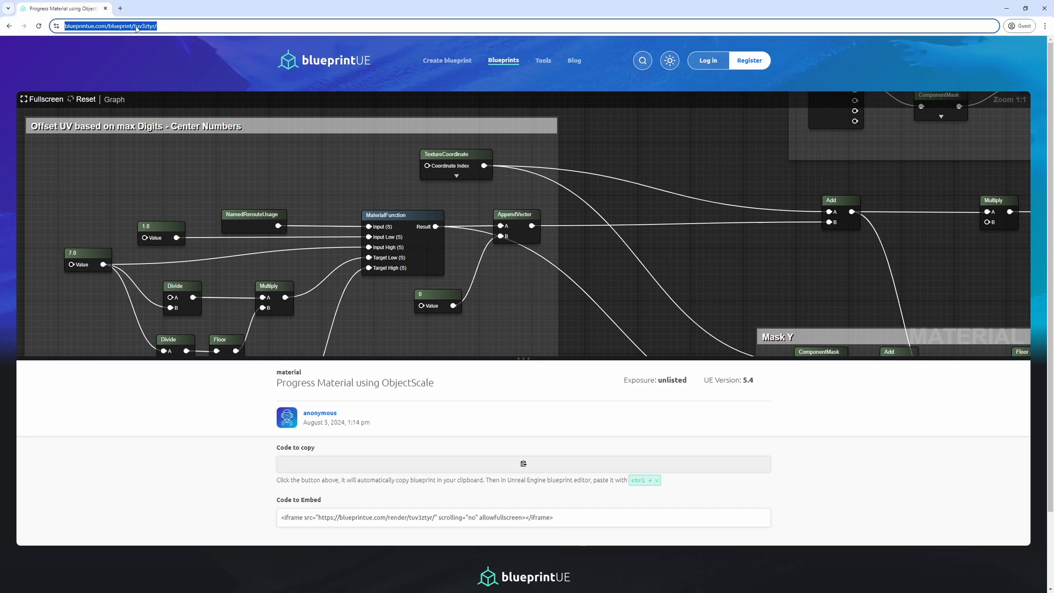
{"action": "mouse_move", "coordinate": [277, 185]}
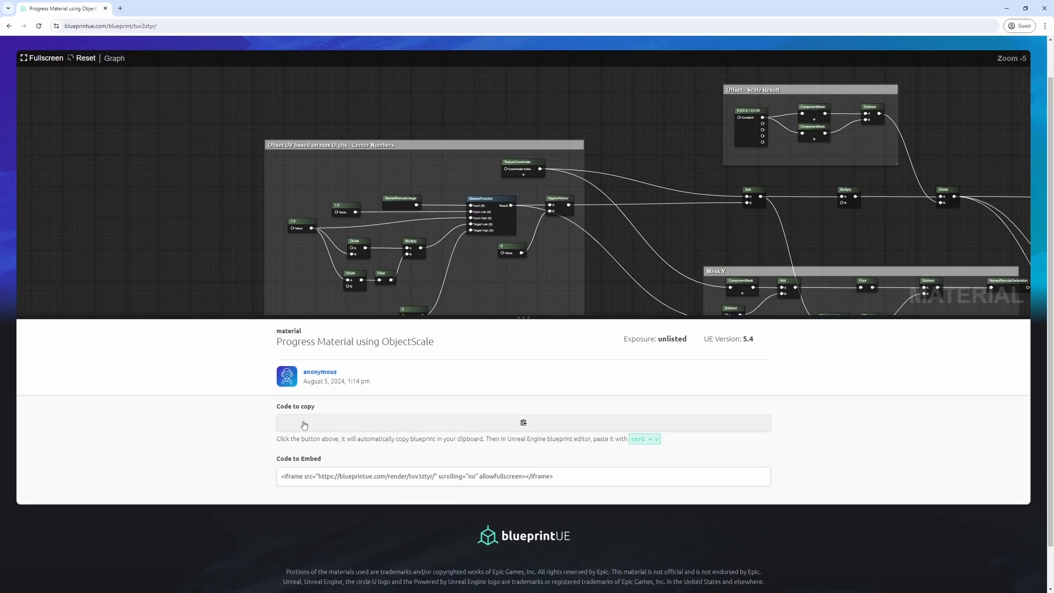
{"action": "mouse_move", "coordinate": [288, 412]}
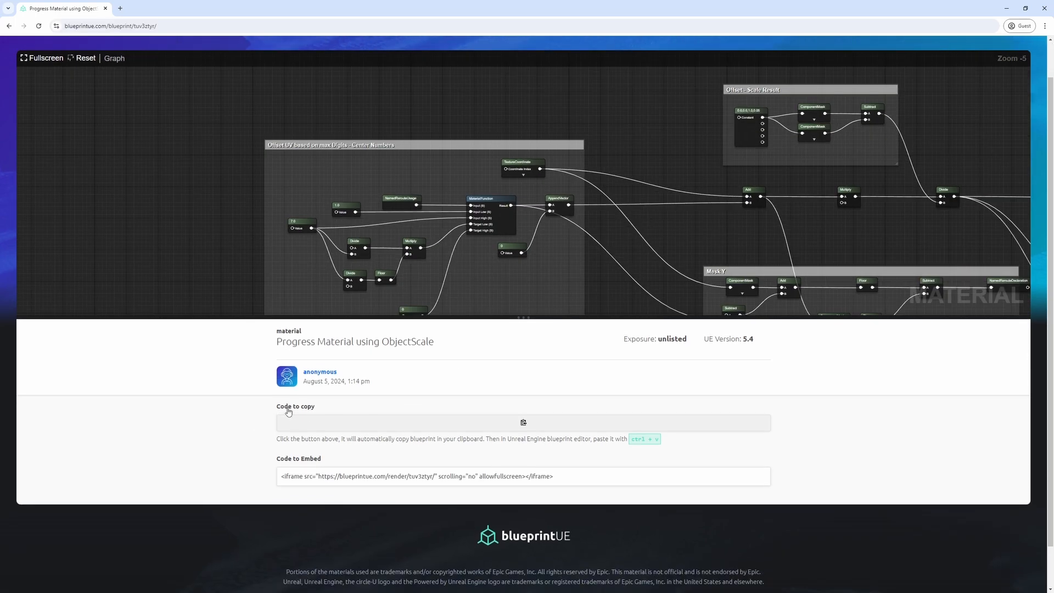
{"action": "left_click", "coordinate": [523, 422]}
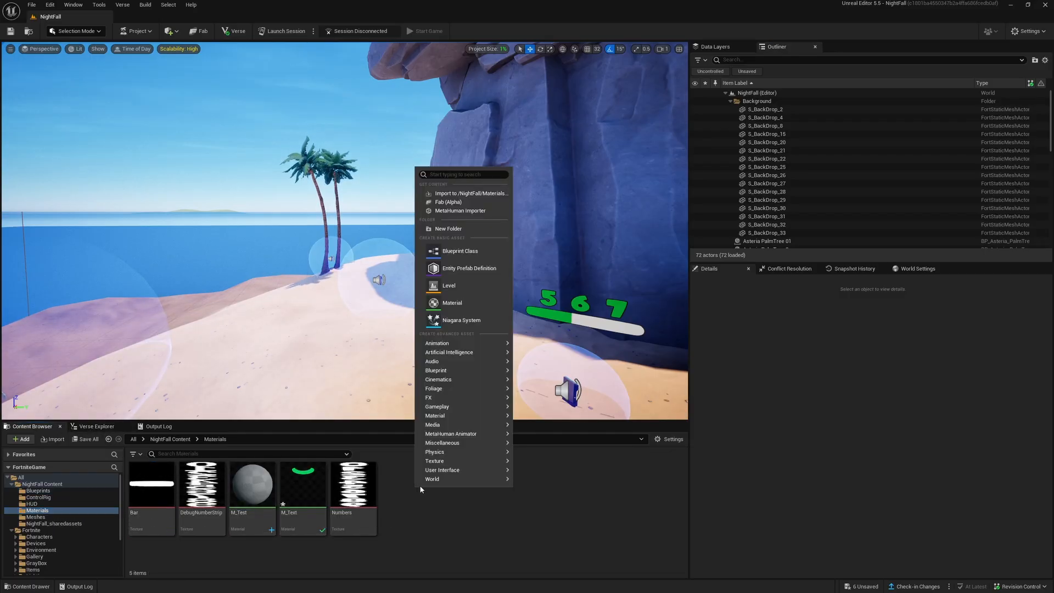
Create a material named M_Example in the Materials folder and open it
{"action": "left_click", "coordinate": [452, 303]}
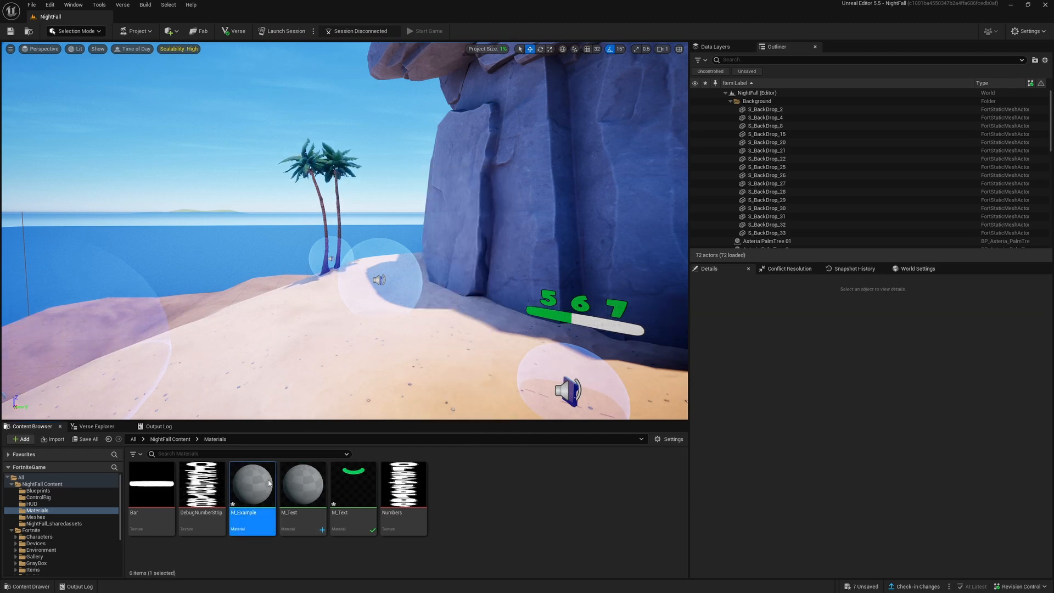
{"action": "double_click", "coordinate": [252, 484]}
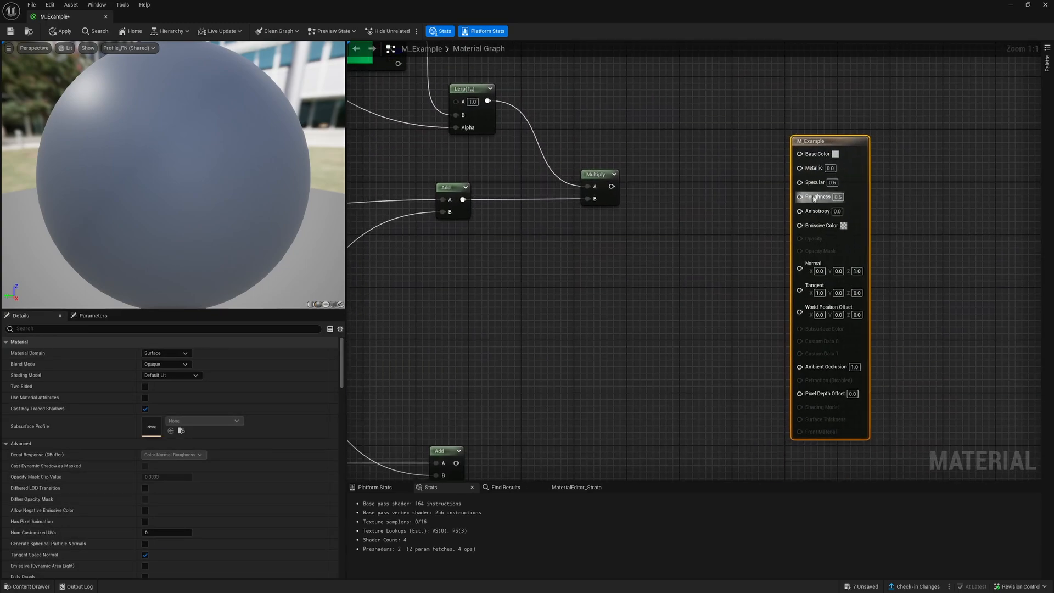
{"action": "mouse_move", "coordinate": [282, 336]}
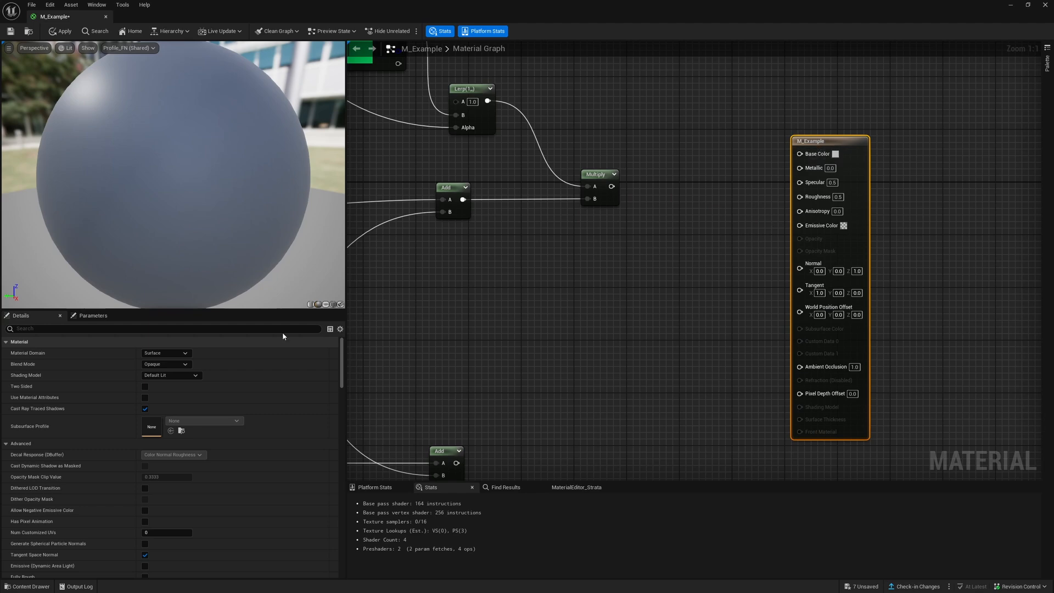
Set M_Example to Masked blend mode and Unlit shading, previewed on a plane mesh
{"action": "left_click", "coordinate": [165, 363]}
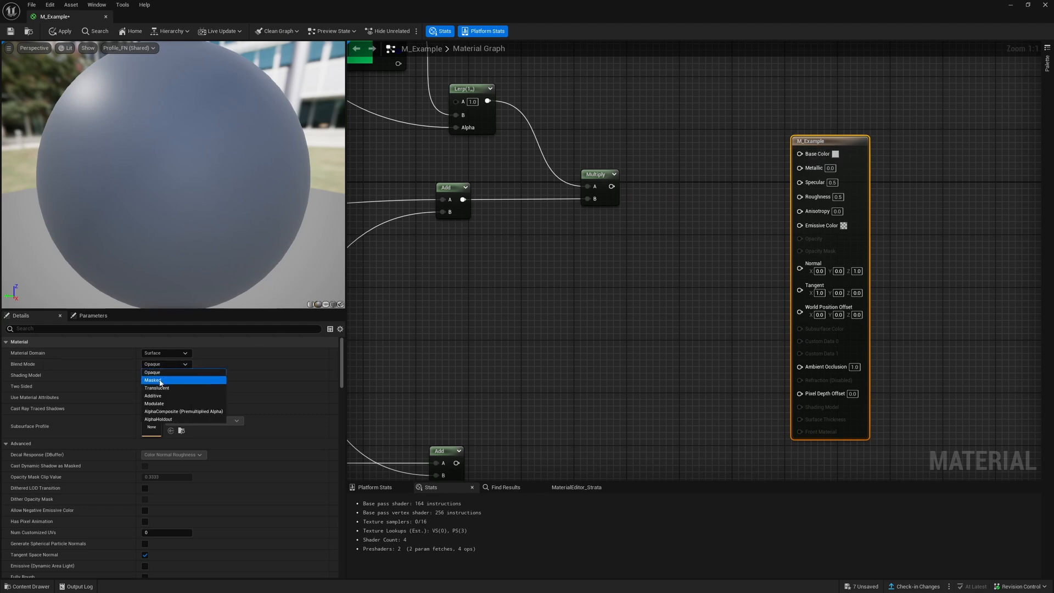
{"action": "left_click", "coordinate": [153, 379]}
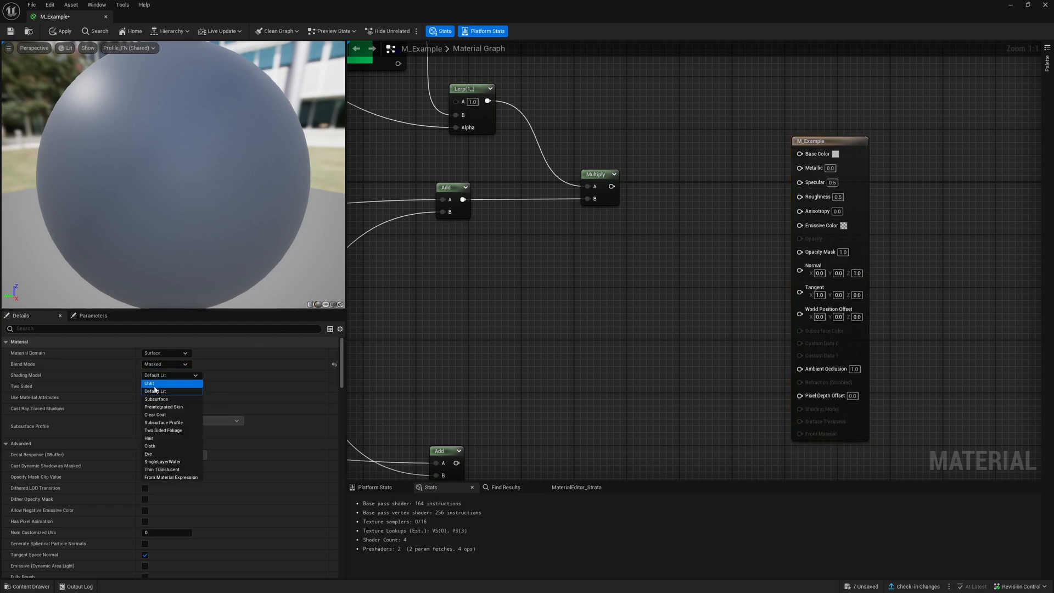
{"action": "left_click", "coordinate": [149, 383]}
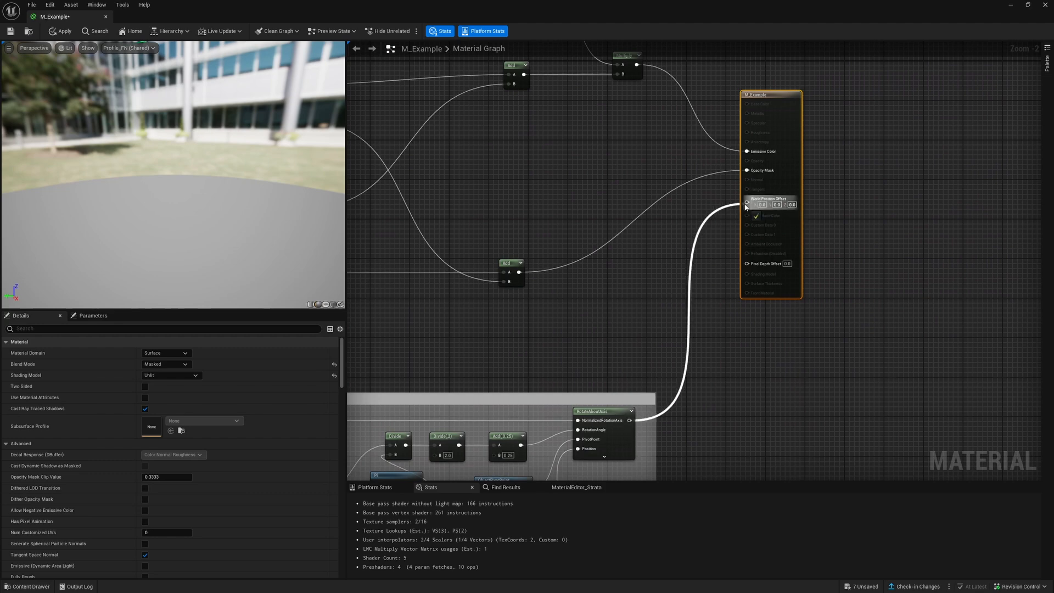
{"action": "left_click", "coordinate": [324, 304]}
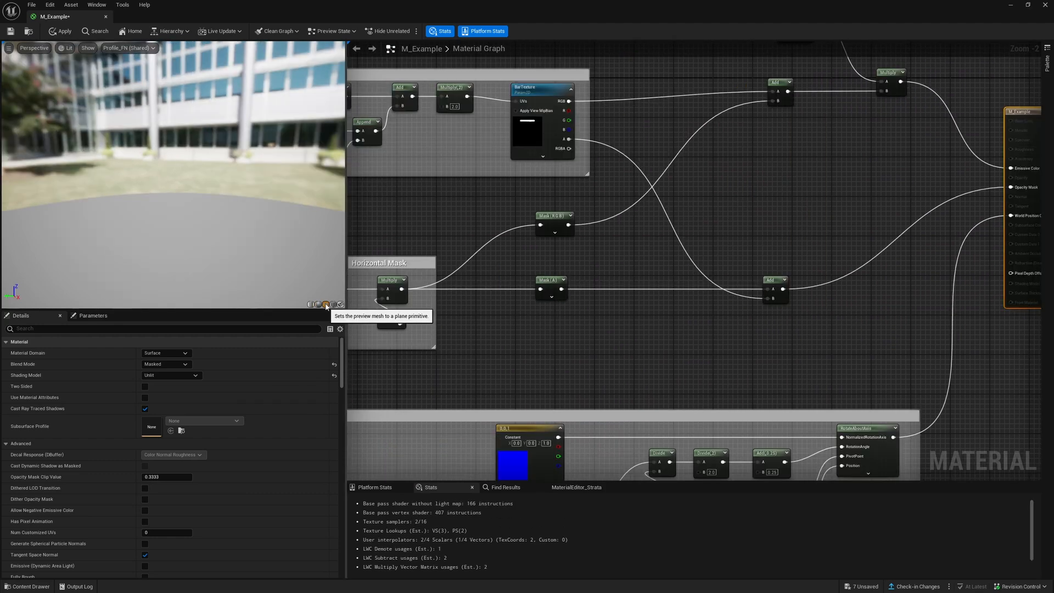
{"action": "left_click", "coordinate": [324, 303]}
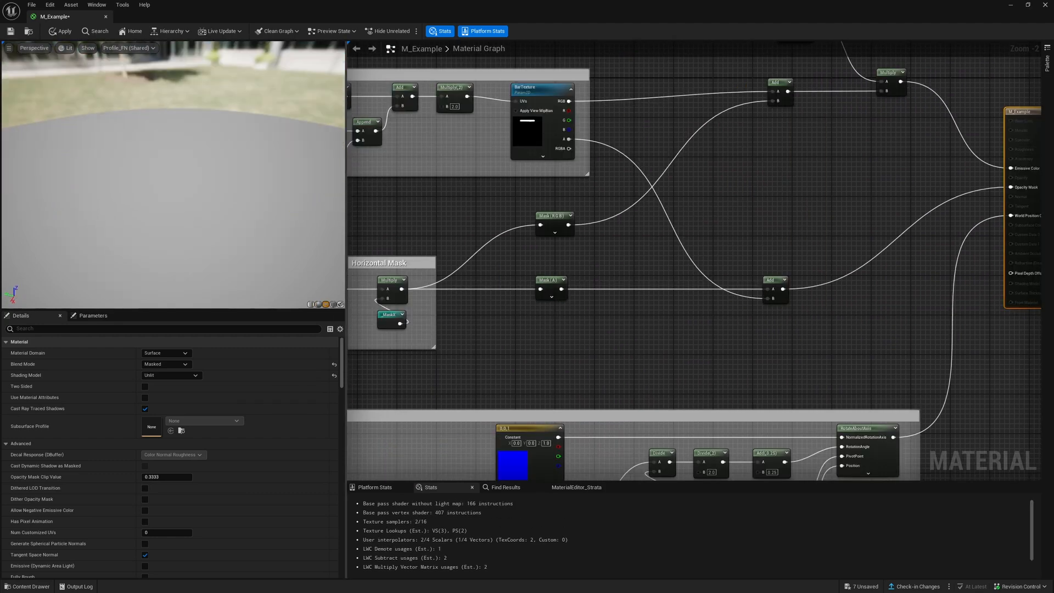
{"action": "mouse_move", "coordinate": [330, 304]}
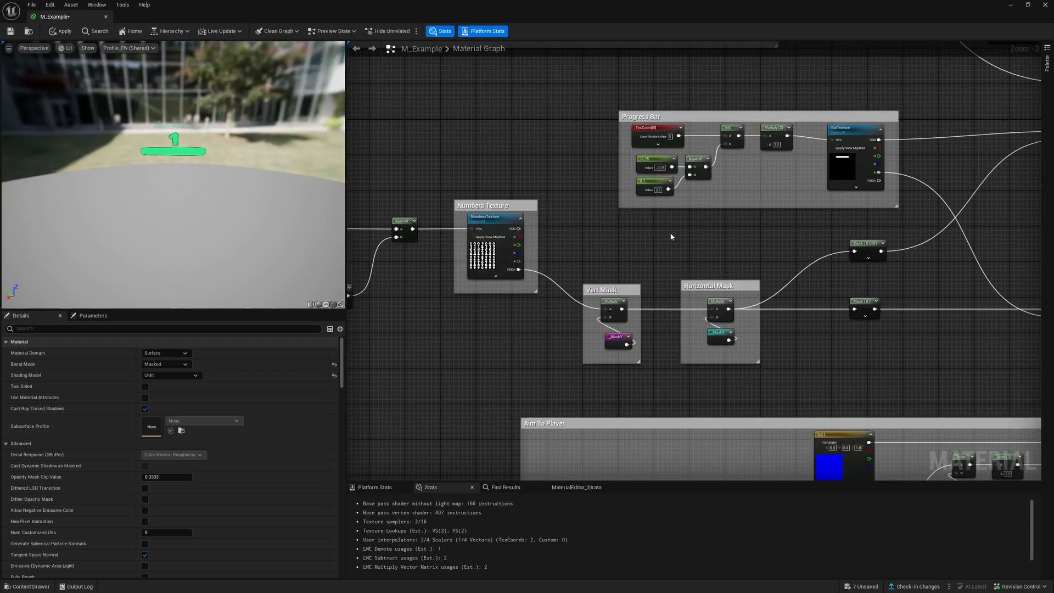
Confirm the NumbersTexture parameter uses the Numbers texture and inspect the Progress Bar group
{"action": "left_click", "coordinate": [494, 217]}
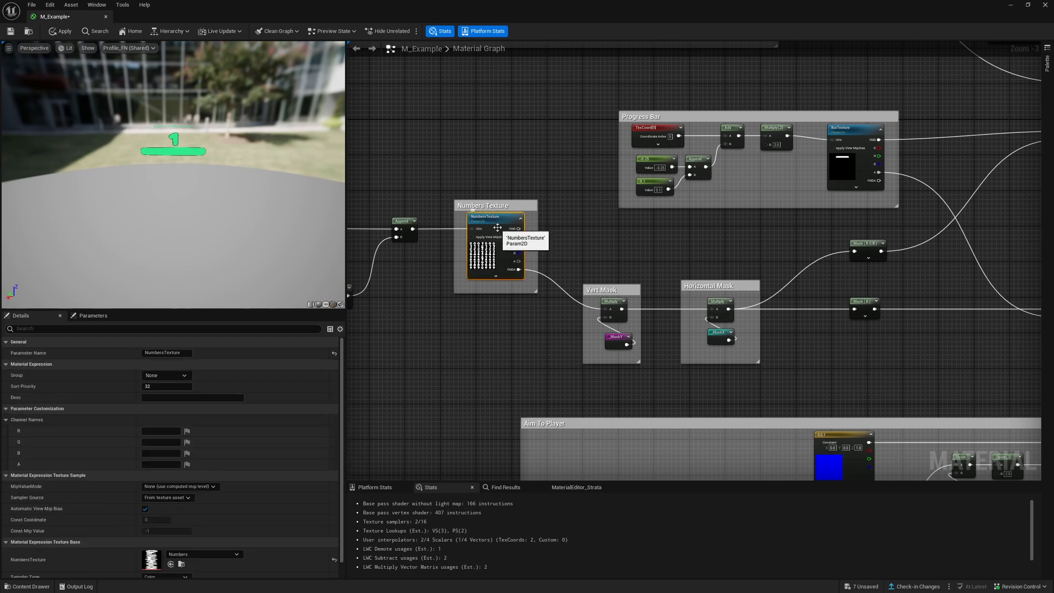
{"action": "mouse_move", "coordinate": [500, 230]}
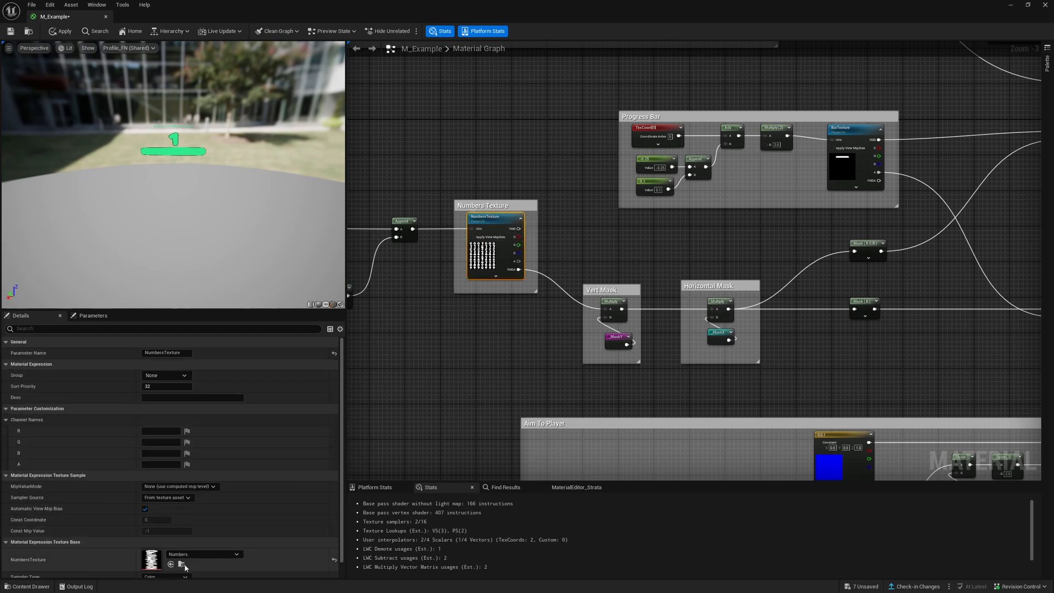
{"action": "mouse_move", "coordinate": [811, 145]}
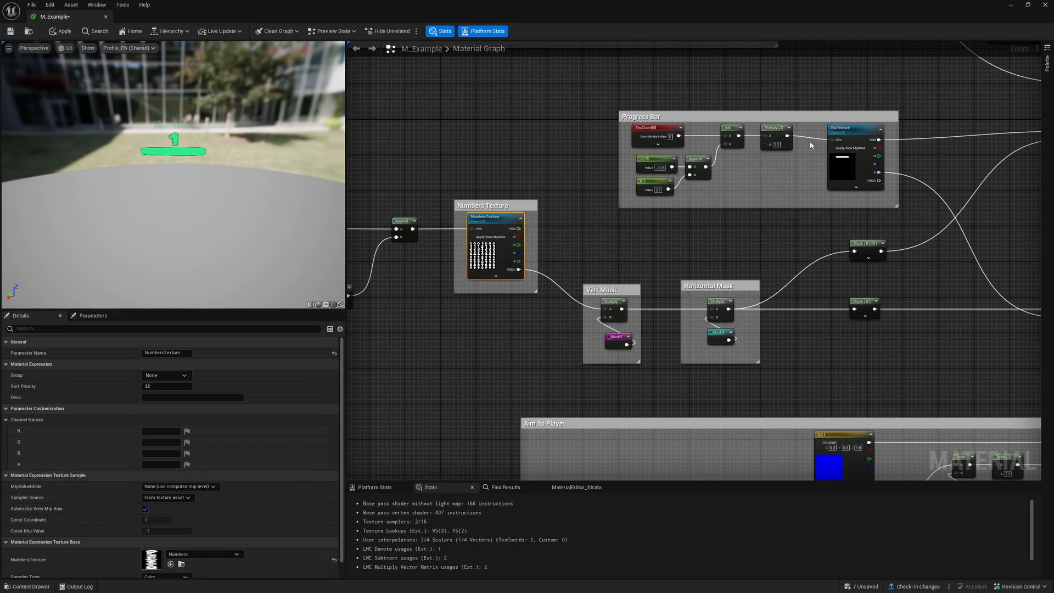
{"action": "left_click", "coordinate": [855, 158]}
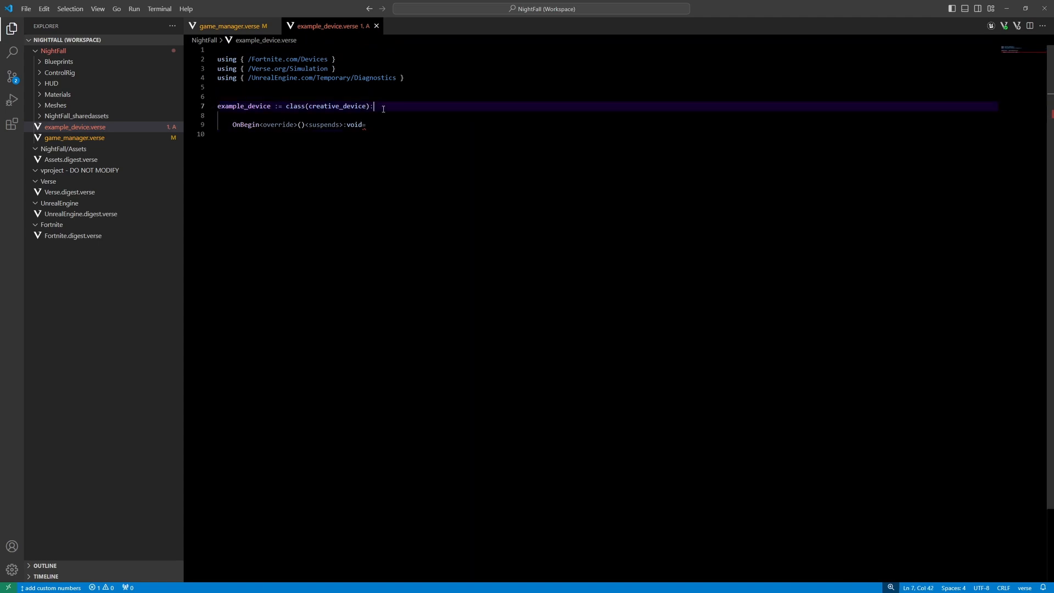
Declare an editable Button field of type button_device in example_device
{"action": "key", "text": "enter"}
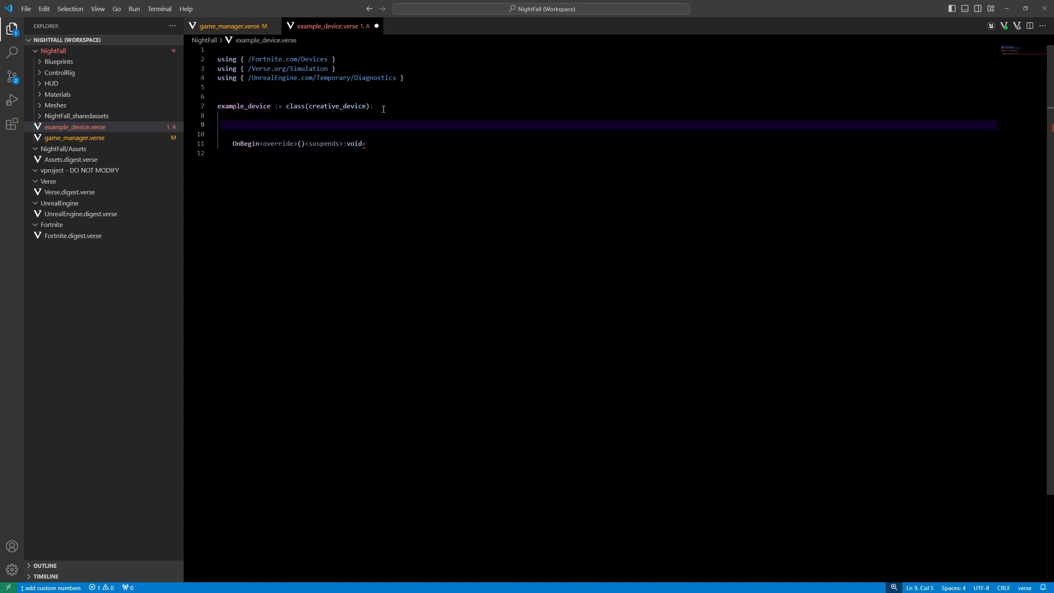
{"action": "type", "text": "@edital"}
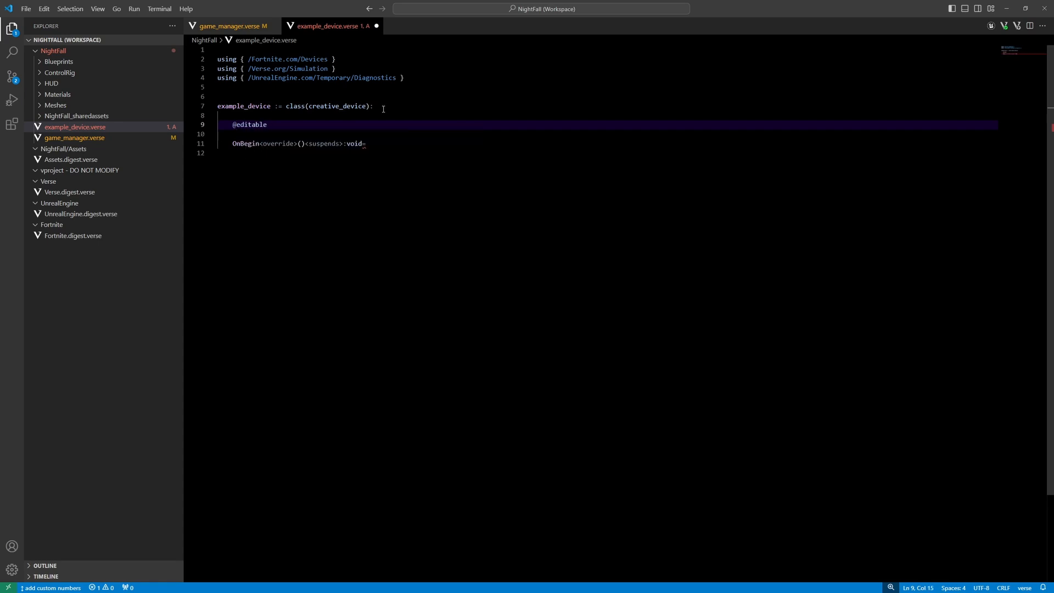
{"action": "type", "text": "BUtton"}
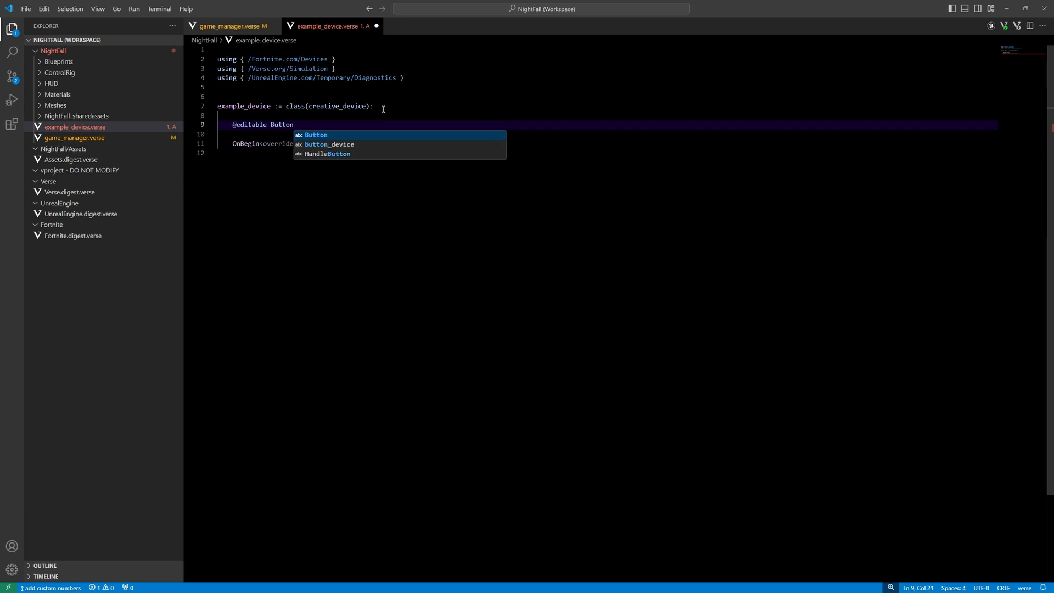
{"action": "type", "text": ": button_device"}
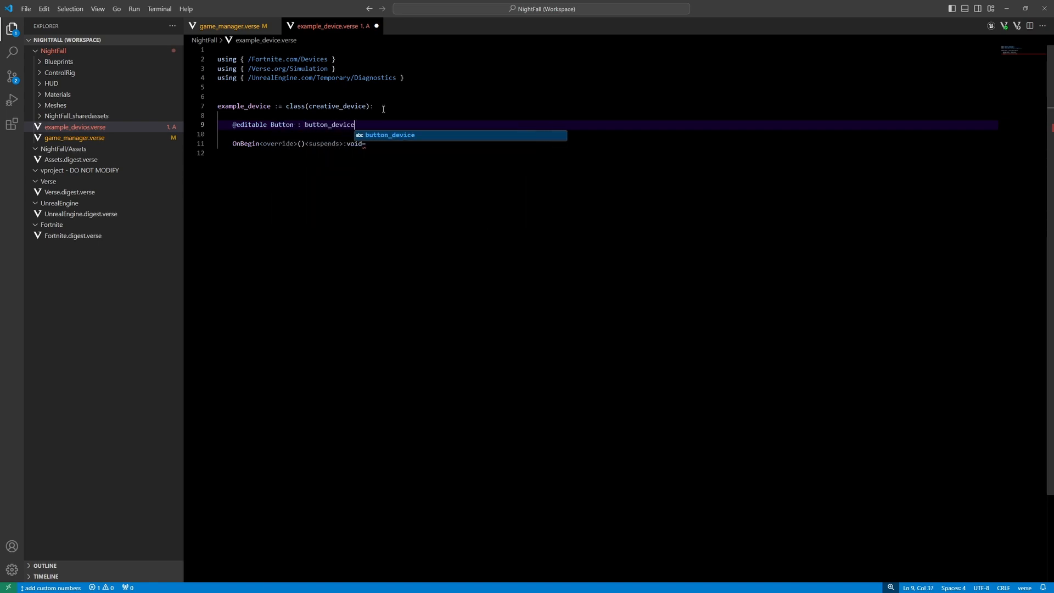
{"action": "type", "text": "="}
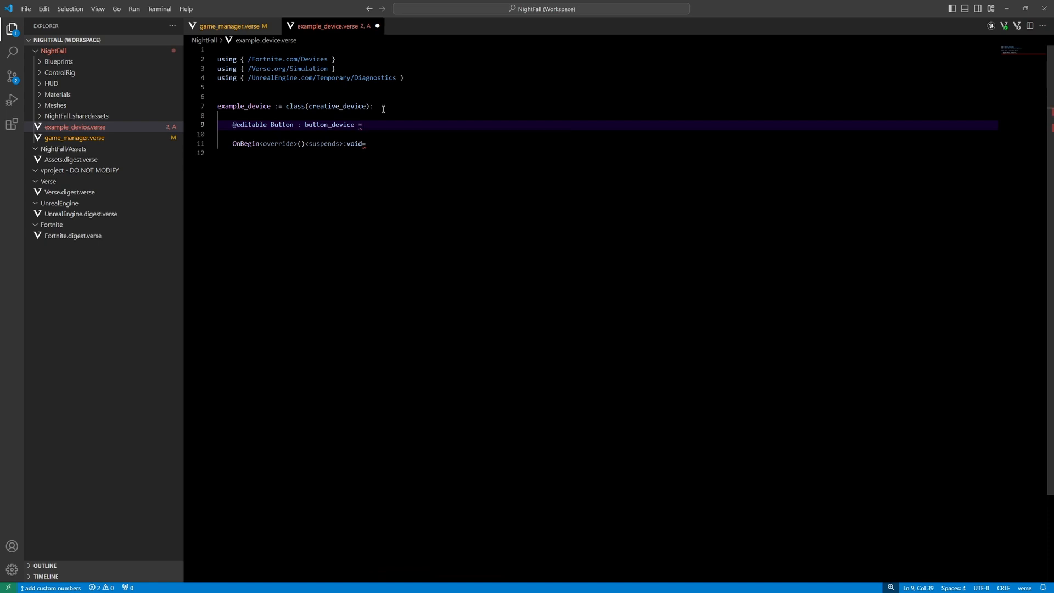
{"action": "type", "text": "button_device{"}
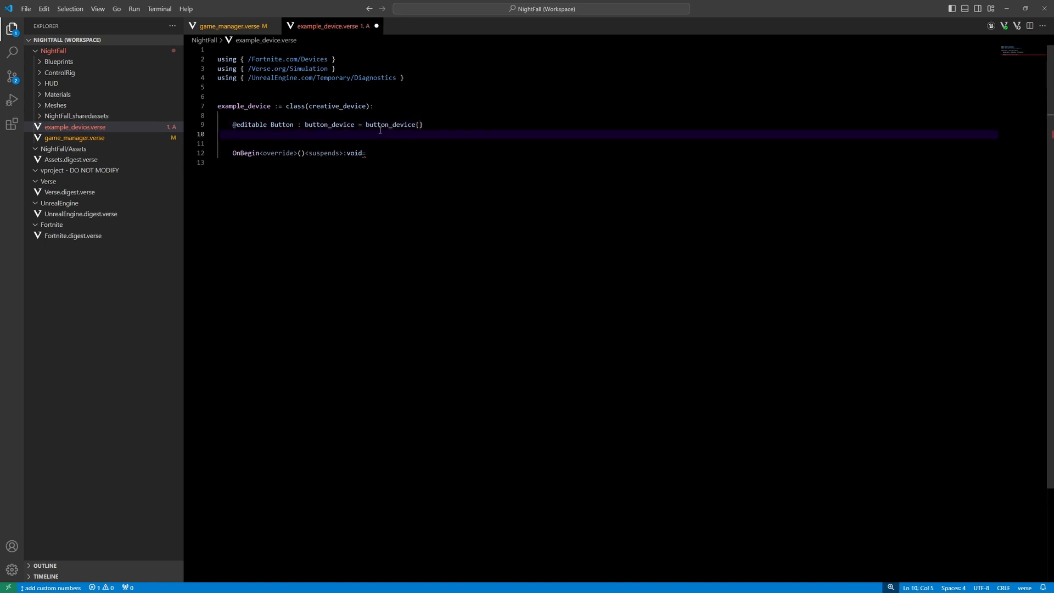
{"action": "type", "text": "@editable"}
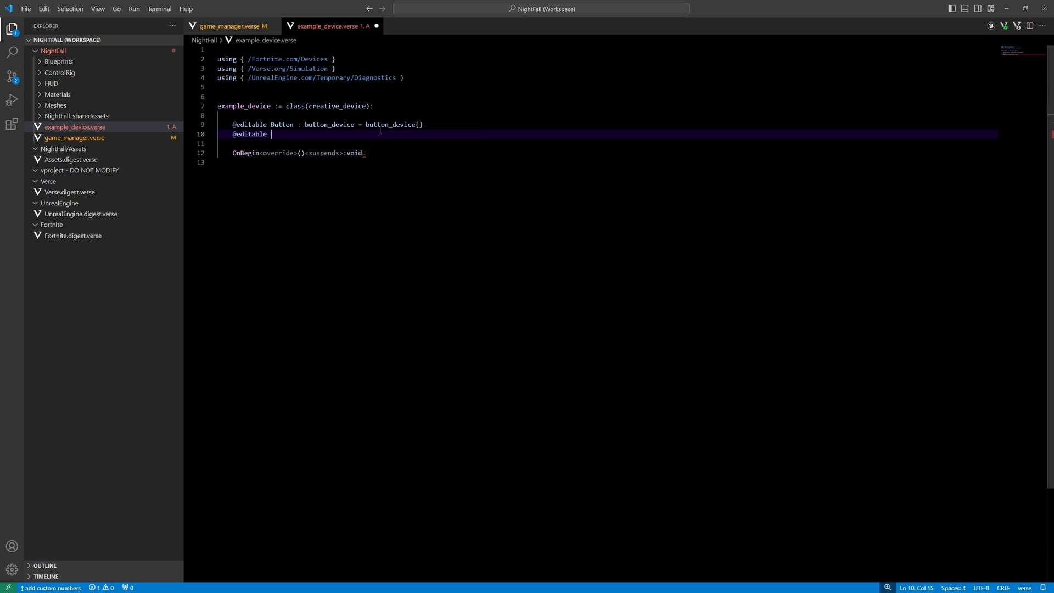
{"action": "type", "text": "ProgressProp :"}
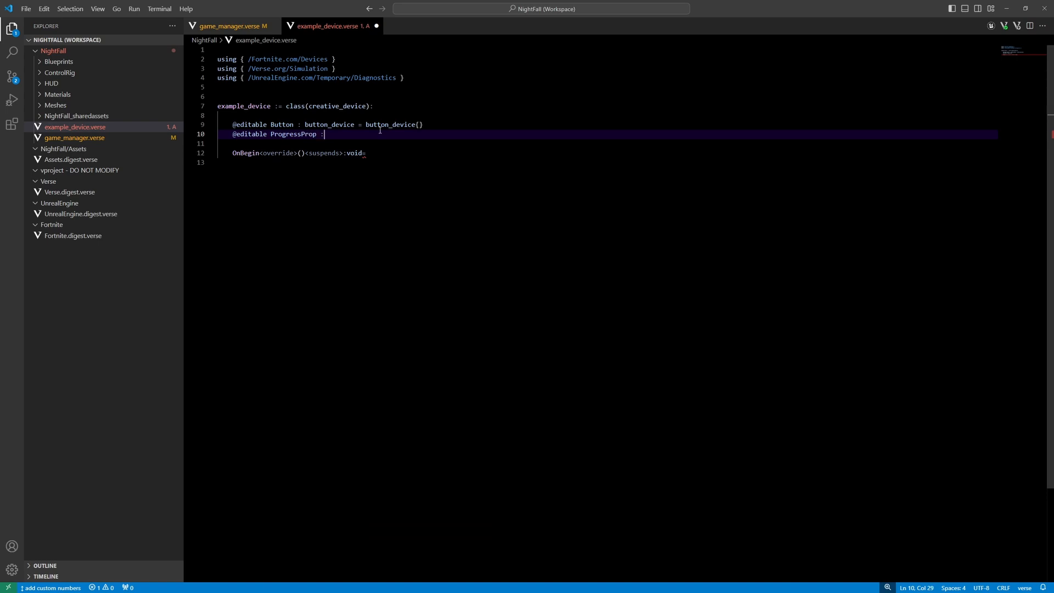
{"action": "type", "text": "creative_prop ="}
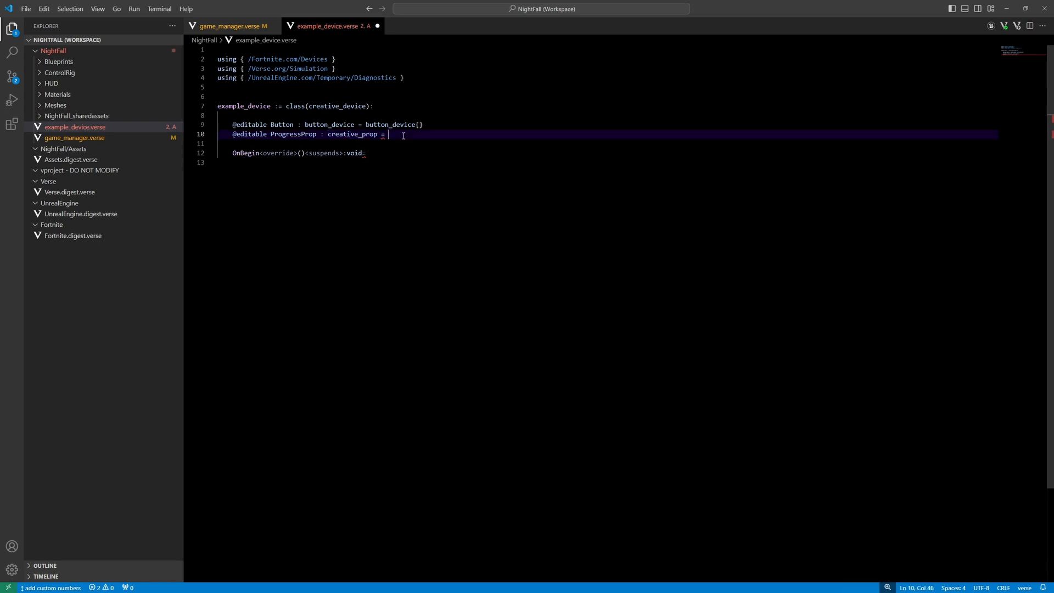
{"action": "type", "text": "creative_prop{}"}
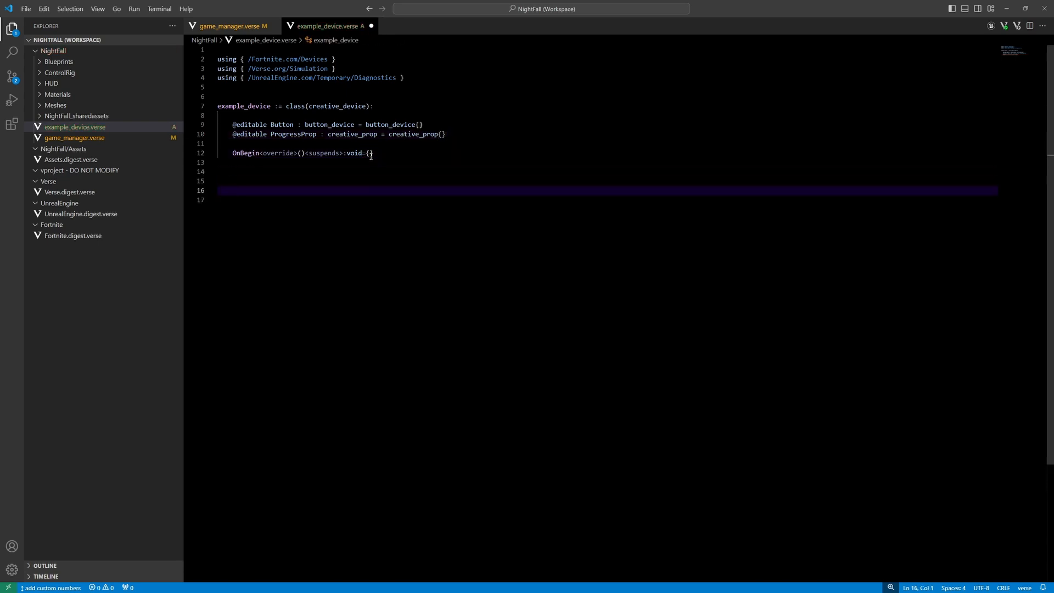
Start the progress_prop class and add a NewValue float set to 1000.0
{"action": "type", "text": "progress"}
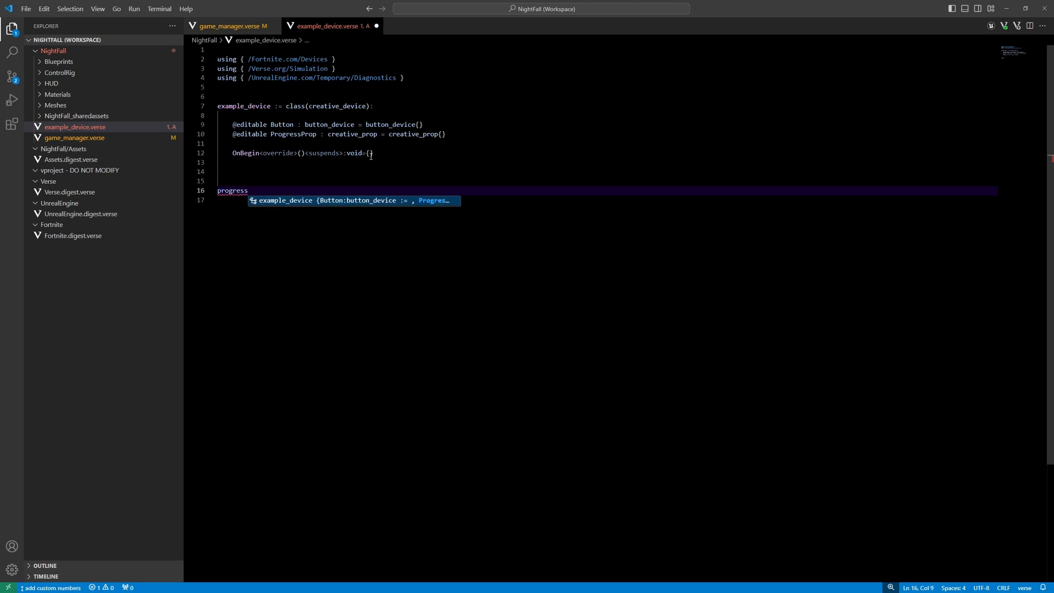
{"action": "type", "text": "_prop :"}
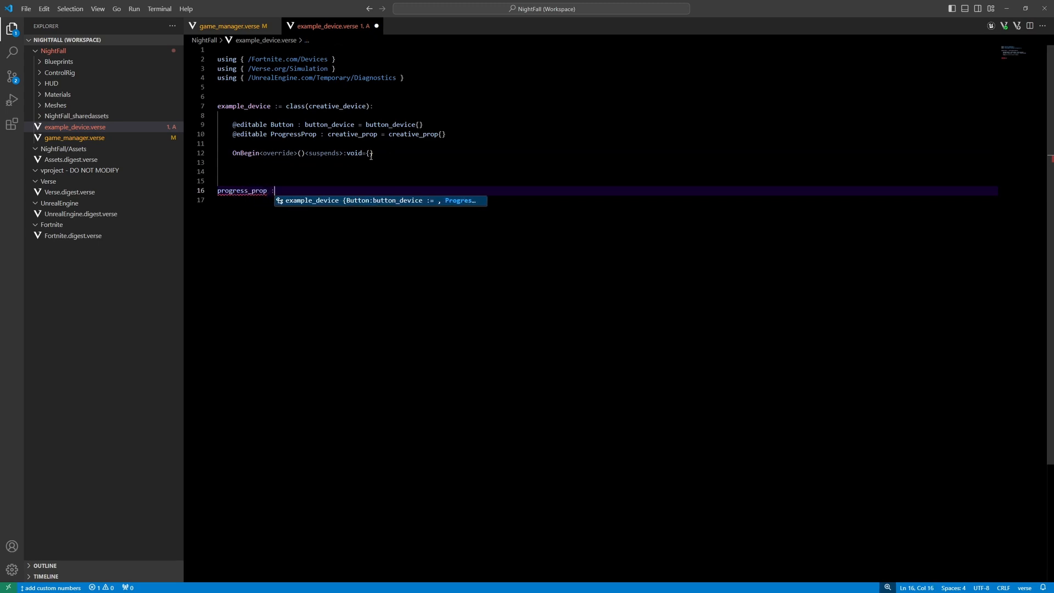
{"action": "type", "text": "="}
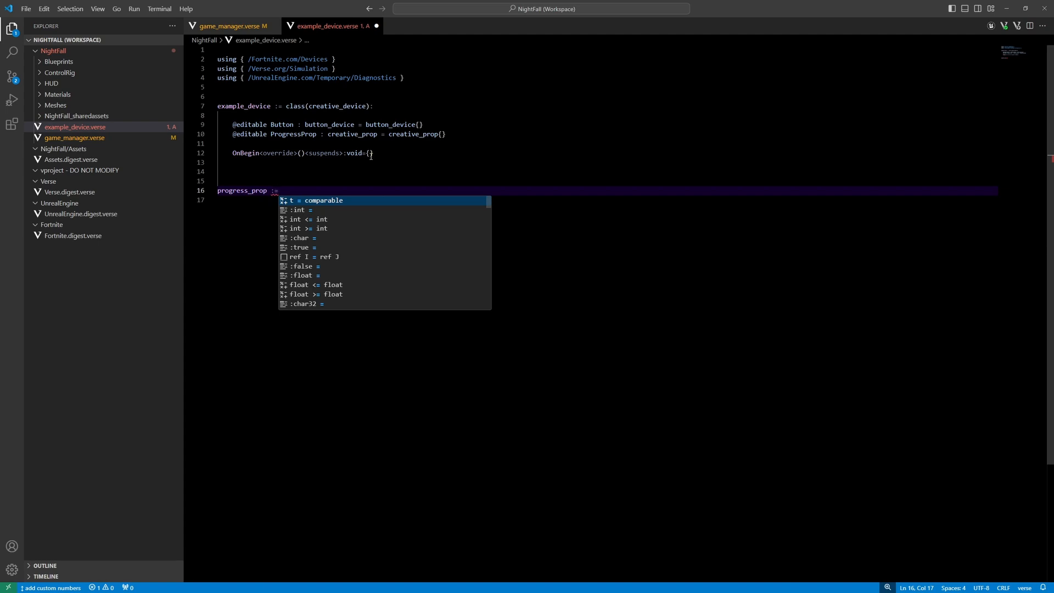
{"action": "type", "text": "class<unique>:"}
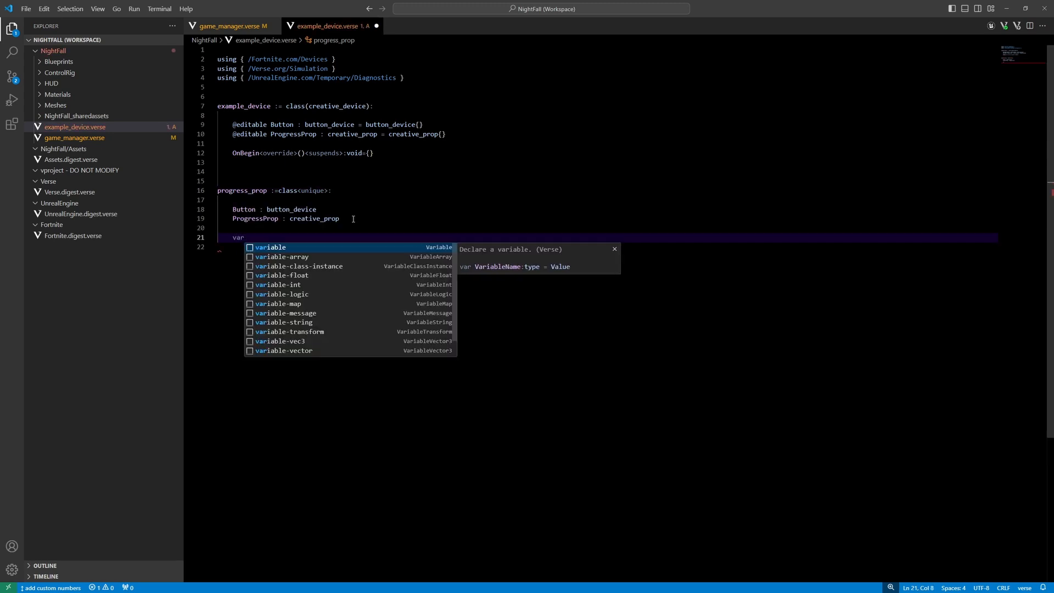
{"action": "type", "text": "NewValu"}
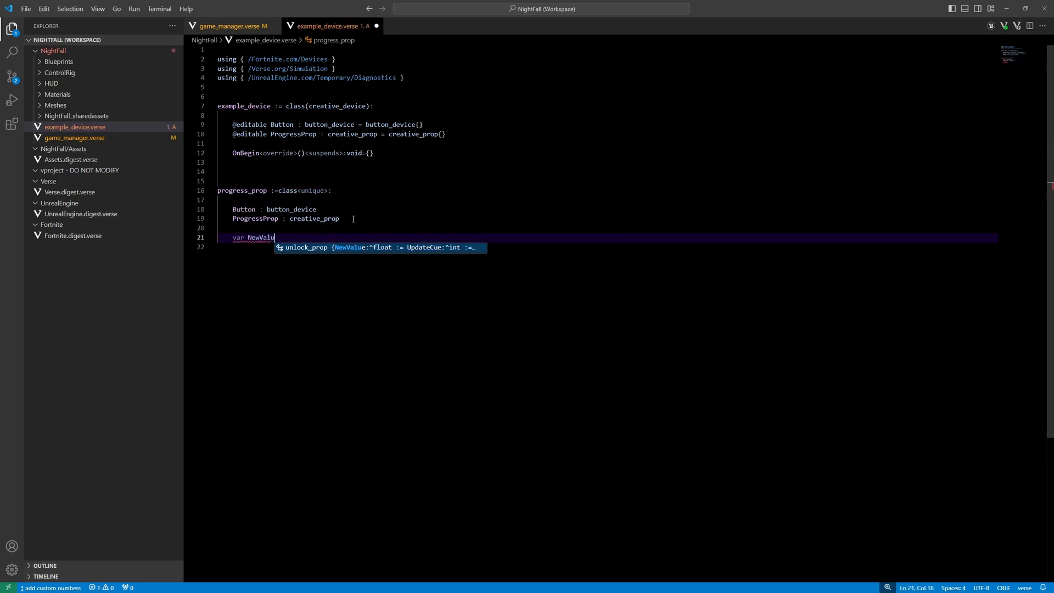
{"action": "type", "text": "e"}
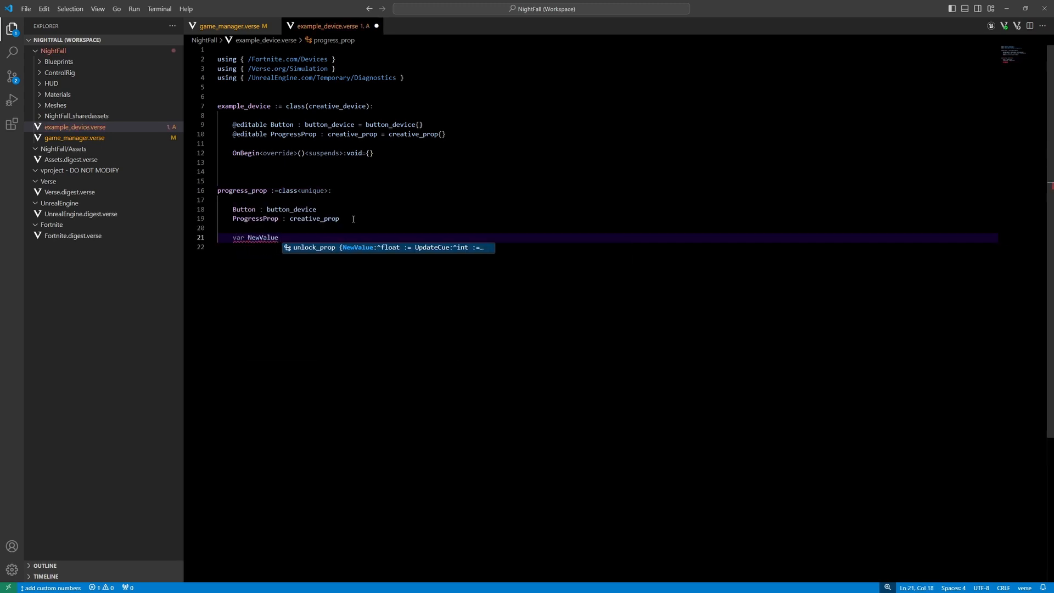
{"action": "type", "text": ":"}
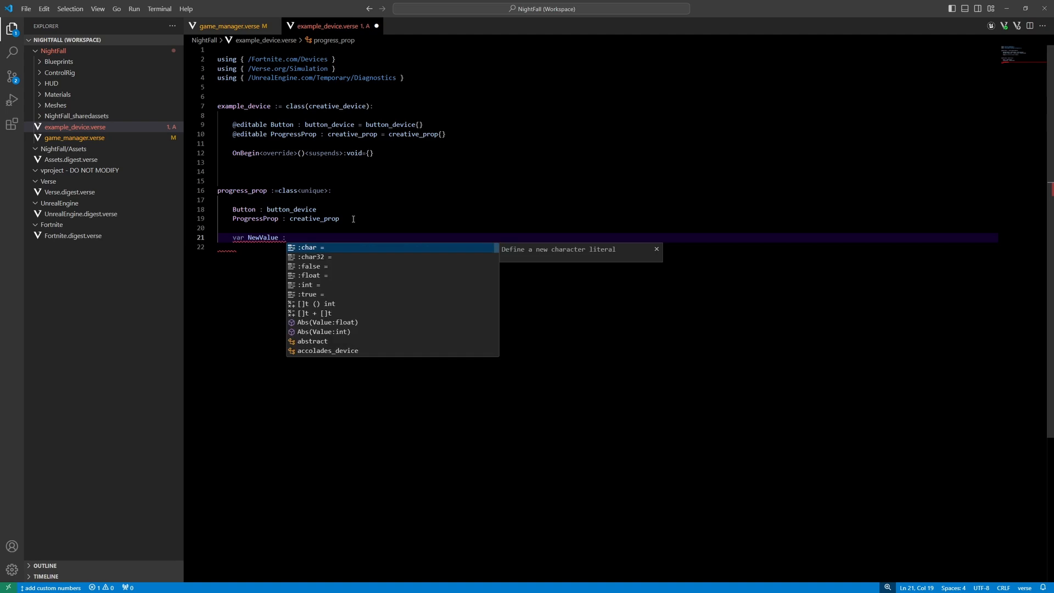
{"action": "type", "text": "float"}
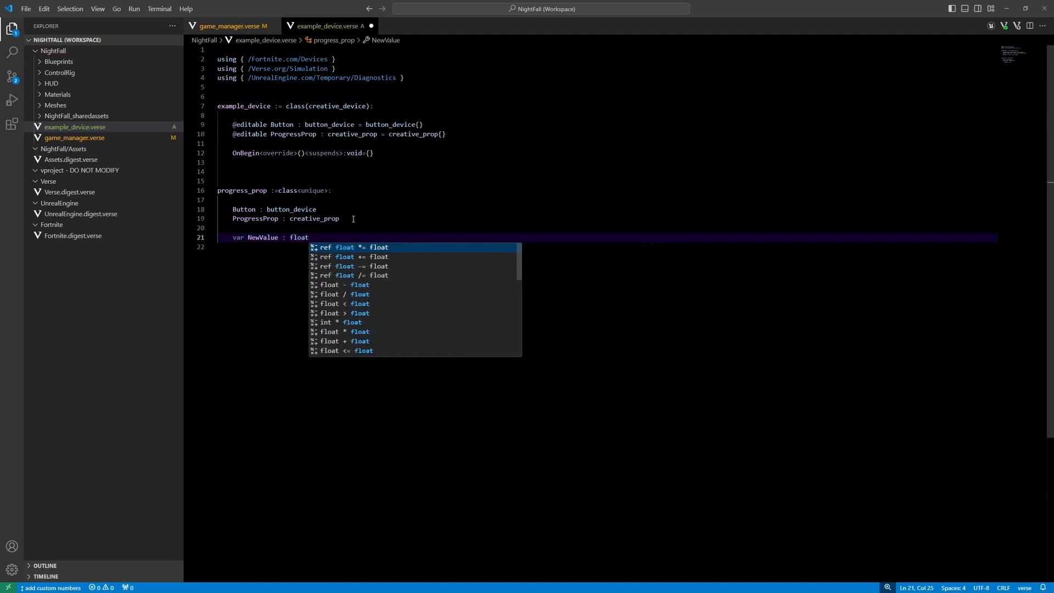
{"action": "type", "text": "= 100."}
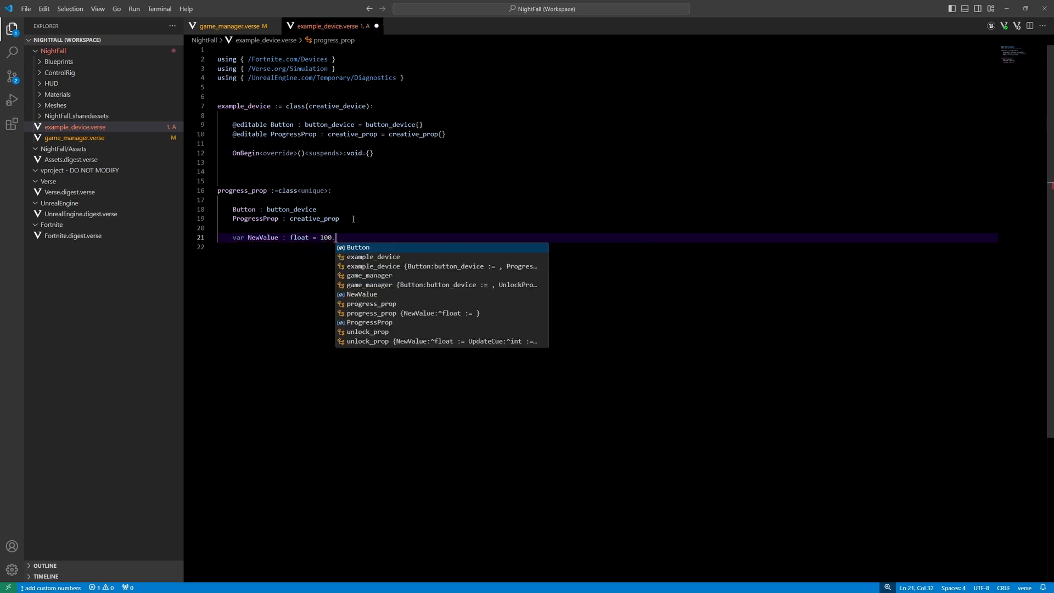
{"action": "type", "text": "0"}
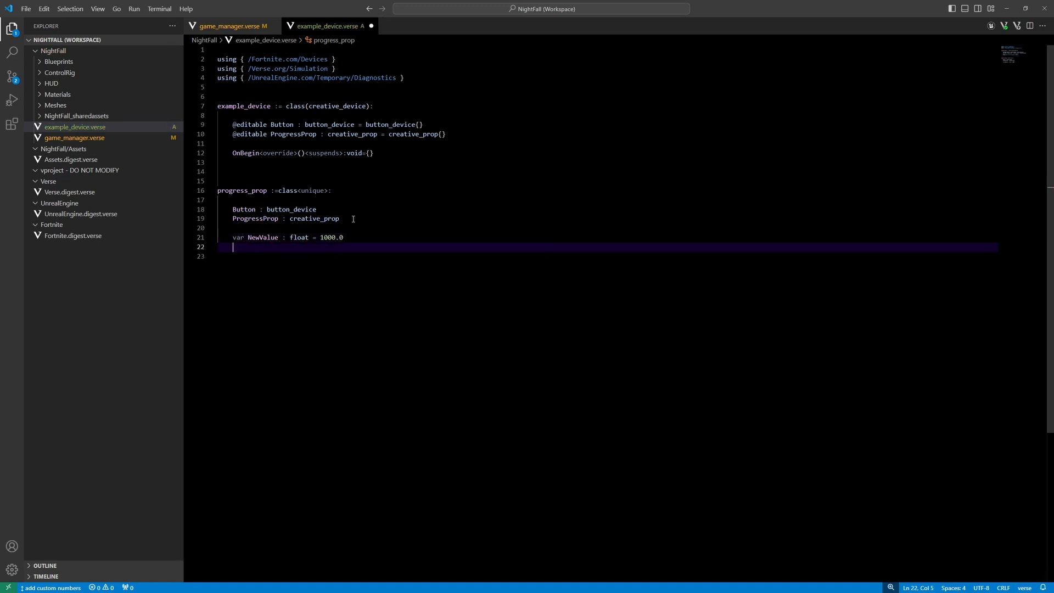
Add 'var InitTransform : transform = transform{}' and save the file
{"action": "key", "text": "enter"}
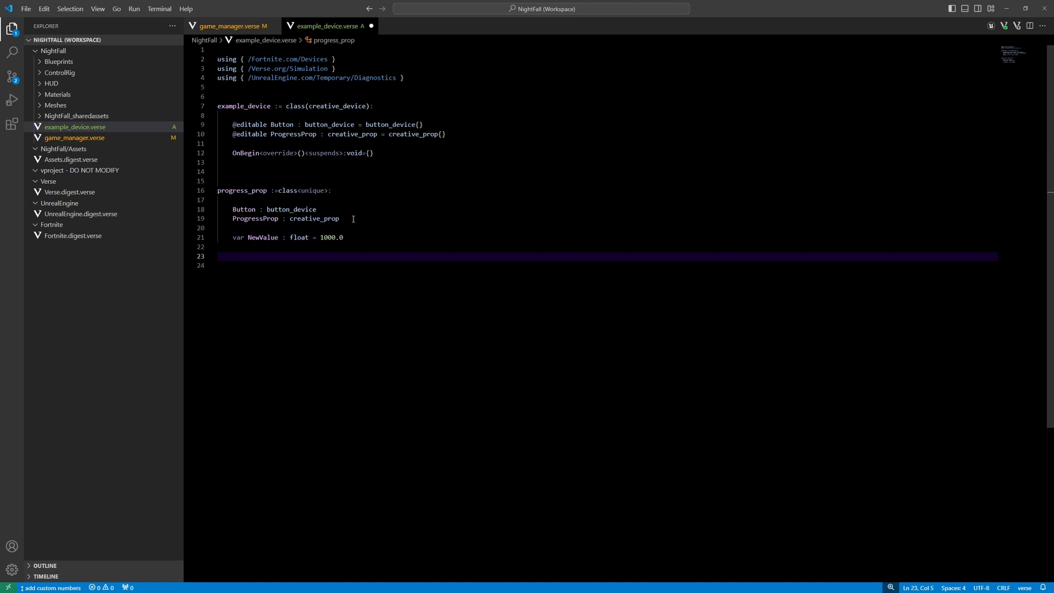
{"action": "type", "text": "var"}
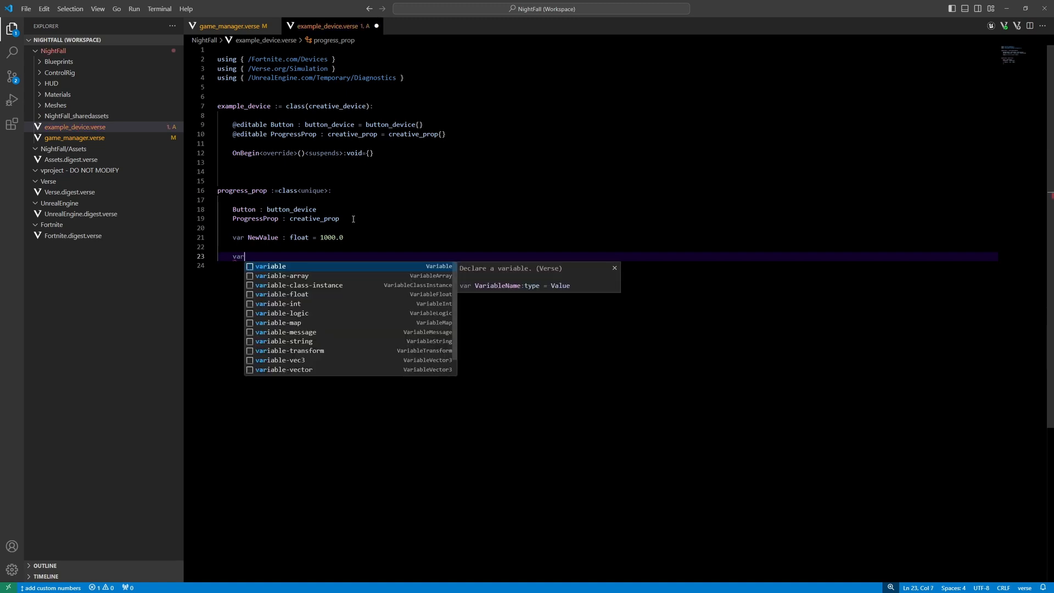
{"action": "type", "text": "Init"}
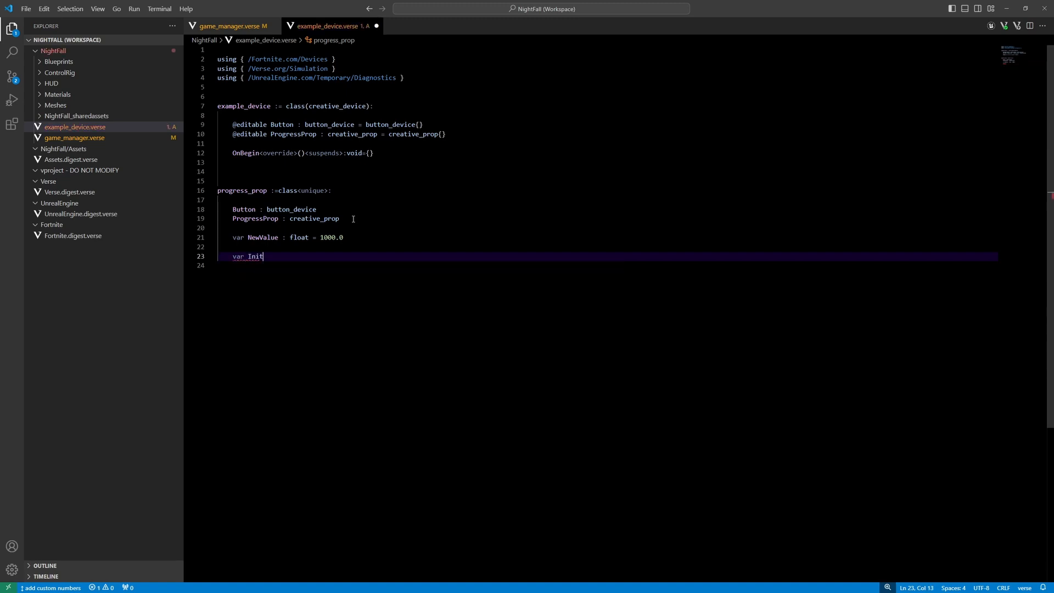
{"action": "type", "text": "Transform"}
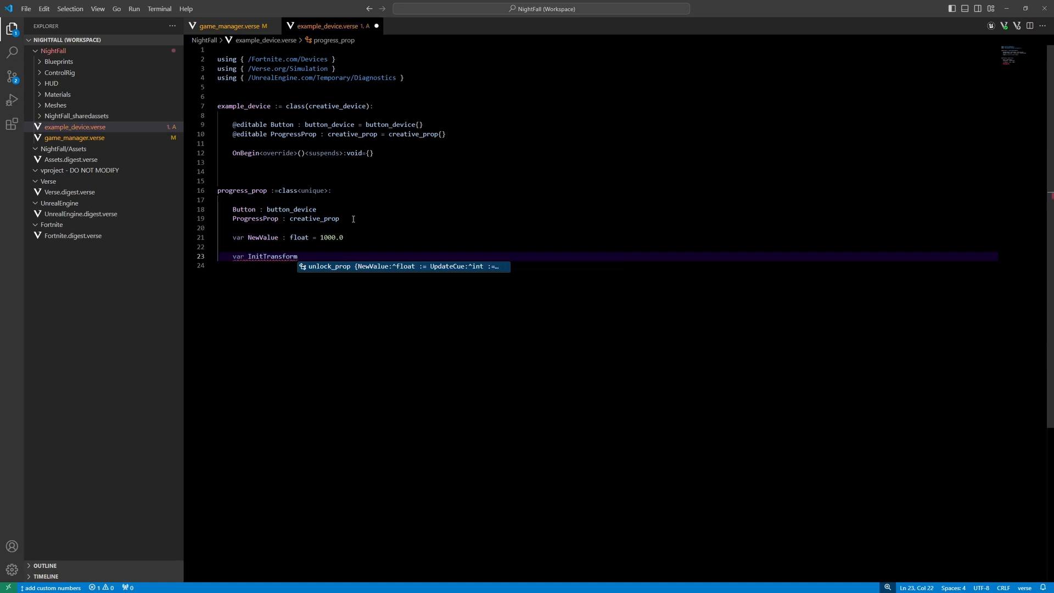
{"action": "type", "text": ": transform"}
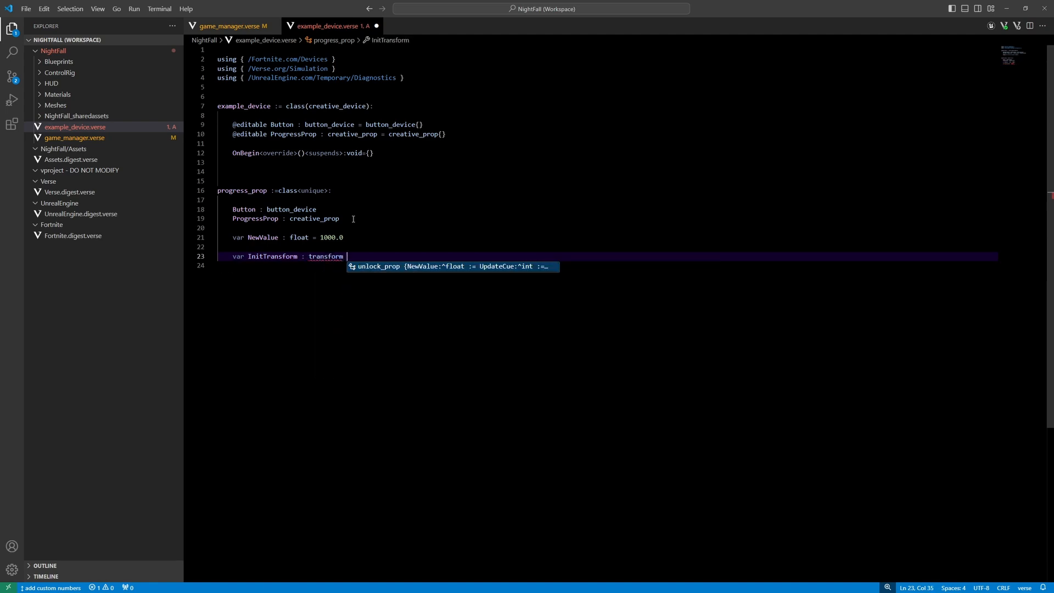
{"action": "type", "text": "= transform{"}
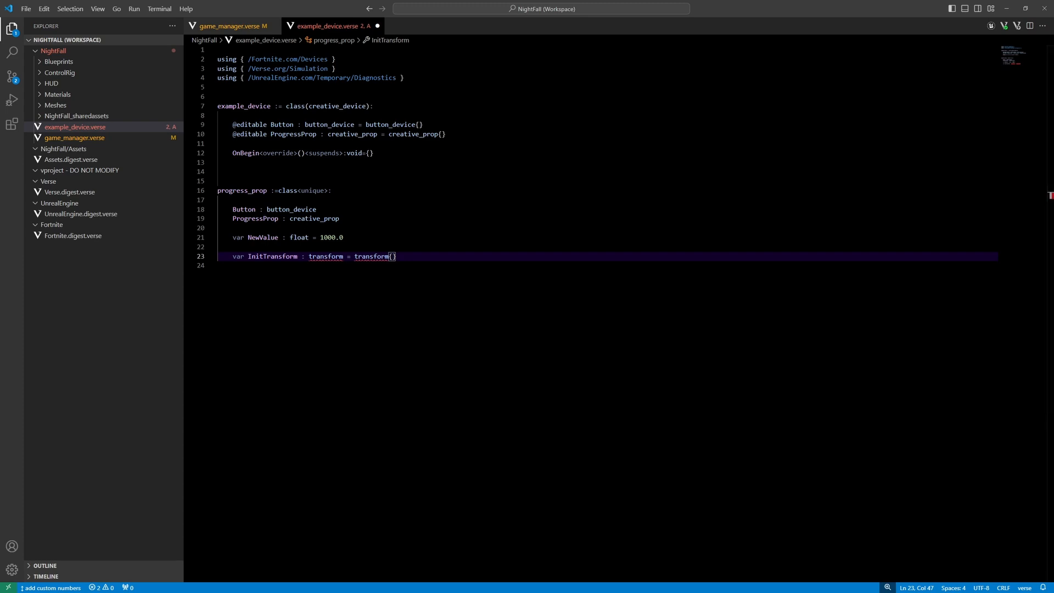
{"action": "key", "text": "ctrl+s"}
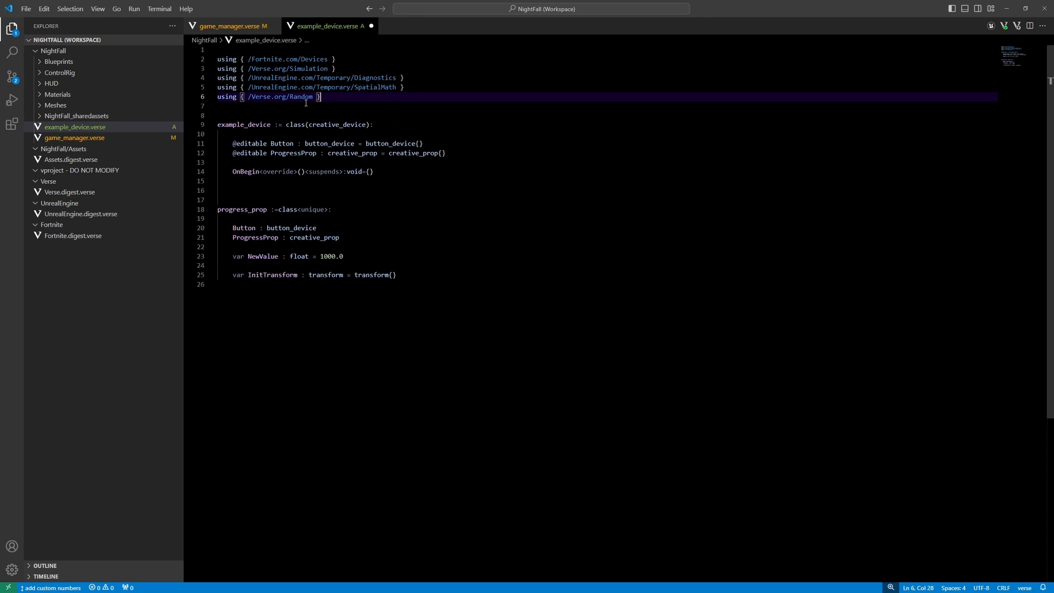
{"action": "mouse_move", "coordinate": [356, 93]}
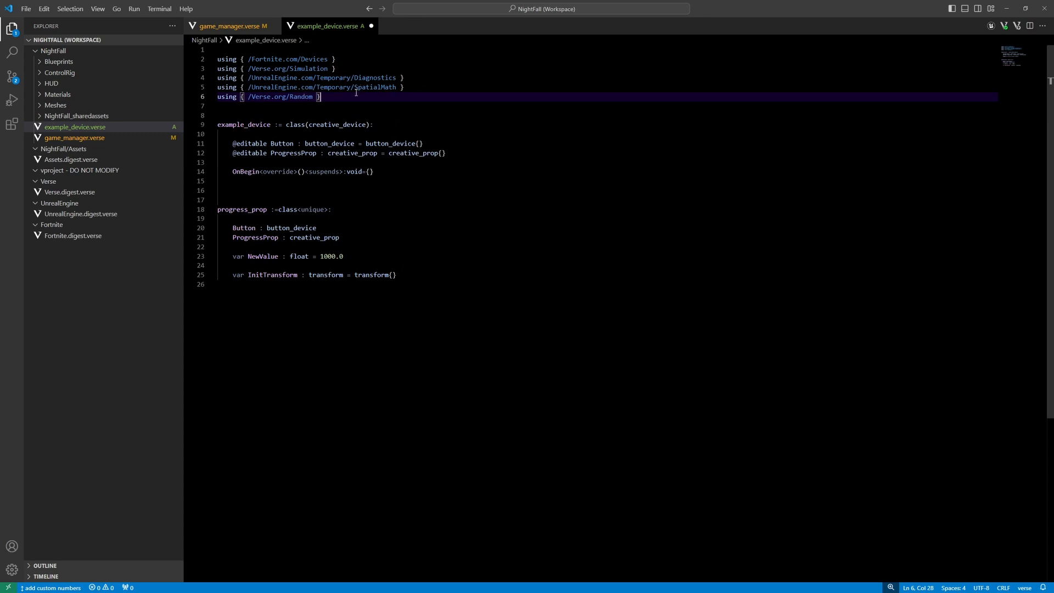
Add 'var IsUpdating : logic = false' on a new line below InitTransform
{"action": "left_click", "coordinate": [398, 275]}
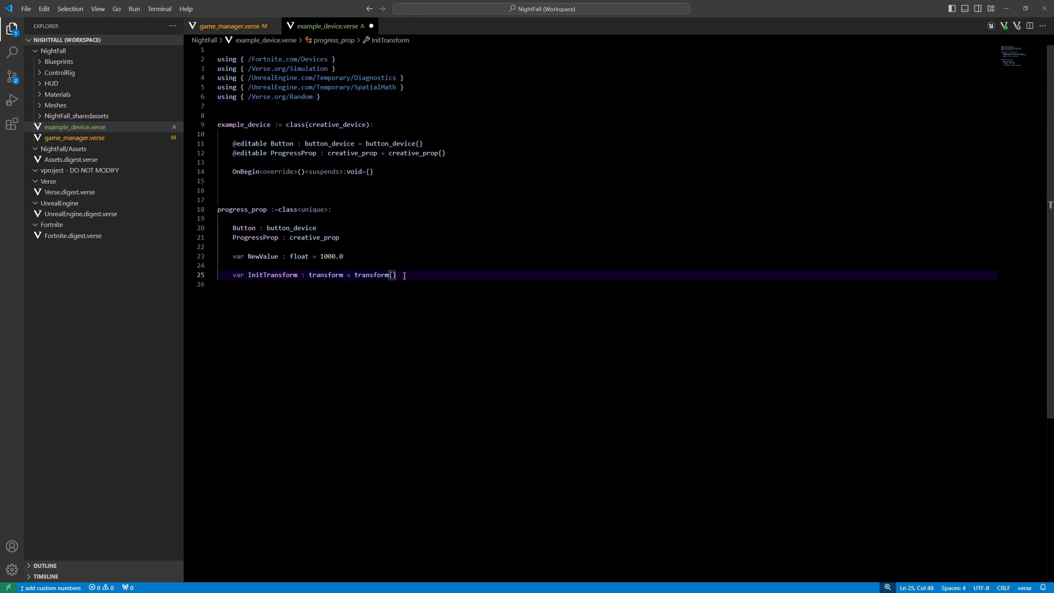
{"action": "mouse_move", "coordinate": [411, 279]}
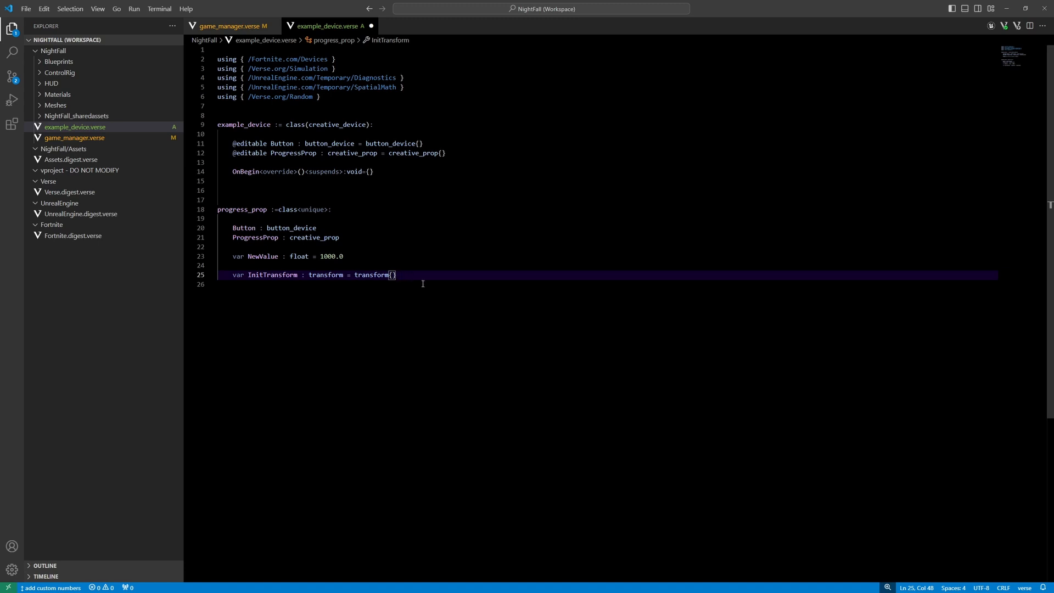
{"action": "key", "text": "enter"}
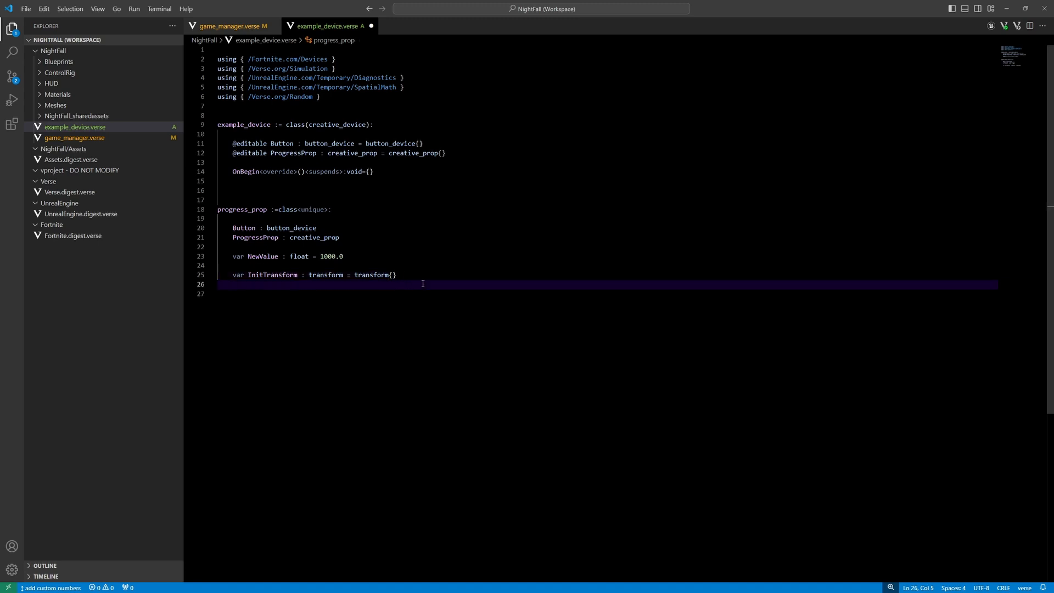
{"action": "type", "text": "var Is"}
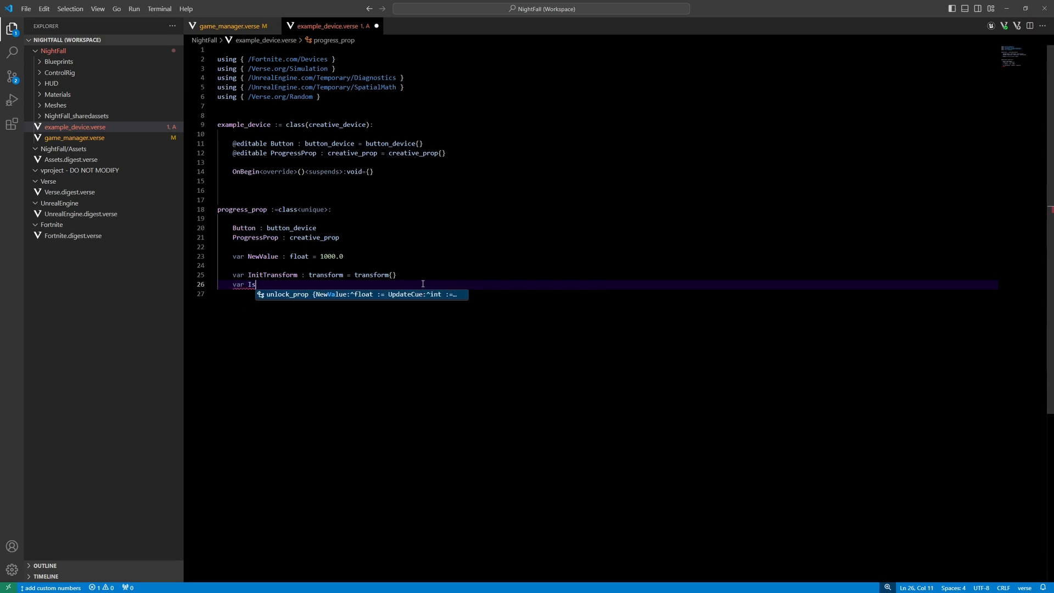
{"action": "type", "text": "U"}
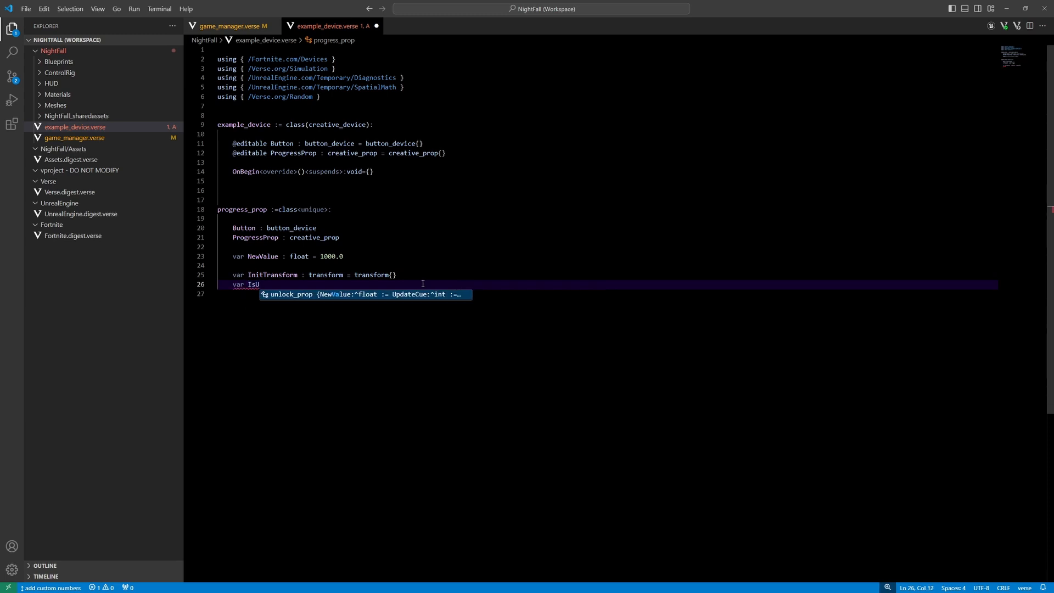
{"action": "type", "text": "pdating"}
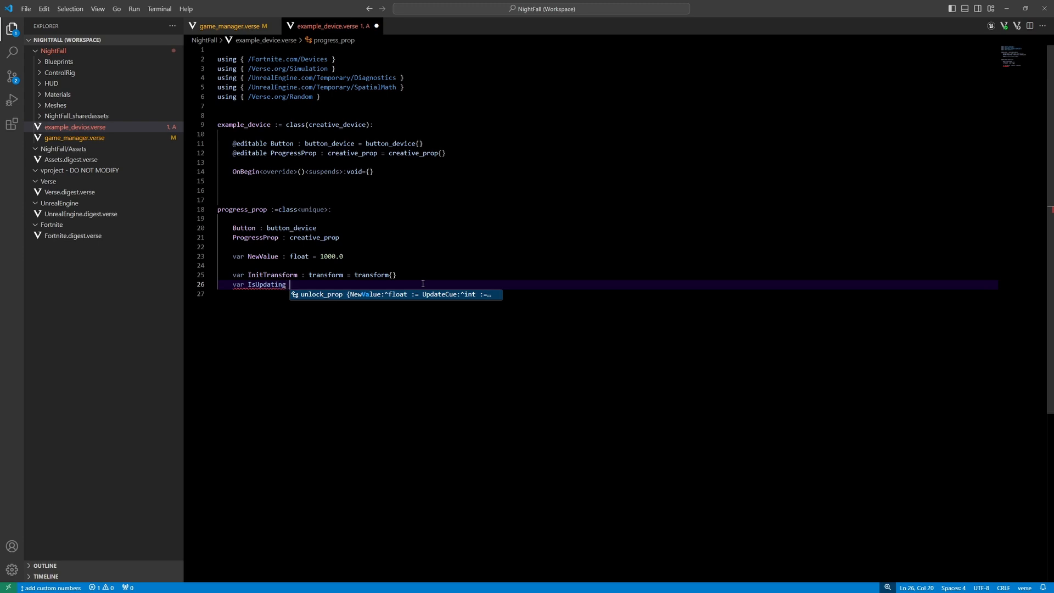
{"action": "type", "text": ": logic"}
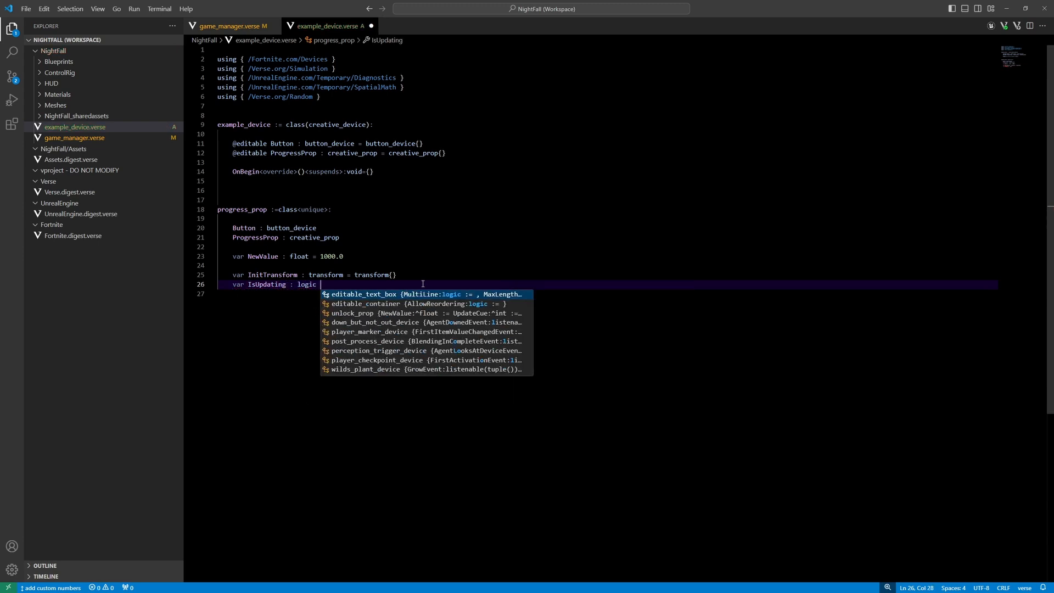
{"action": "type", "text": "= false"}
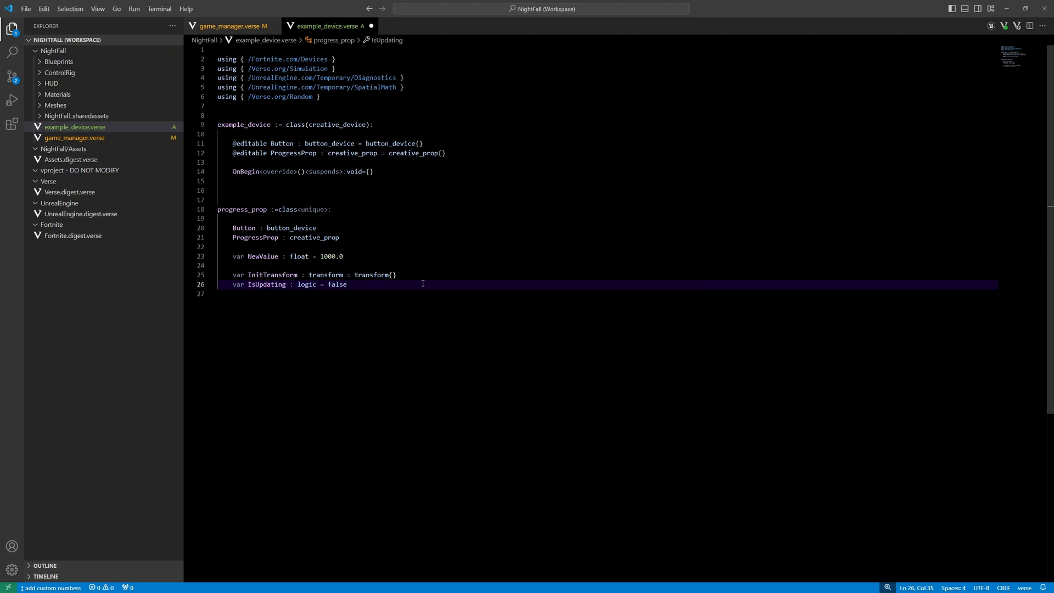
{"action": "key", "text": "Enter"}
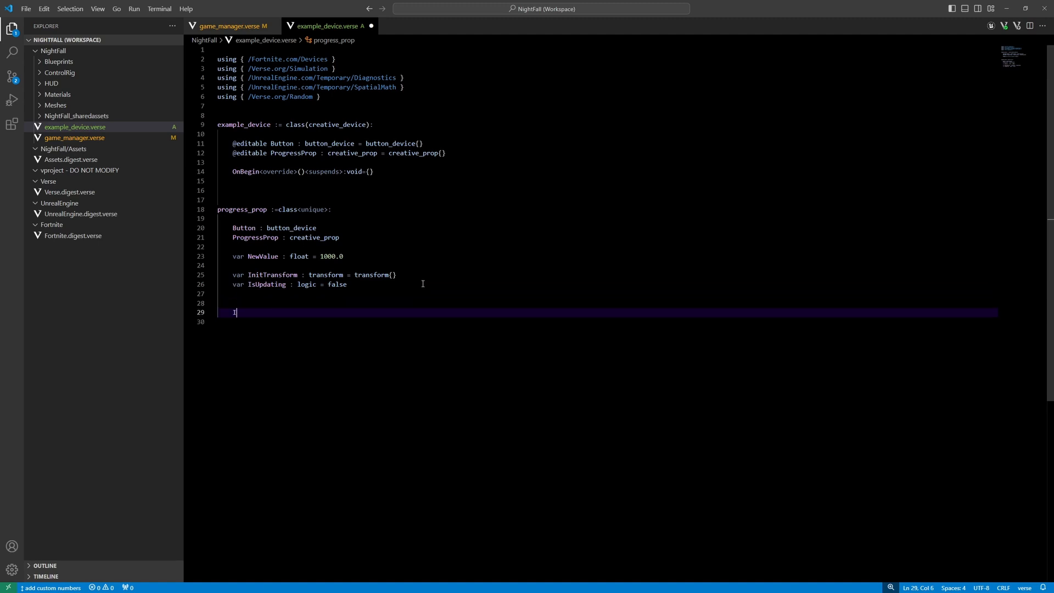
Write InitProp():void= subscribing HandleButton via Button.InteractedWithEvent.Subscribe
{"action": "type", "text": "InitU"}
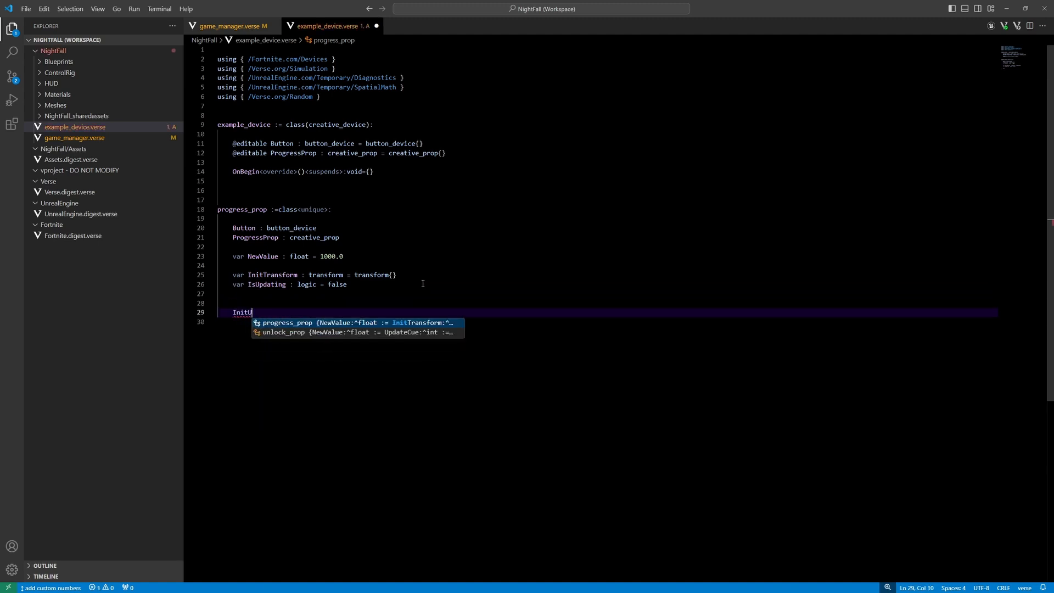
{"action": "type", "text": "Prop():void="}
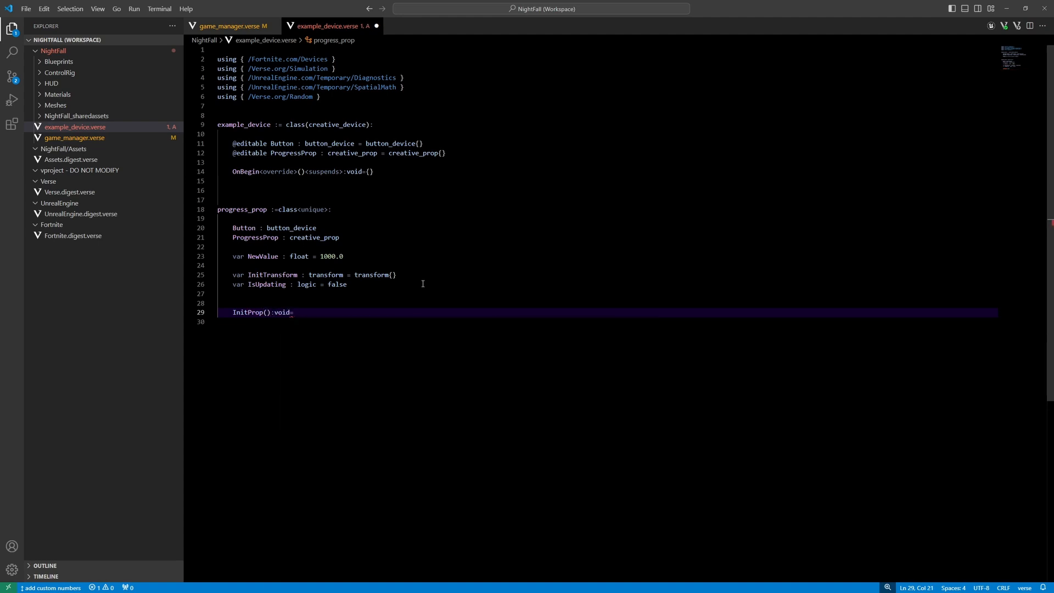
{"action": "type", "text": "Button"}
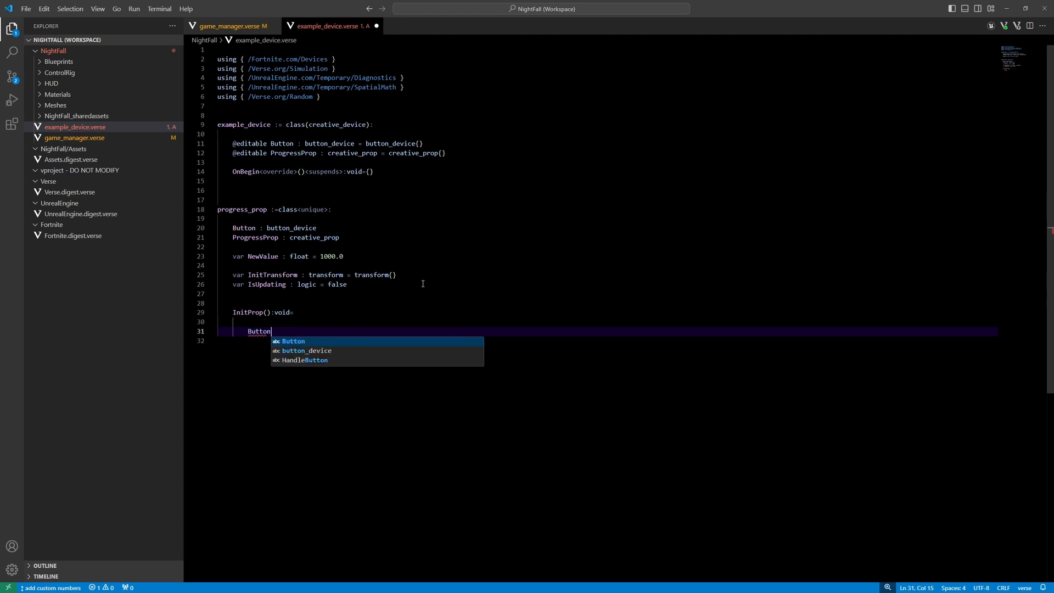
{"action": "type", "text": ".InteractedWithEvent"}
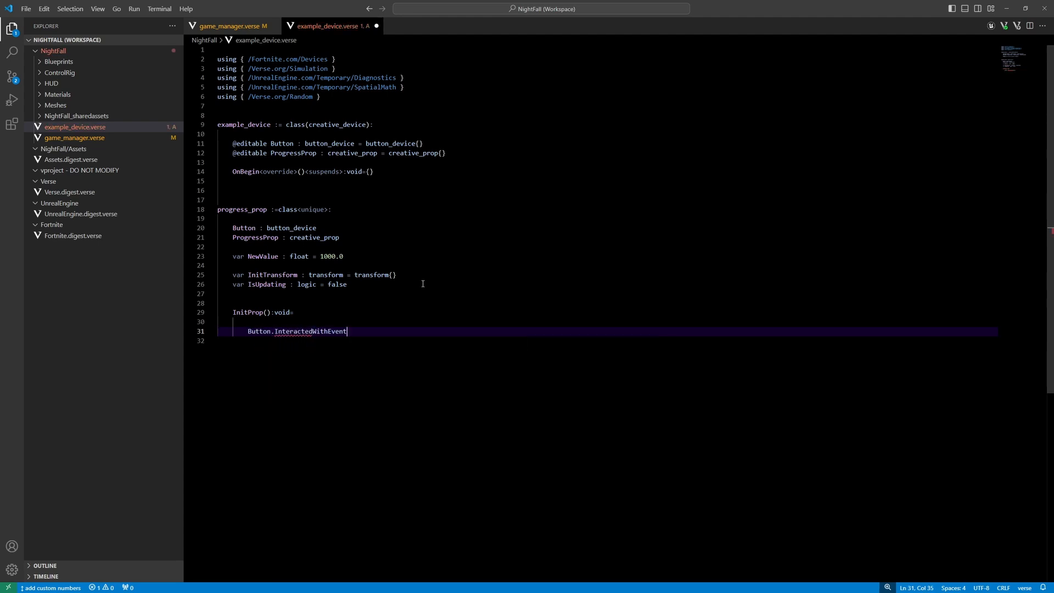
{"action": "type", "text": ".S"}
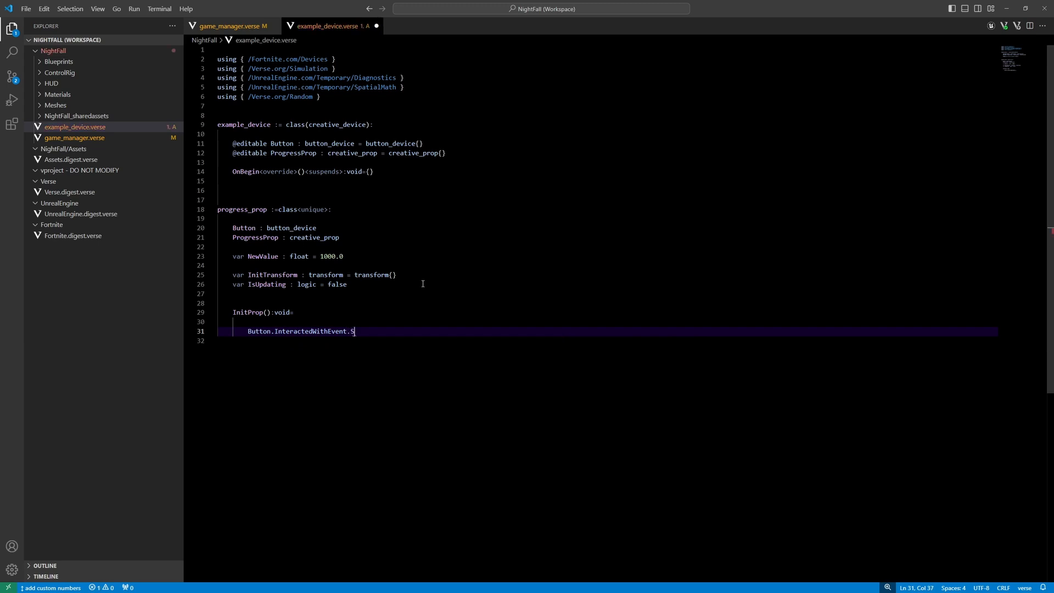
{"action": "type", "text": "ubscribe()"}
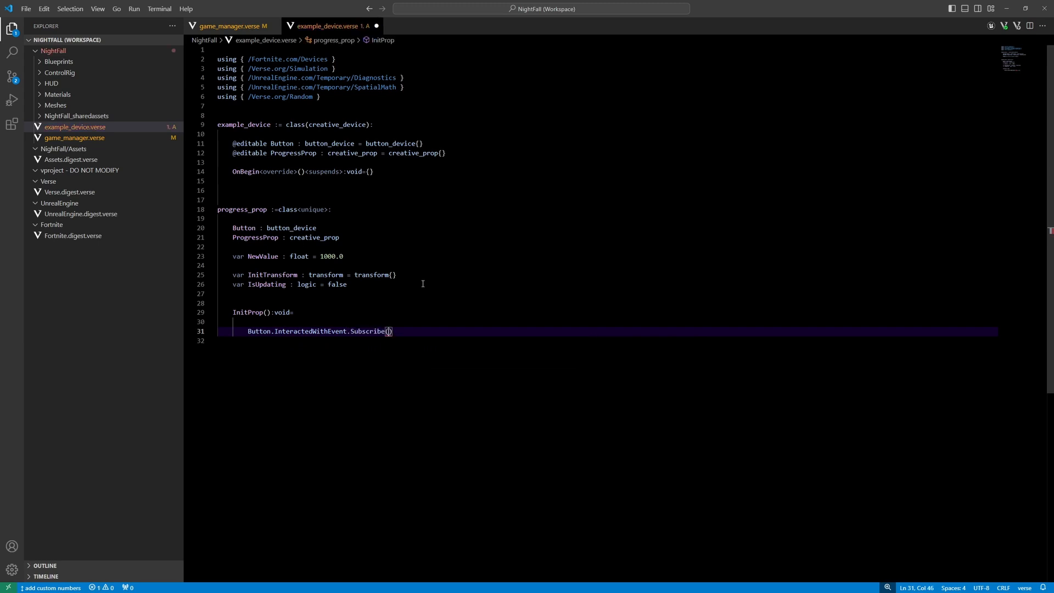
{"action": "type", "text": "Handle"}
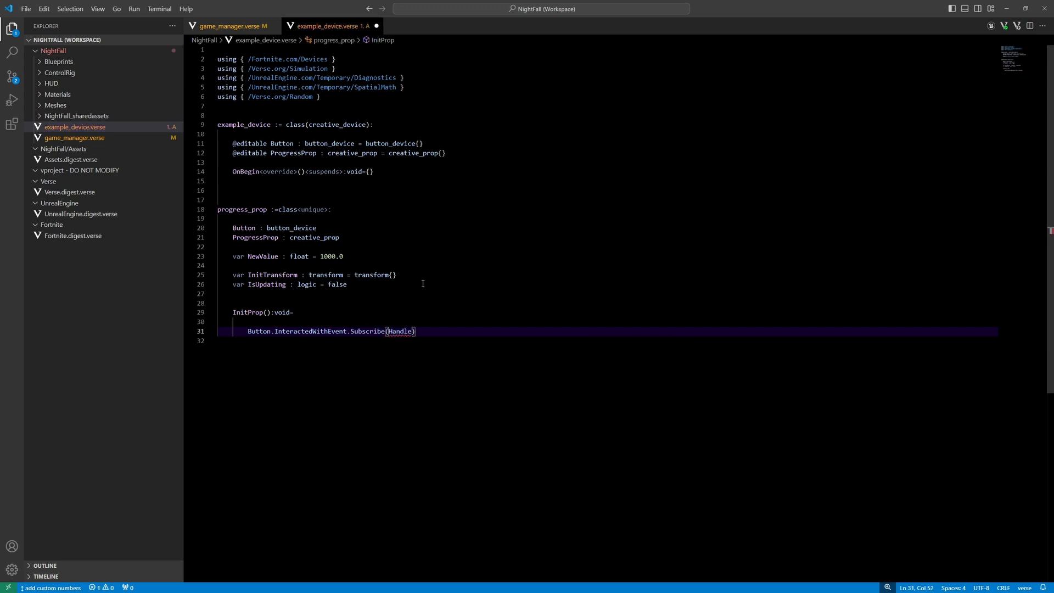
{"action": "type", "text": "Button"}
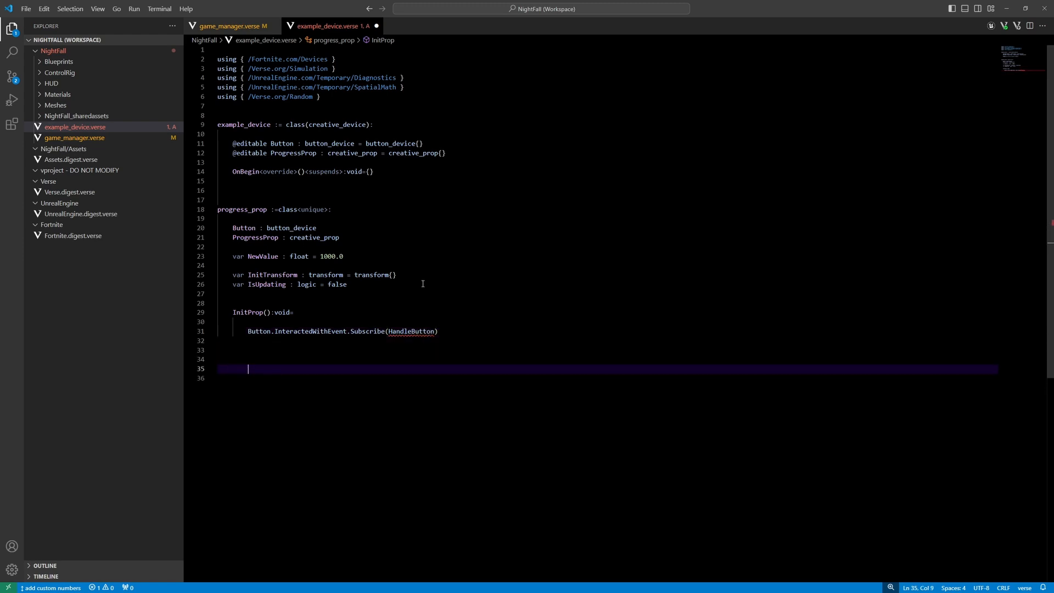
Declare HandleButton(Agent:agent):void= and add blank lines below
{"action": "type", "text": "HandleButton(Agent:"}
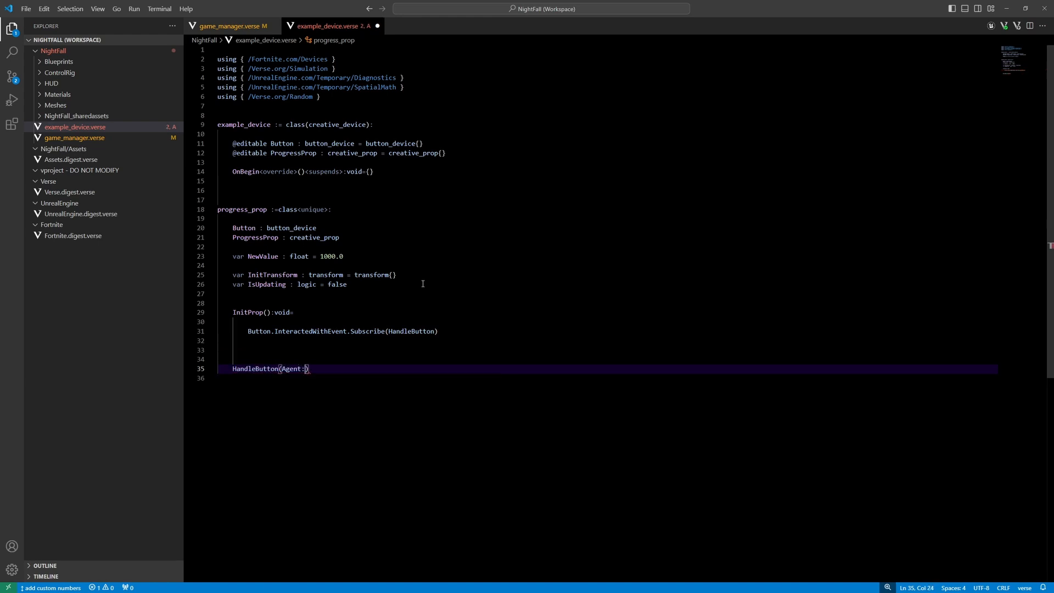
{"action": "type", "text": "agent):v"}
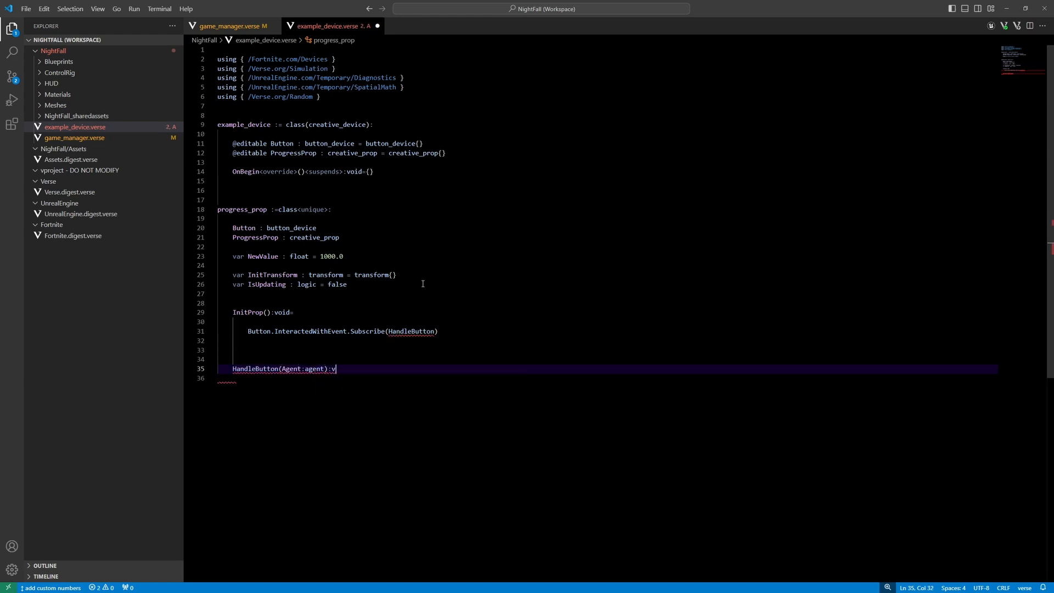
{"action": "type", "text": "oid="}
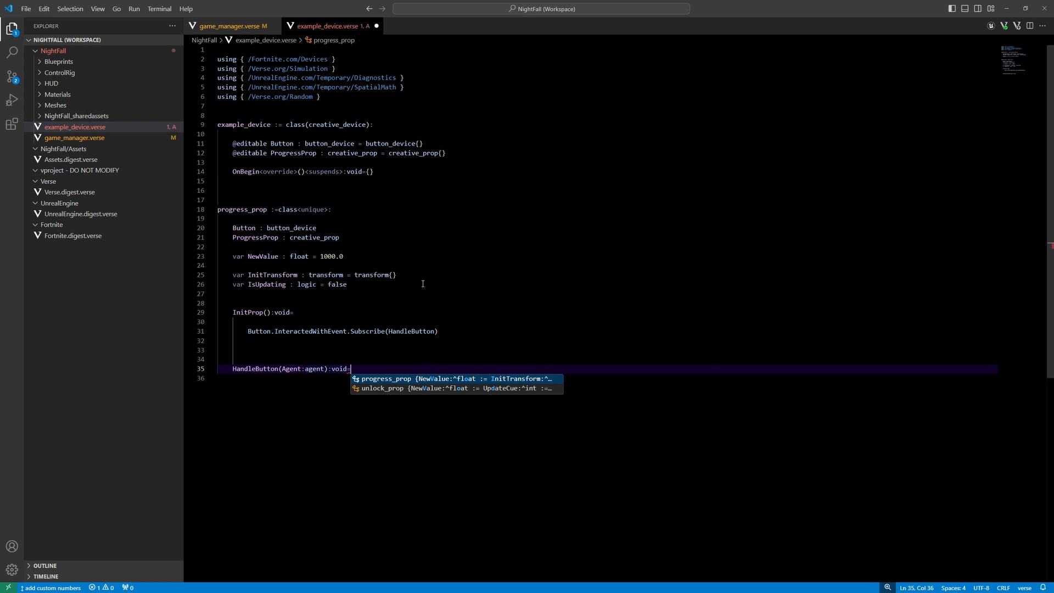
{"action": "mouse_move", "coordinate": [399, 296]}
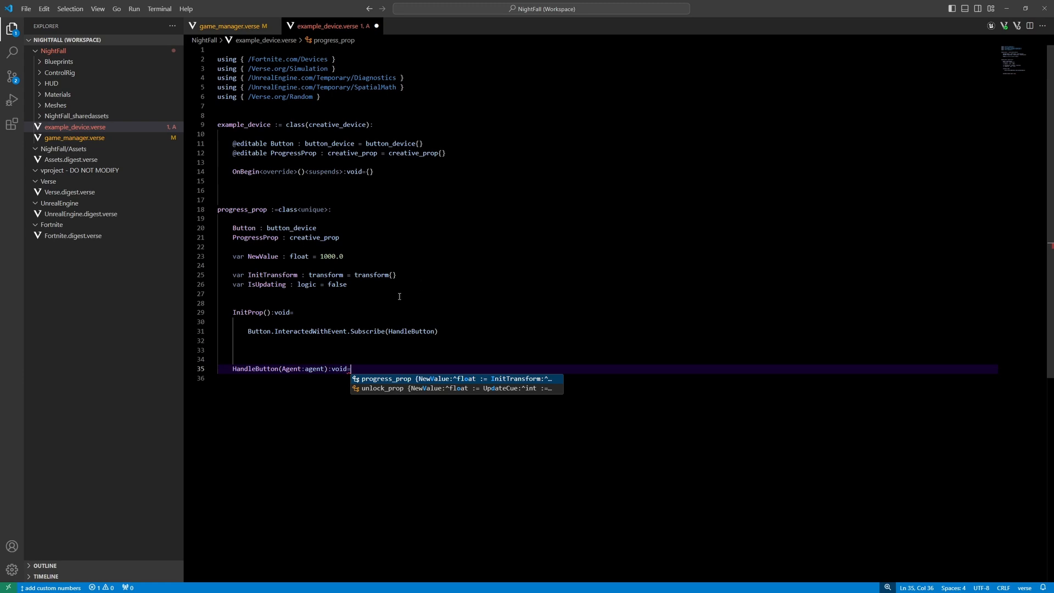
{"action": "mouse_move", "coordinate": [286, 386]}
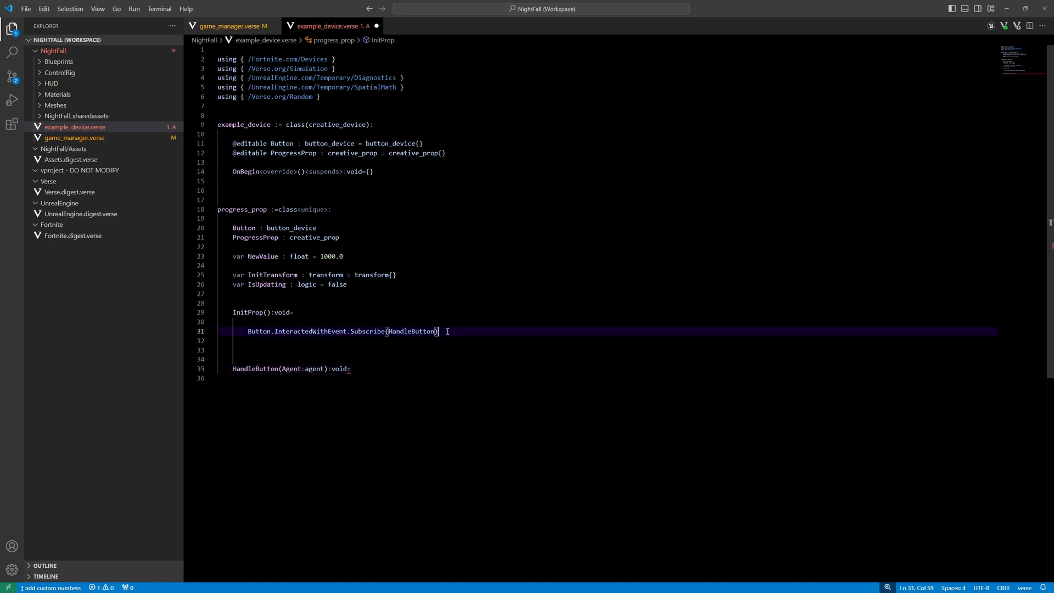
{"action": "key", "text": "Enter"}
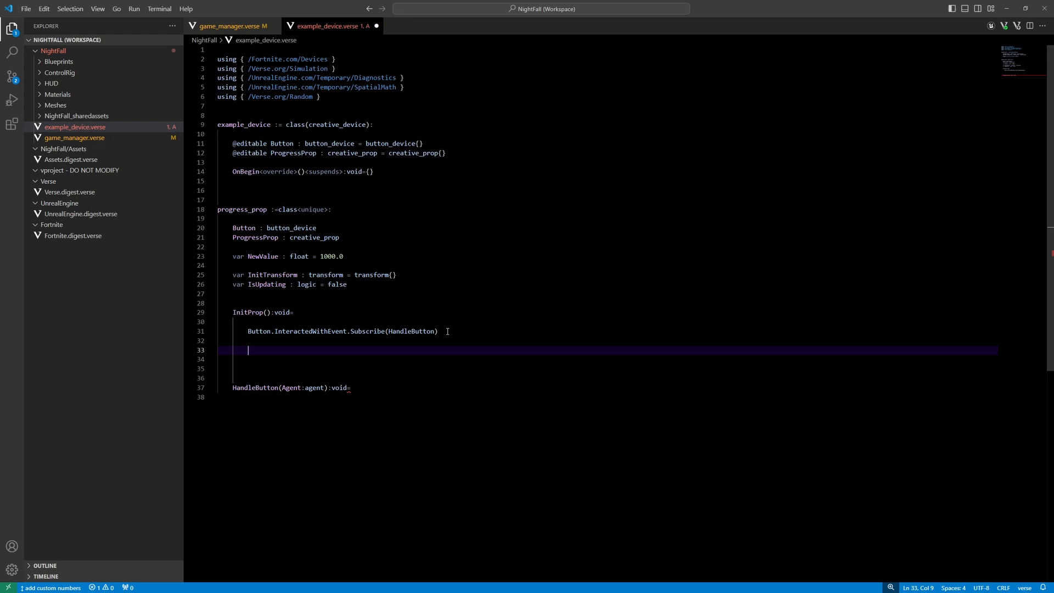
Add a commented-out 'set InitTransform =' line and give HandleButton an empty body
{"action": "type", "text": "set InitTransfr"}
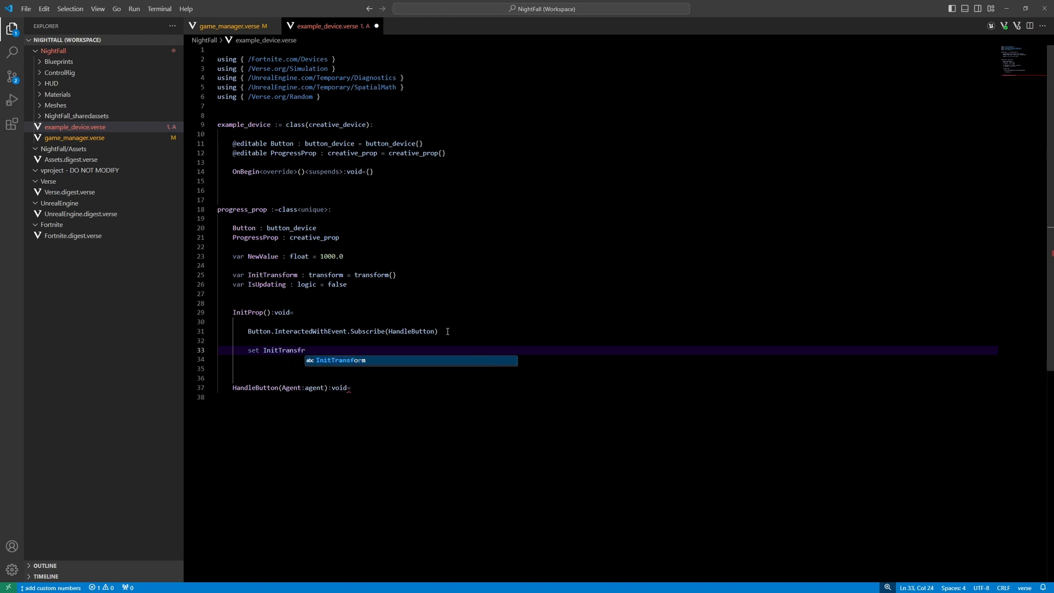
{"action": "type", "text": "om"}
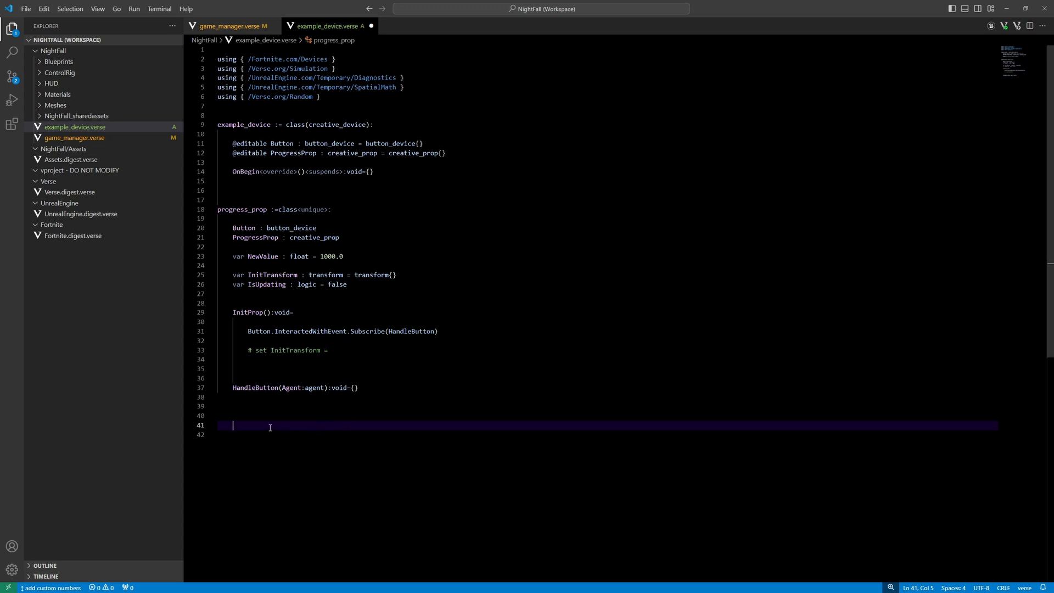
Declare UpdateTransform(Amount:float):transform= and begin a Rot binding in its body
{"action": "type", "text": "UpdateTransform("}
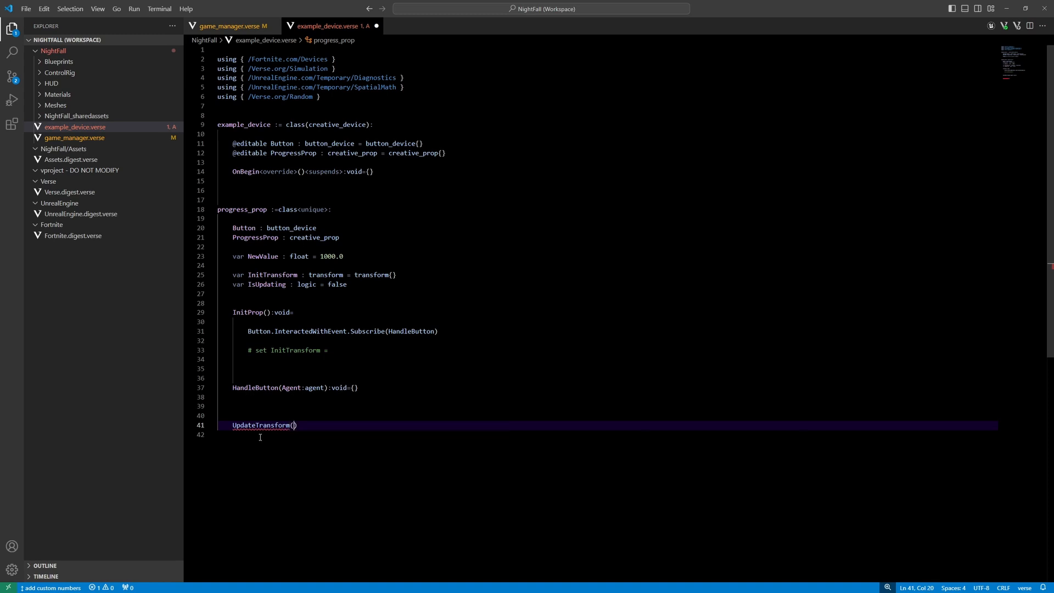
{"action": "type", "text": "Amount:"}
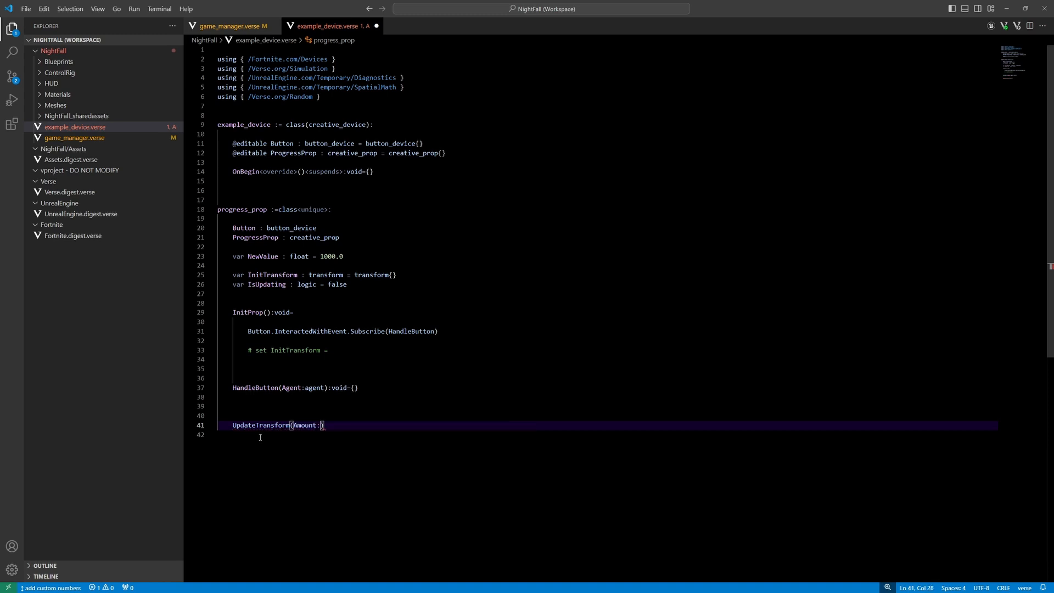
{"action": "type", "text": "float"}
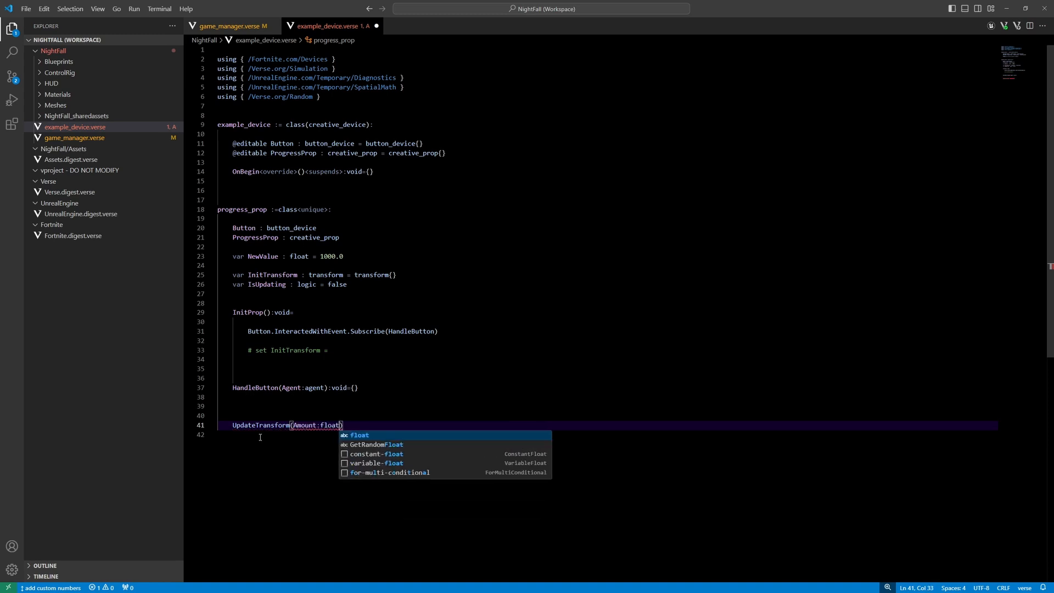
{"action": "type", "text": ":transform="}
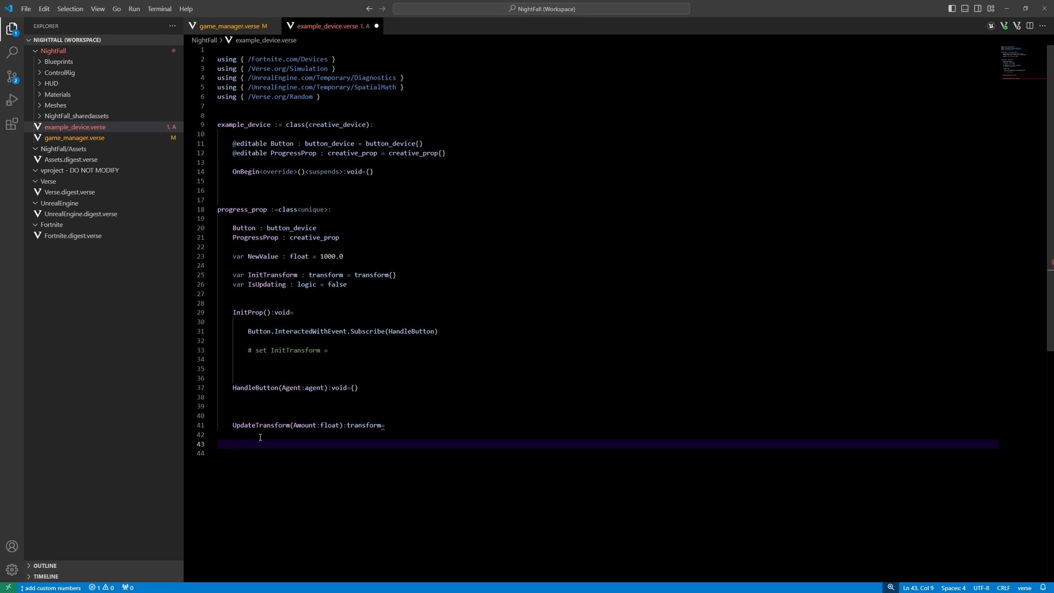
{"action": "type", "text": "Rot:="}
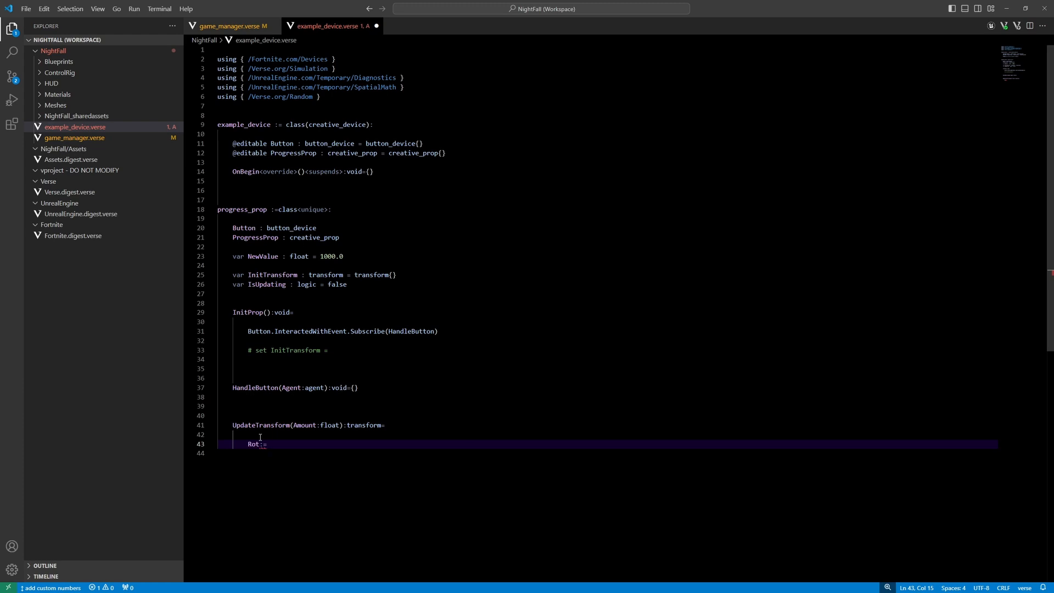
Bind Rot and Pos from ProgressProp.GetTransform(), create NewTransform := transform{}, and return it
{"action": "type", "text": "ProgressProp.GetTrasnf"}
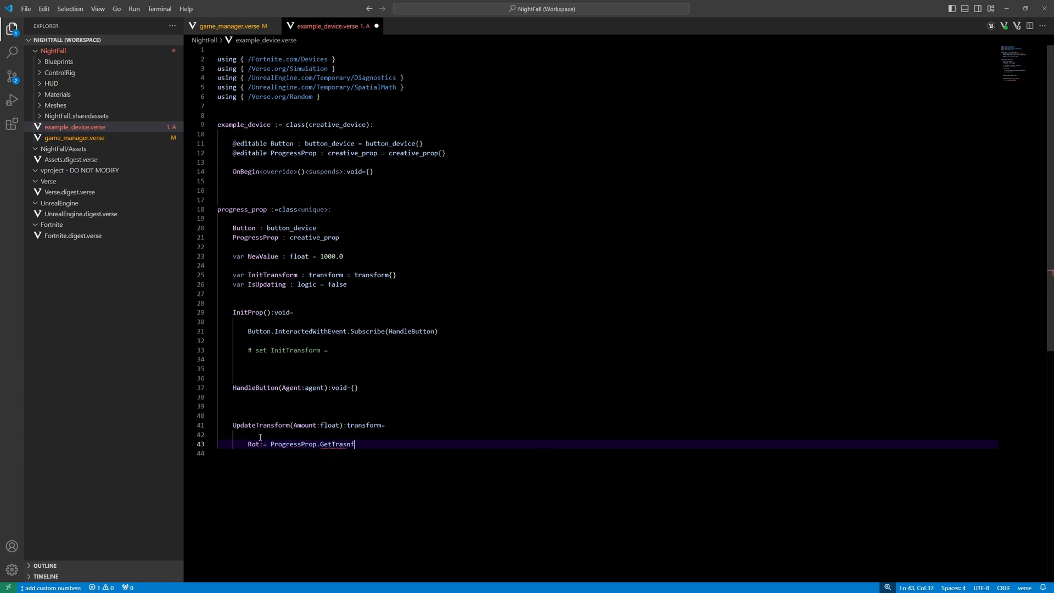
{"action": "type", "text": "orm().Rotatio"}
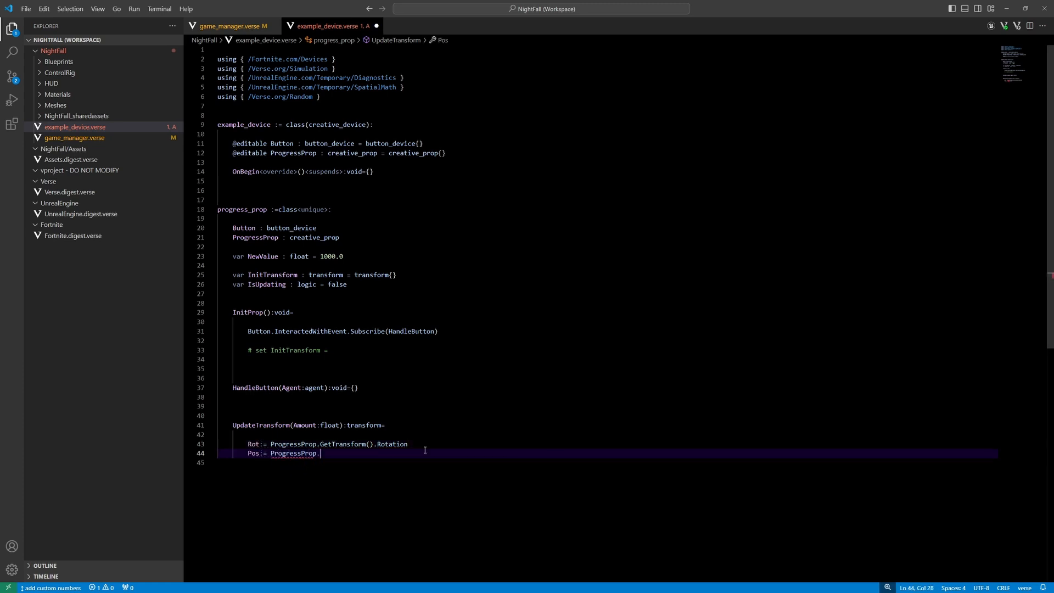
{"action": "type", "text": "GetTransform().Translation"}
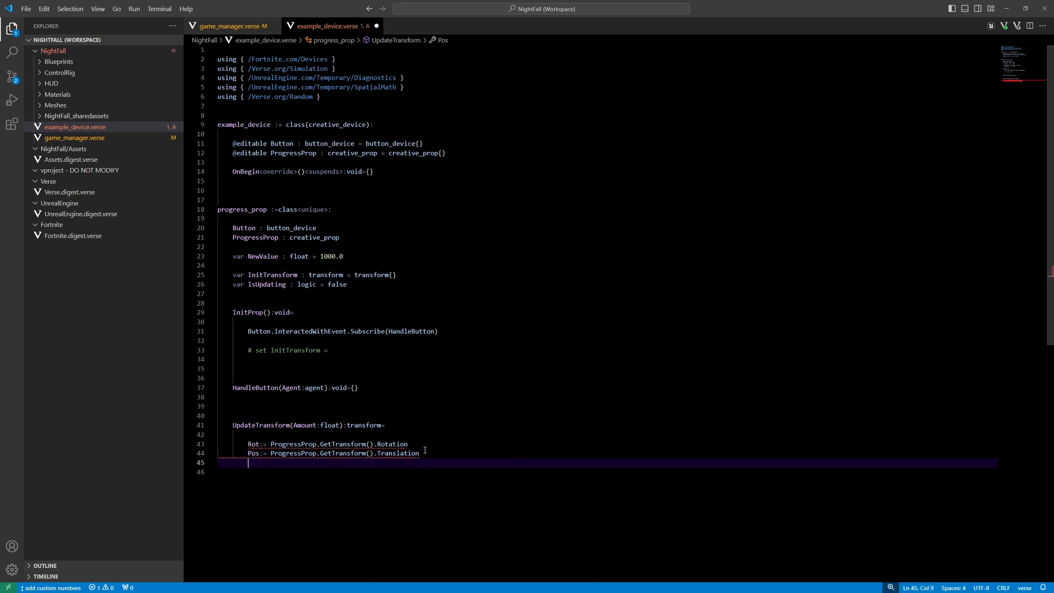
{"action": "type", "text": "New"}
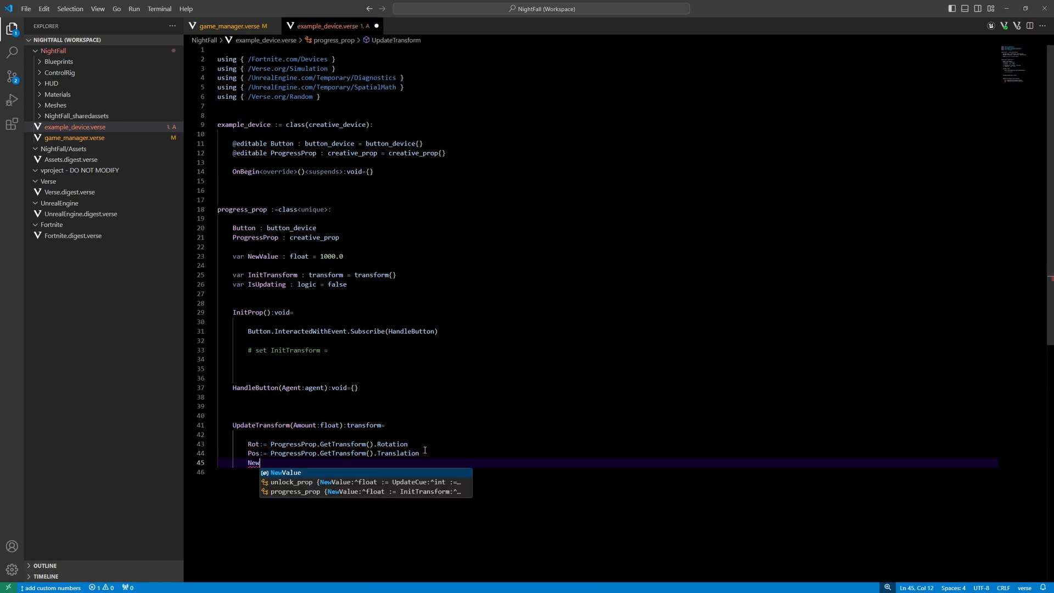
{"action": "type", "text": "Transform:= trasnform{"}
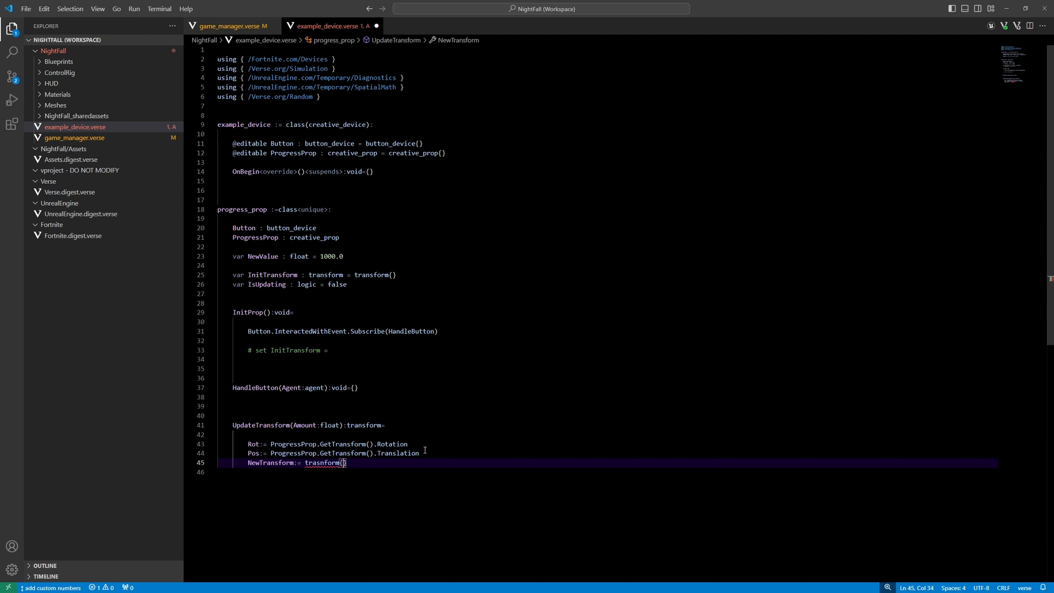
{"action": "key", "text": "Backspace"}
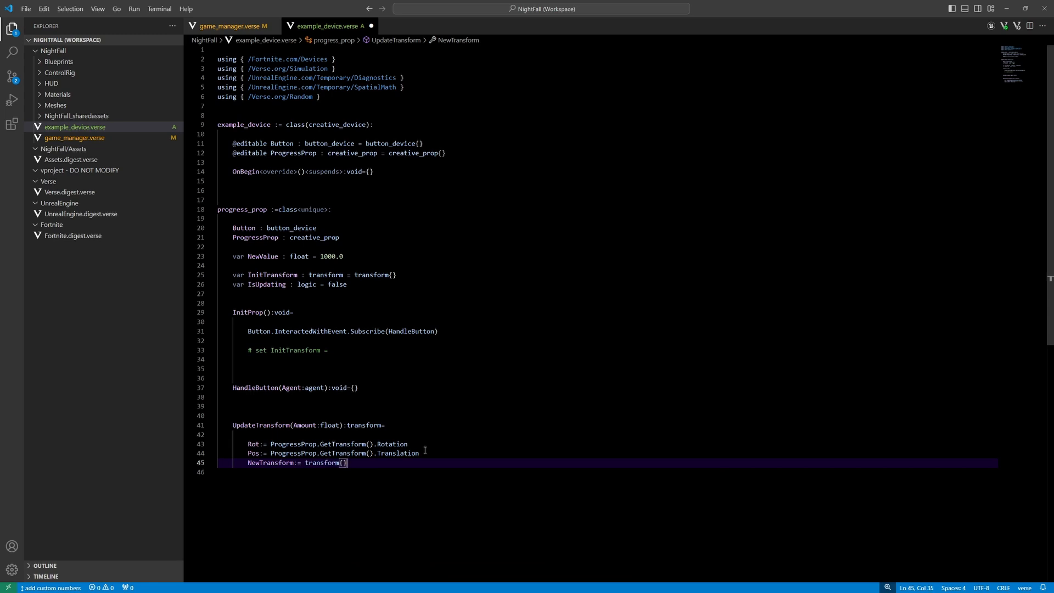
{"action": "type", "text": "return NewTransform"}
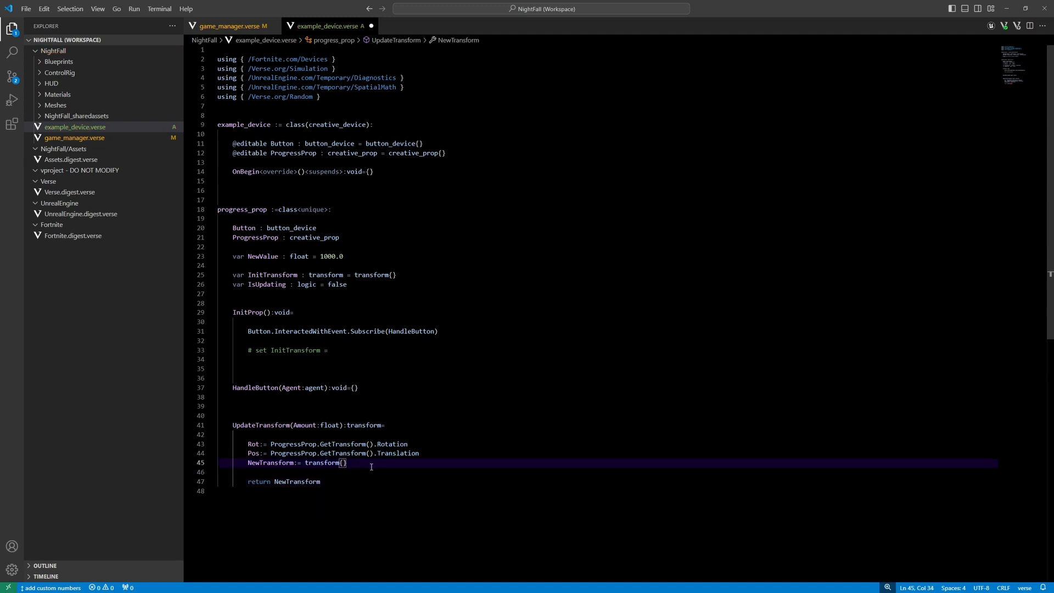
Fill NewTransform with Scale:=vector3{}, Rotation:=Rot and Translation:=Pos
{"action": "type", "text": "S"}
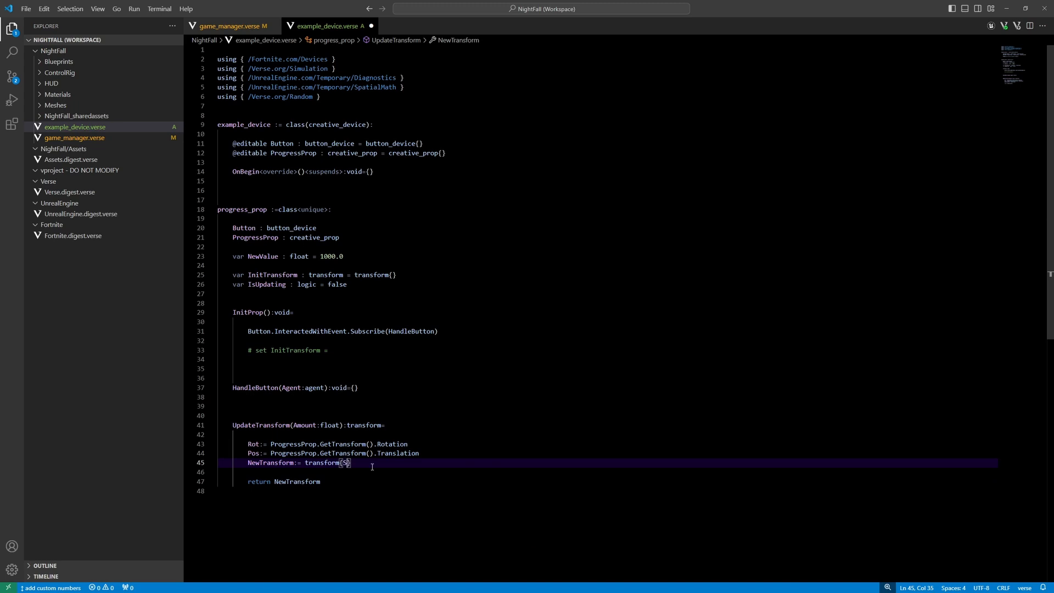
{"action": "type", "text": "Scale"}
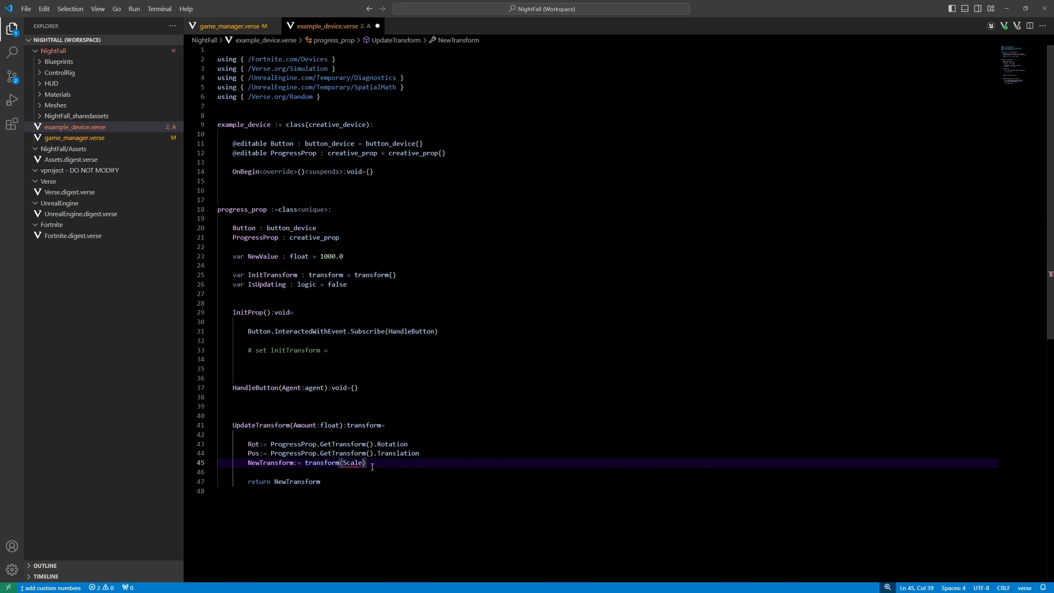
{"action": "type", "text": "vector3{"}
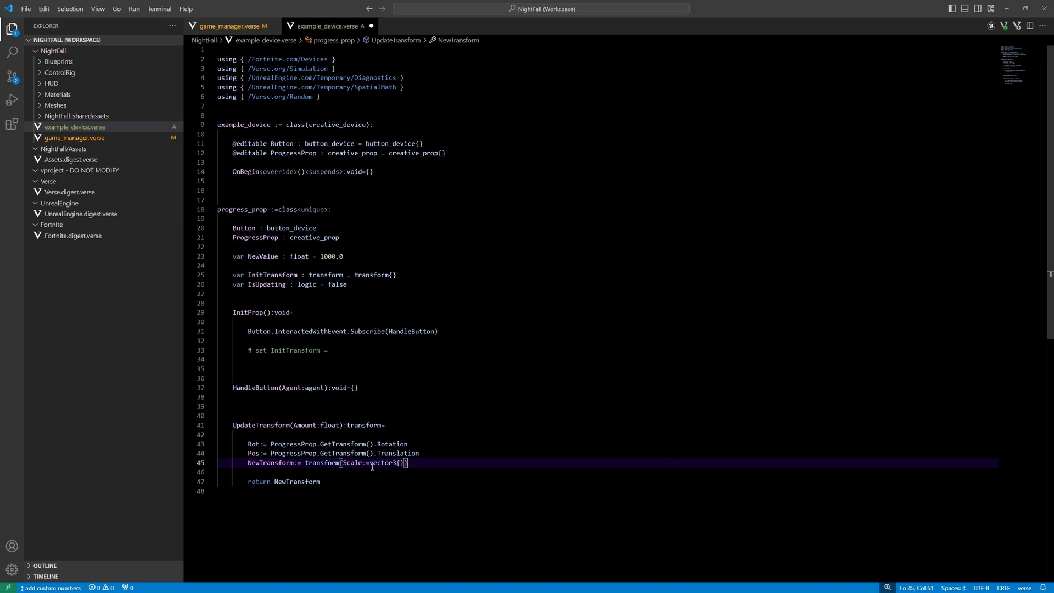
{"action": "type", "text": ","}
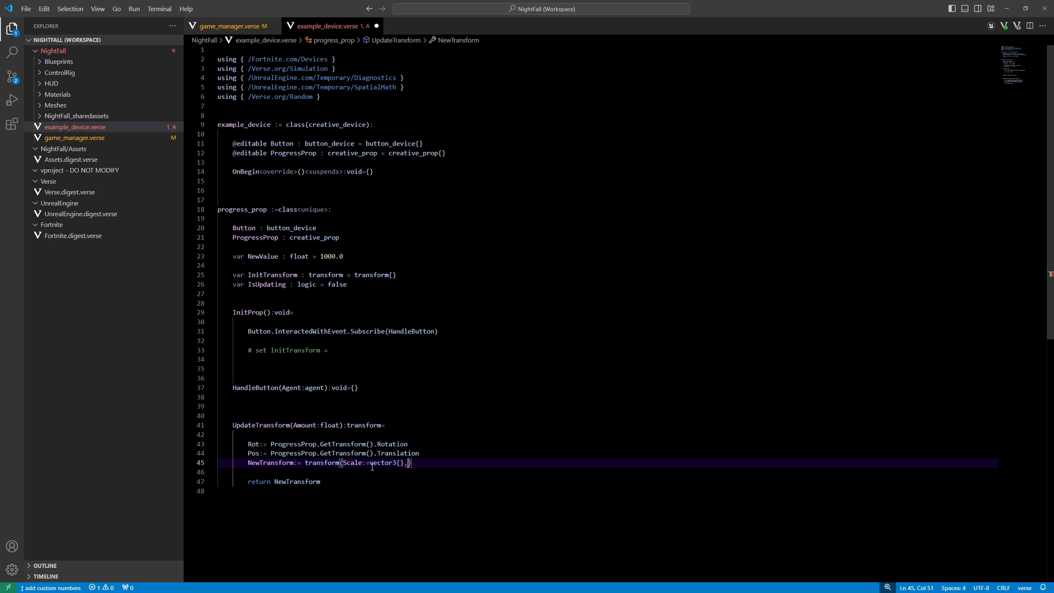
{"action": "type", "text": "Rotation"}
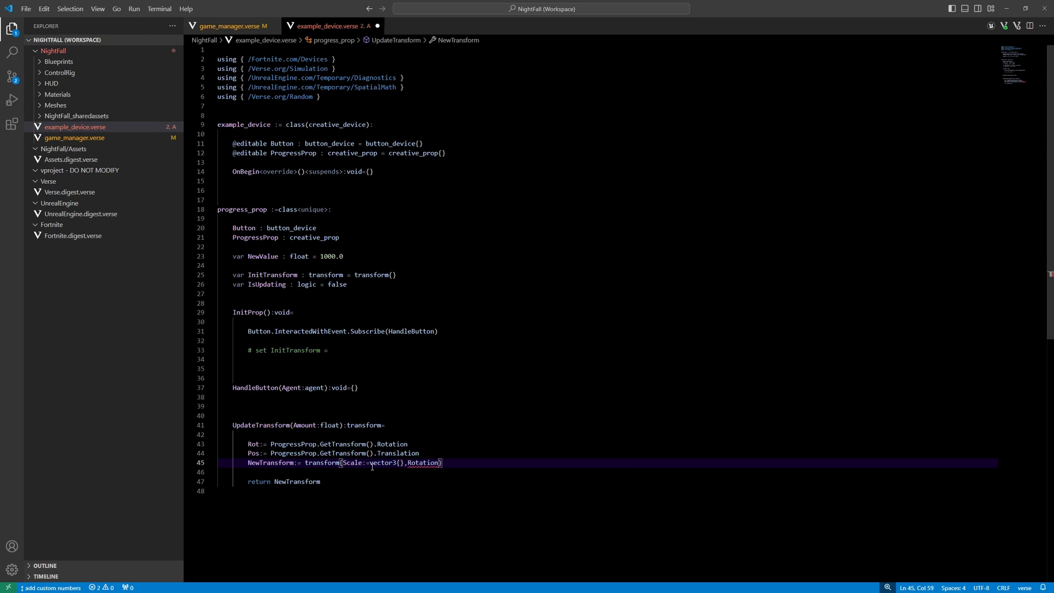
{"action": "type", "text": "Rot"}
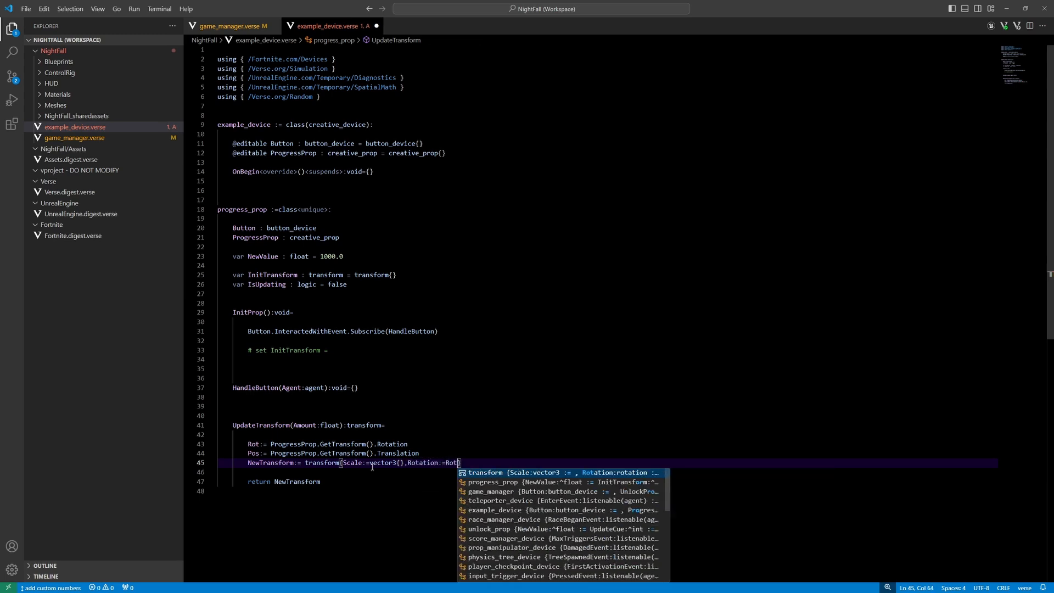
{"action": "type", "text": ",Translation"}
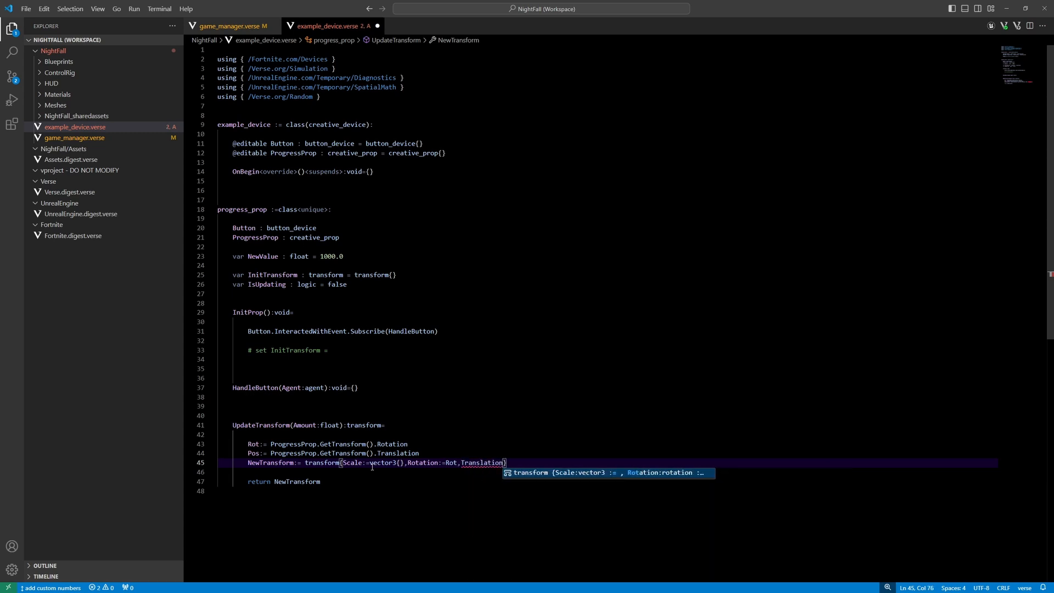
{"action": "type", "text": "Pos"}
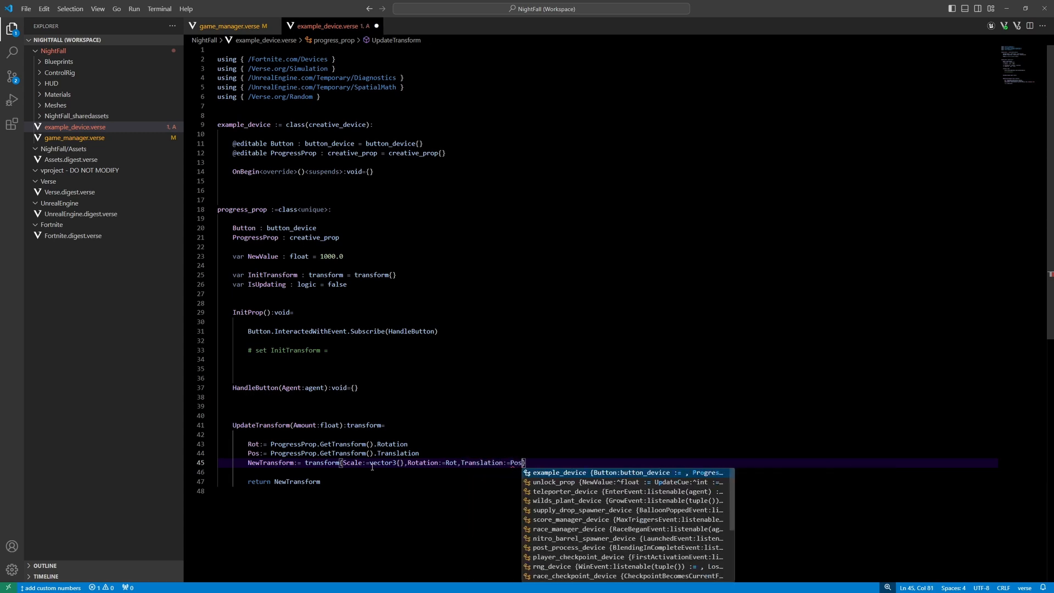
{"action": "type", "text": "}"}
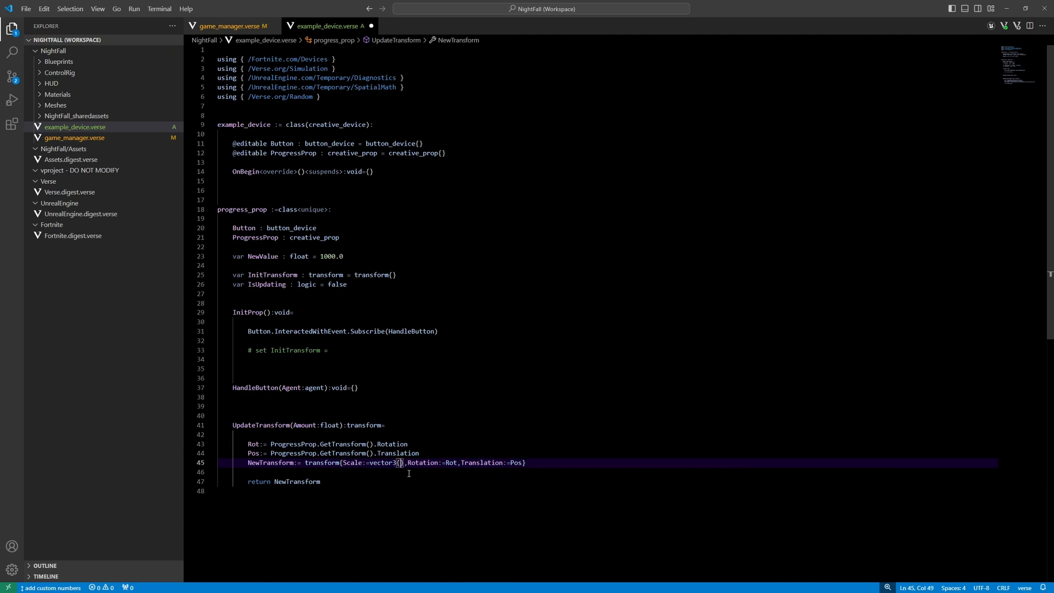
Set the scale vector to X 4.0, Y Amount, Z 4.0
{"action": "type", "text": "X:="}
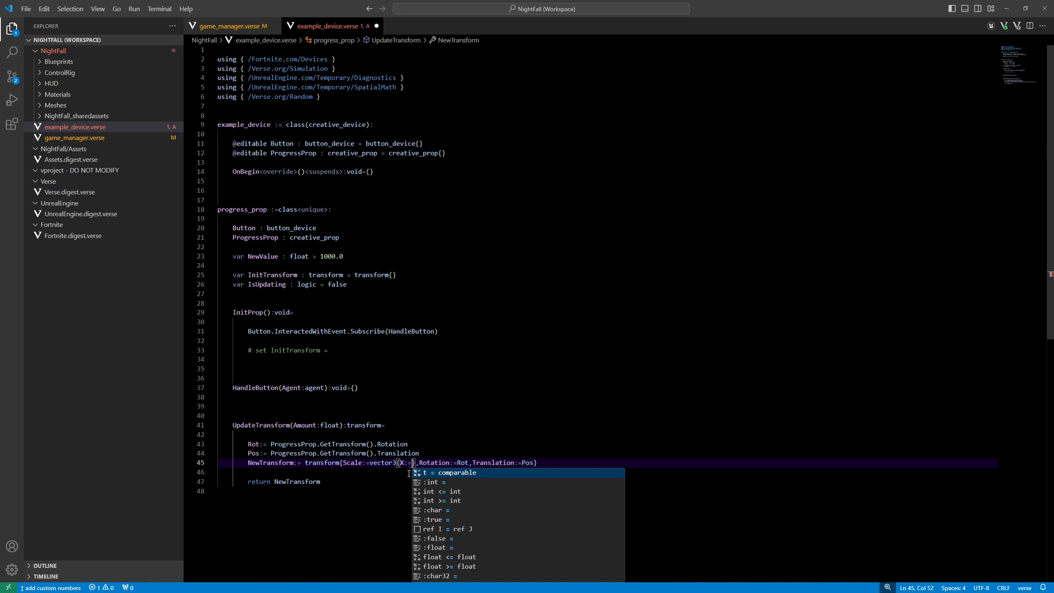
{"action": "type", "text": "4.0,Y:="}
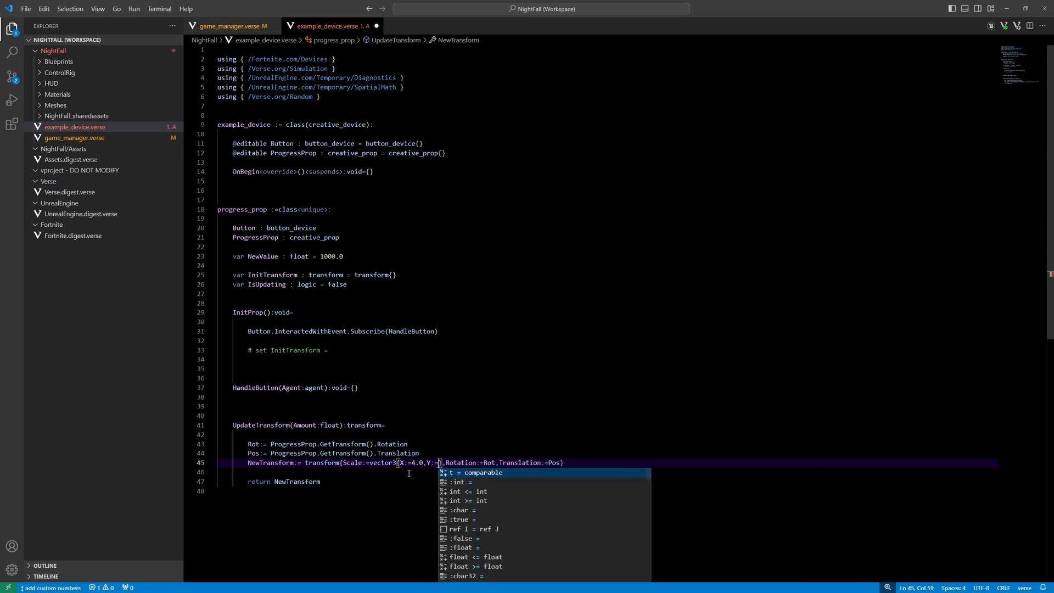
{"action": "type", "text": "Amount,"}
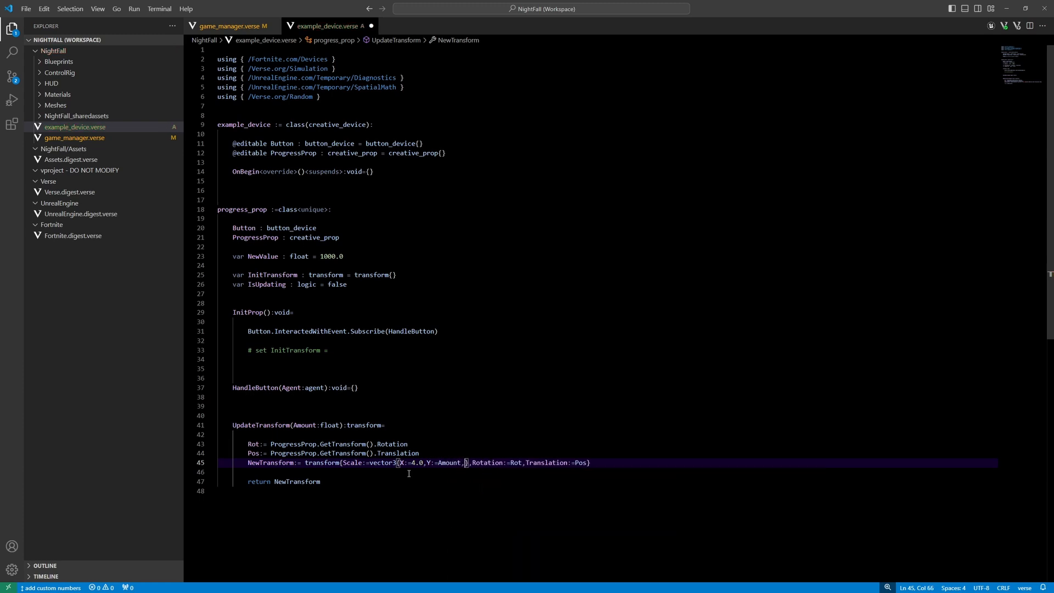
{"action": "type", "text": "Z:=4.0"}
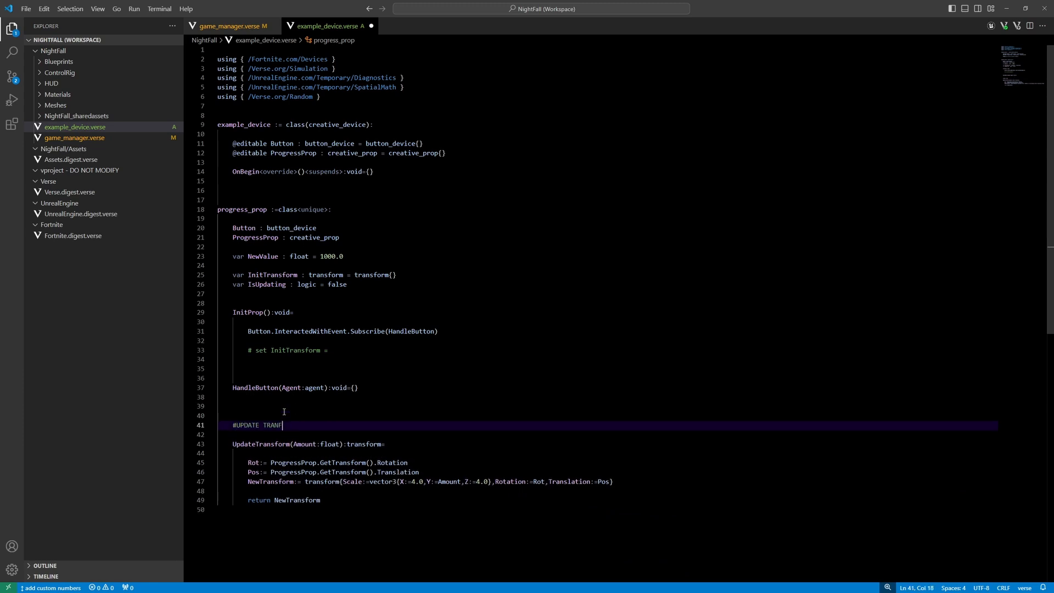
Finish the UPDATE TRANSFORM FUNCTION comment, set InitTransform = UpdateTransform(NewValue), and start an if
{"action": "type", "text": "ORM FUNCTION"}
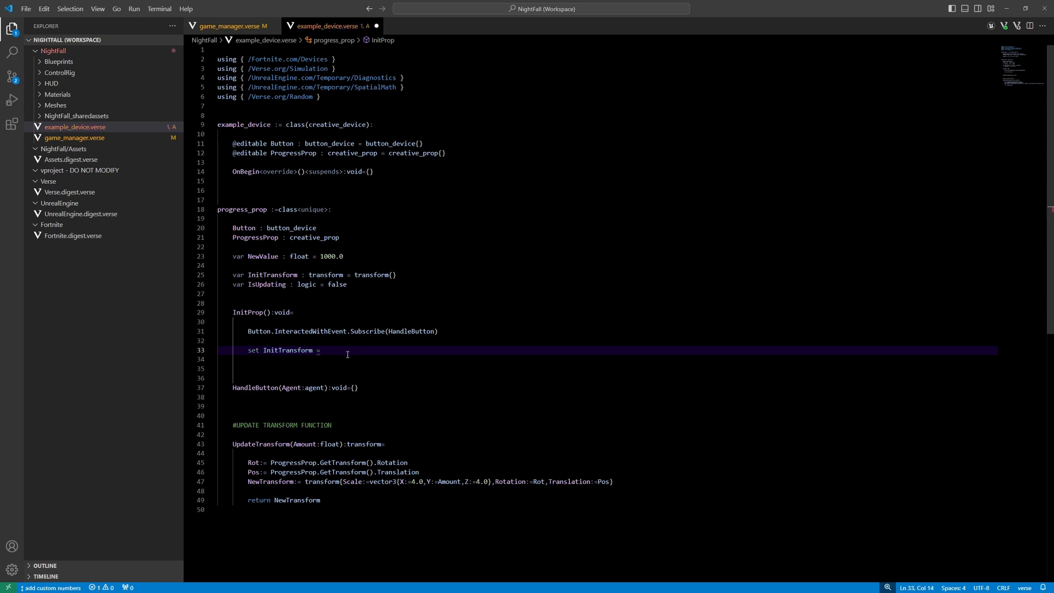
{"action": "type", "text": "UpdateTransform"}
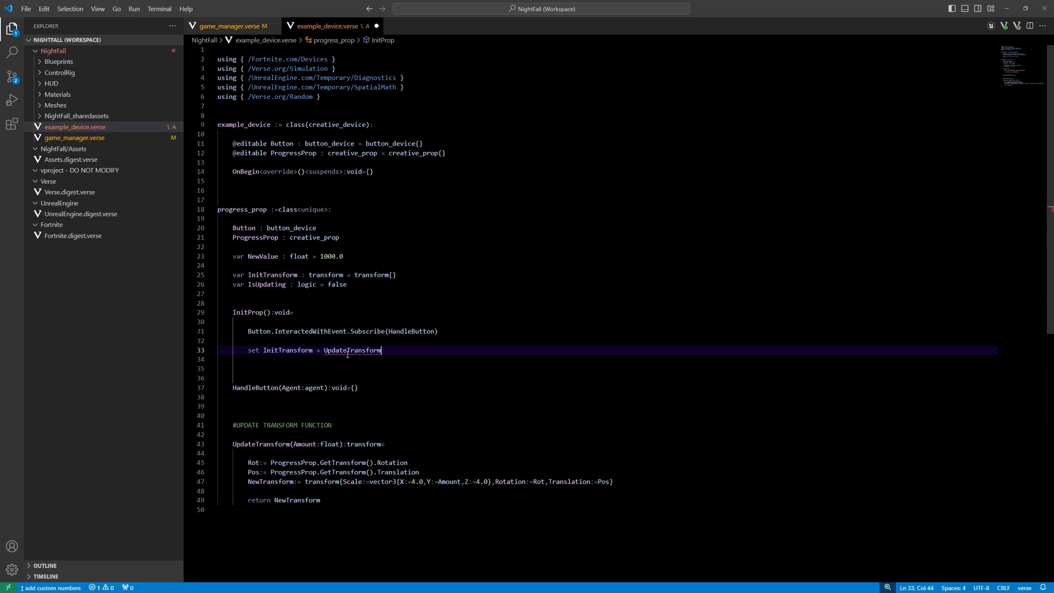
{"action": "type", "text": "()"}
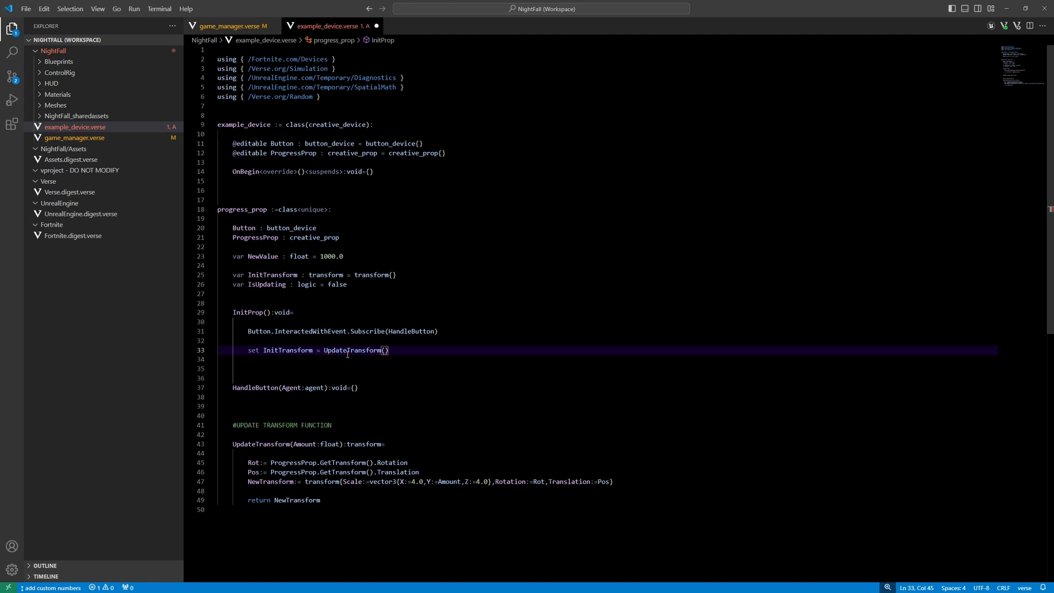
{"action": "type", "text": "Newv"}
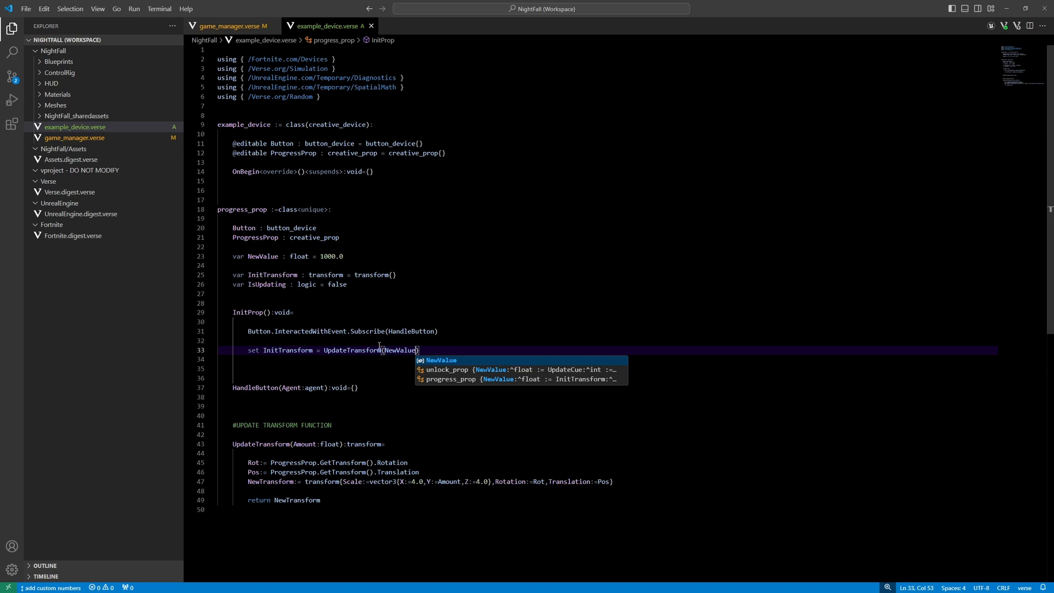
{"action": "type", "text": "if("}
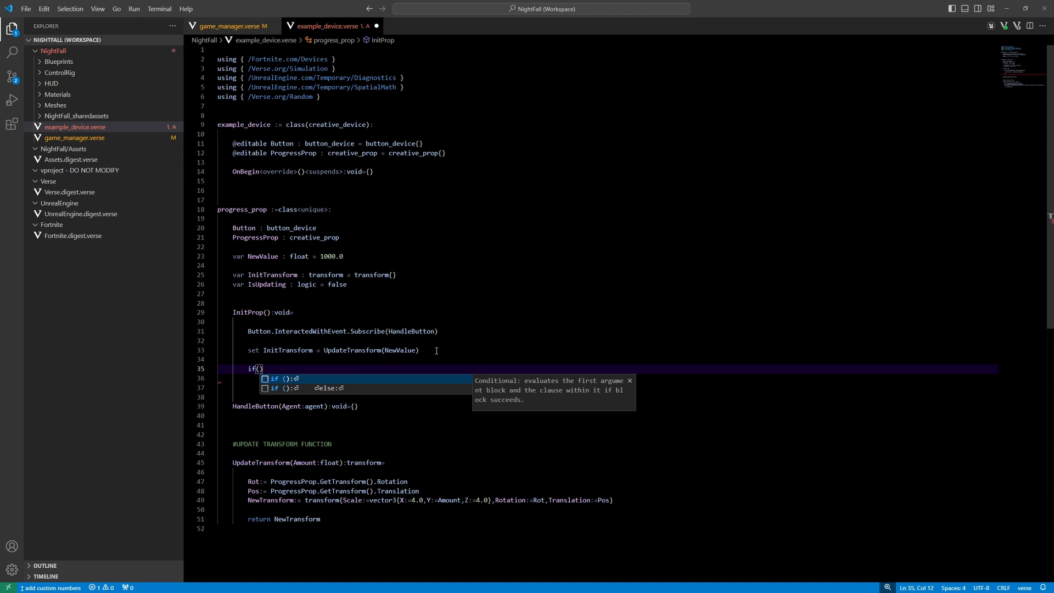
Fill InitProp's if condition with ProgressProp.TeleportTo[InitTransform]
{"action": "type", "text": "ProgressProp"}
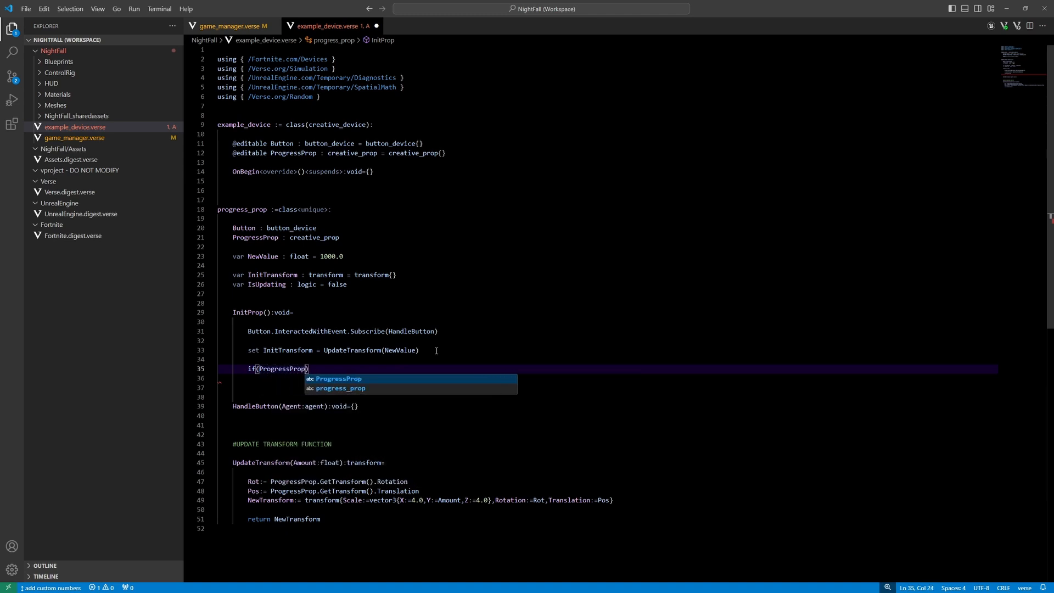
{"action": "type", "text": ".TeleportTo[InitTransform"}
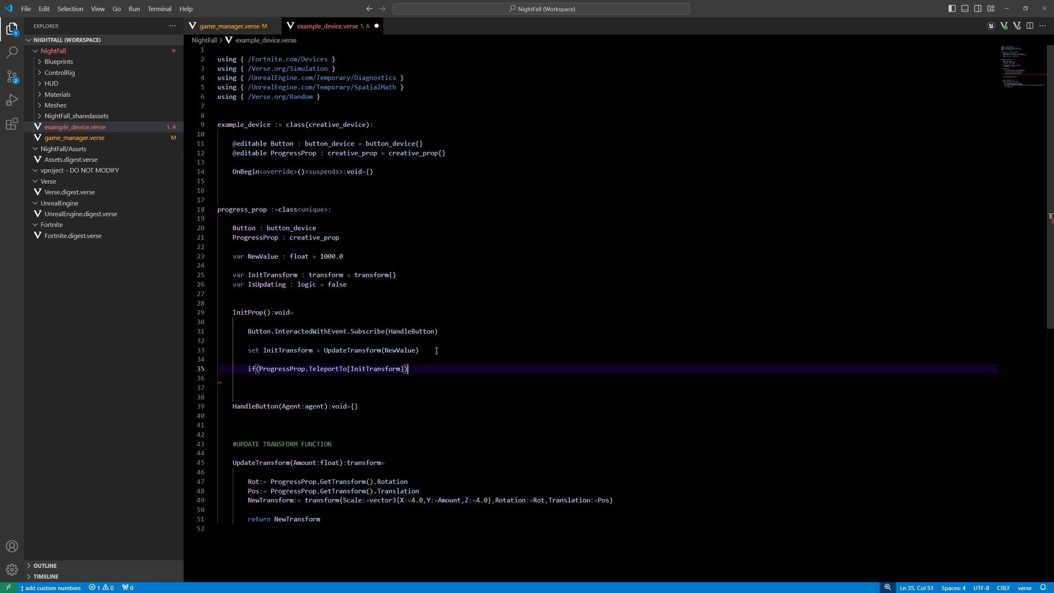
{"action": "type", "text": ":"}
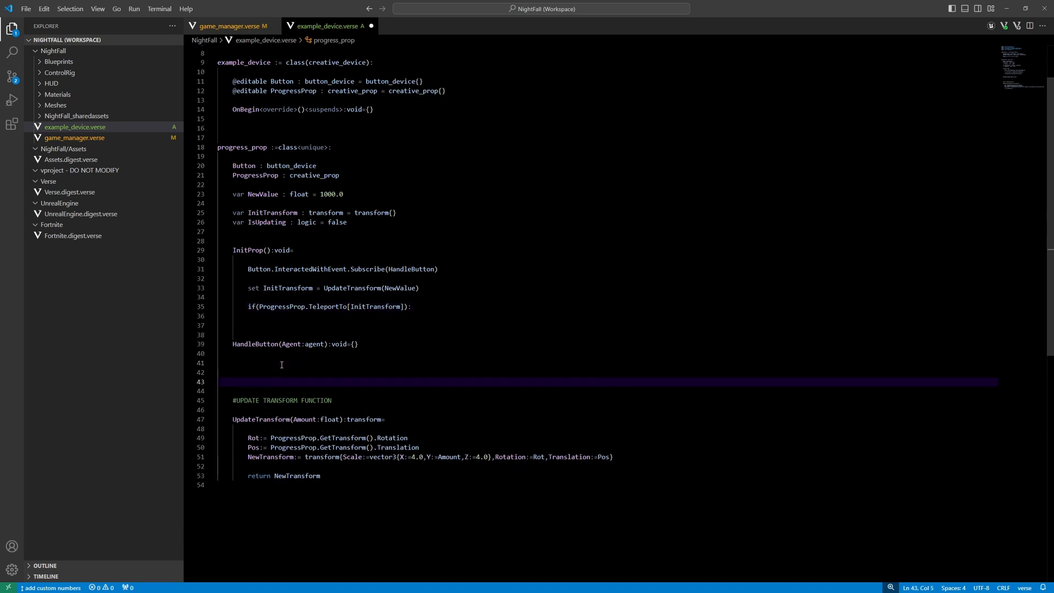
{"action": "mouse_move", "coordinate": [365, 347]}
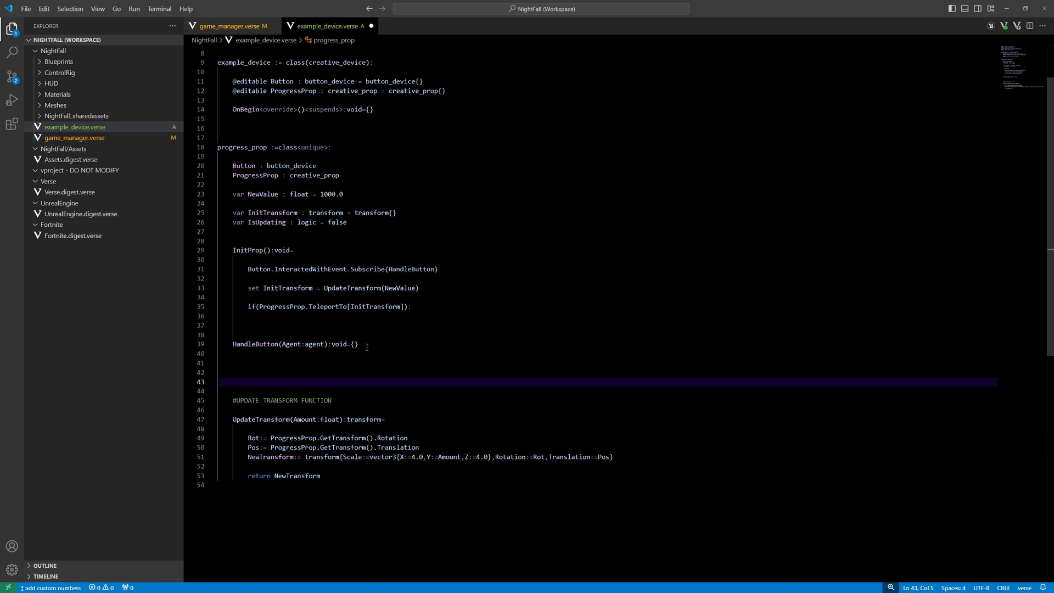
{"action": "left_click", "coordinate": [359, 344]}
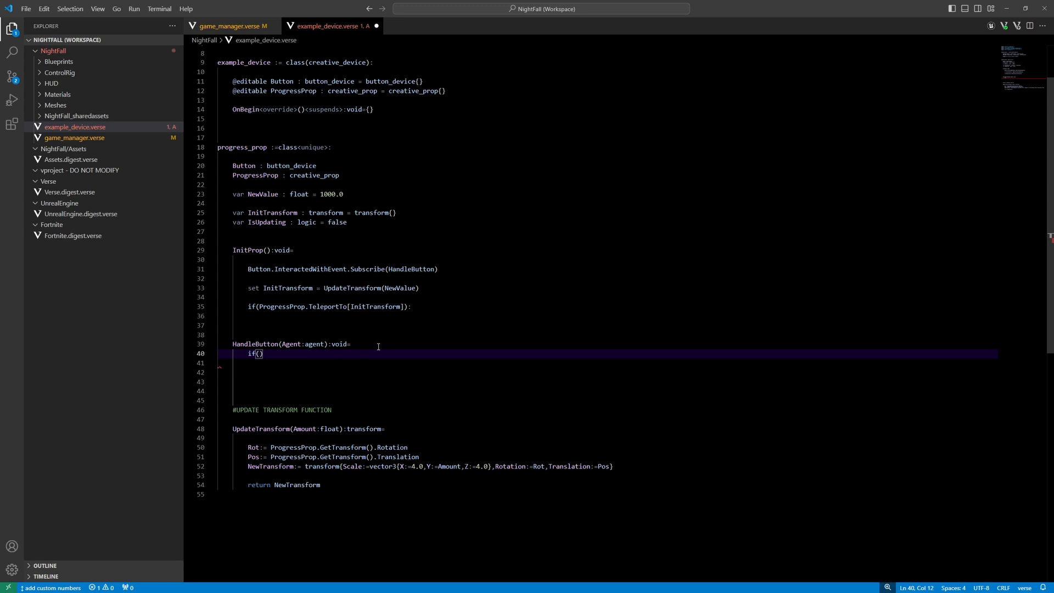
Complete the if(IsUpdating = false): check in HandleButton
{"action": "type", "text": "IsUpdateing"}
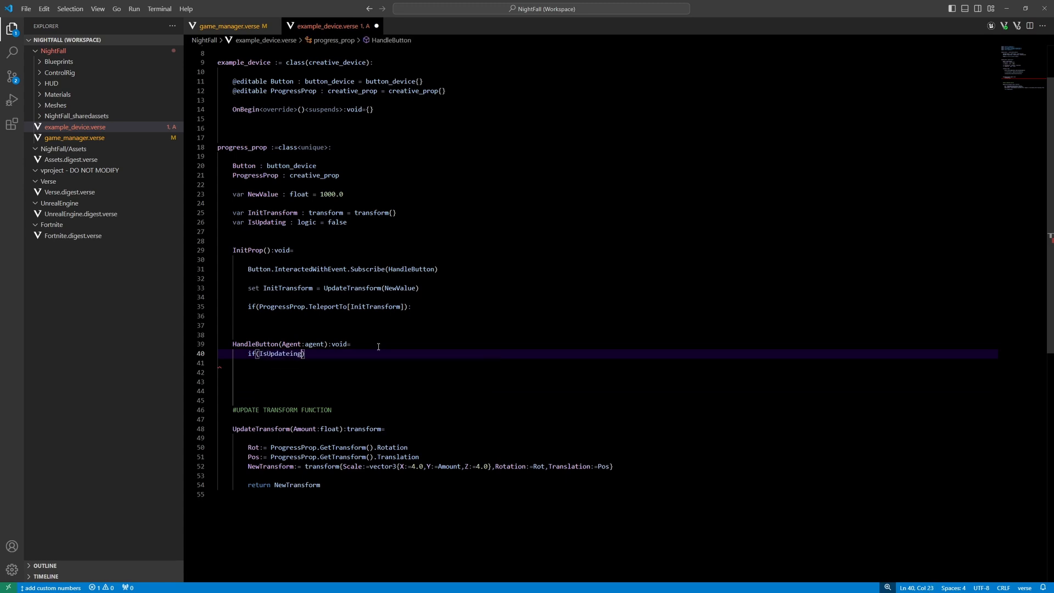
{"action": "type", "text": "= false"}
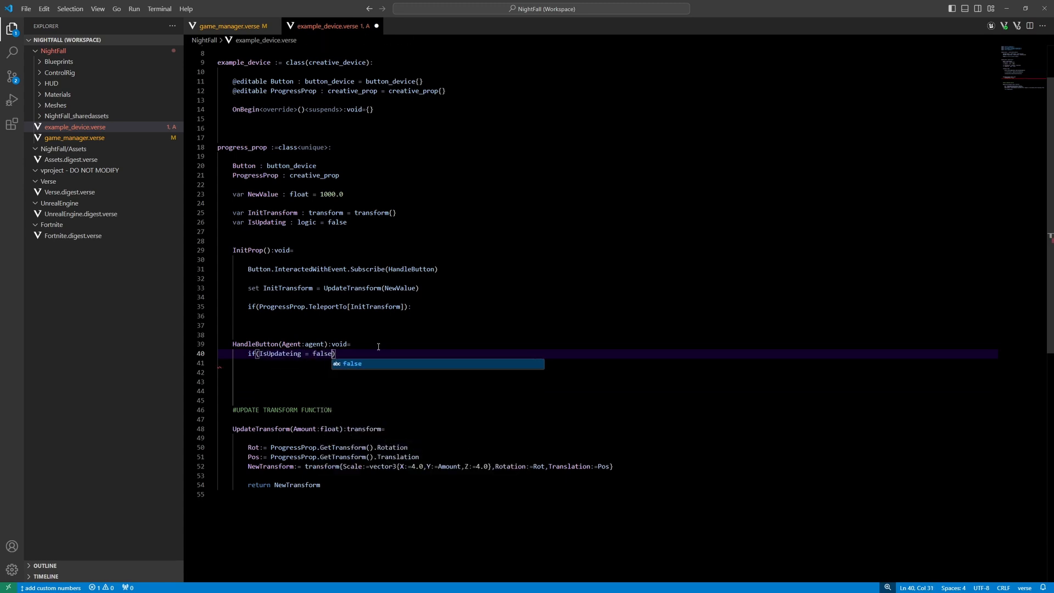
{"action": "type", "text": ":"}
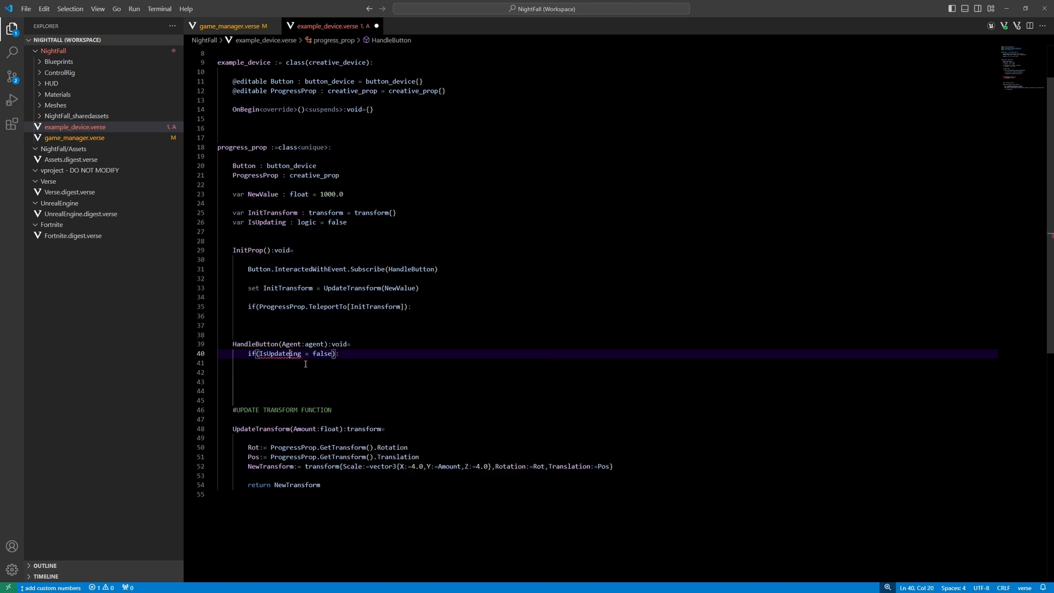
{"action": "left_click", "coordinate": [335, 354]}
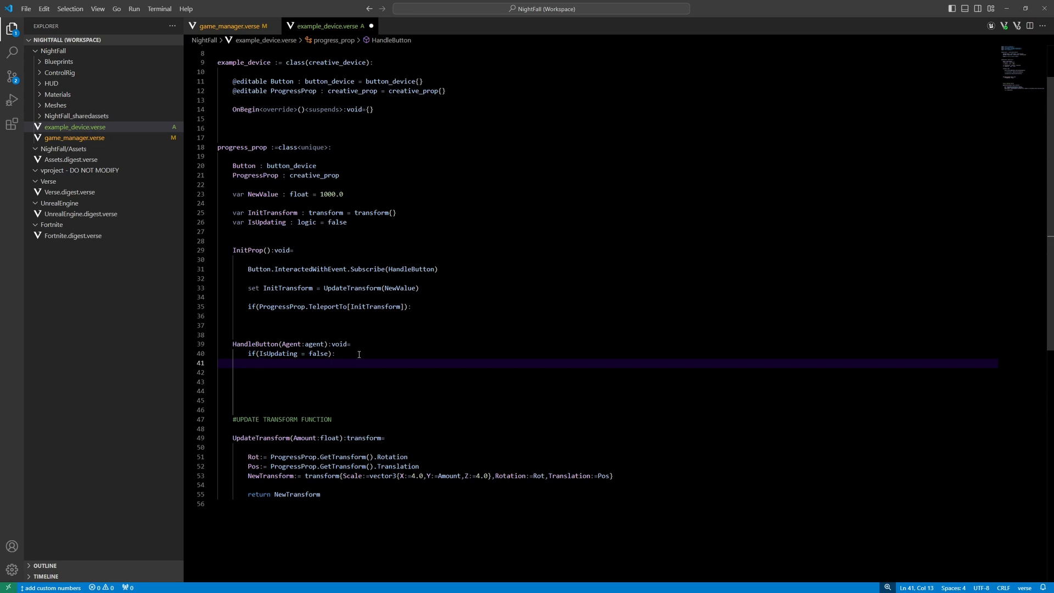
Bind NewRandom to GetRandomFloat(50.0,100.0) and add two blank lines below
{"action": "type", "text": "N"}
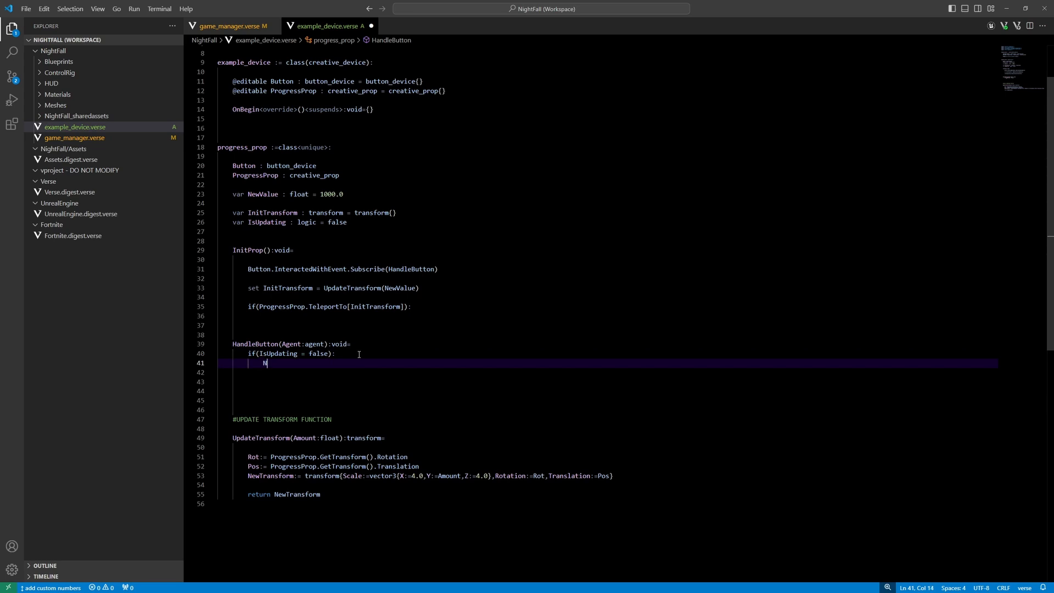
{"action": "type", "text": "ewRandom := GetRandom"}
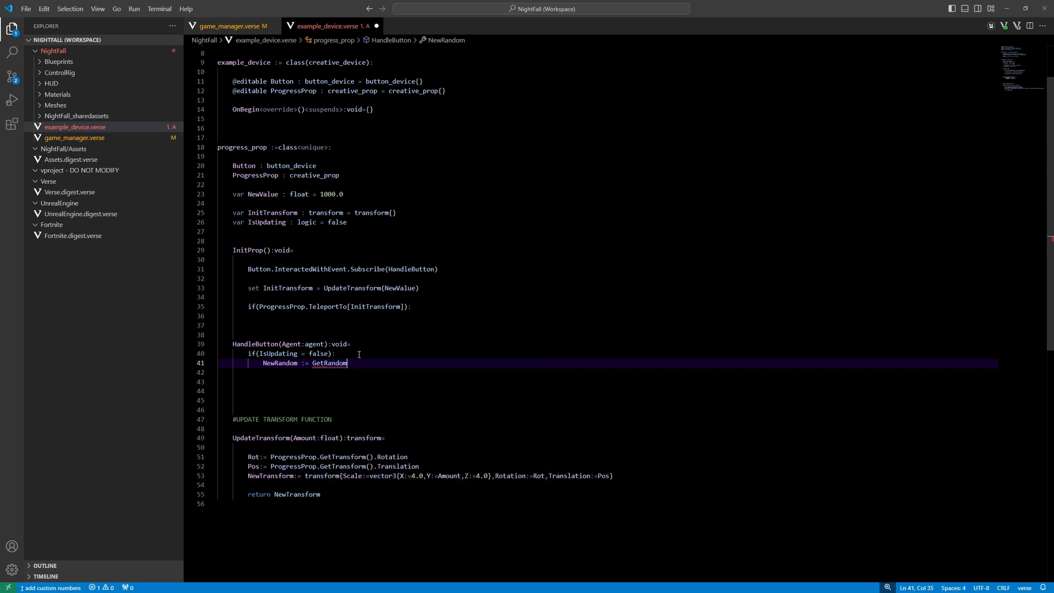
{"action": "type", "text": "Flo"}
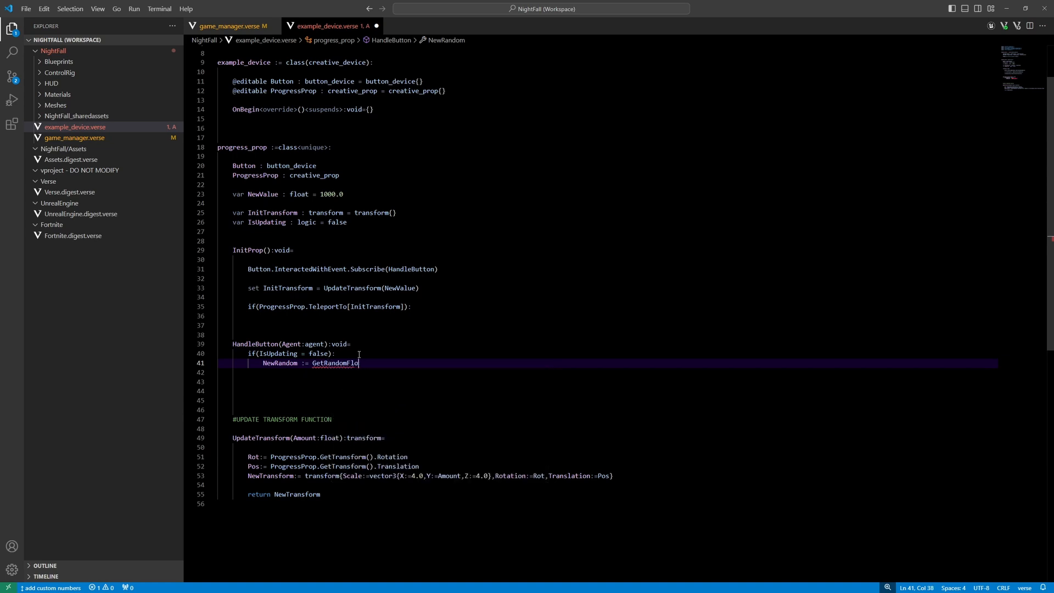
{"action": "type", "text": "at"}
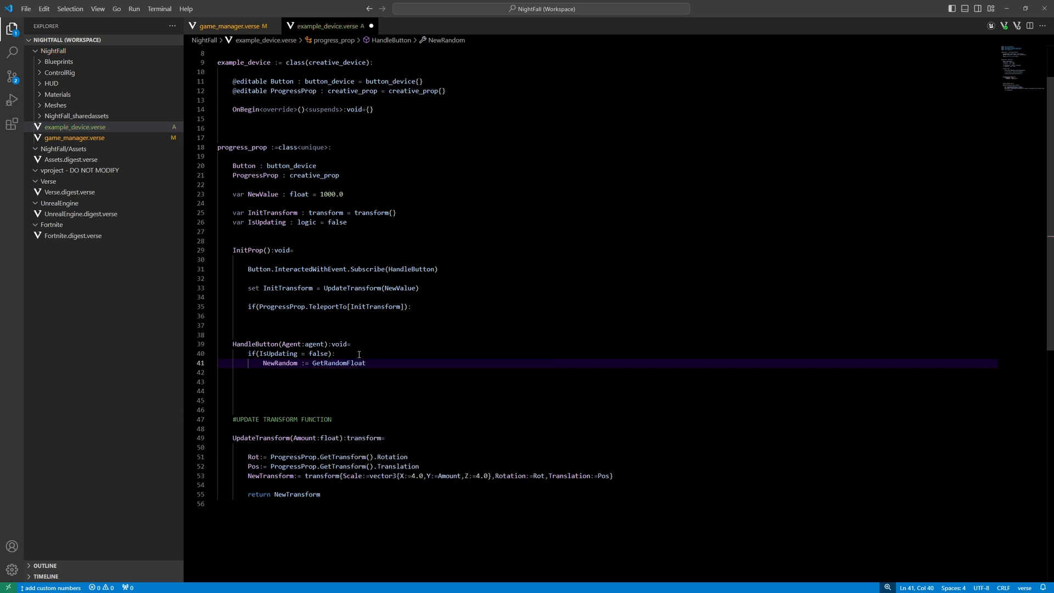
{"action": "type", "text": "(50)"}
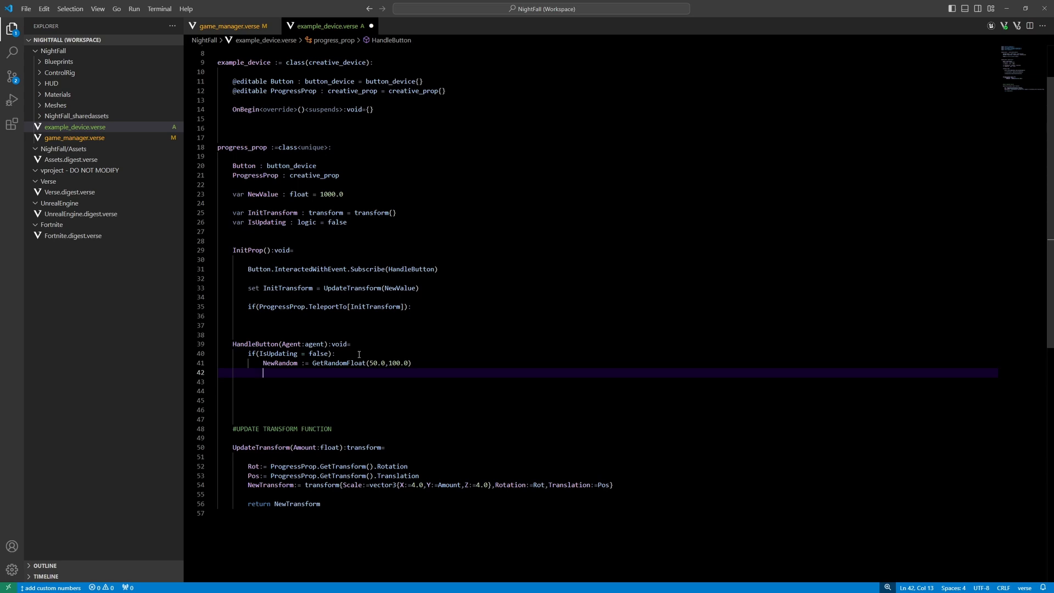
{"action": "key", "text": "enter"}
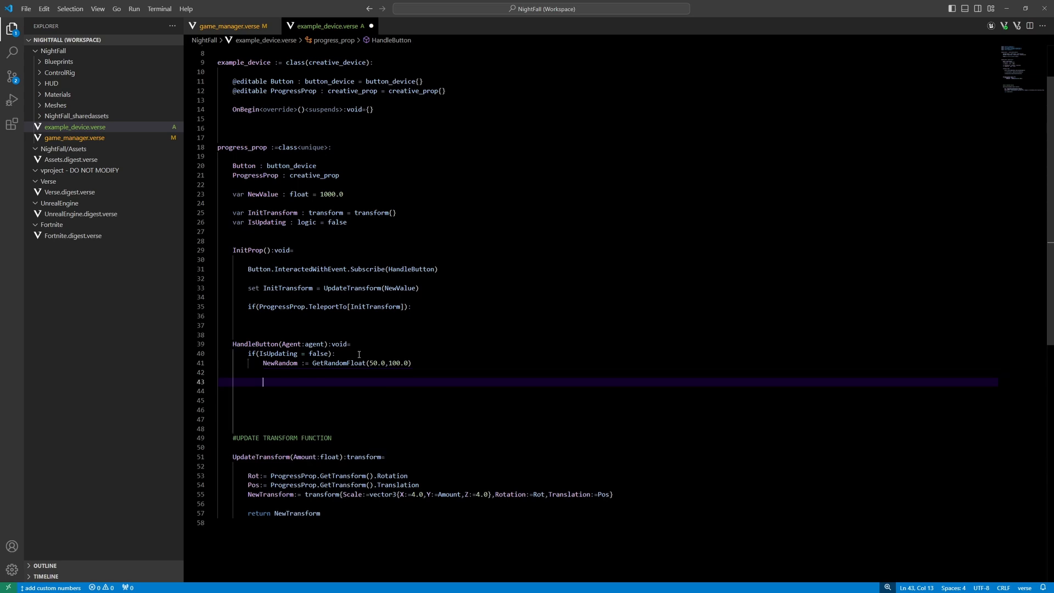
{"action": "key", "text": "Enter"}
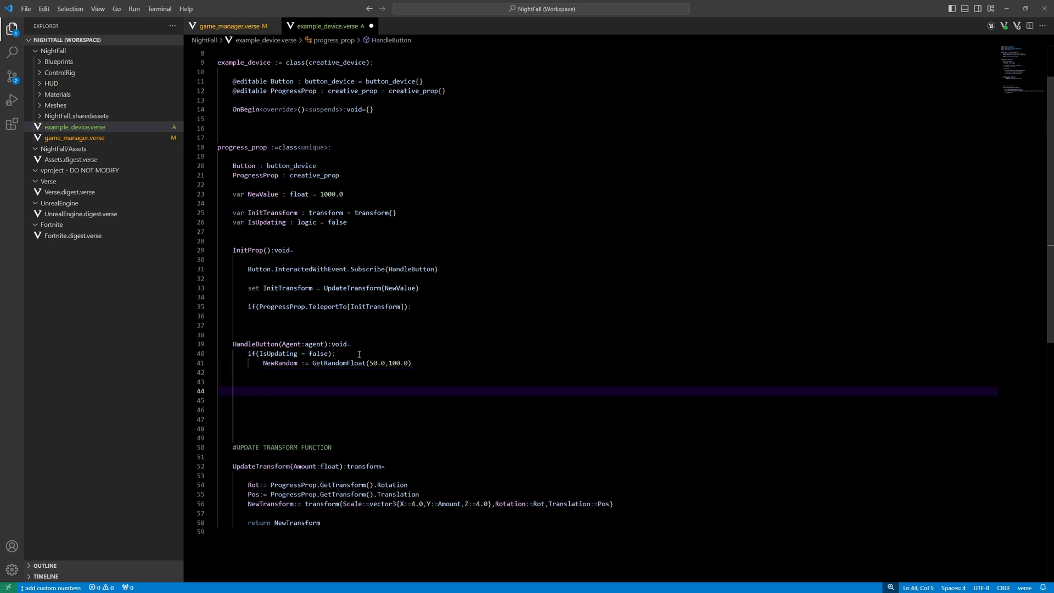
Declare the UpdateProp(Amount:float)<suspends>:void method
{"action": "type", "text": "UpdateProp"}
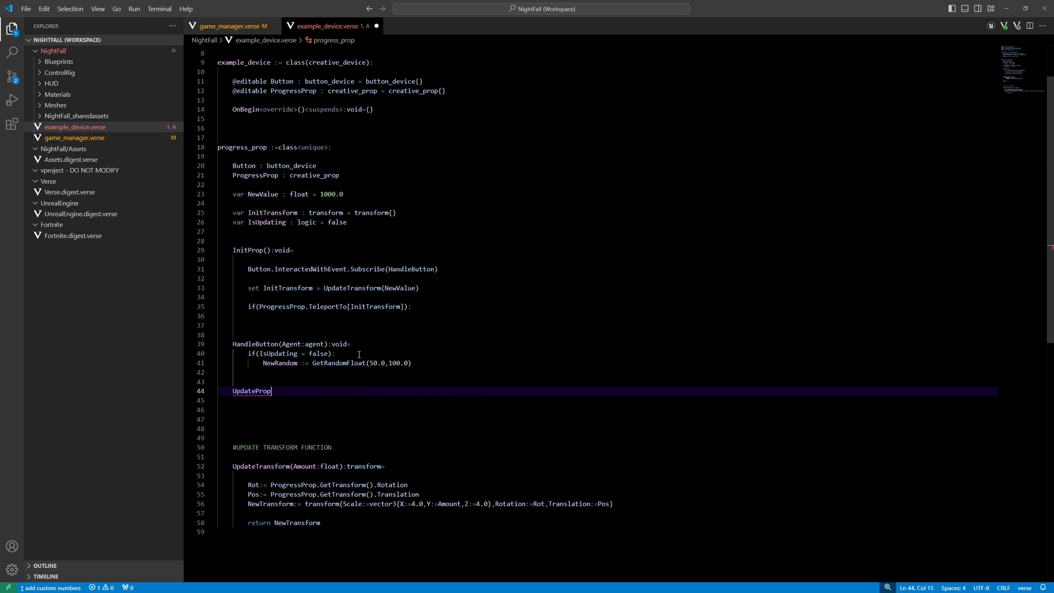
{"action": "type", "text": "(Amount)"}
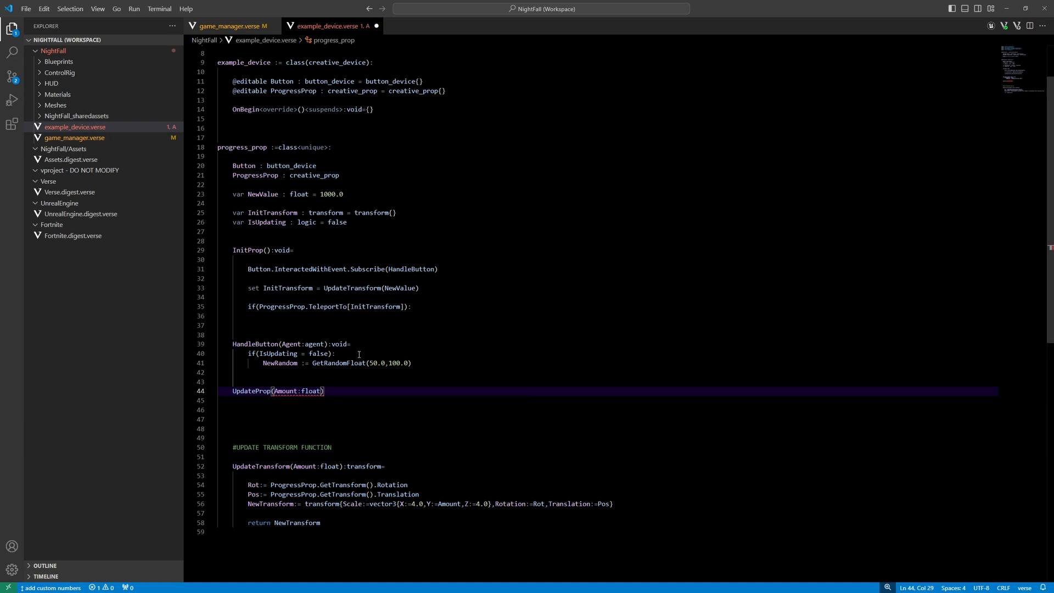
{"action": "type", "text": "<suspends>"}
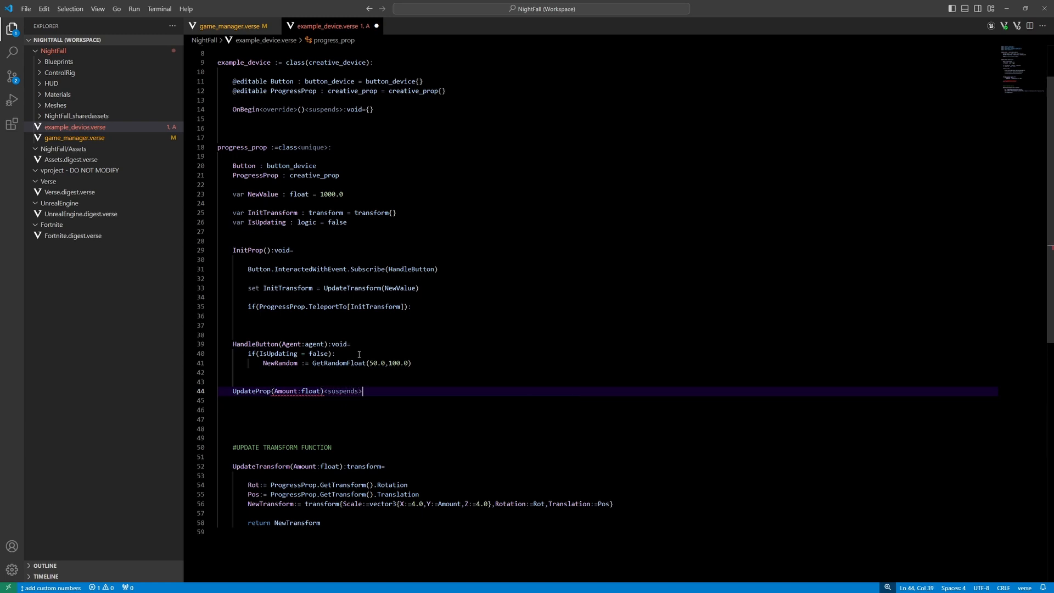
{"action": "type", "text": ":void="}
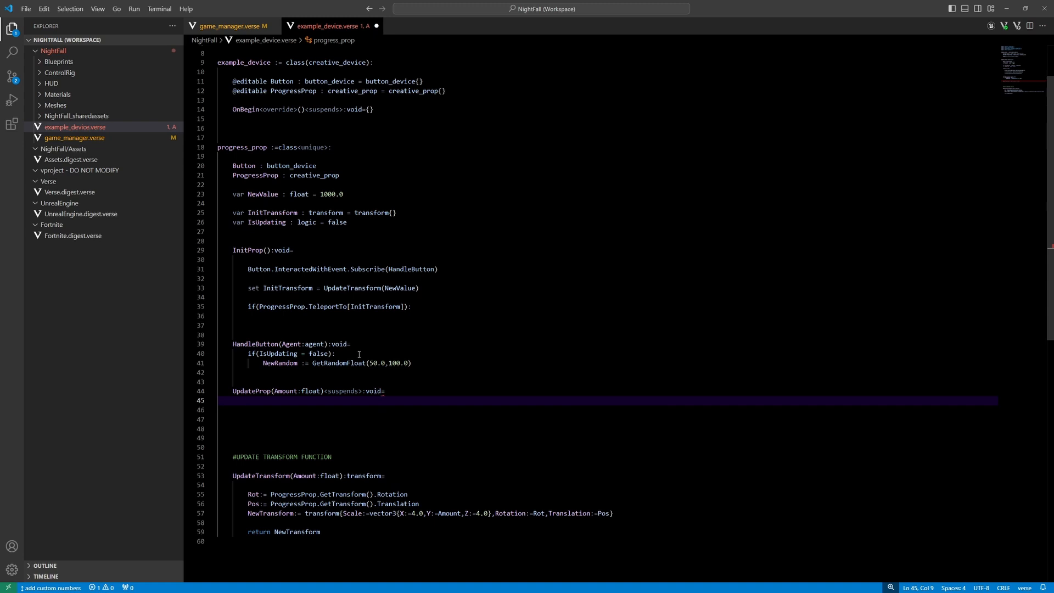
In UpdateProp, set IsUpdating to true and NewValue to NewValue - Amount
{"action": "type", "text": "set"}
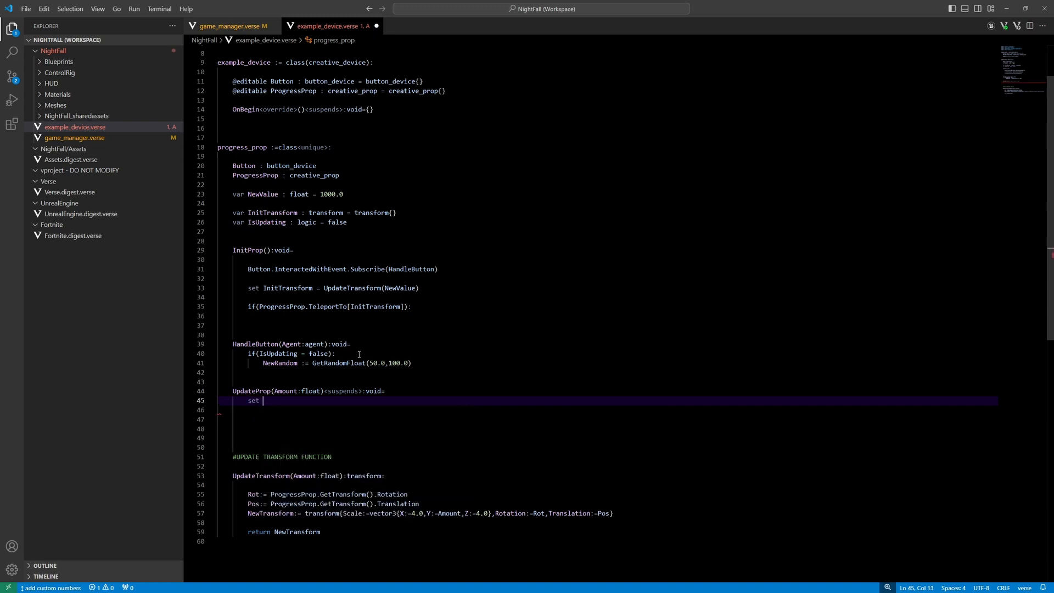
{"action": "type", "text": "IsUpdating = true"}
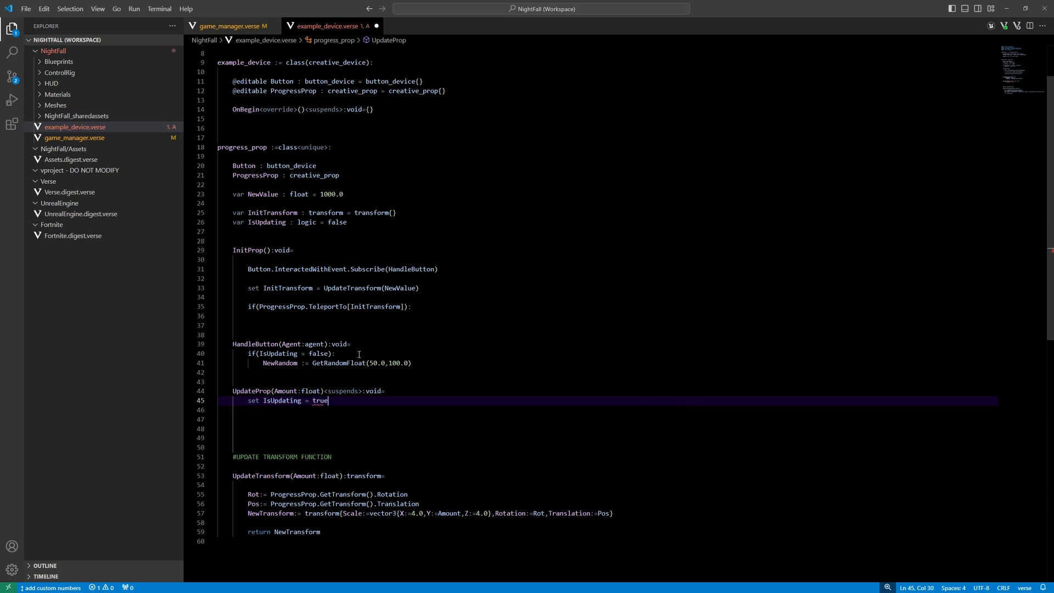
{"action": "key", "text": "enter"}
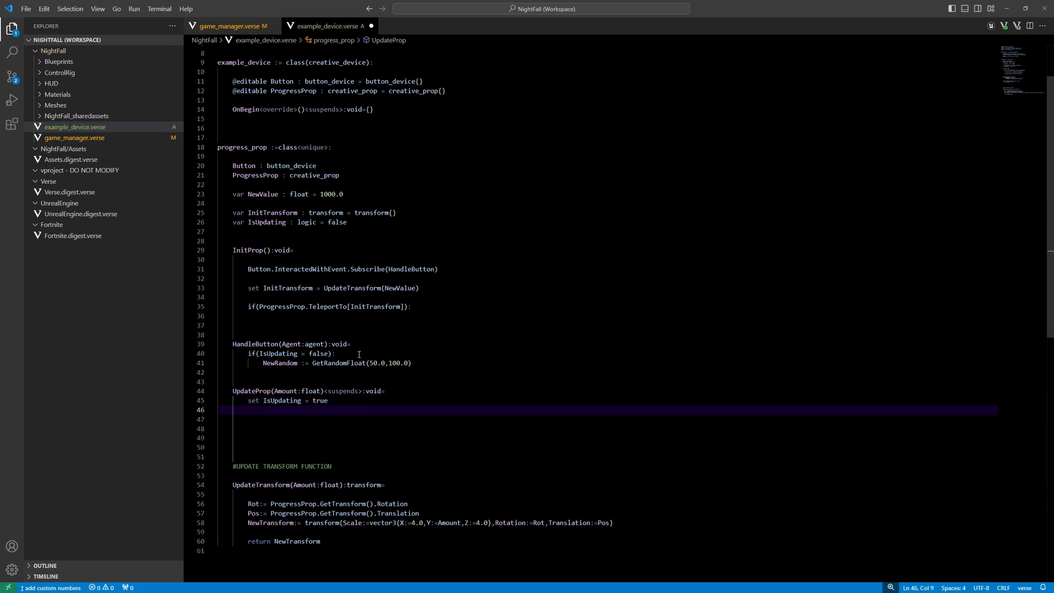
{"action": "type", "text": "set NewValue = N"}
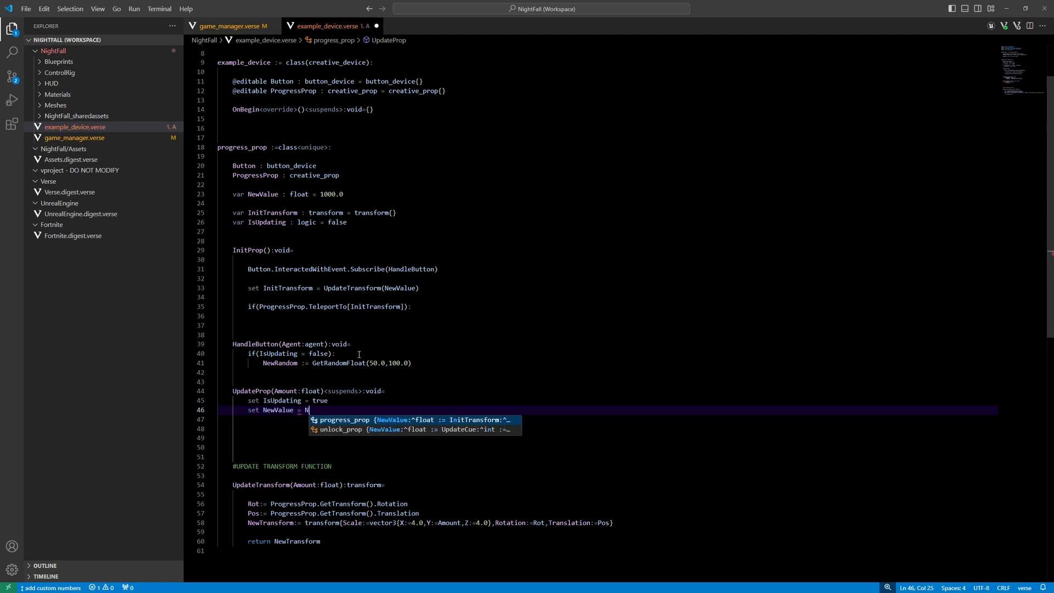
{"action": "type", "text": "ewValue"}
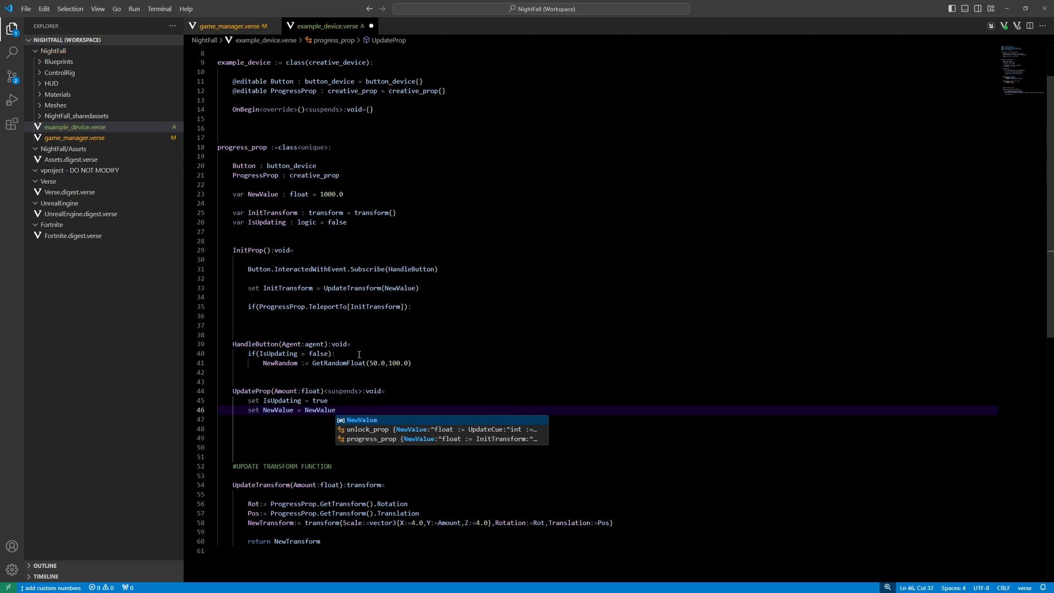
{"action": "type", "text": "- Amount"}
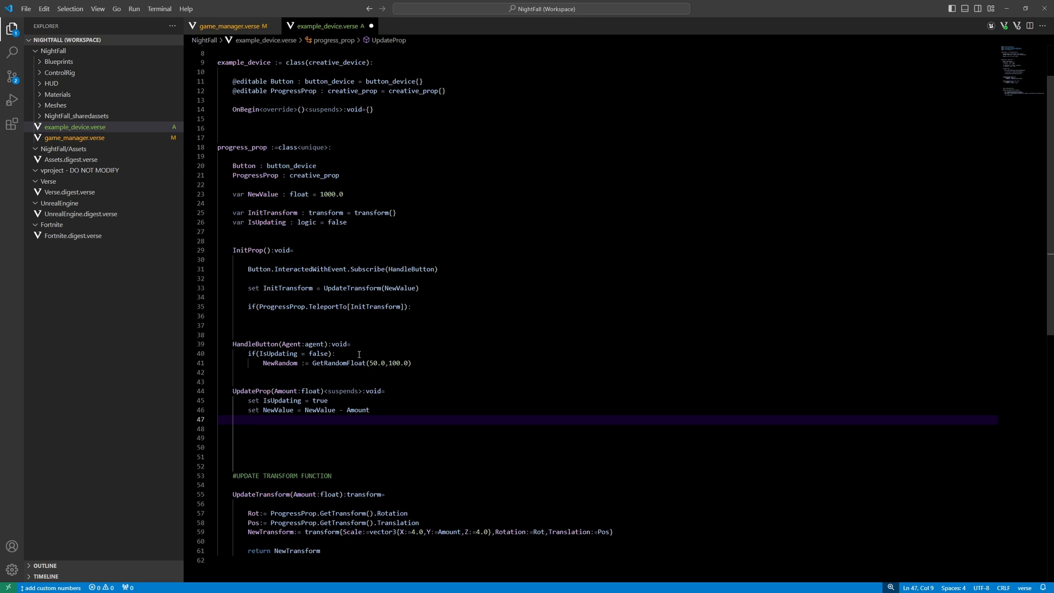
{"action": "type", "text": "if"}
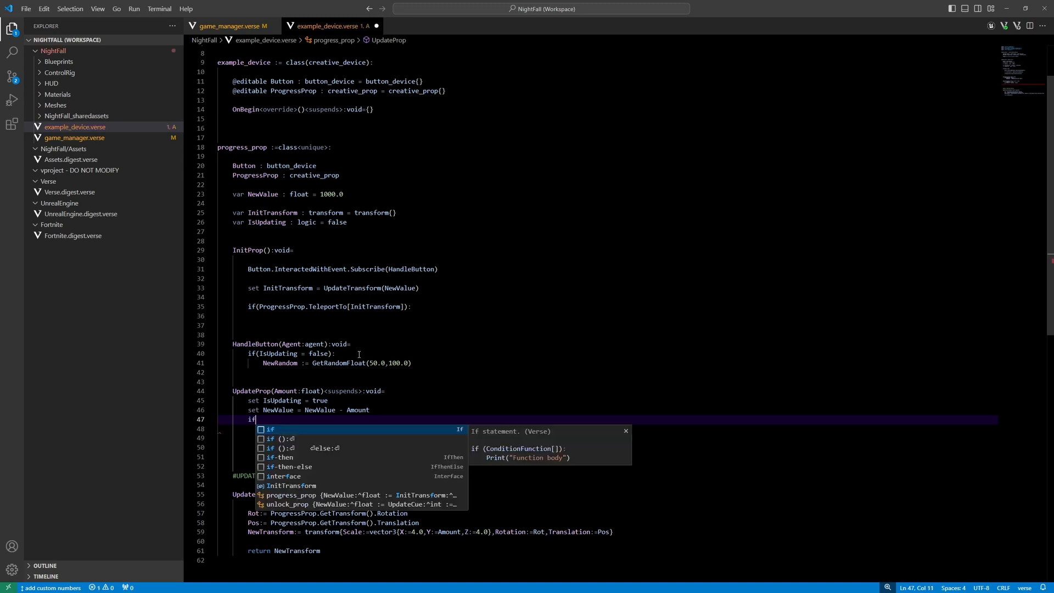
Add the if(NewValue <= 0.0): check with an else branch building NewTransform
{"action": "type", "text": "(NewValue"}
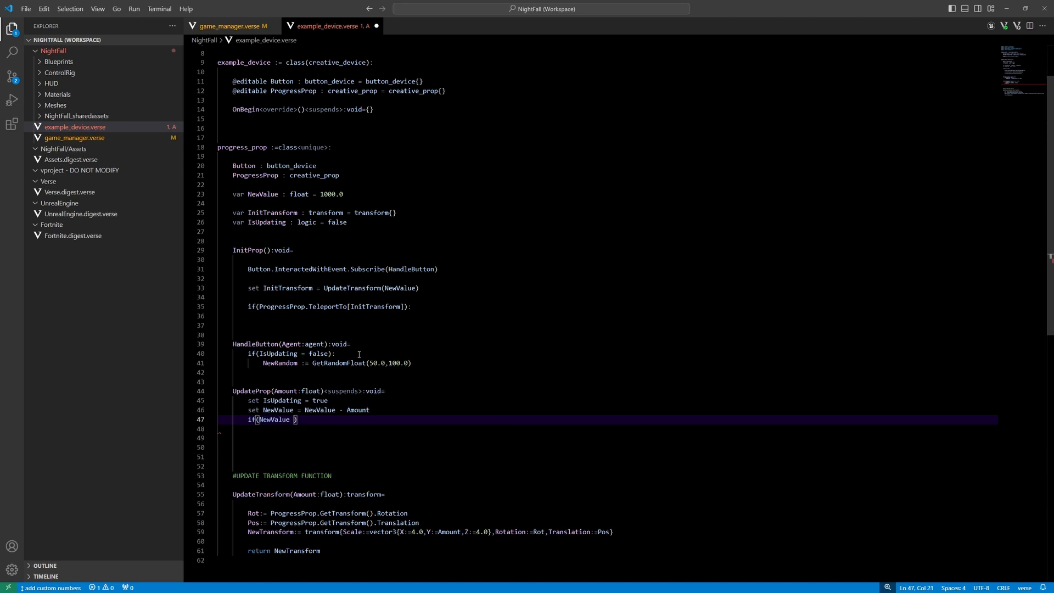
{"action": "type", "text": "<= 0.0"}
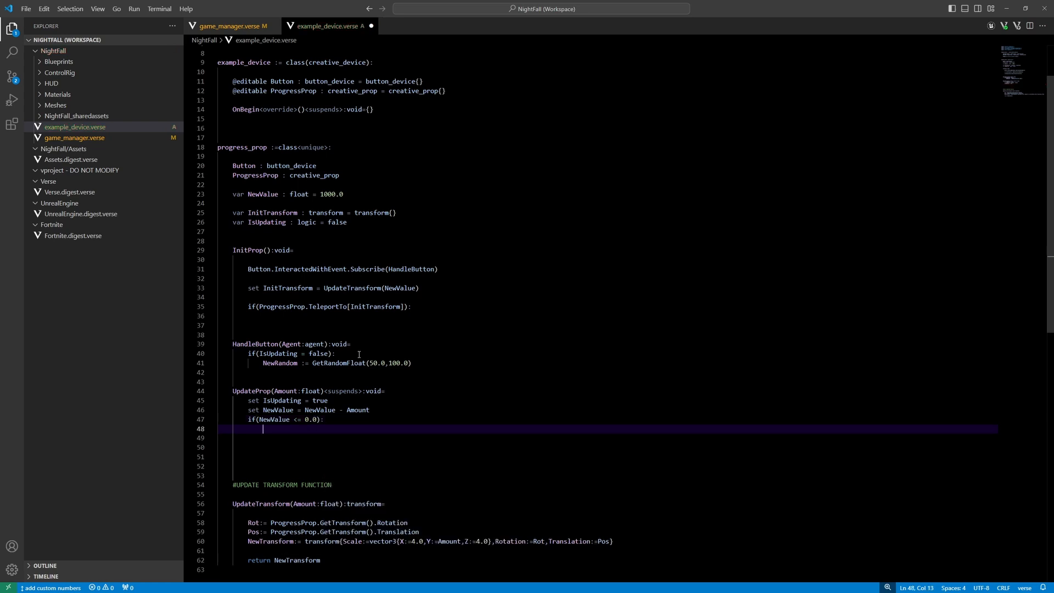
{"action": "type", "text": "else:"}
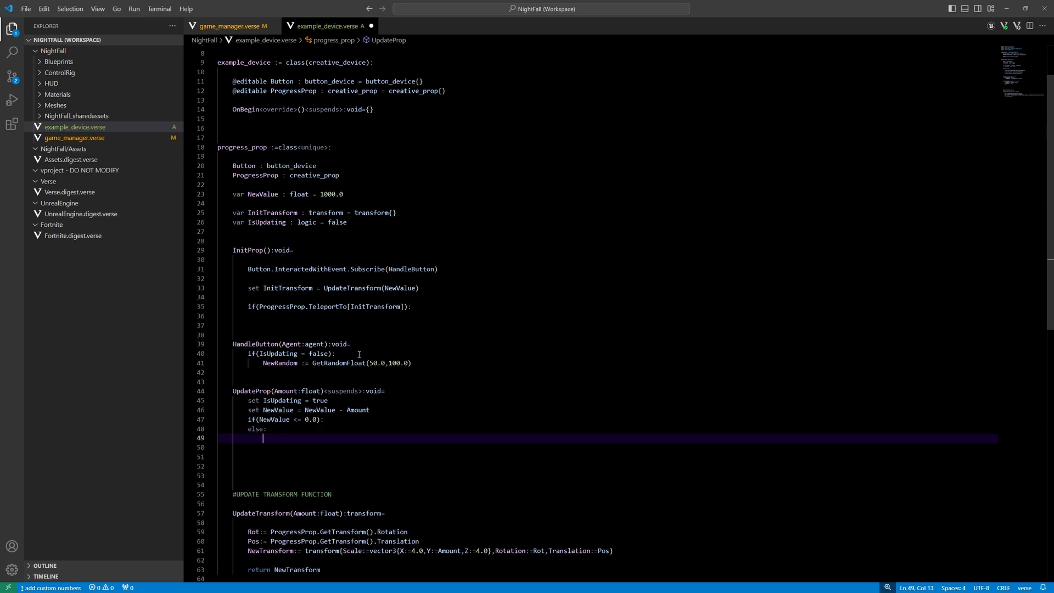
{"action": "type", "text": "NewTrans"}
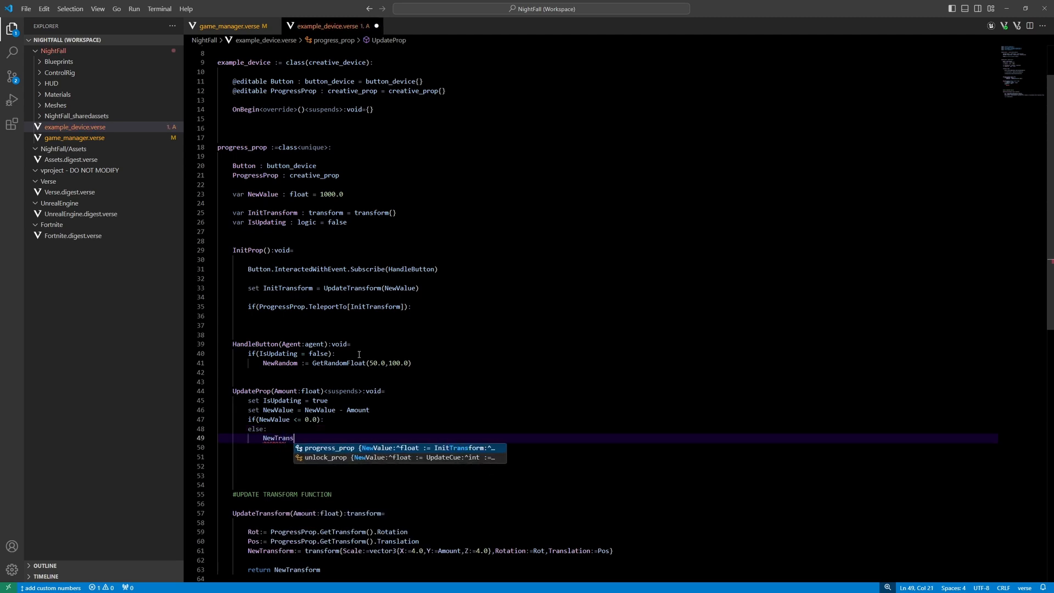
{"action": "type", "text": "form:= UpdateTransform(Amount"}
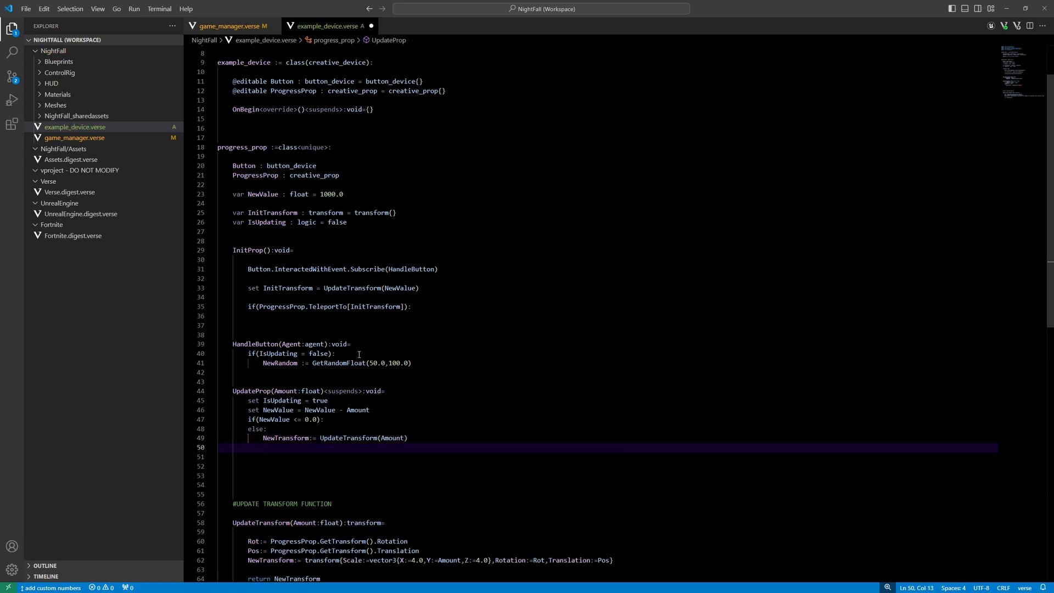
Move ProgressProp to NewTransform over 0.2 seconds, then set IsUpdating to false
{"action": "type", "text": "ProgressProp"}
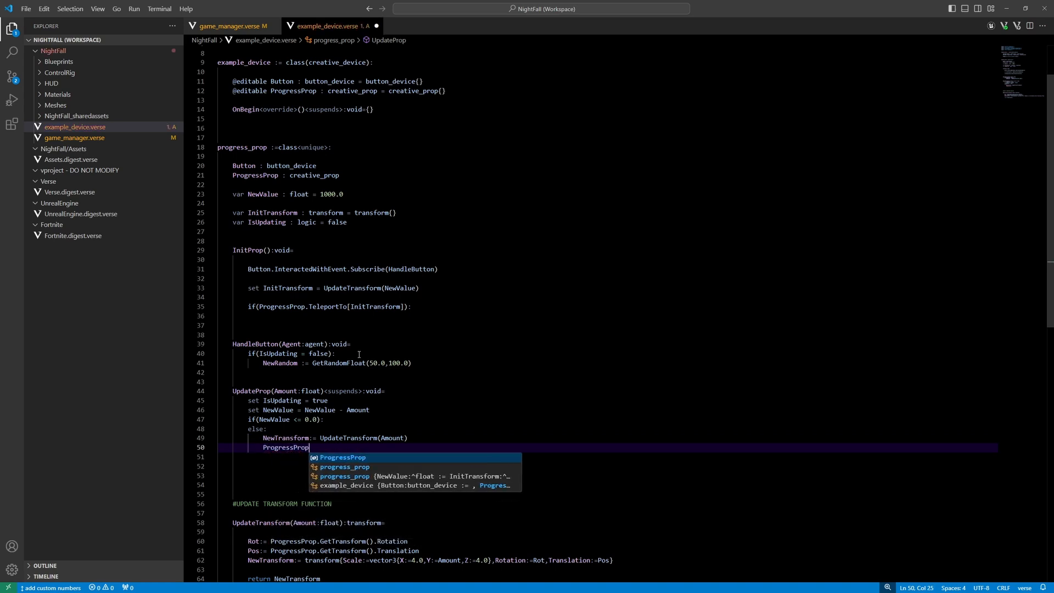
{"action": "type", "text": ".MoveTo"}
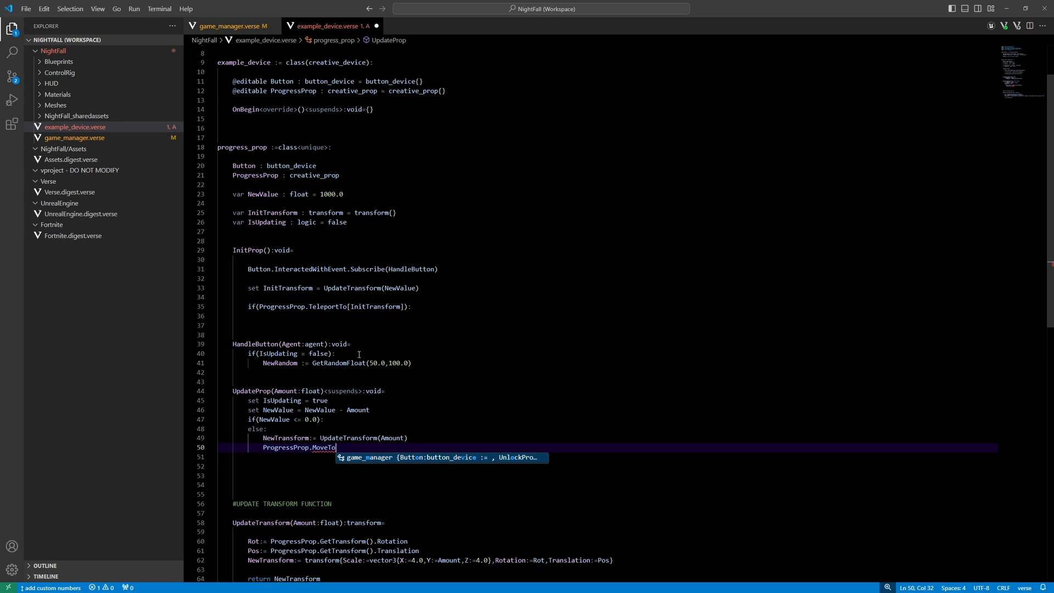
{"action": "type", "text": "(NewTransform,"}
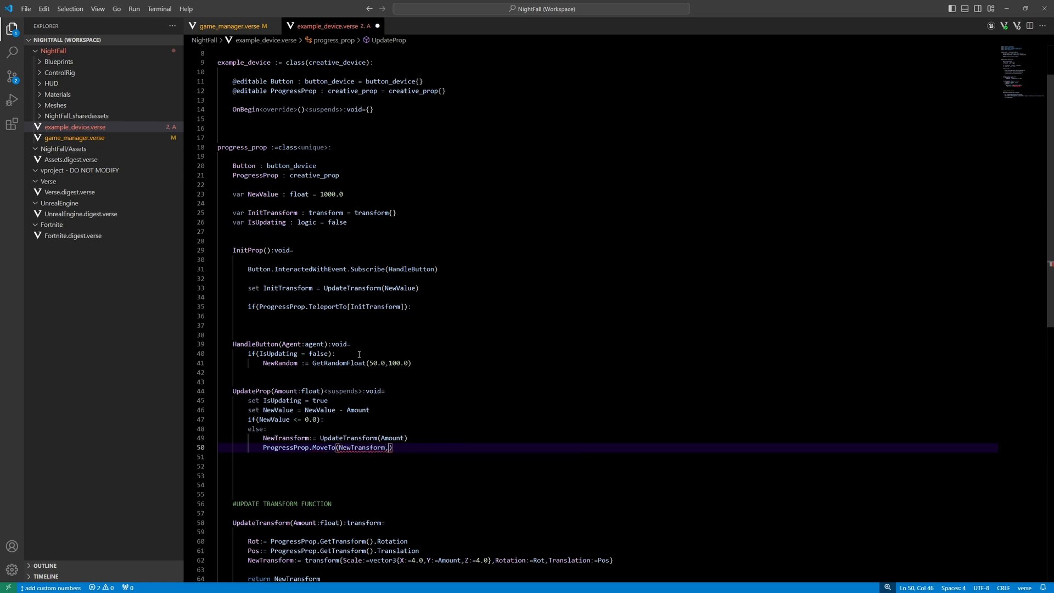
{"action": "type", "text": "0.2"}
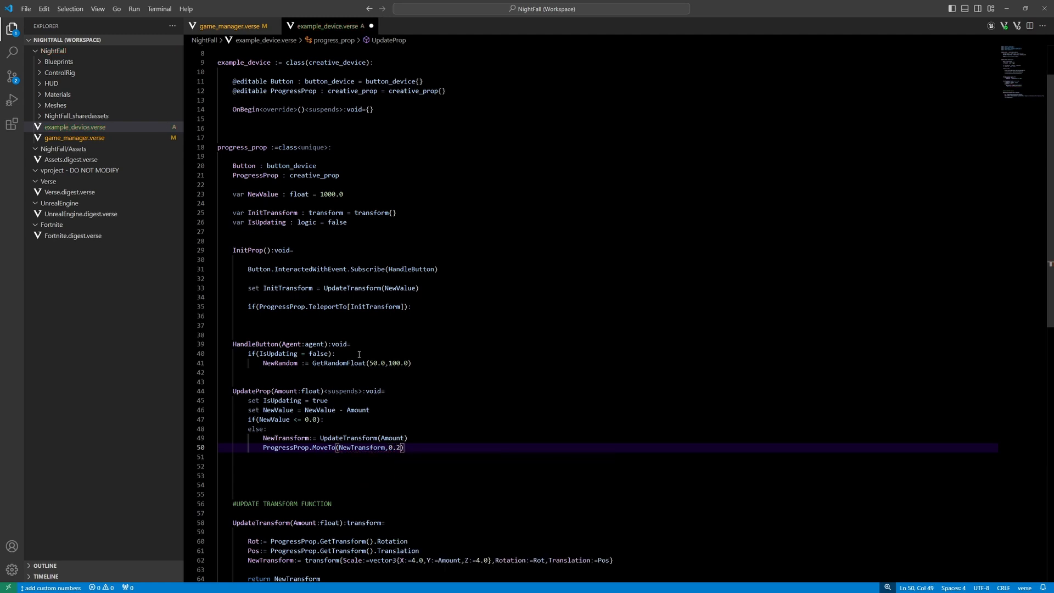
{"action": "key", "text": "Return"}
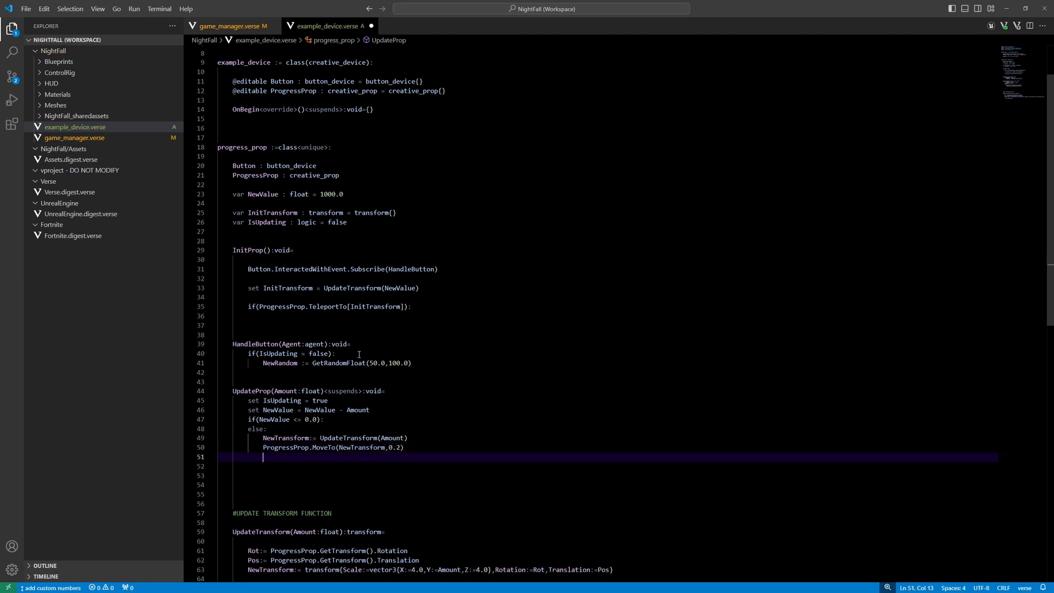
{"action": "type", "text": "set IsUpdating = false"}
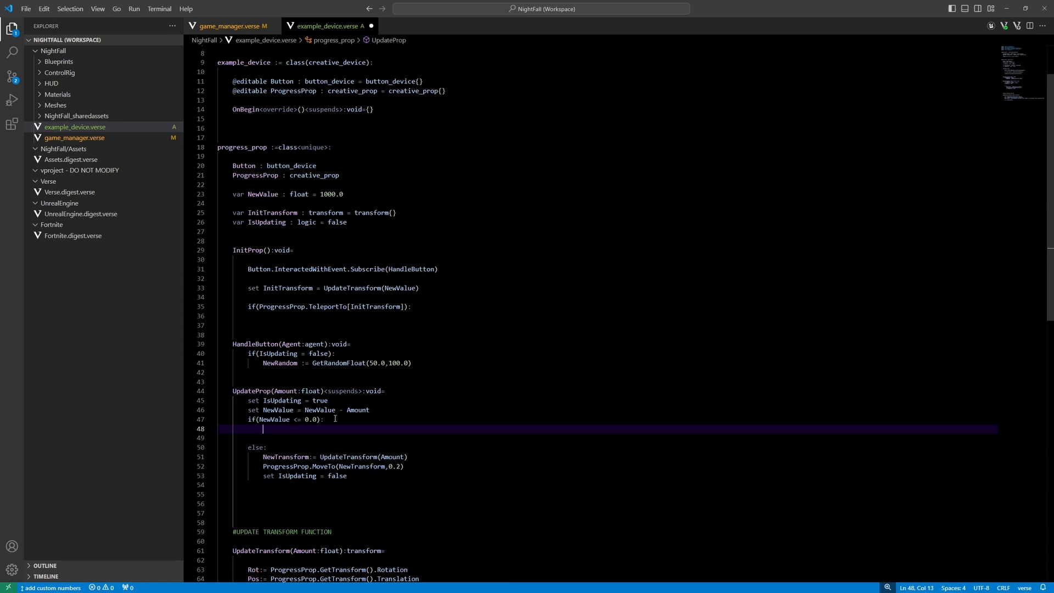
In the zero branch, disable Button and set NewTransform to UpdateTransform(0.0)
{"action": "type", "text": "Button.Disable"}
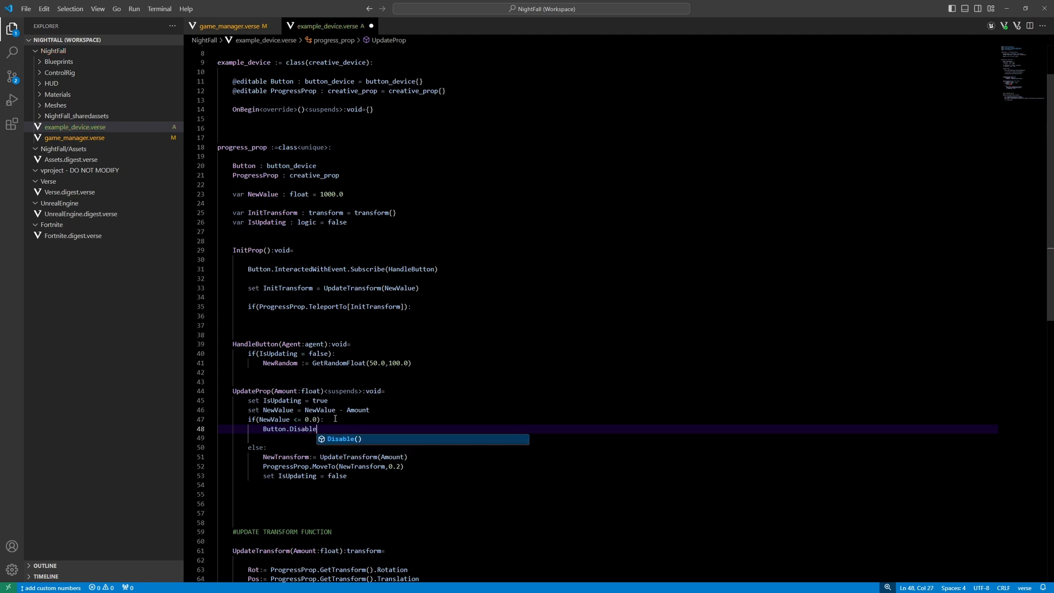
{"action": "key", "text": "Enter"}
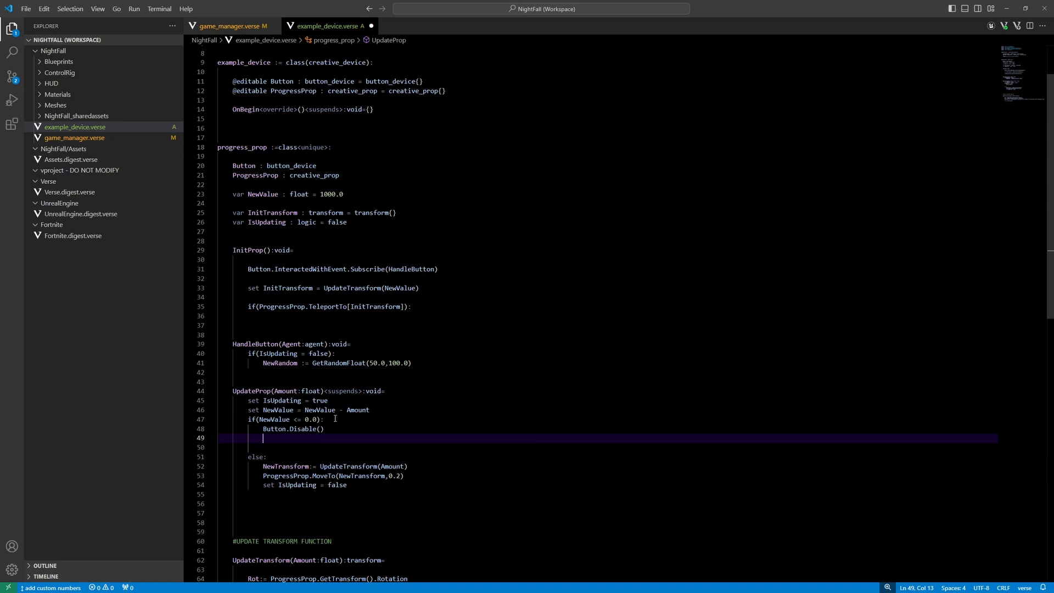
{"action": "type", "text": "NewTransform"}
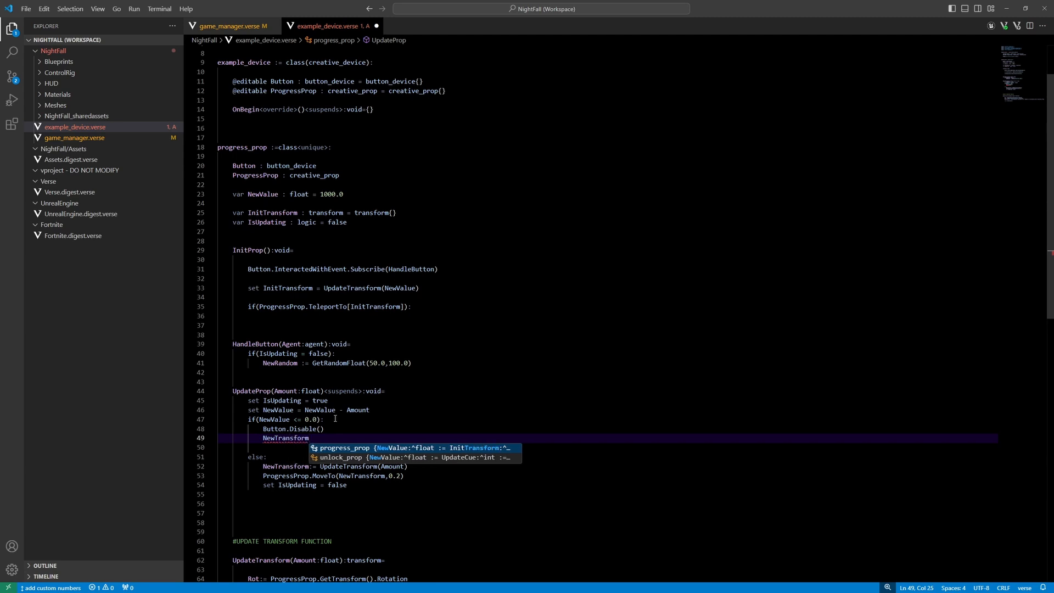
{"action": "type", "text": ":"}
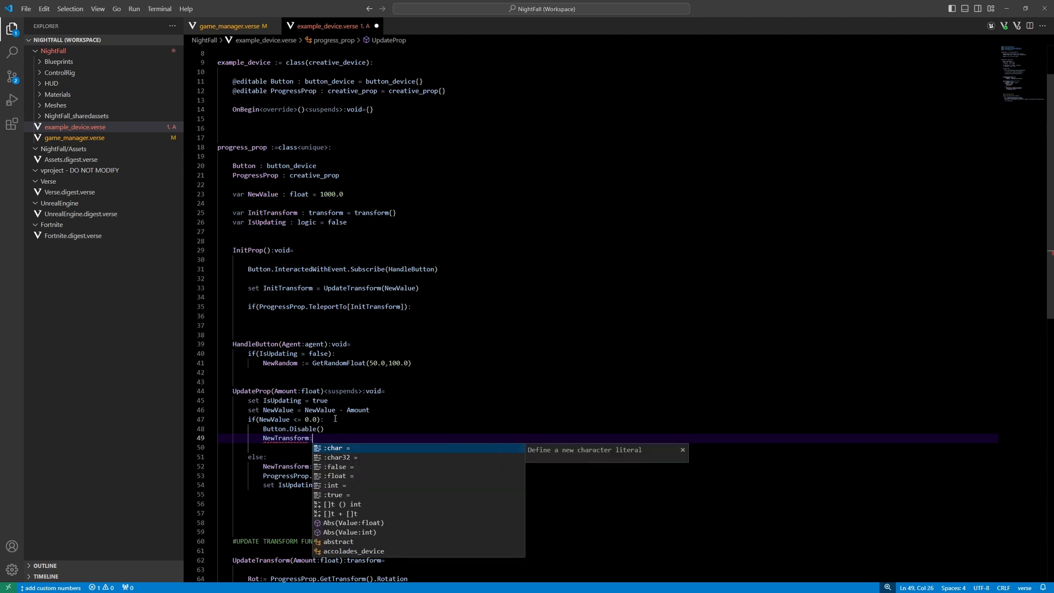
{"action": "type", "text": "="}
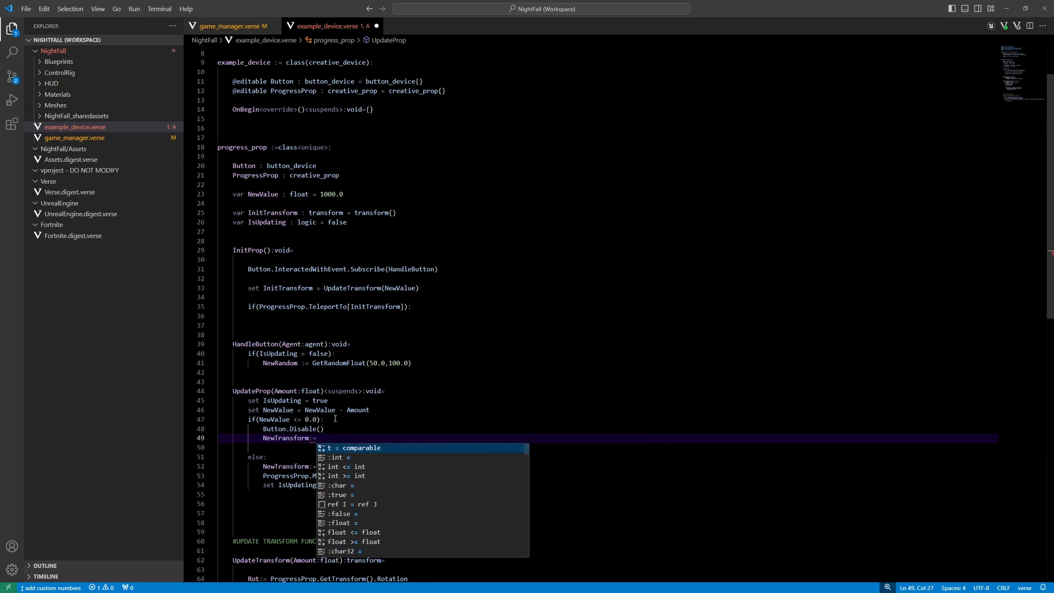
{"action": "type", "text": "UpdateTransform(0."}
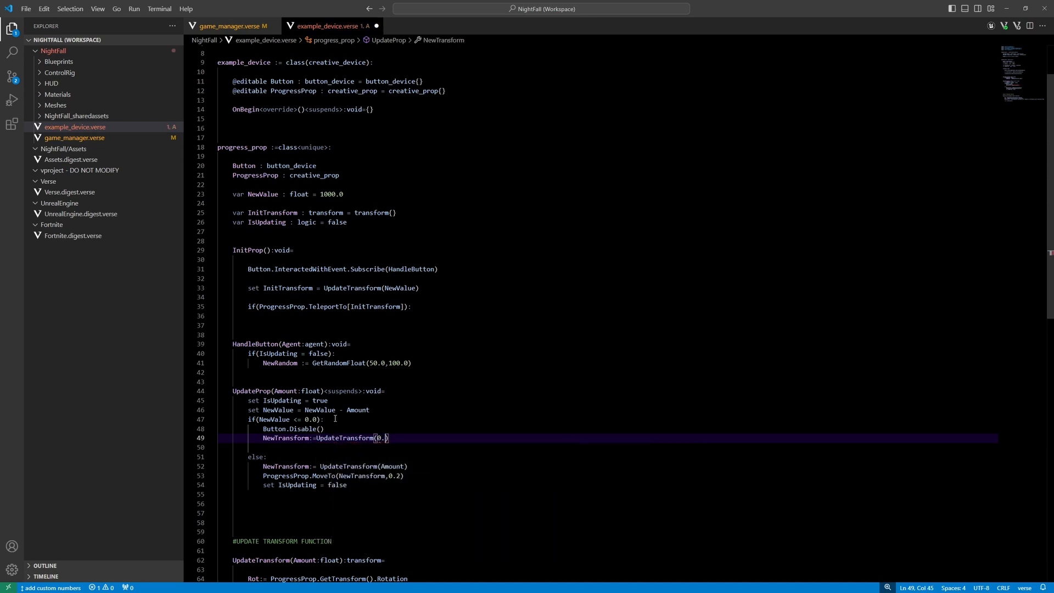
{"action": "type", "text": "0"}
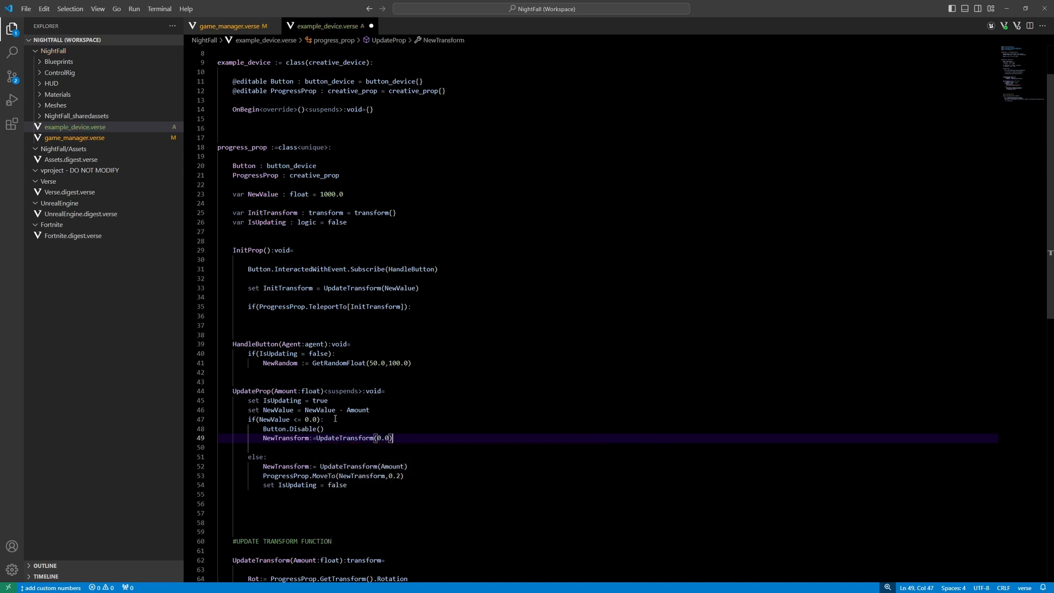
{"action": "key", "text": "Return"}
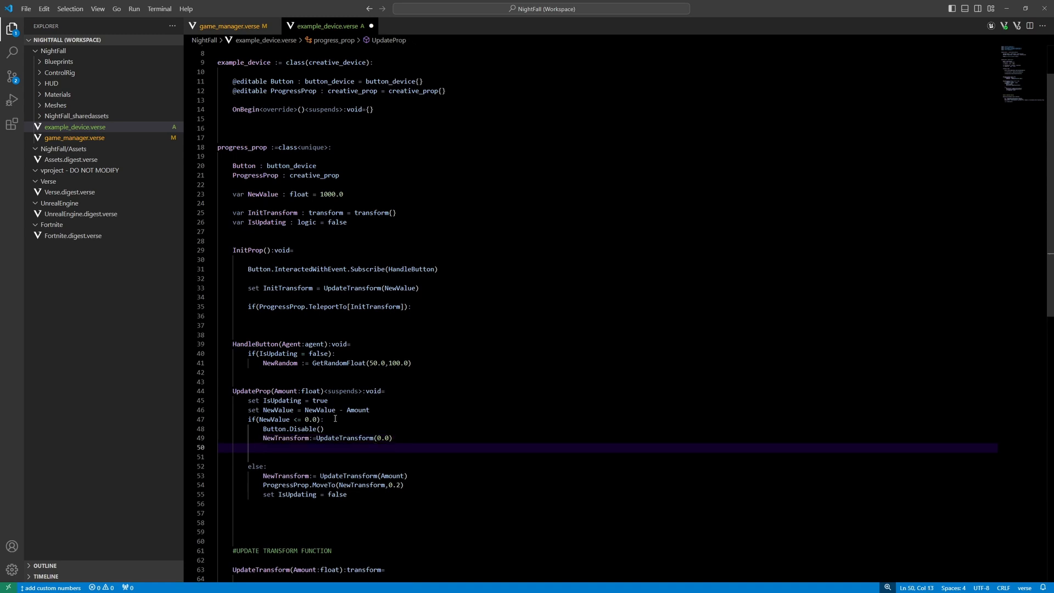
Move ProgressProp to NewTransform over 0.2 seconds, then dispose ProgressProp
{"action": "type", "text": "ProgressProp.MoveTo"}
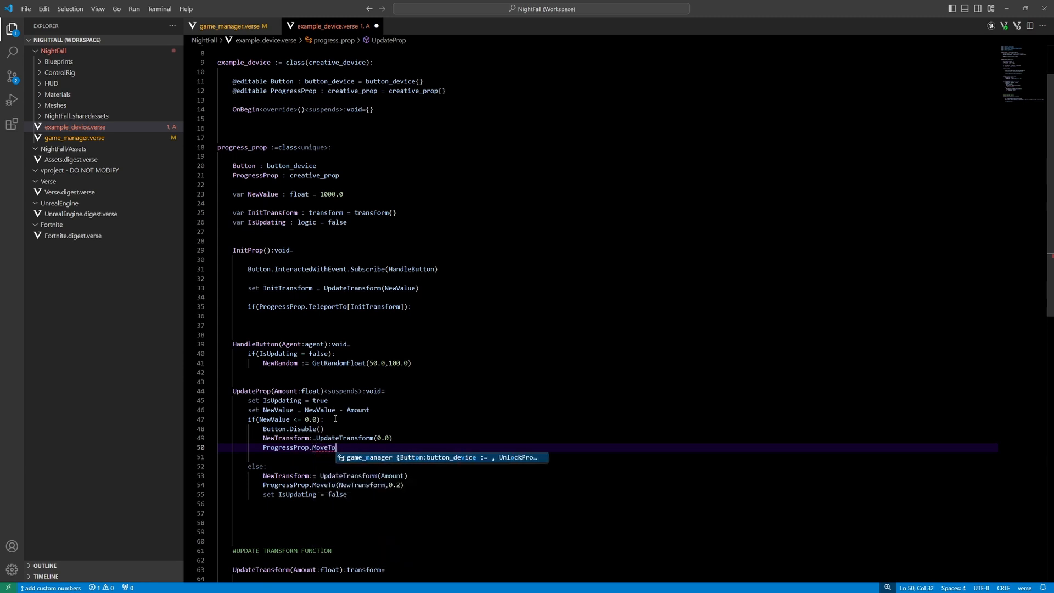
{"action": "type", "text": "(NewTransform,"}
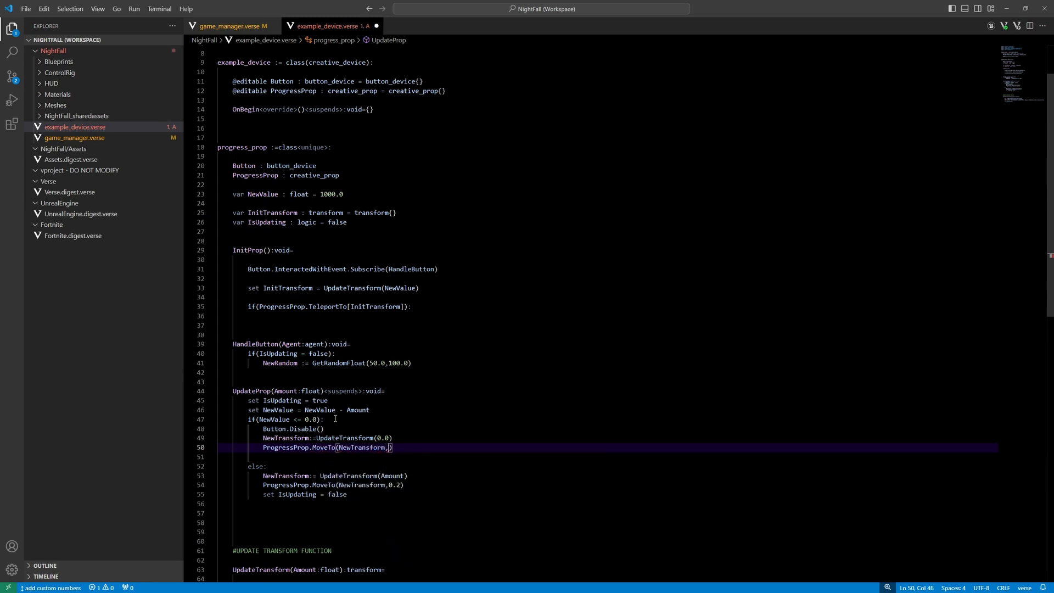
{"action": "type", "text": "0.2"}
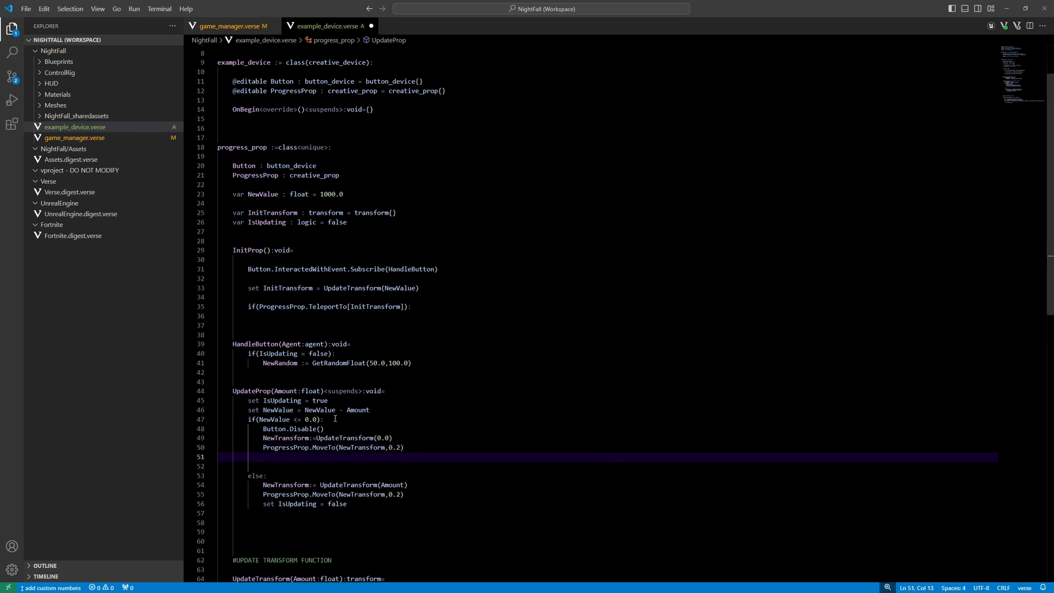
{"action": "type", "text": "ProgressProp.Dispose("}
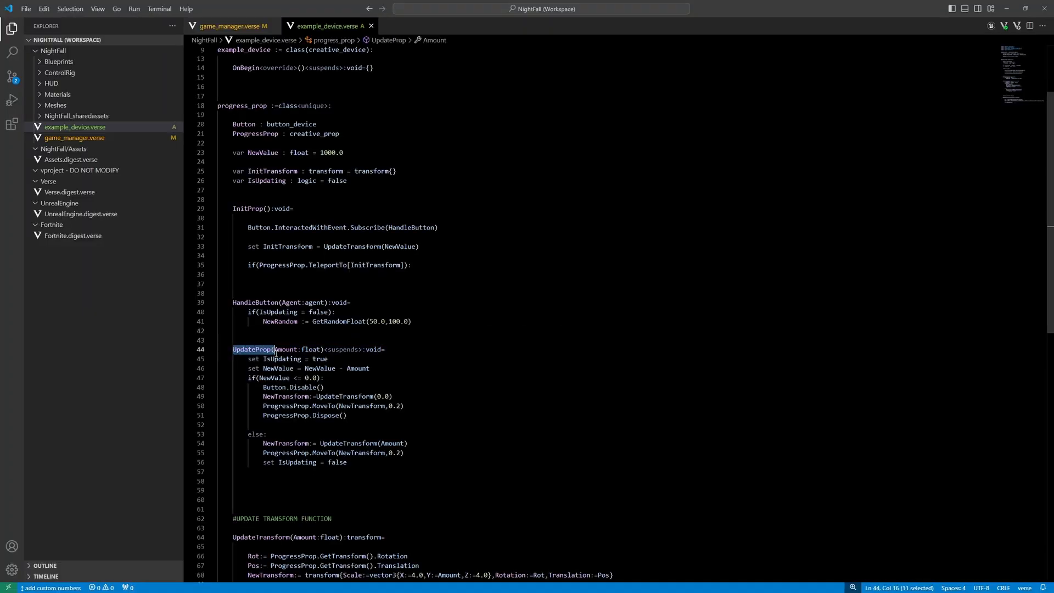
{"action": "type", "text": "sp"}
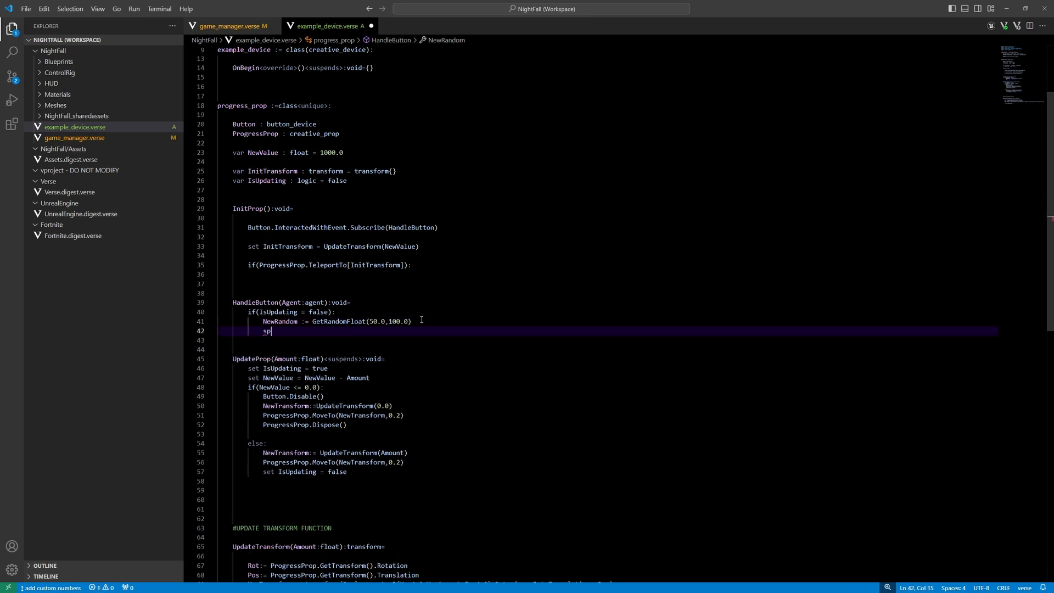
Spawn UpdateProp(NewRandom) under NewRandom in HandleButton
{"action": "type", "text": "pawn."}
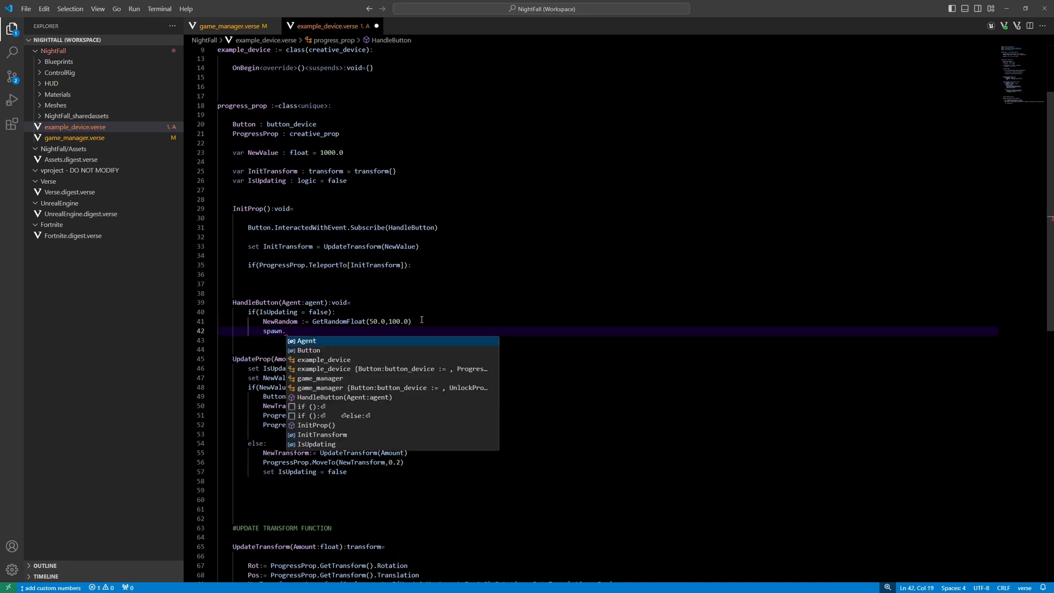
{"action": "type", "text": "Update"}
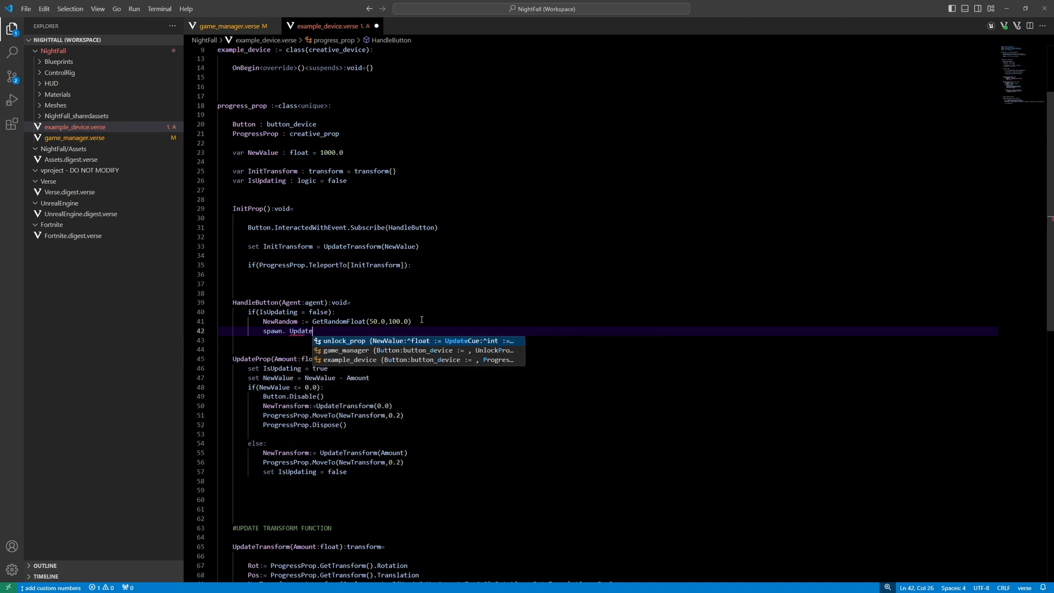
{"action": "type", "text": "Prop("}
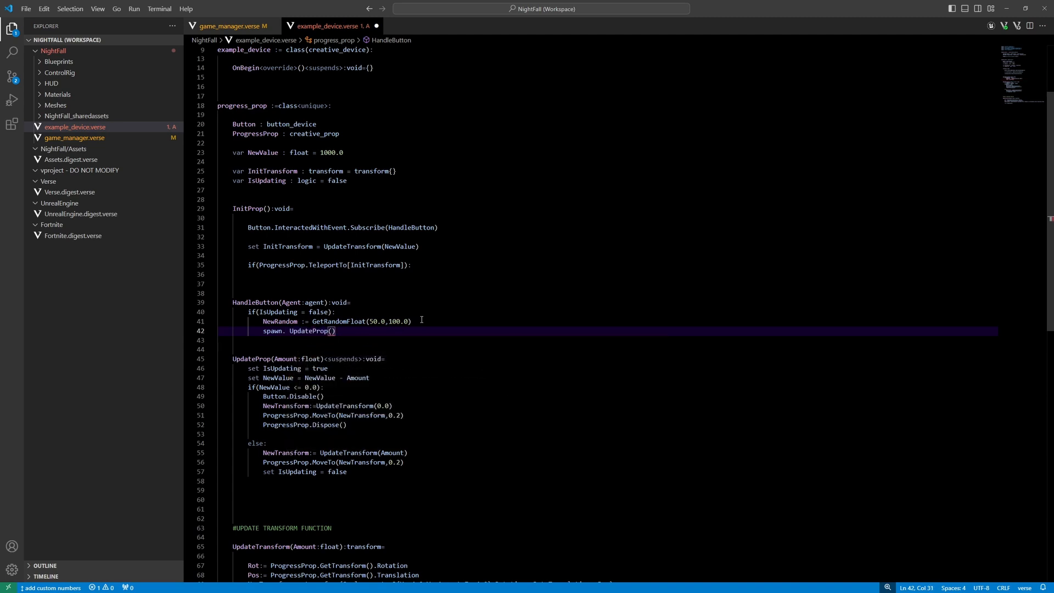
{"action": "type", "text": "Newr"}
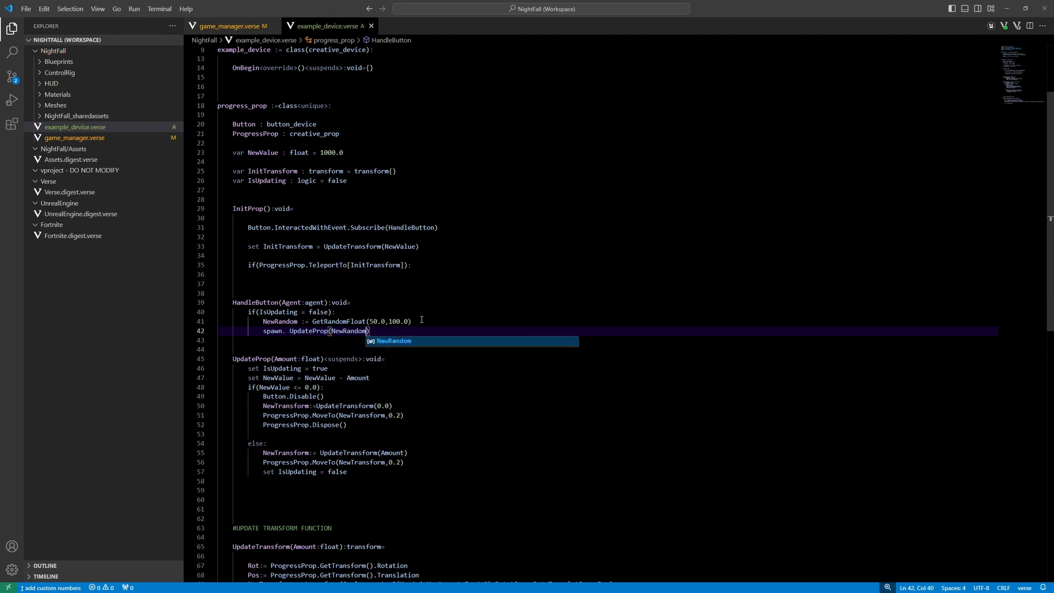
Highlight the uses of UpdateProp, UpdateTransform and Amount to review them
{"action": "scroll", "scroll_direction": "down", "scroll_amount": 3}
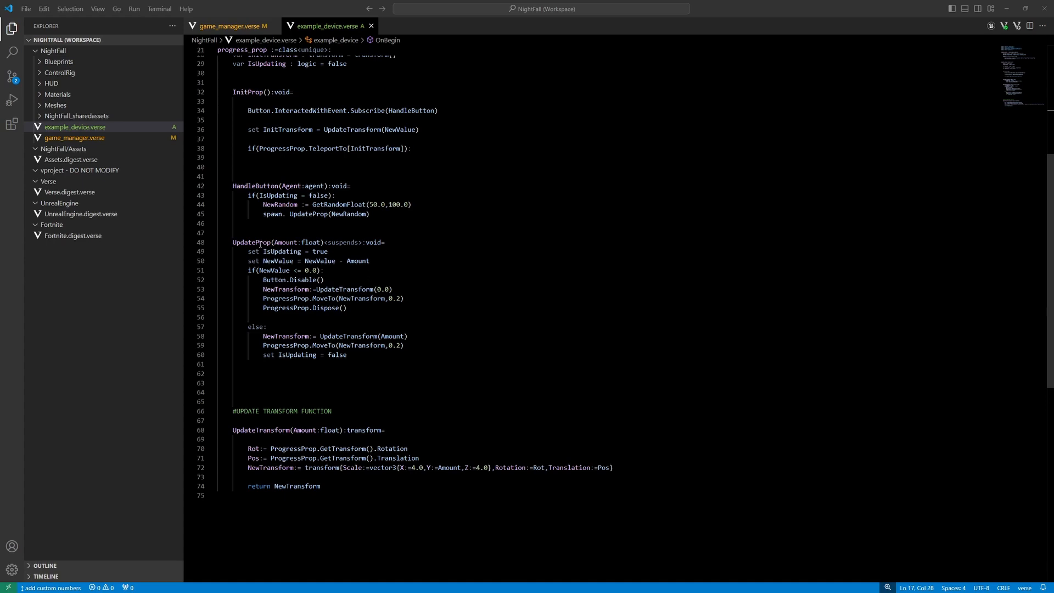
{"action": "double_click", "coordinate": [254, 242]}
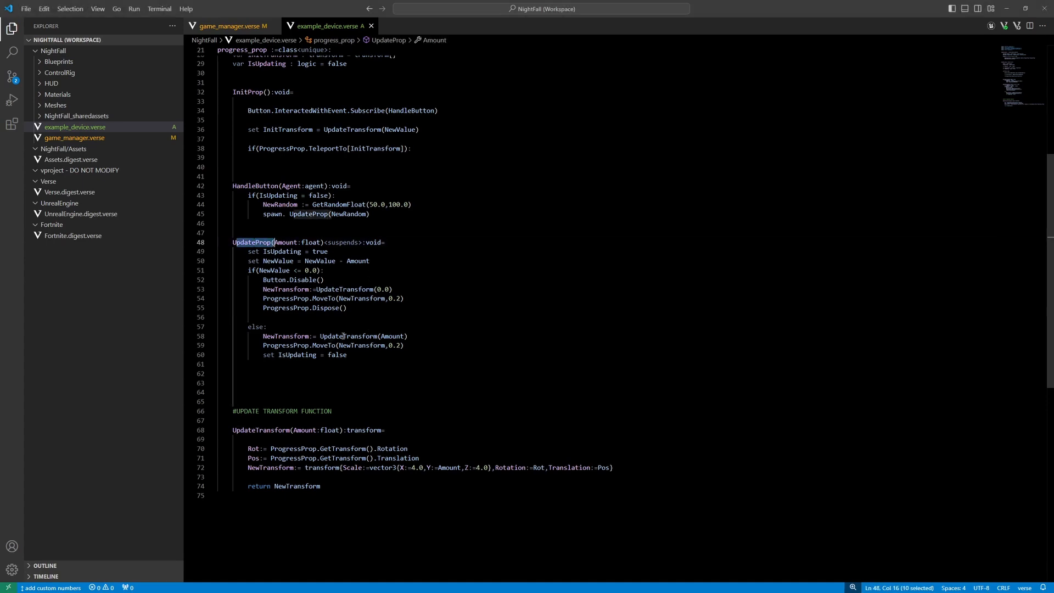
{"action": "double_click", "coordinate": [344, 336]}
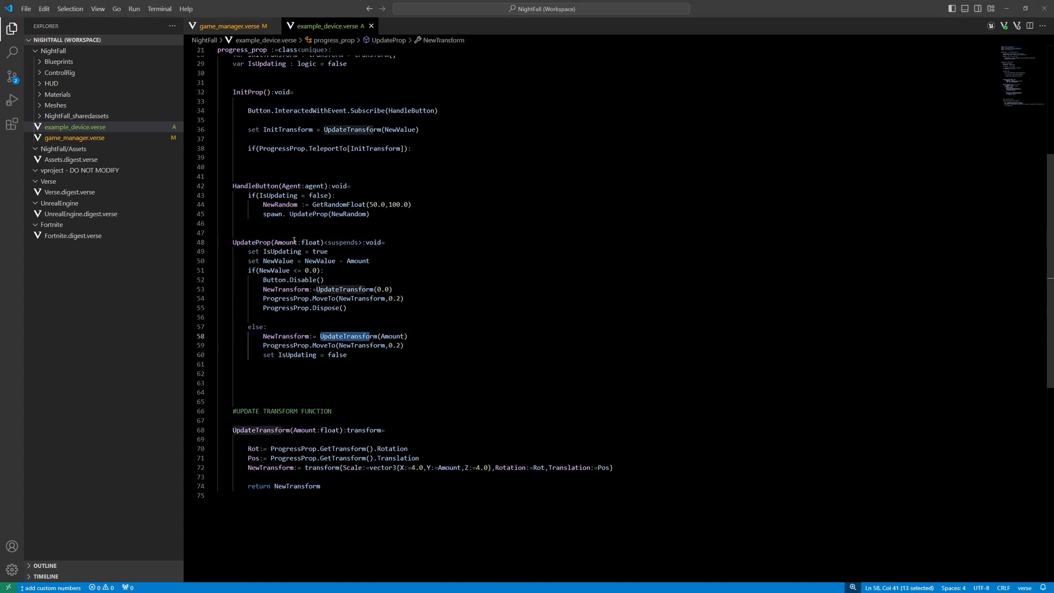
{"action": "double_click", "coordinate": [391, 336]}
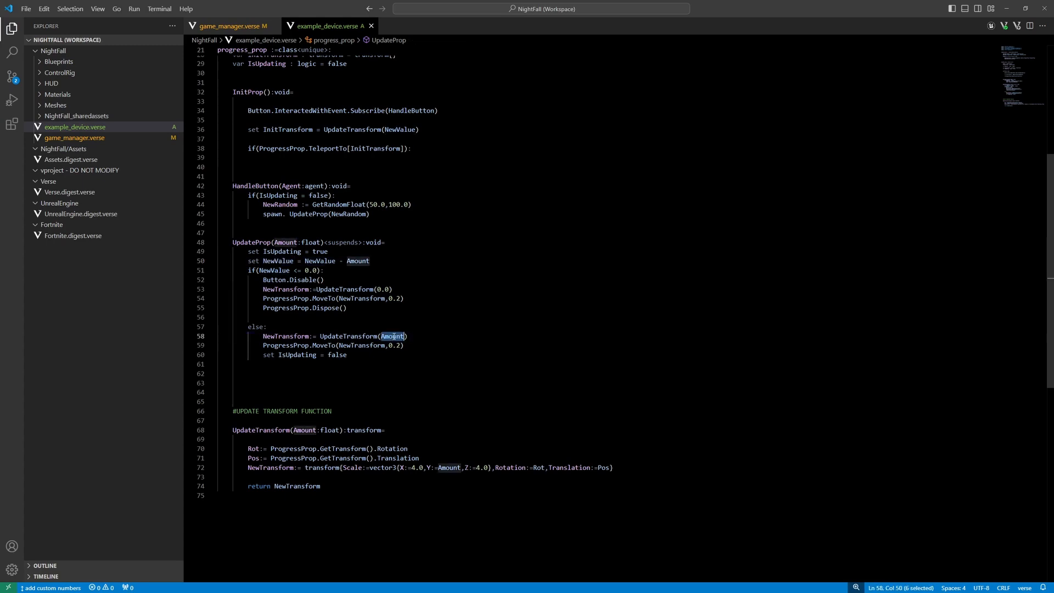
{"action": "type", "text": "NewValue"}
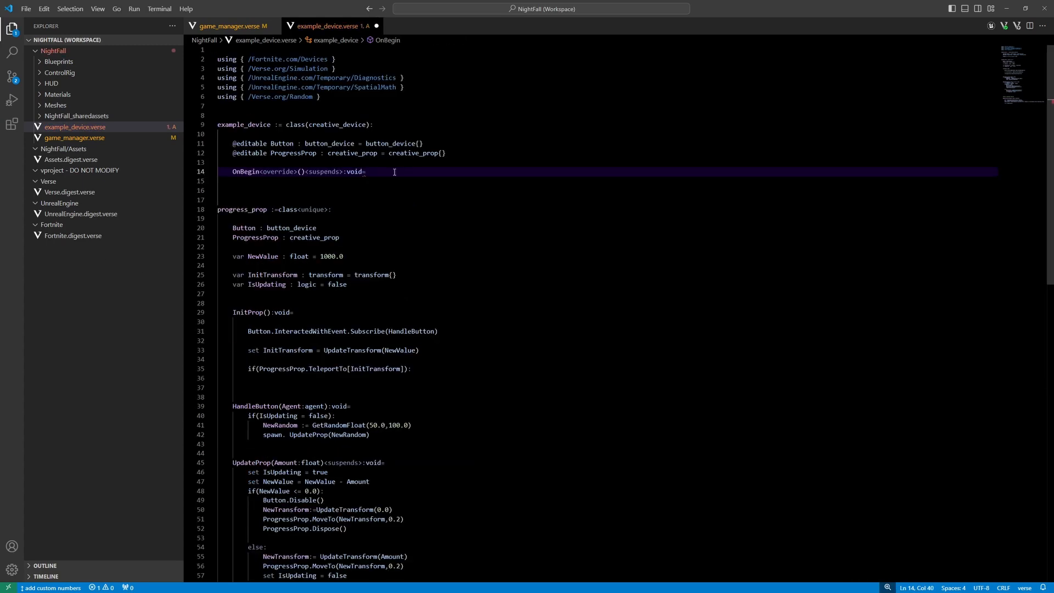
In OnBegin, create NewProgressProp:= progress_prop(Button:=Button, ProgressProp:=ProgressProp)
{"action": "type", "text": "NewProgressProp:= prop"}
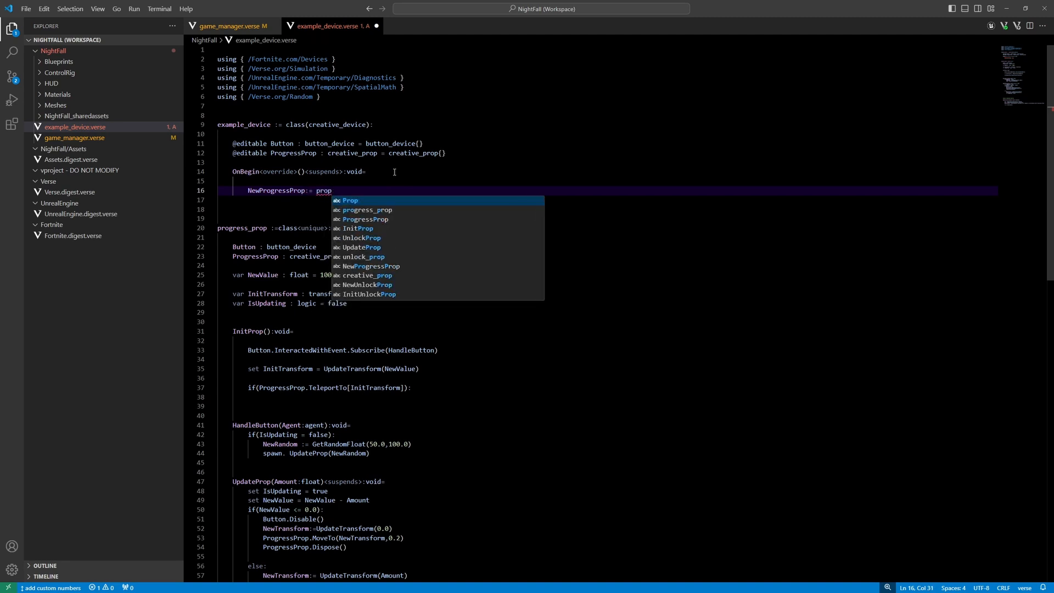
{"action": "type", "text": "ress_prop{"}
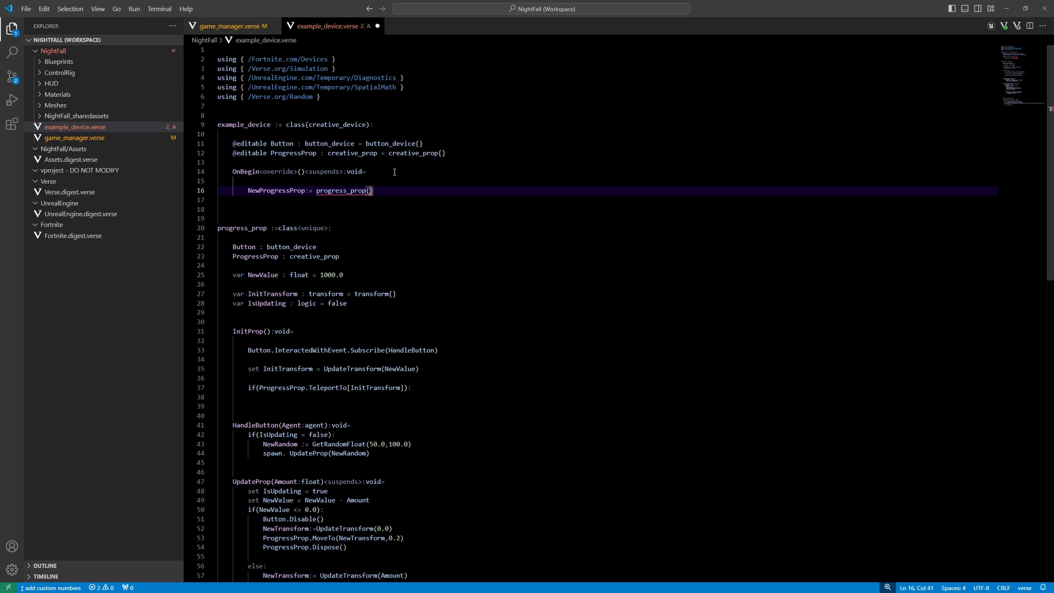
{"action": "type", "text": "Bt"}
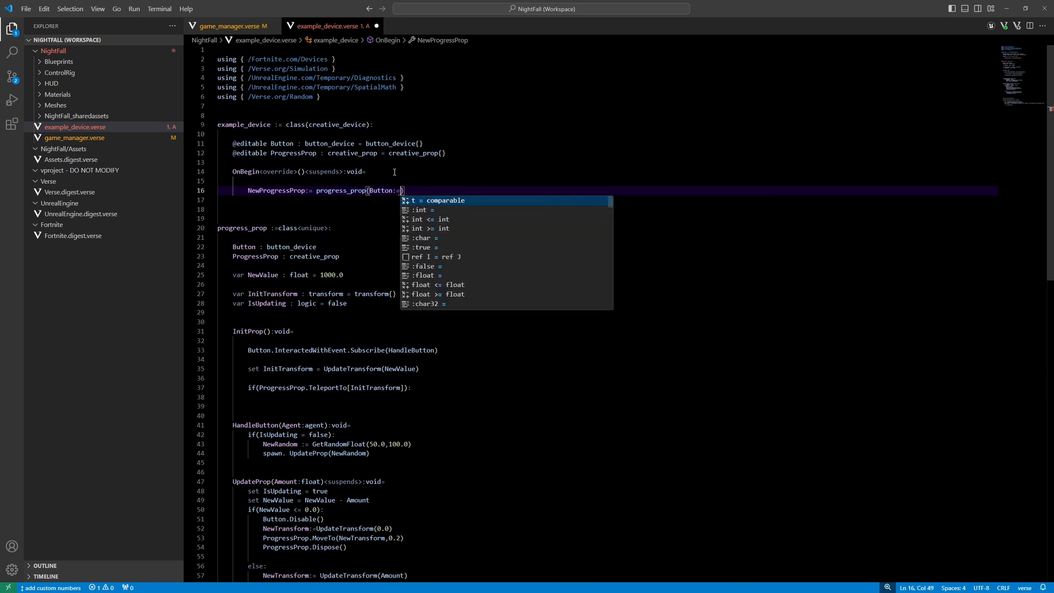
{"action": "type", "text": "Button,"}
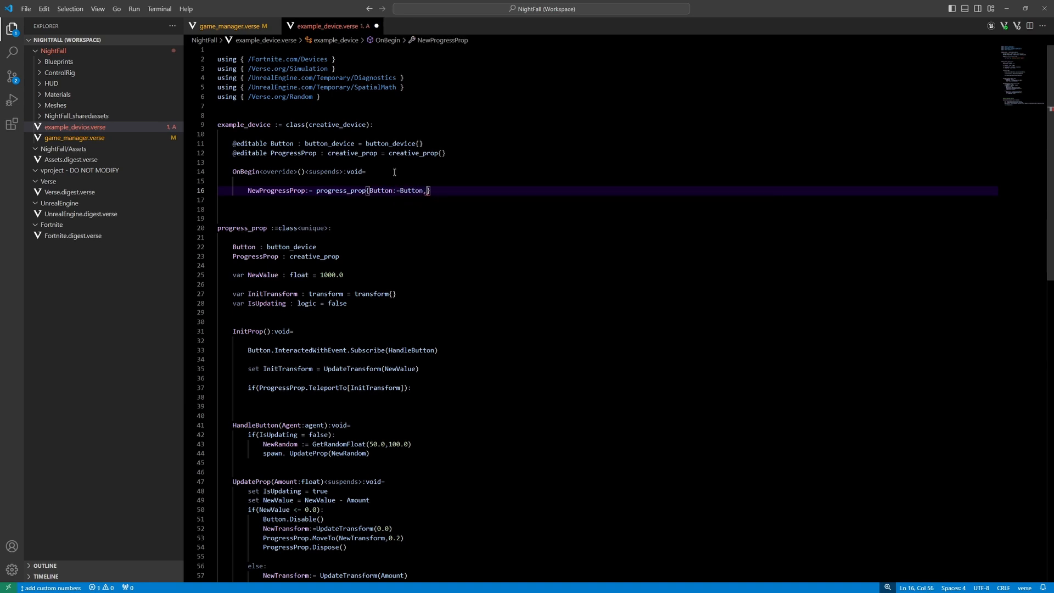
{"action": "type", "text": "ProgressPr"}
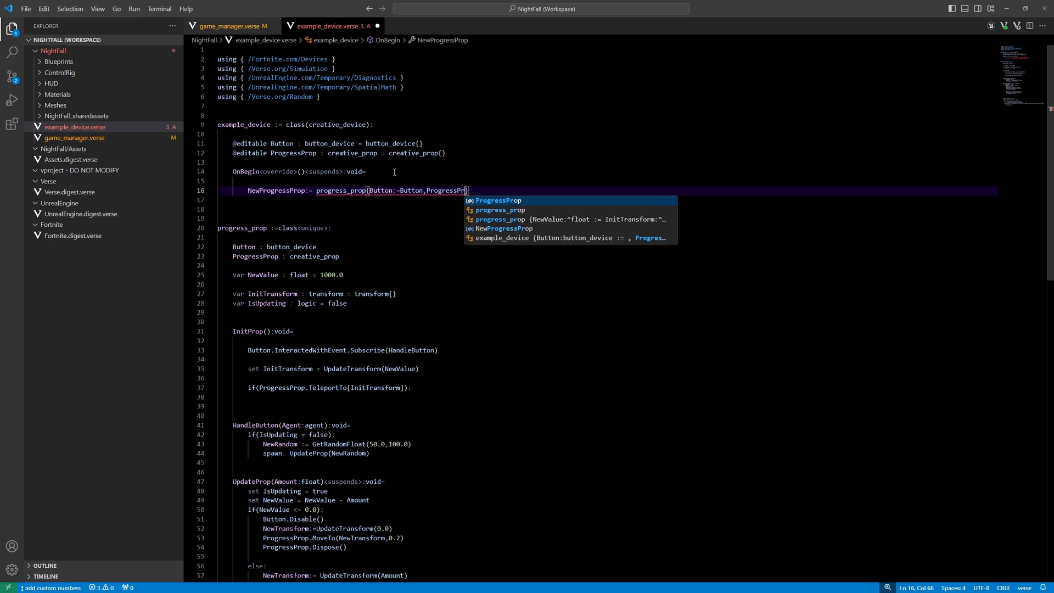
{"action": "type", "text": ":=Prop"}
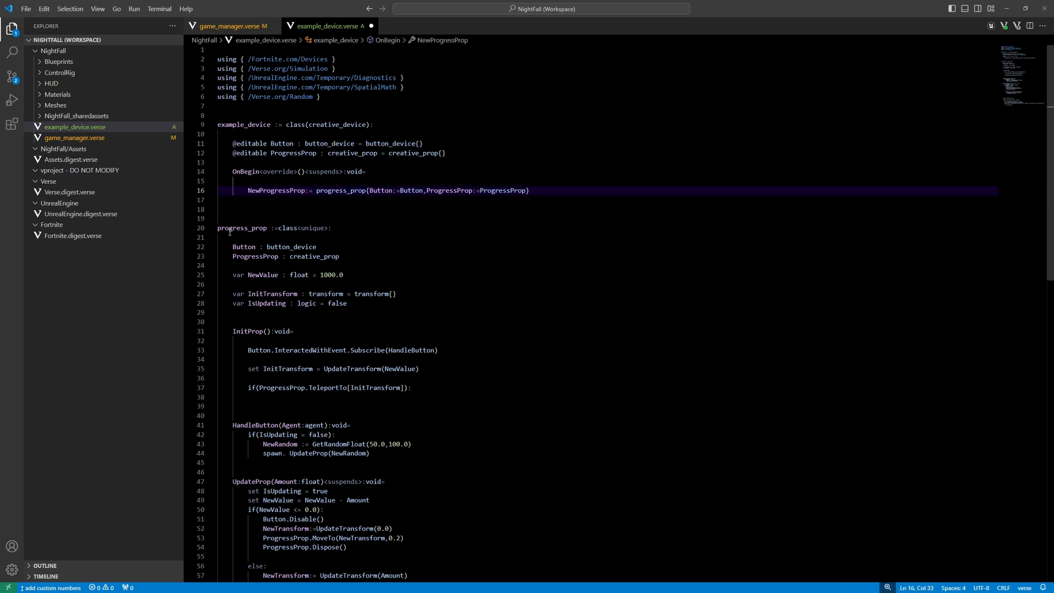
Add a NewProgressProp.InitProp() call on the next line
{"action": "left_click", "coordinate": [531, 191]}
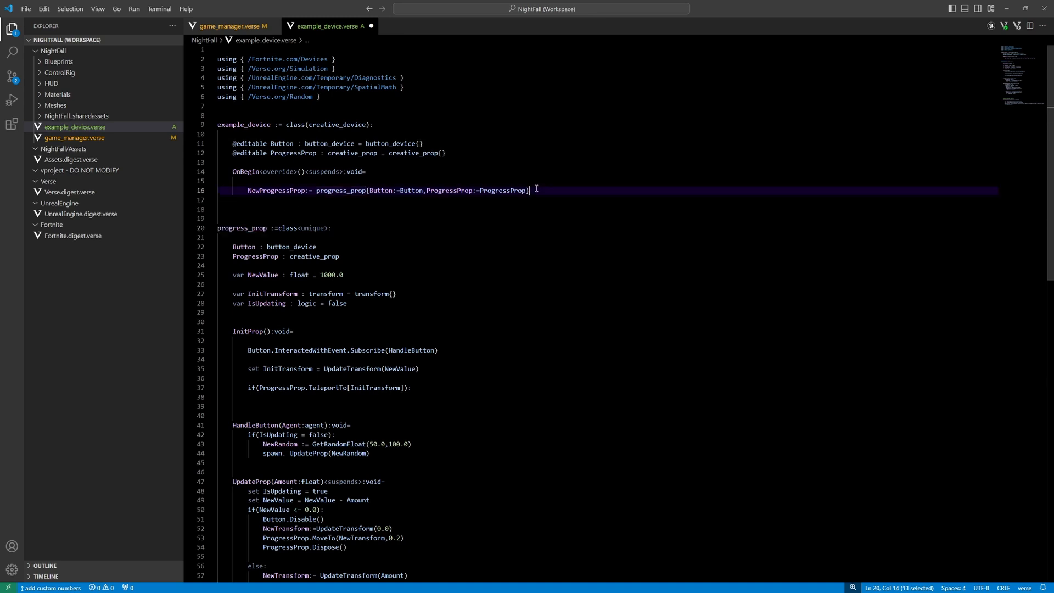
{"action": "type", "text": "NewP"}
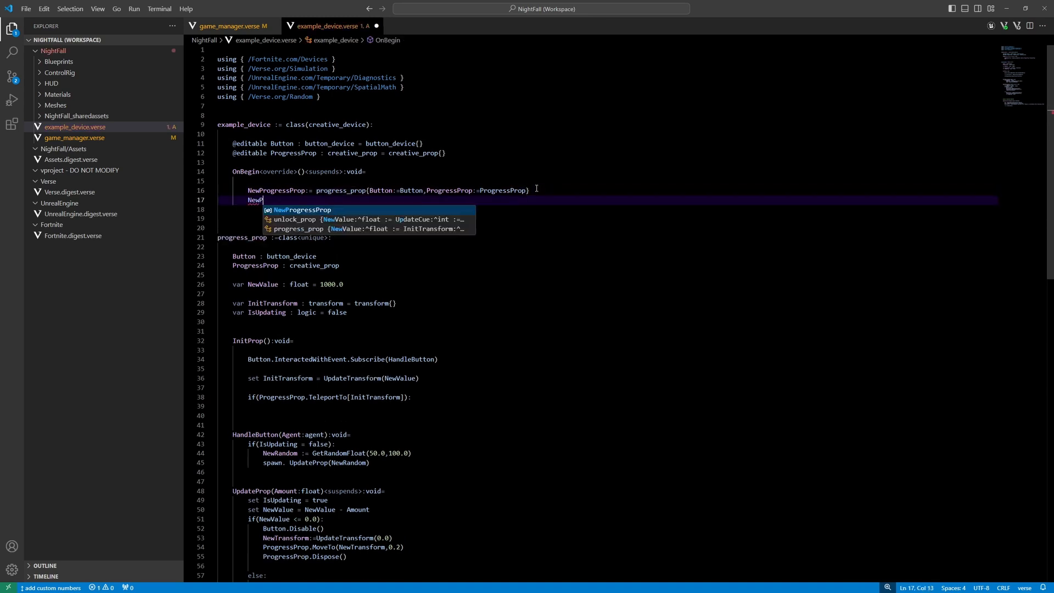
{"action": "type", "text": "rogressProp.I"}
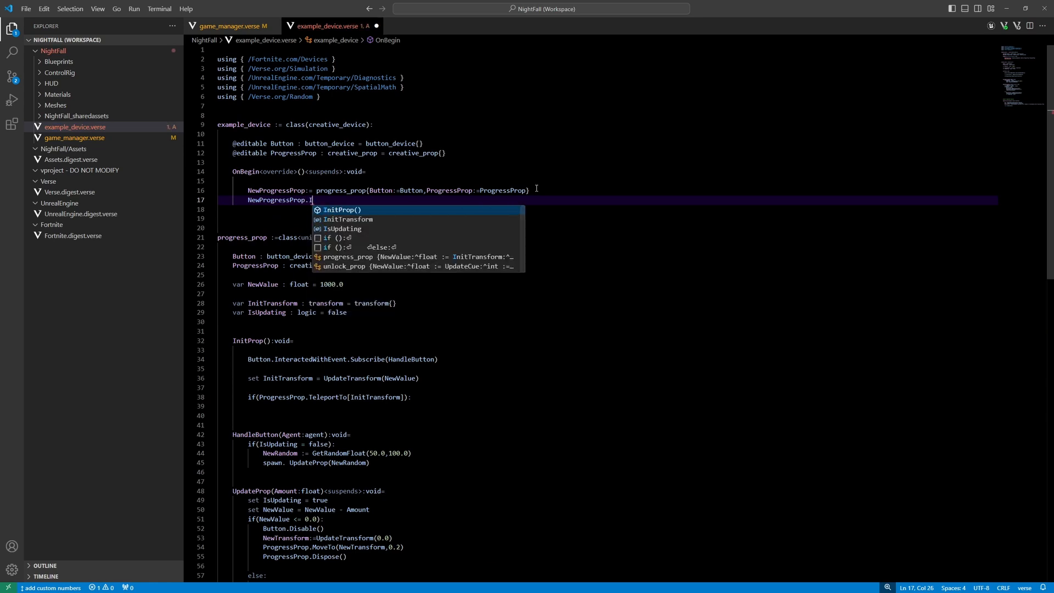
{"action": "type", "text": "nitPr"}
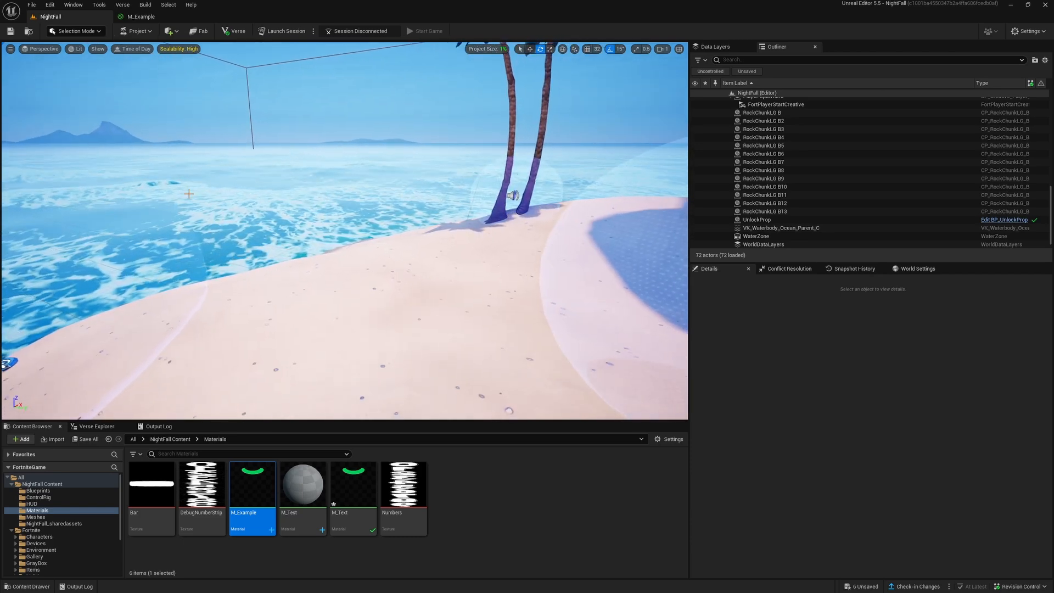
In Modeling Mode, place a rectangle rotated 90° and bake the rotation into the mesh
{"action": "left_click", "coordinate": [74, 31]}
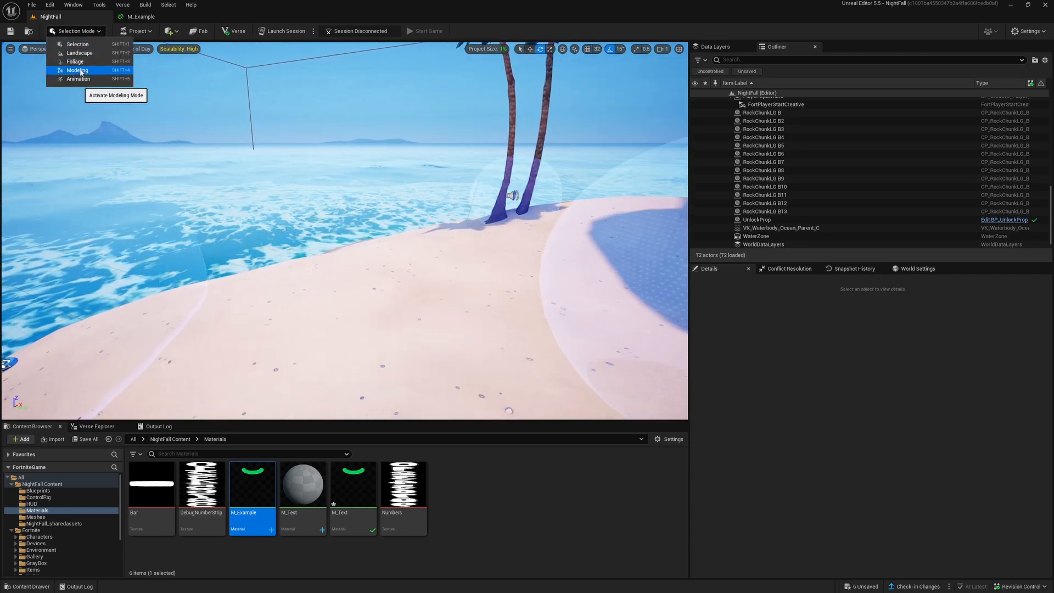
{"action": "left_click", "coordinate": [77, 70]}
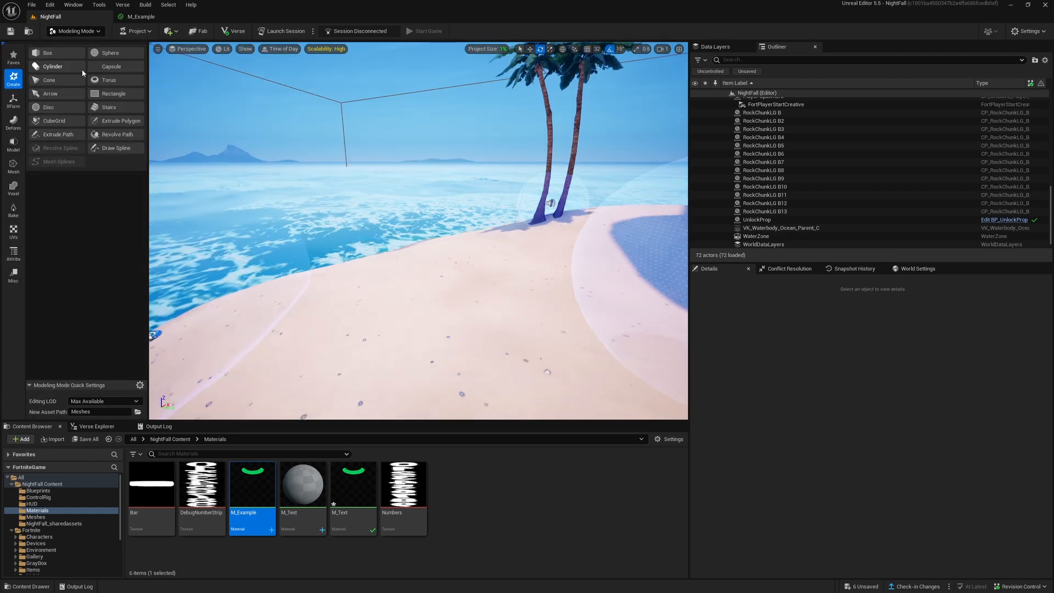
{"action": "mouse_move", "coordinate": [114, 93]}
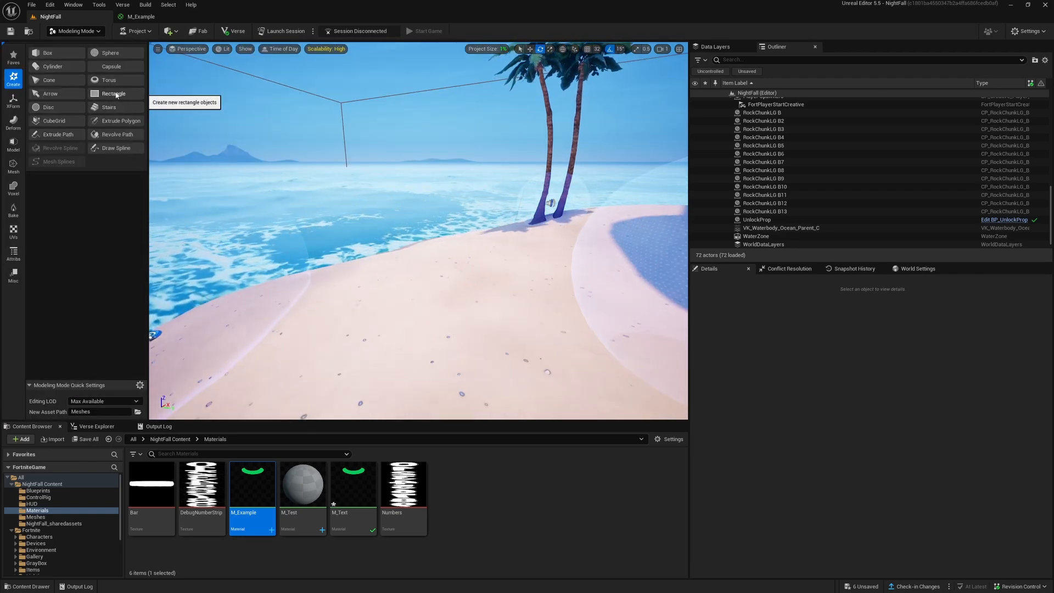
{"action": "mouse_move", "coordinate": [250, 185]}
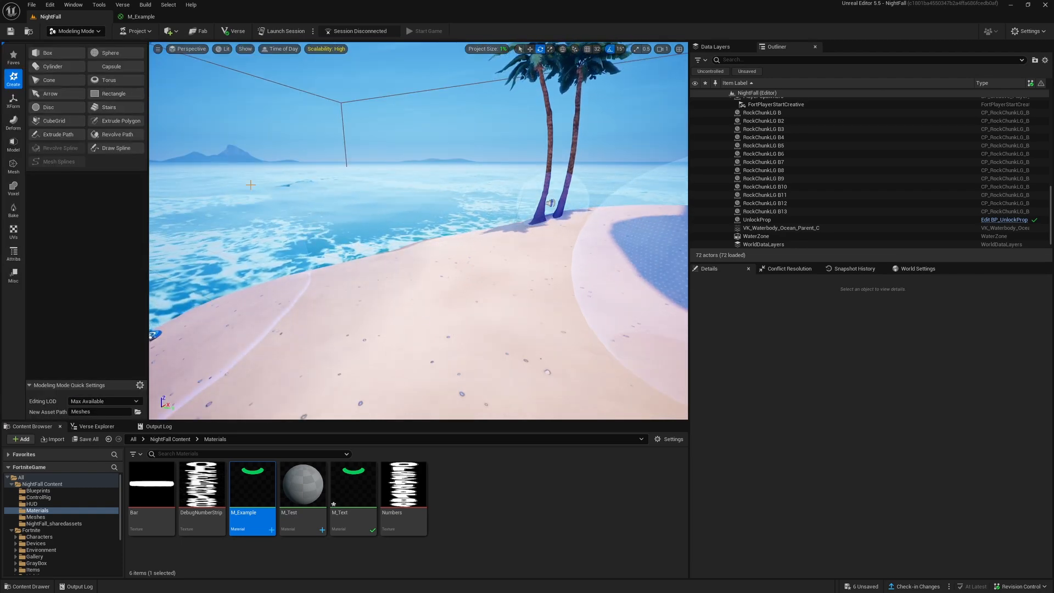
{"action": "left_click", "coordinate": [113, 93]}
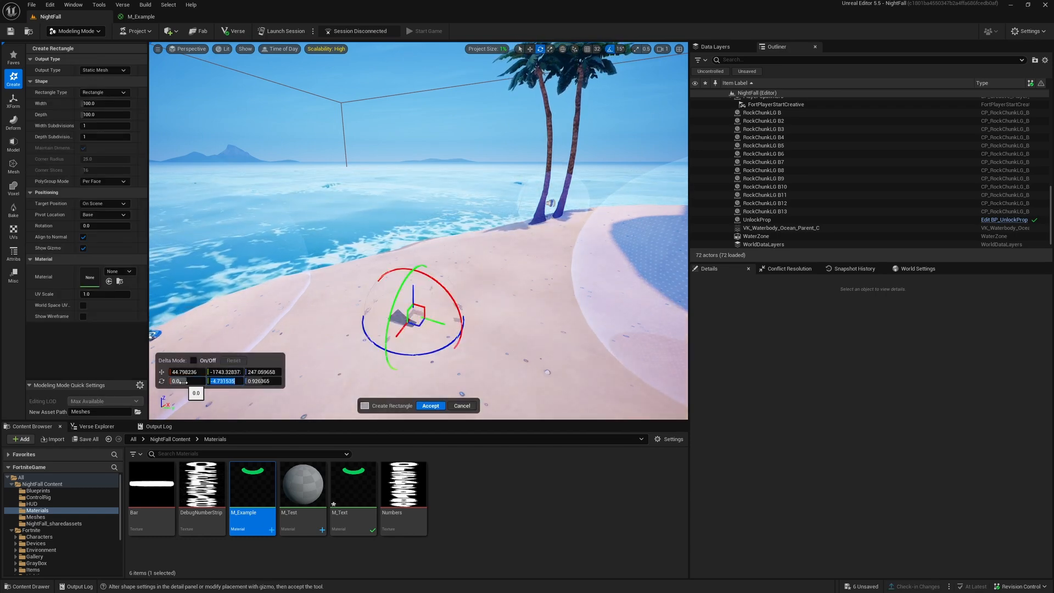
{"action": "left_click", "coordinate": [233, 360]}
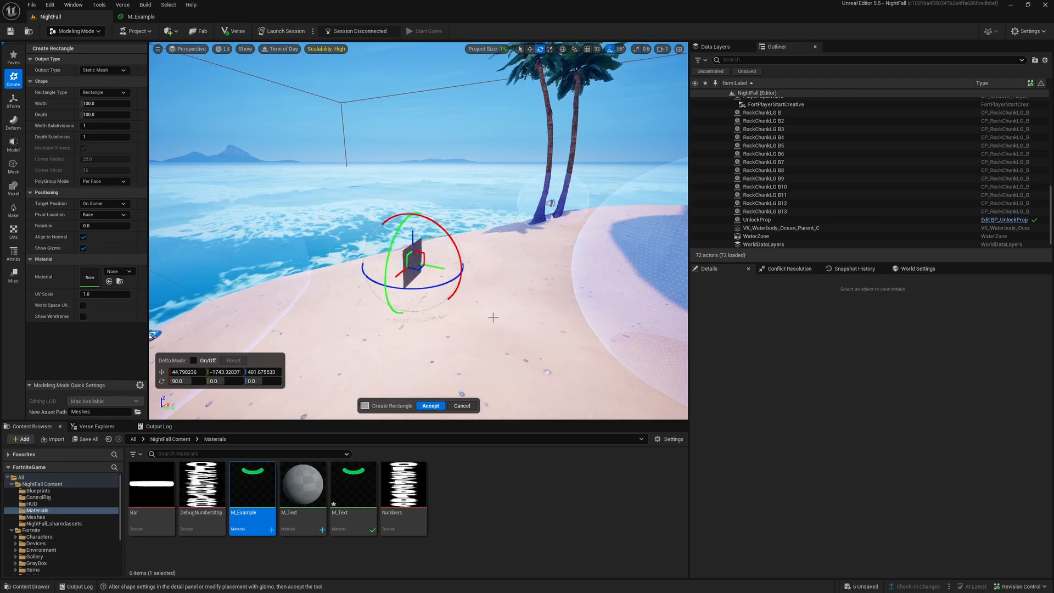
{"action": "left_click", "coordinate": [431, 405]}
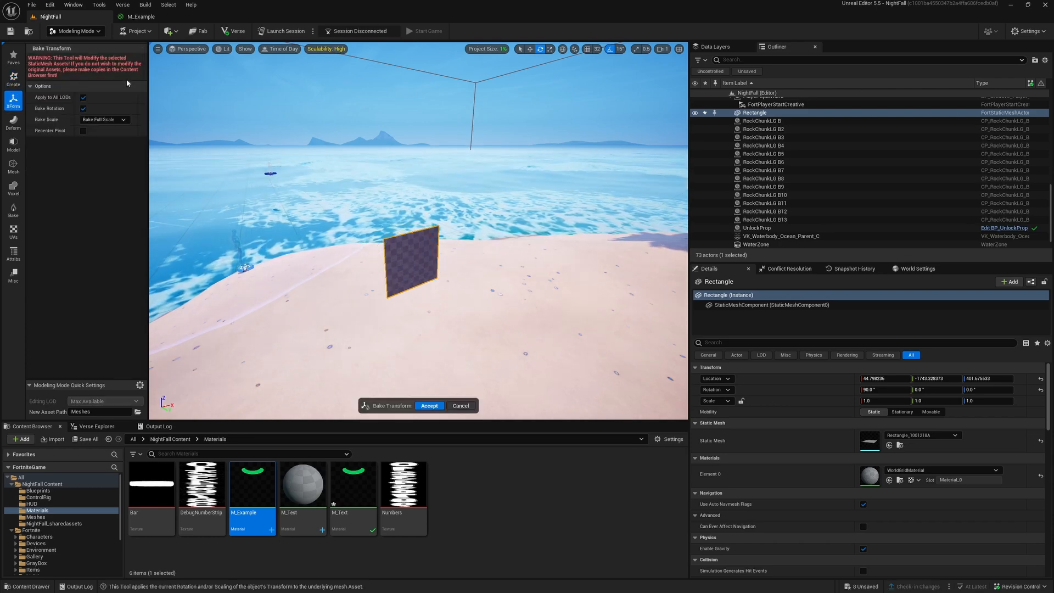
{"action": "left_click", "coordinate": [428, 405]}
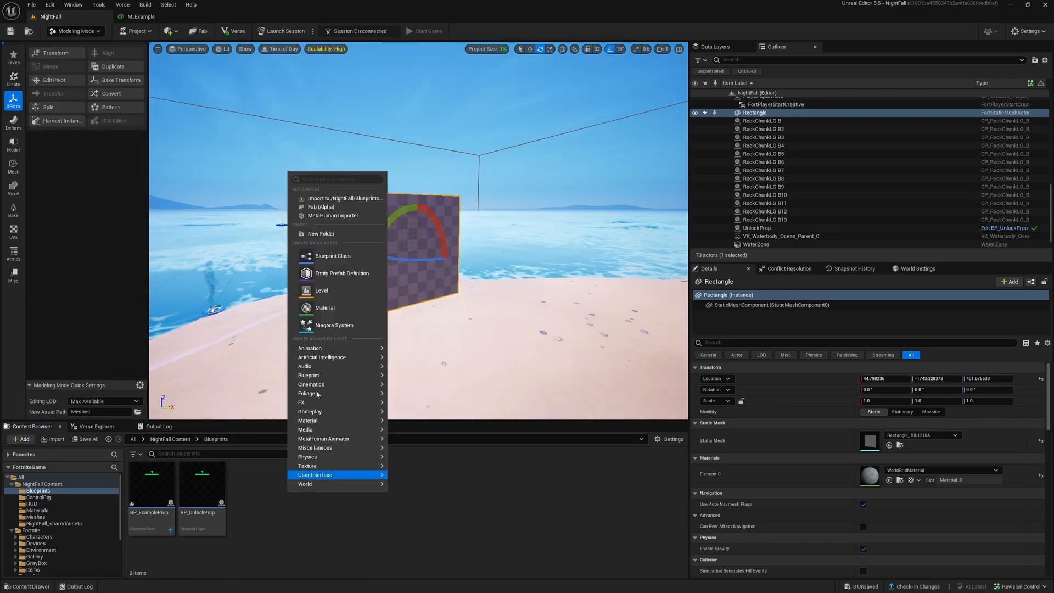
Create the BP_Progress blueprint class and add the rectangle mesh as a component
{"action": "left_click", "coordinate": [417, 204]}
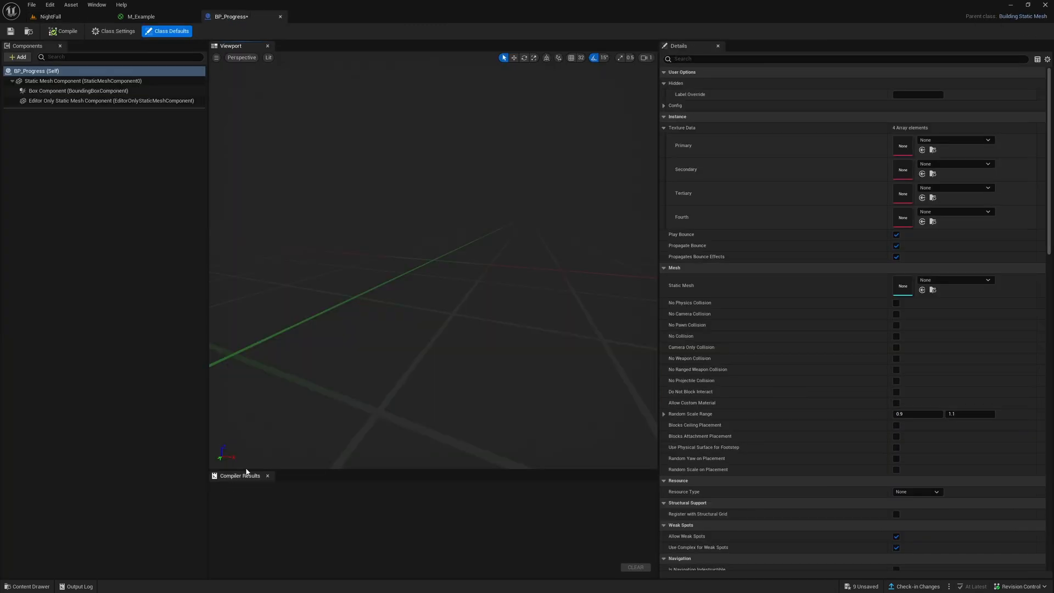
{"action": "left_click", "coordinate": [50, 16]}
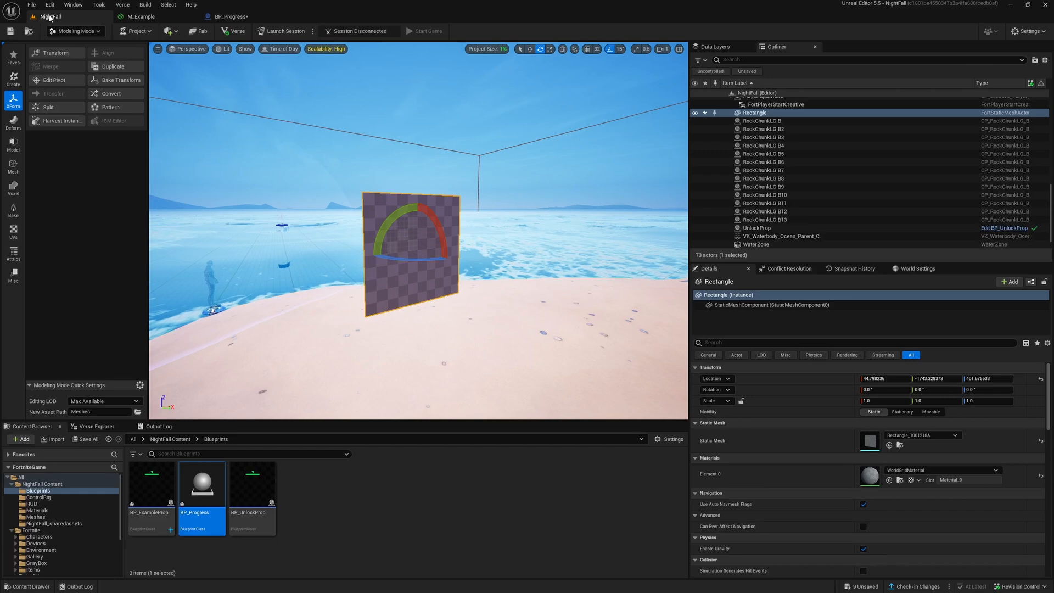
{"action": "left_click", "coordinate": [35, 517]}
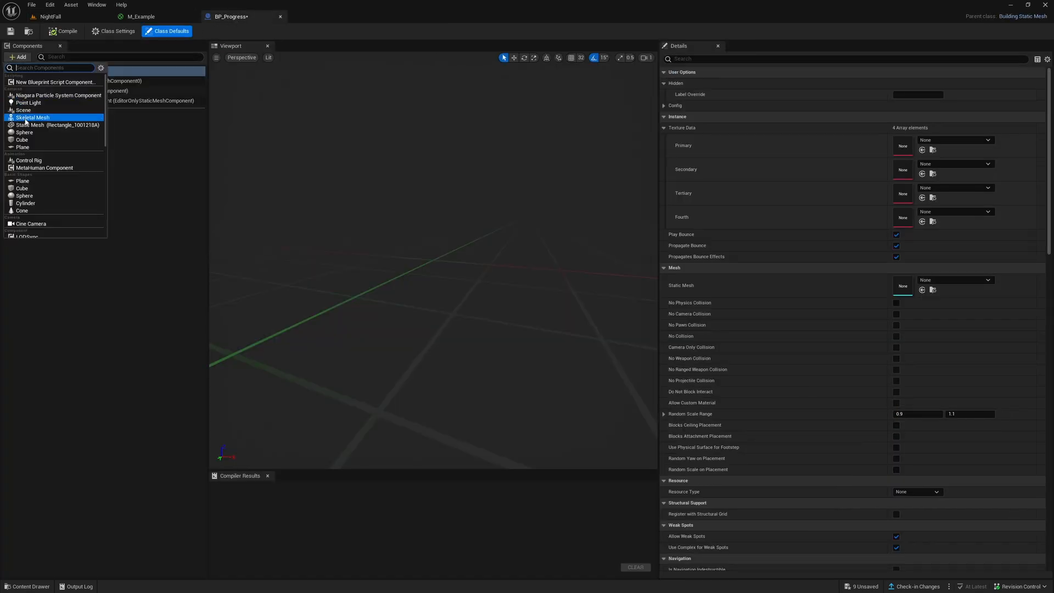
{"action": "left_click", "coordinate": [53, 111]}
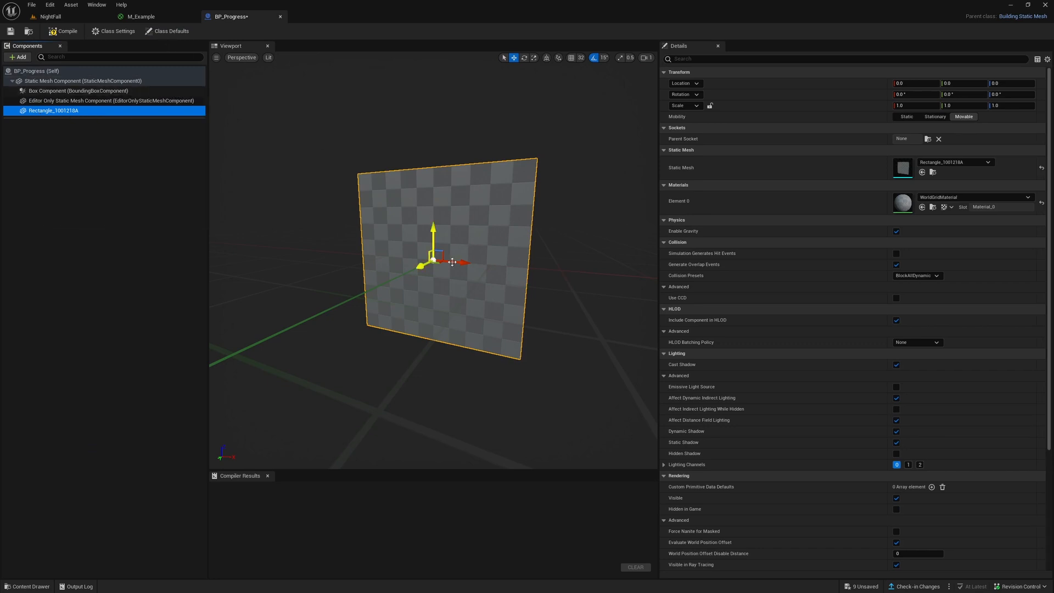
{"action": "mouse_move", "coordinate": [141, 16]}
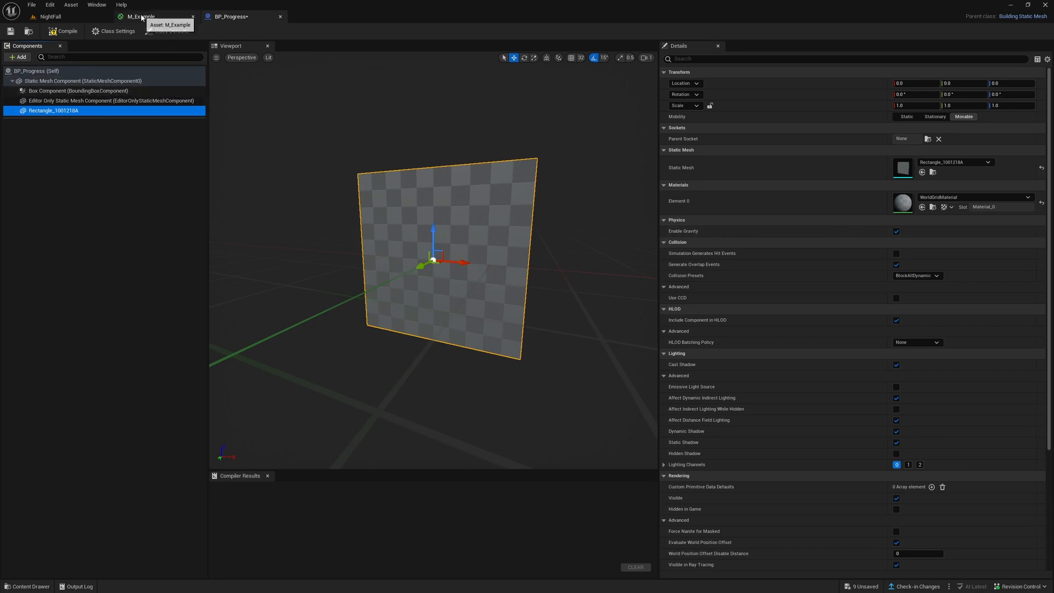
Assign the M_Example material to the rectangle component
{"action": "left_click", "coordinate": [1026, 197]}
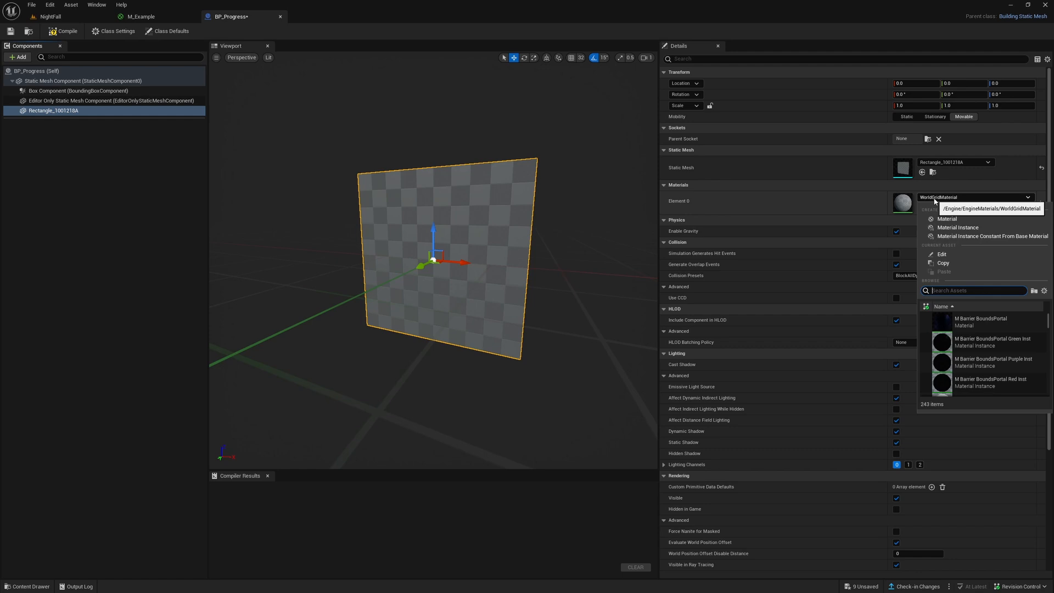
{"action": "type", "text": "M_ex"}
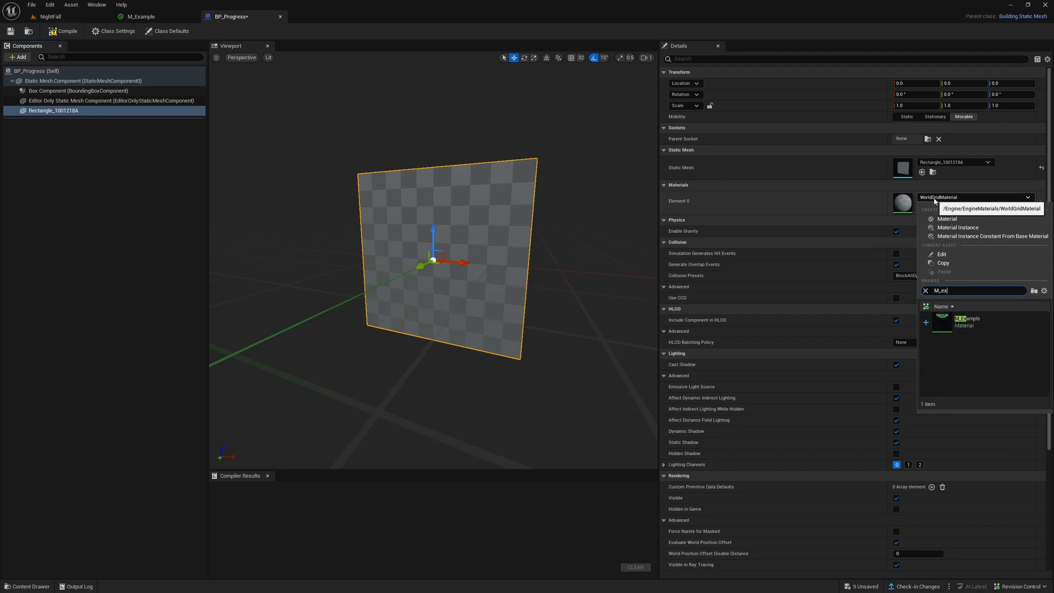
{"action": "left_click", "coordinate": [962, 322]}
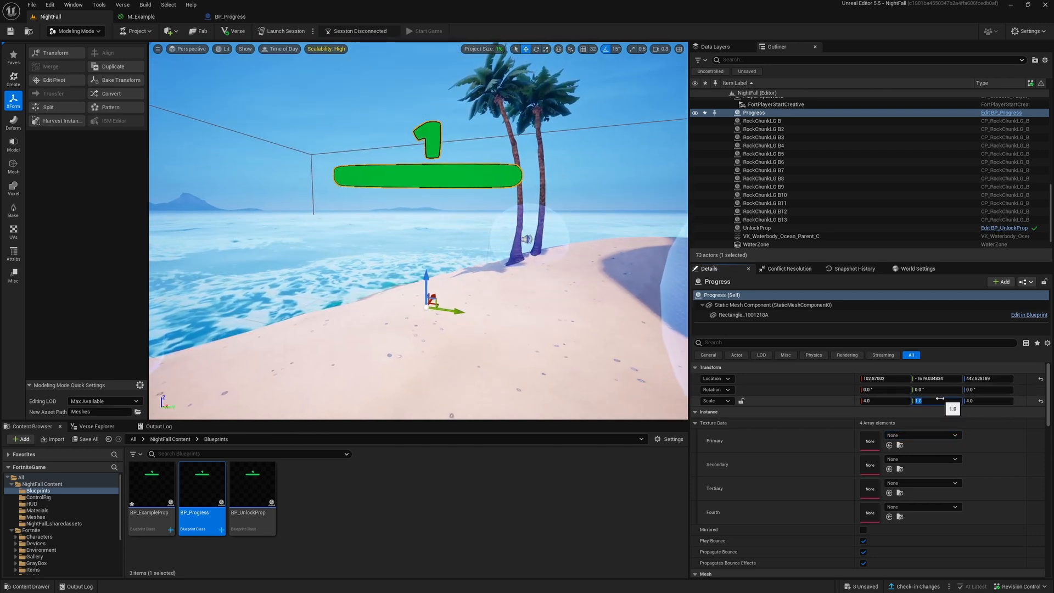
Enter 456.0 in the placed Progress prop's Details panel
{"action": "type", "text": "456.0"}
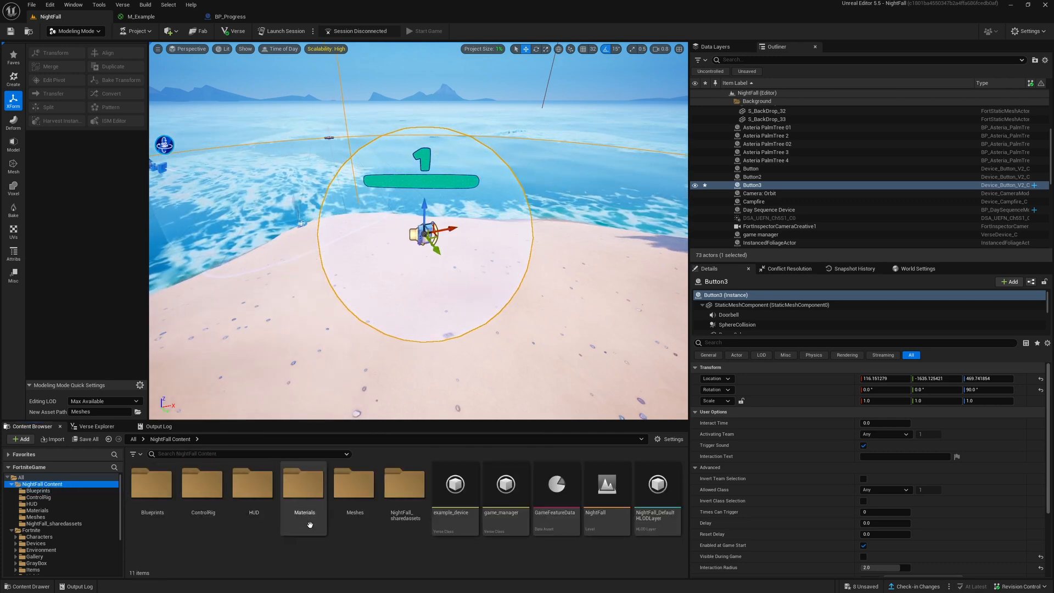
{"action": "mouse_move", "coordinate": [455, 484]}
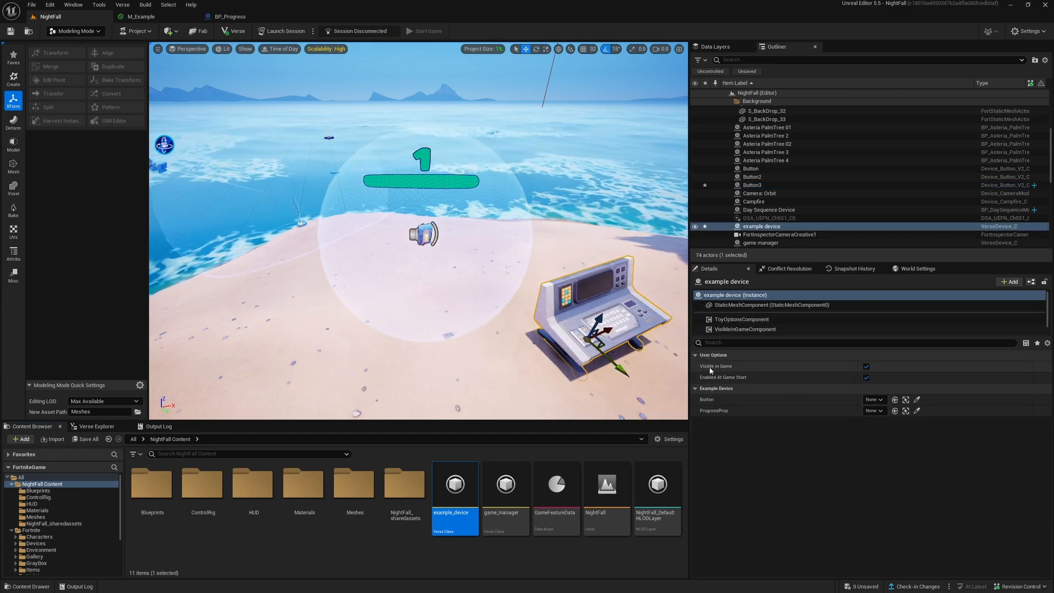
Hide the example device in game and link it to Button3 and the Progress prop
{"action": "left_click", "coordinate": [865, 366]}
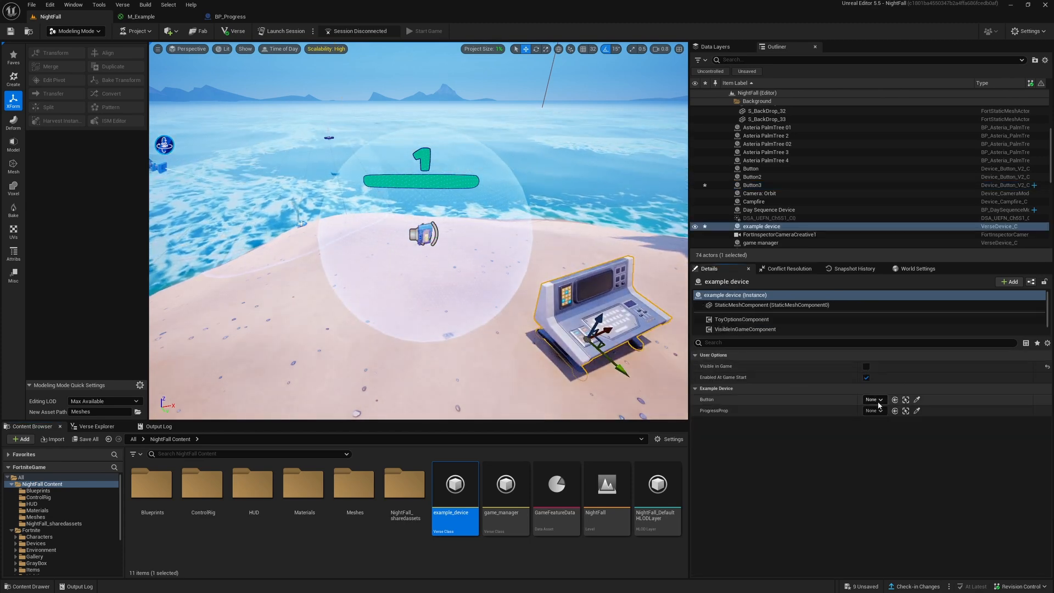
{"action": "left_click", "coordinate": [874, 399]}
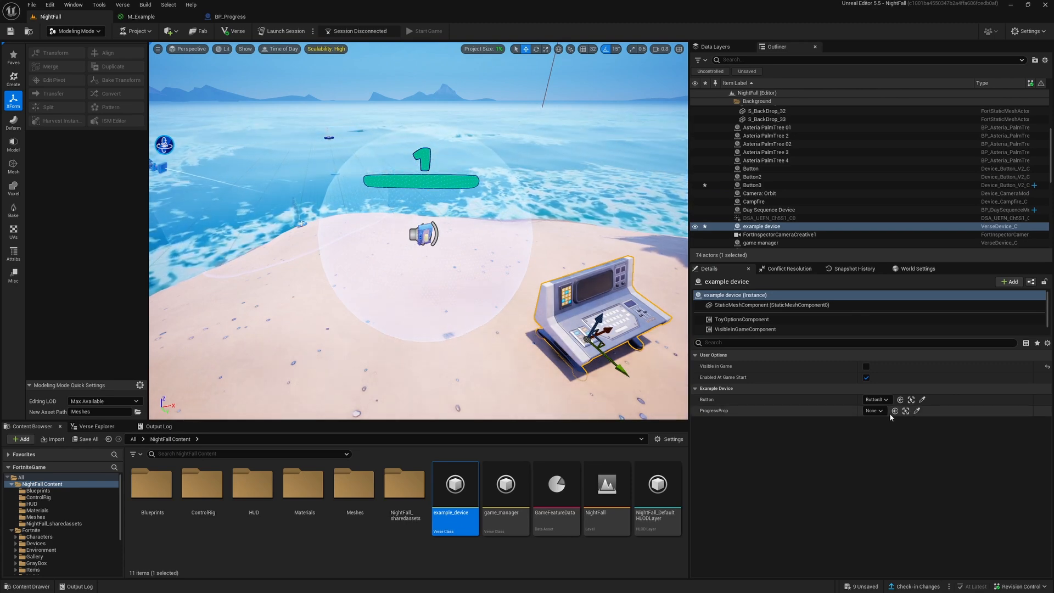
{"action": "left_click", "coordinate": [874, 410]}
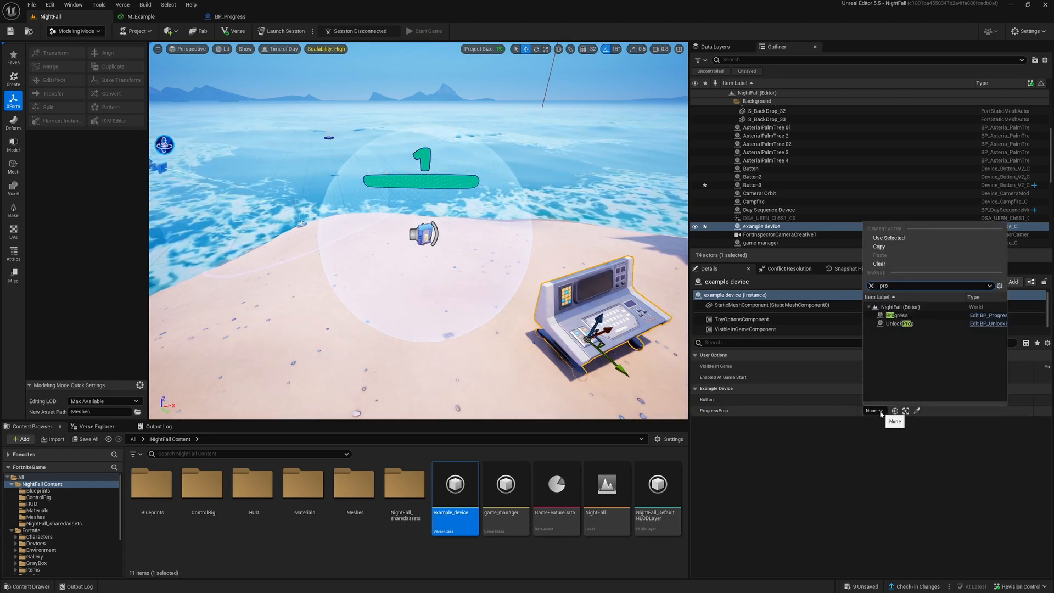
{"action": "left_click", "coordinate": [424, 31]}
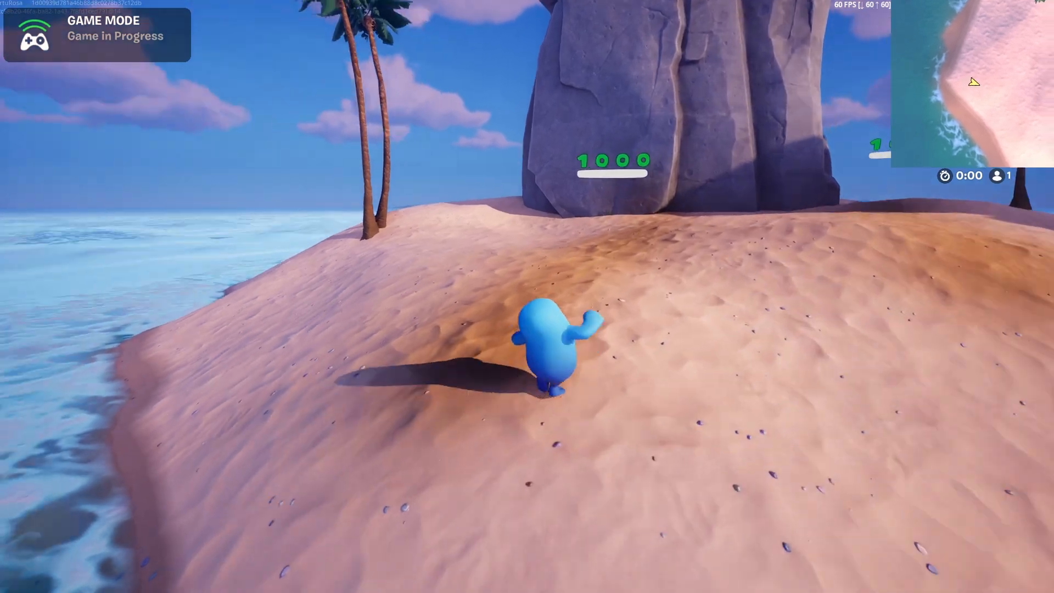